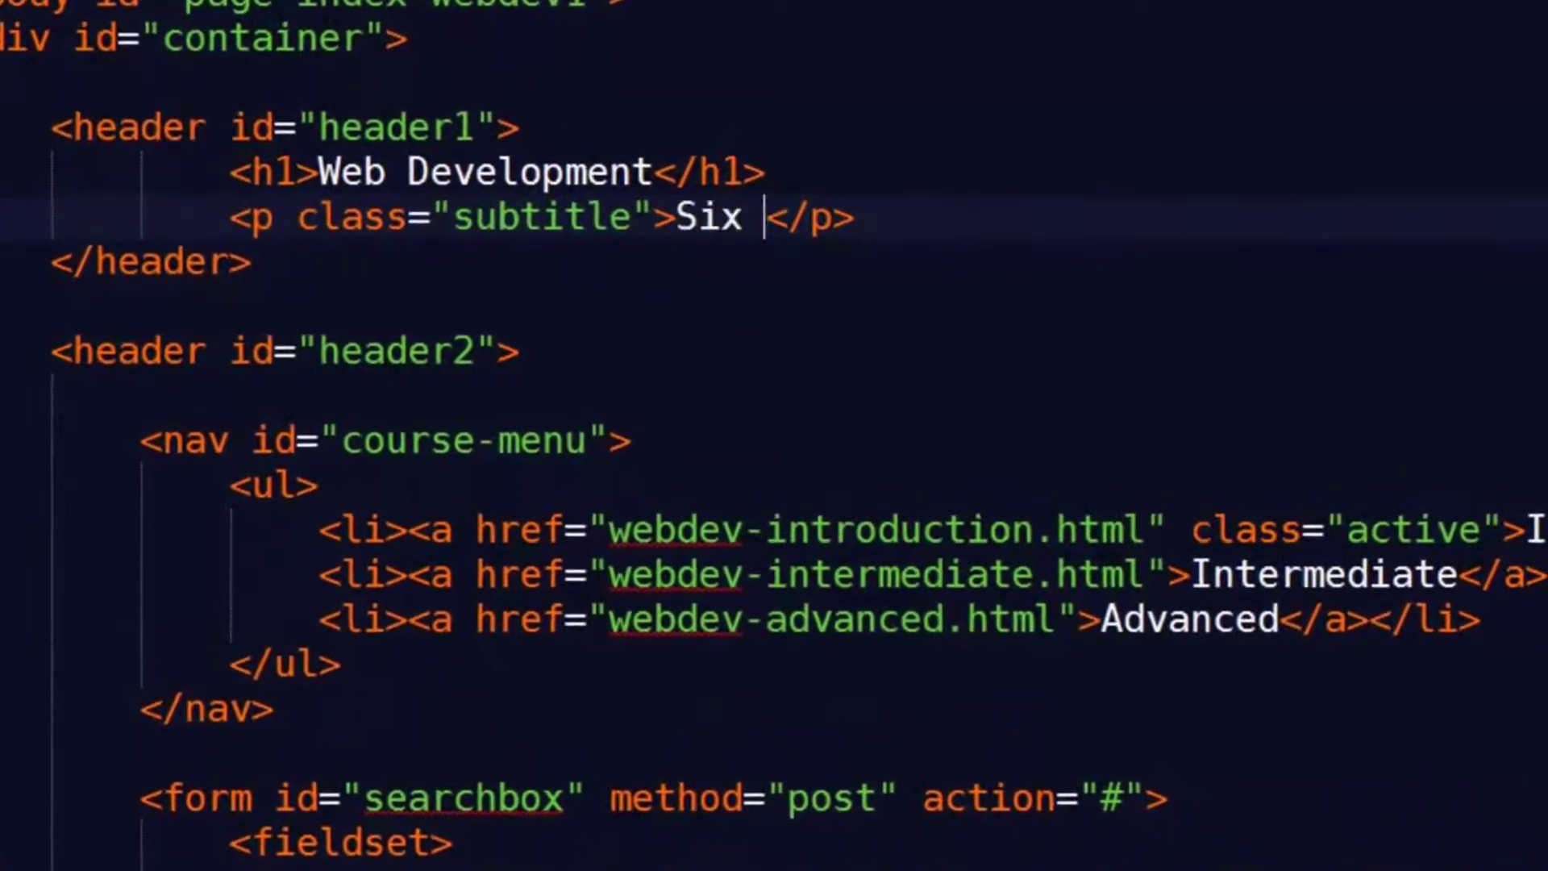
# Step: Preview the orange four-box gradient page in Brave, then switch to its stylesheet in Sublime Text
pyautogui.write('Minutes. Smarter.')
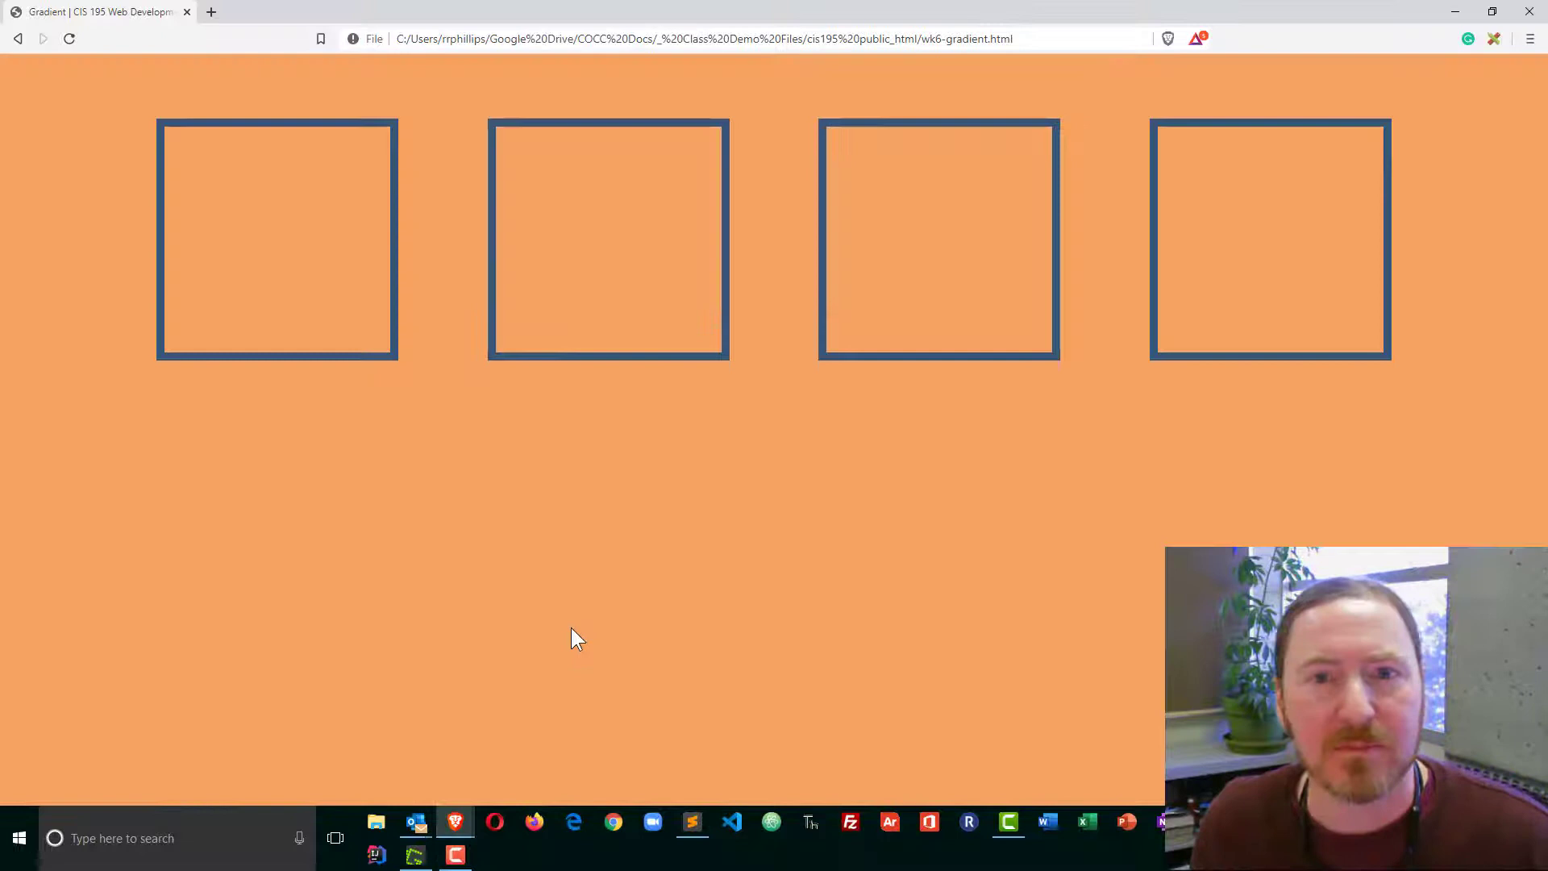
pyautogui.click(691, 821)
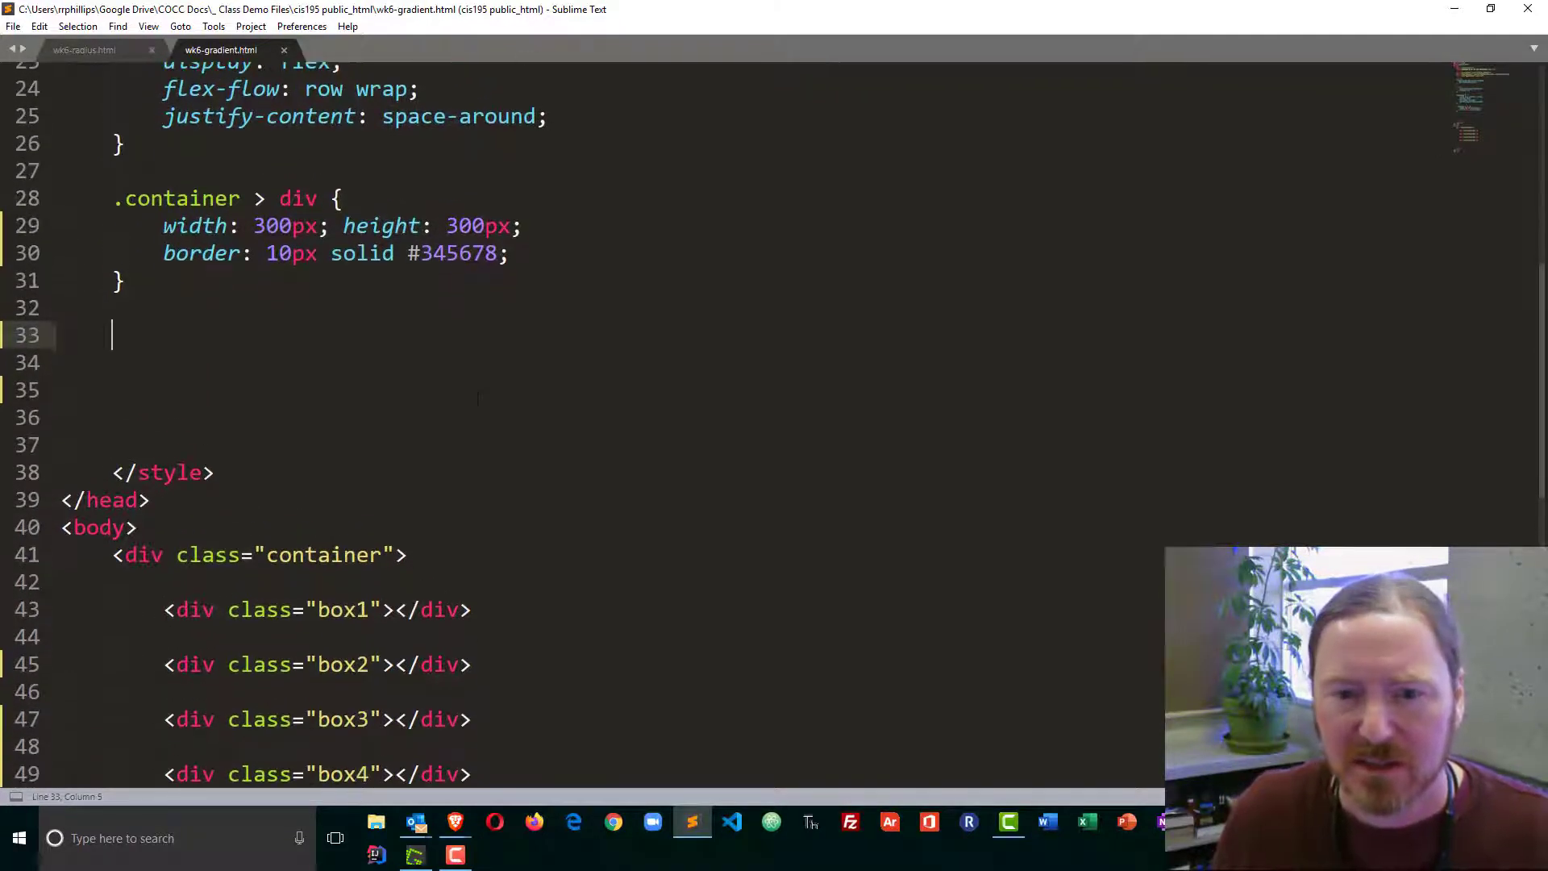
# Step: Write a .box1 rule with background-image linear-gradient(yellowgreen, #222) and save it
pyautogui.write('.bo')
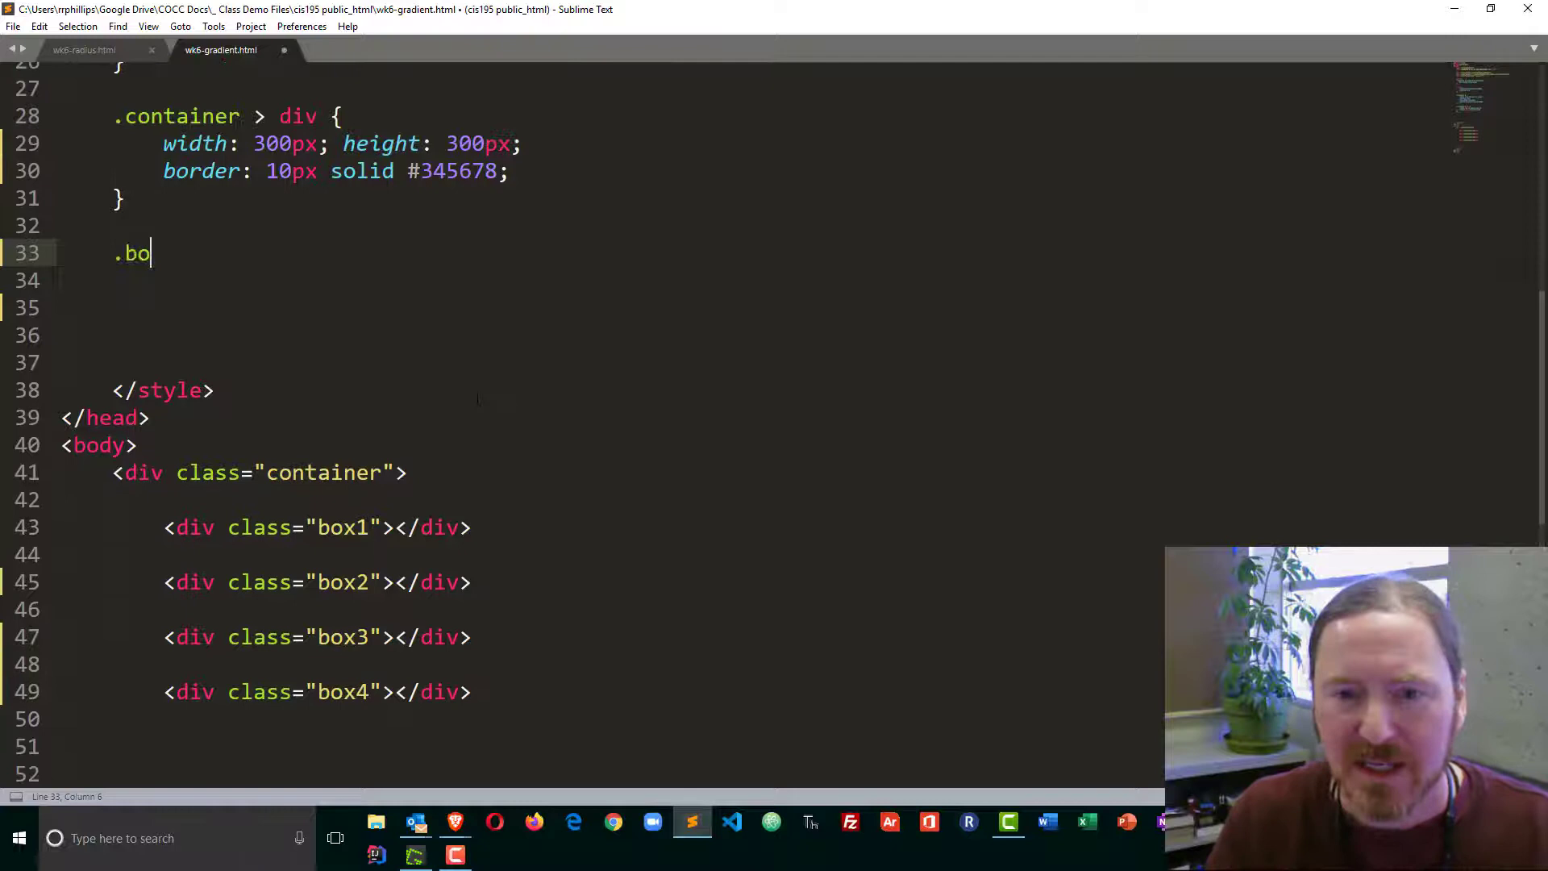
pyautogui.write('x1 {')
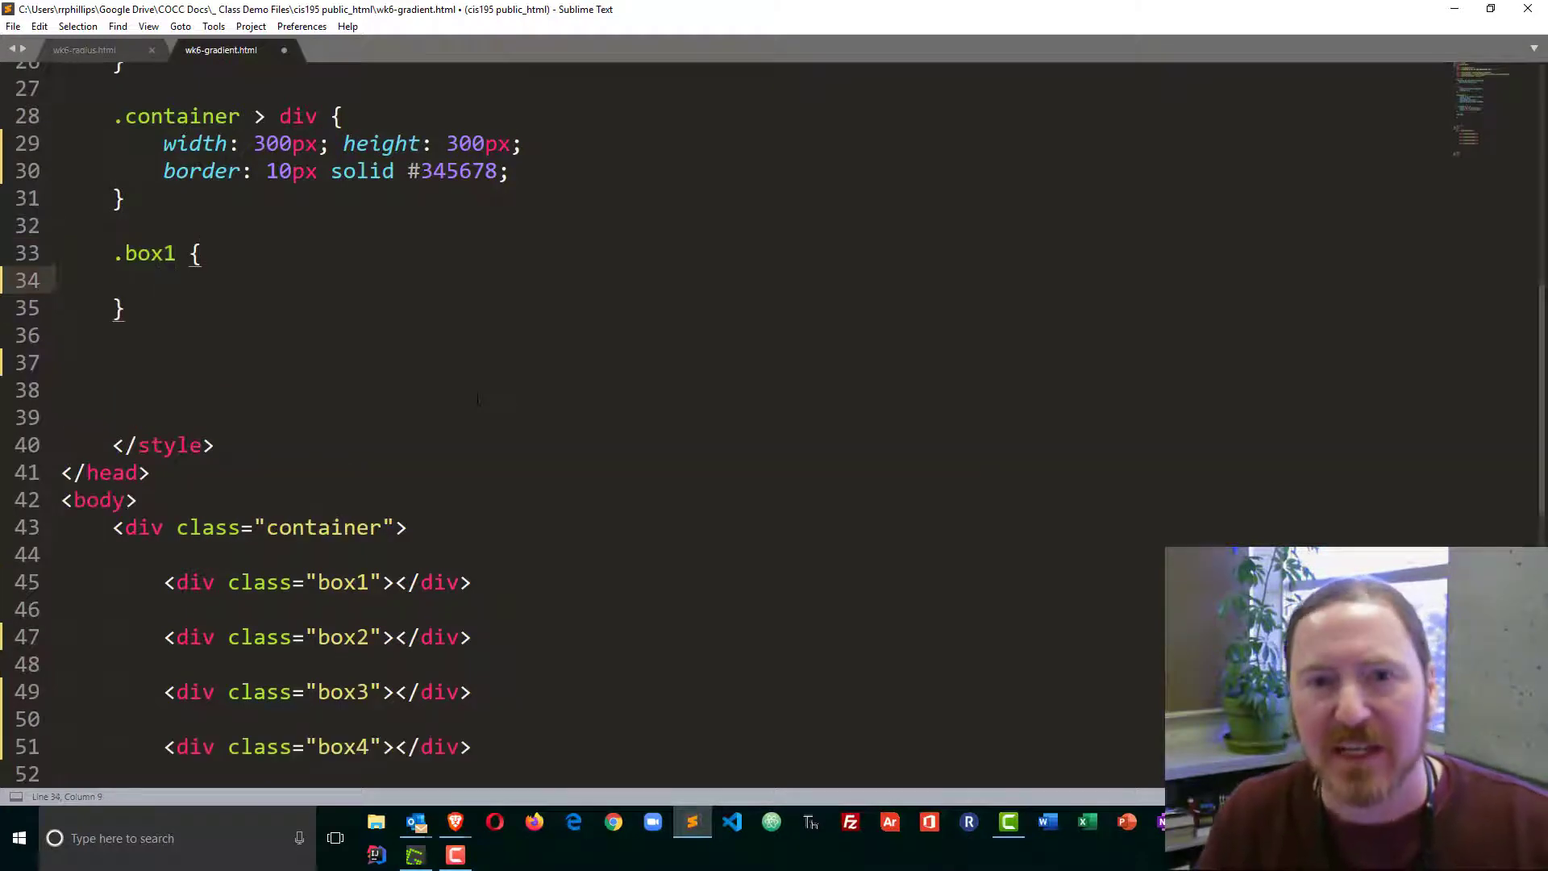
pyautogui.write('background-image: ;')
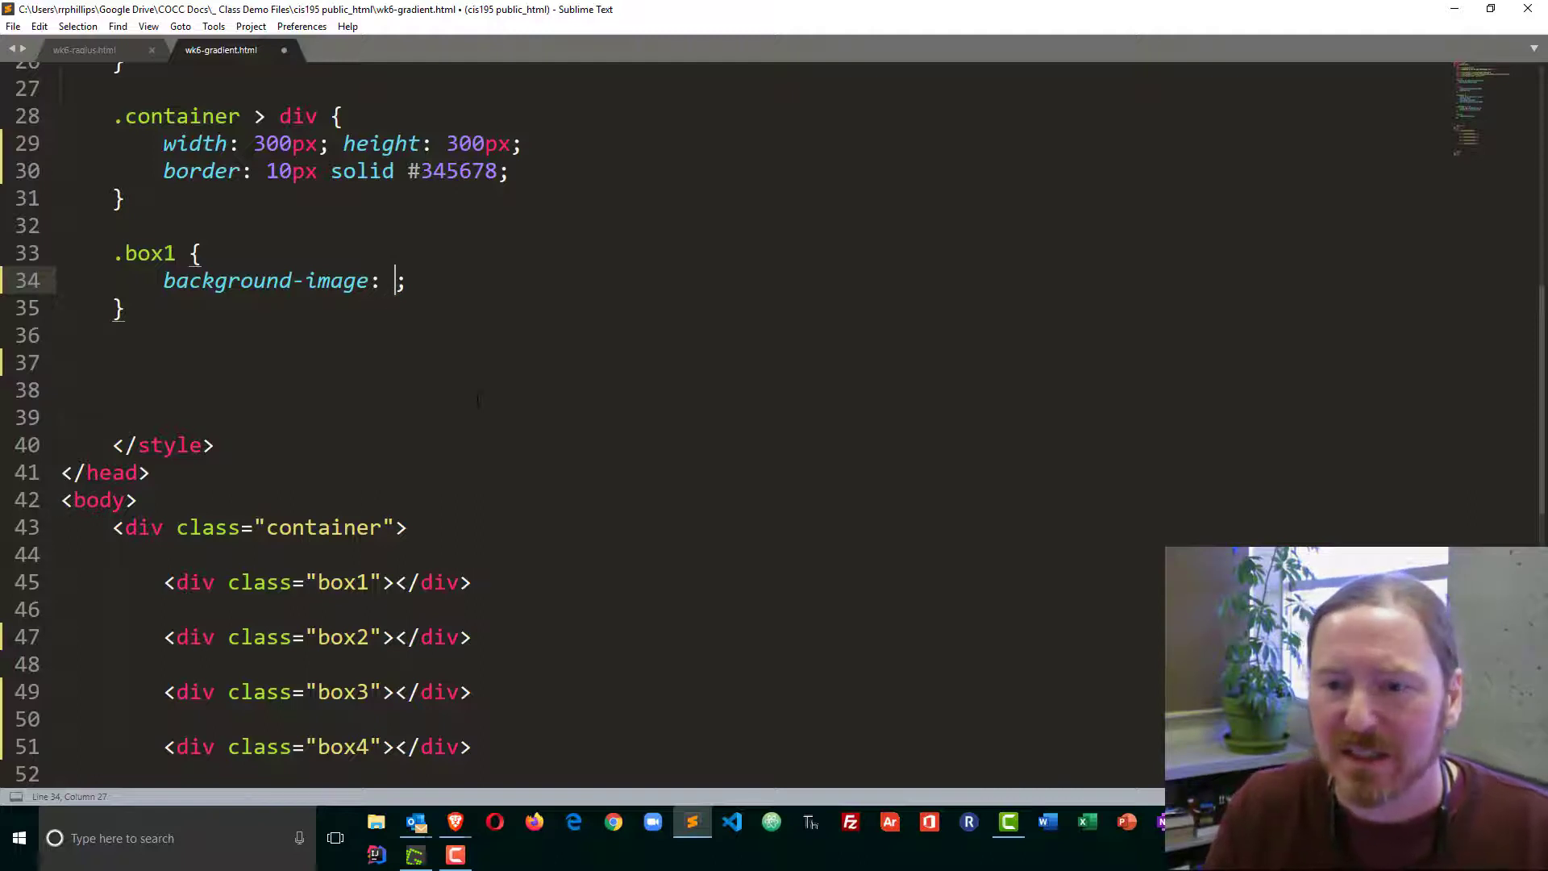
pyautogui.write('linear-grad')
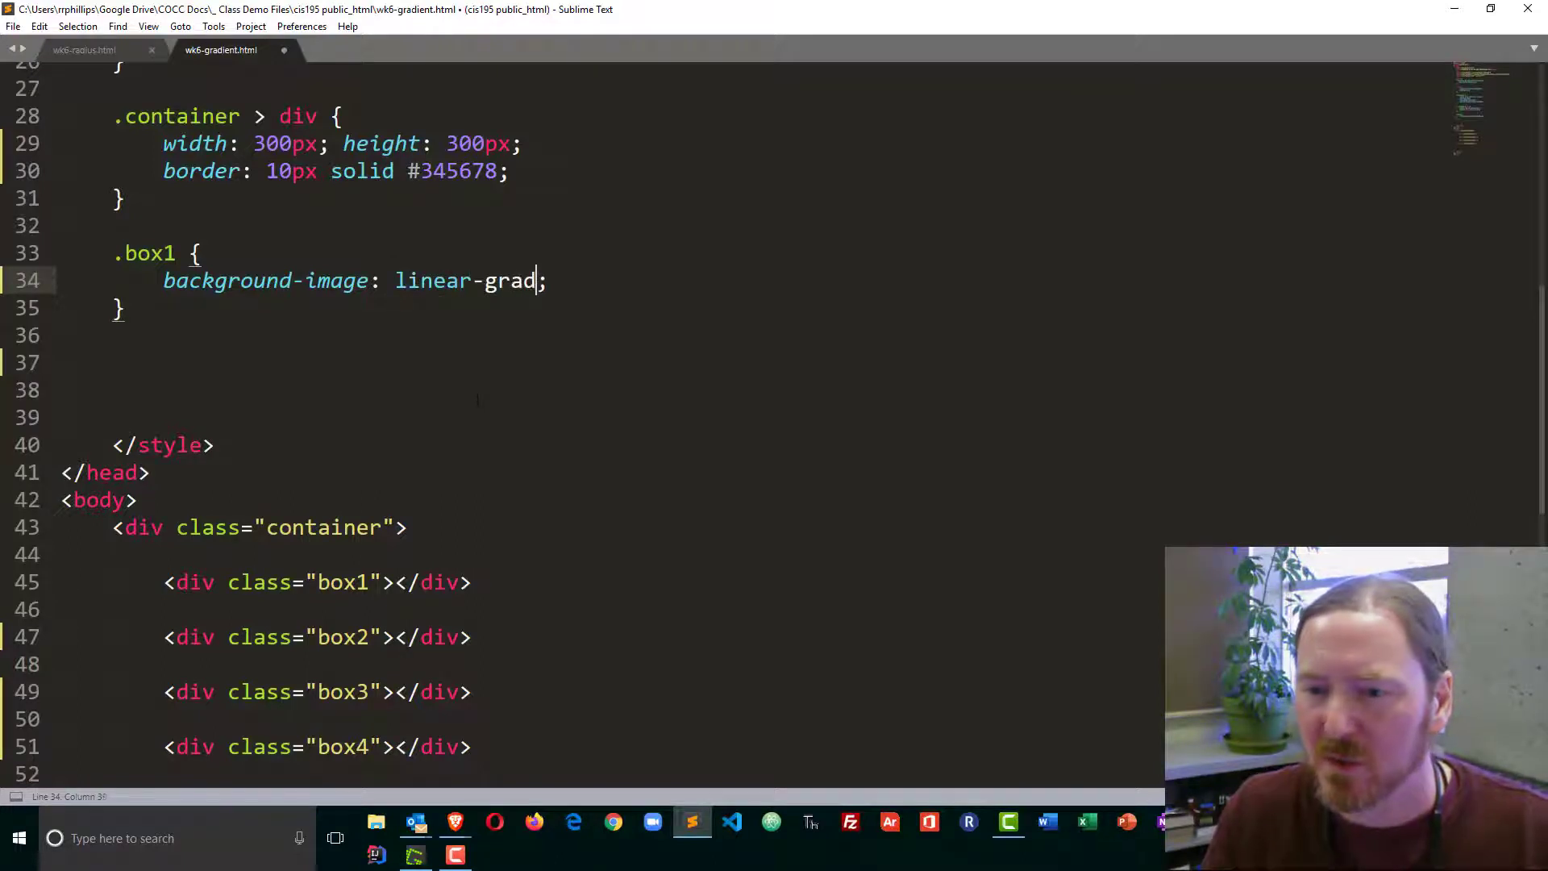
pyautogui.write('ient()')
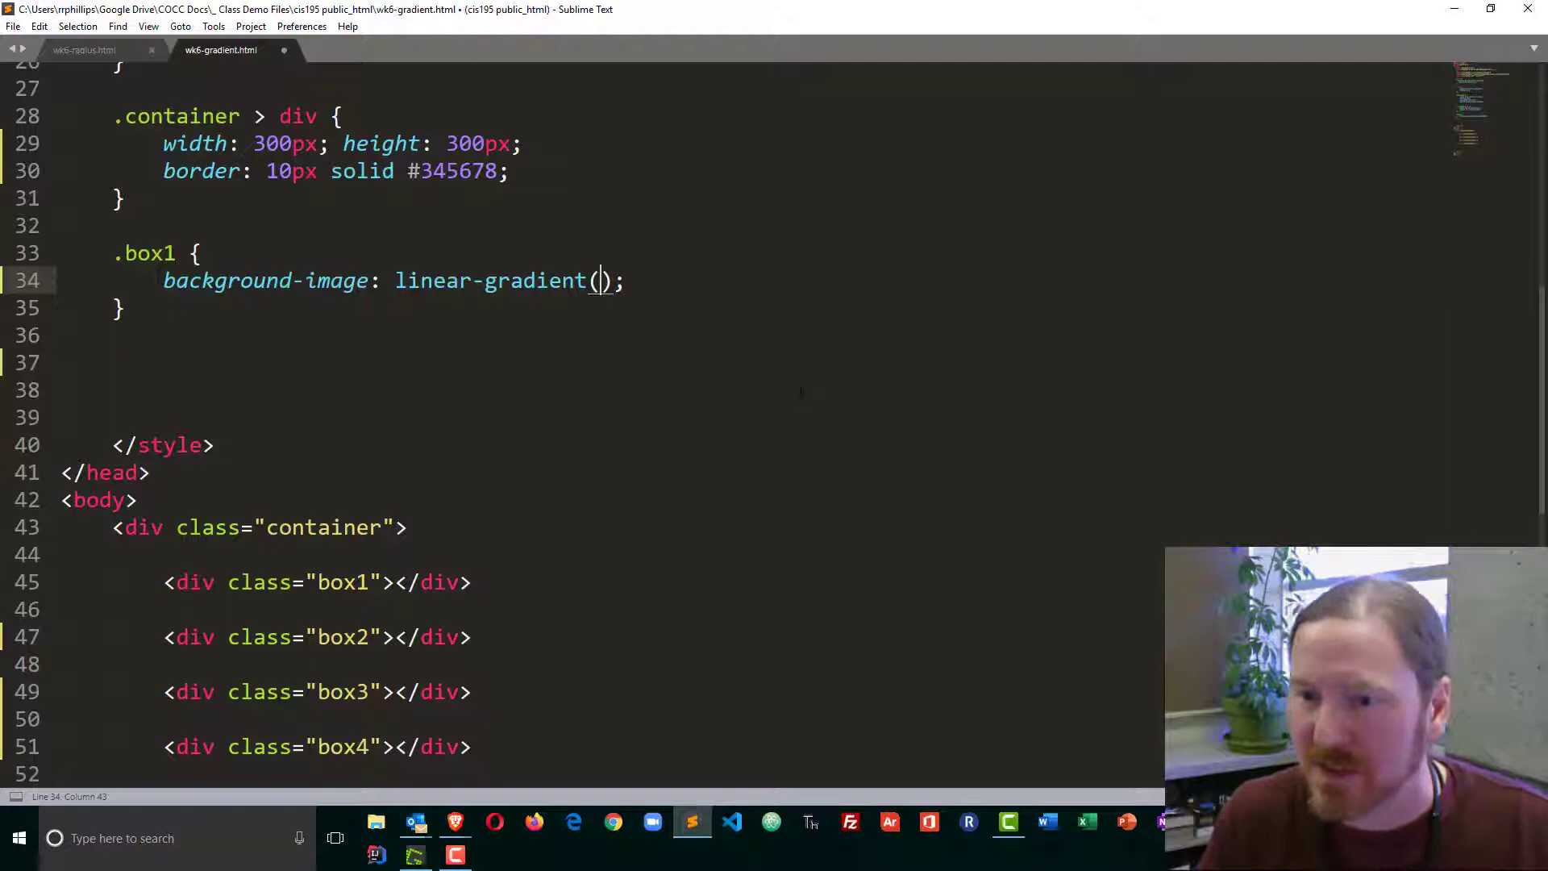
pyautogui.write('yellowgr')
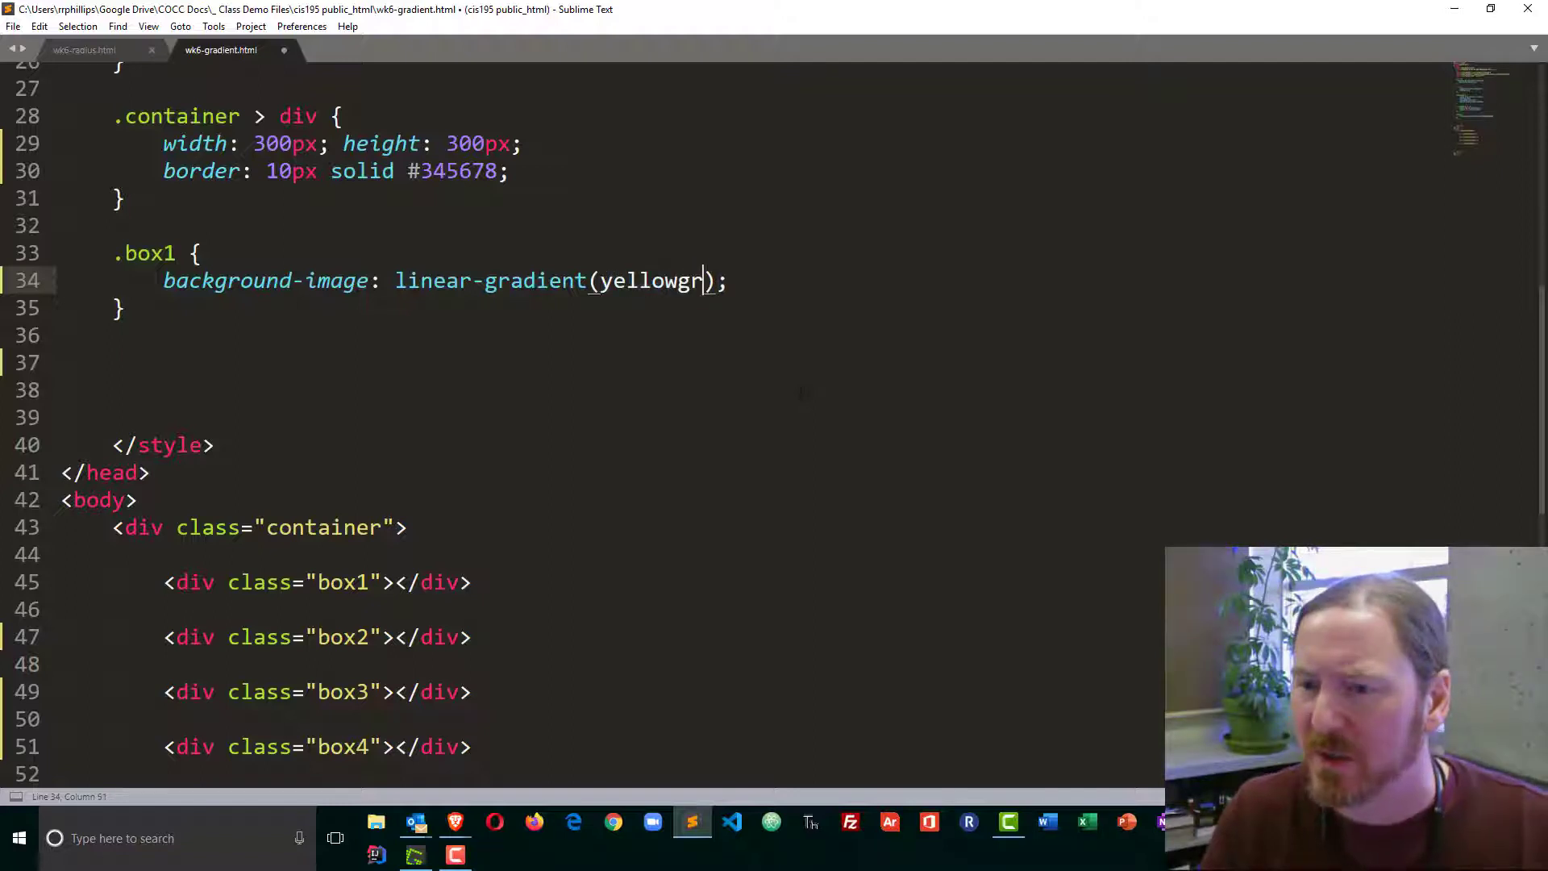
pyautogui.write('een,#')
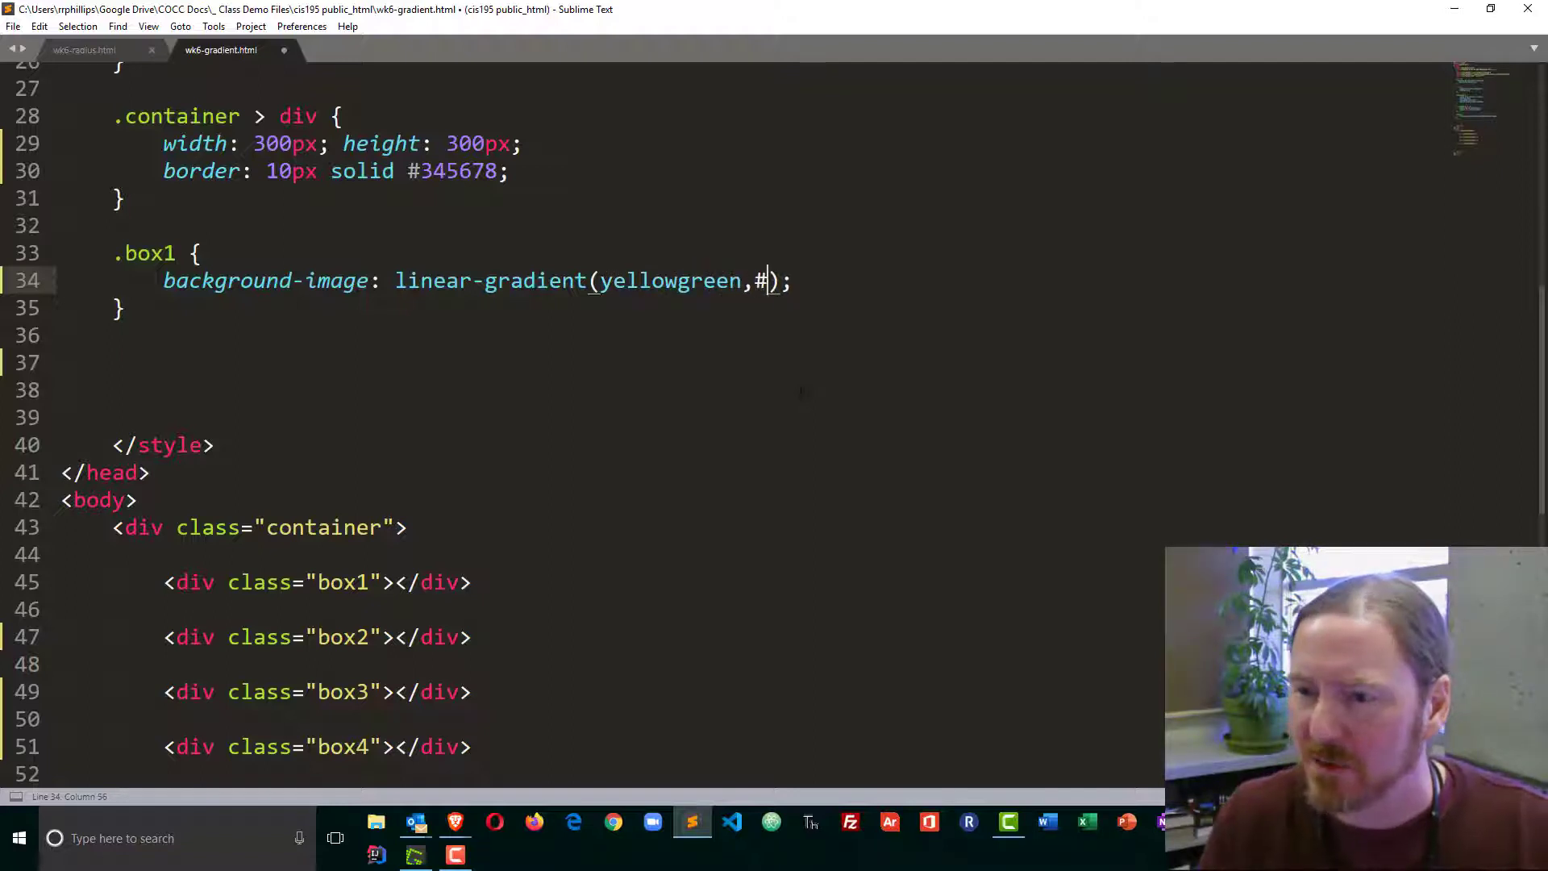
pyautogui.write('222')
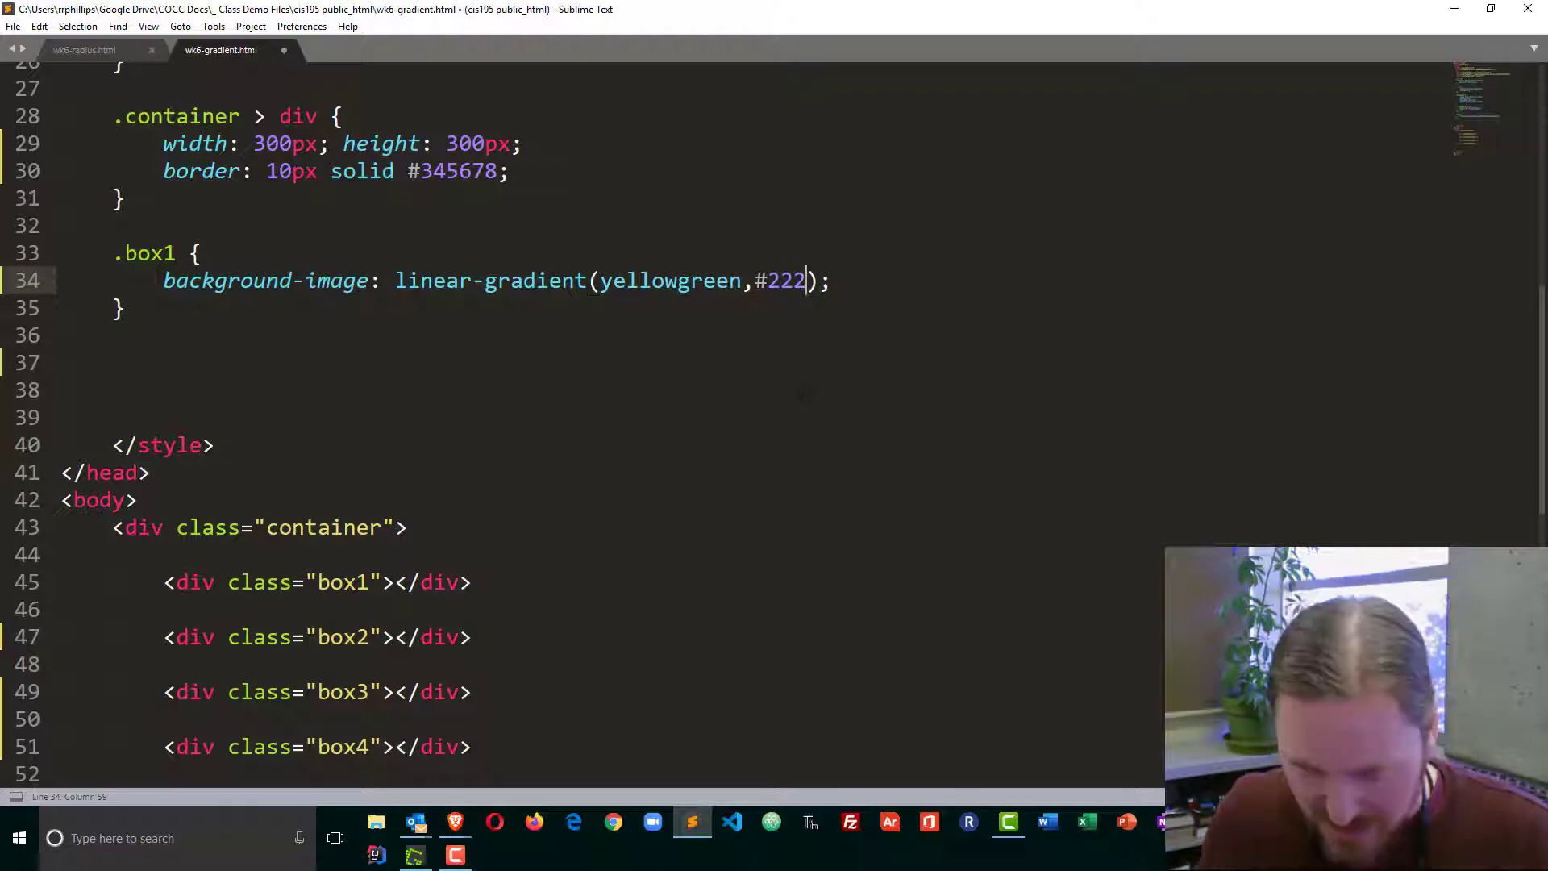
pyautogui.press('alt+tab')
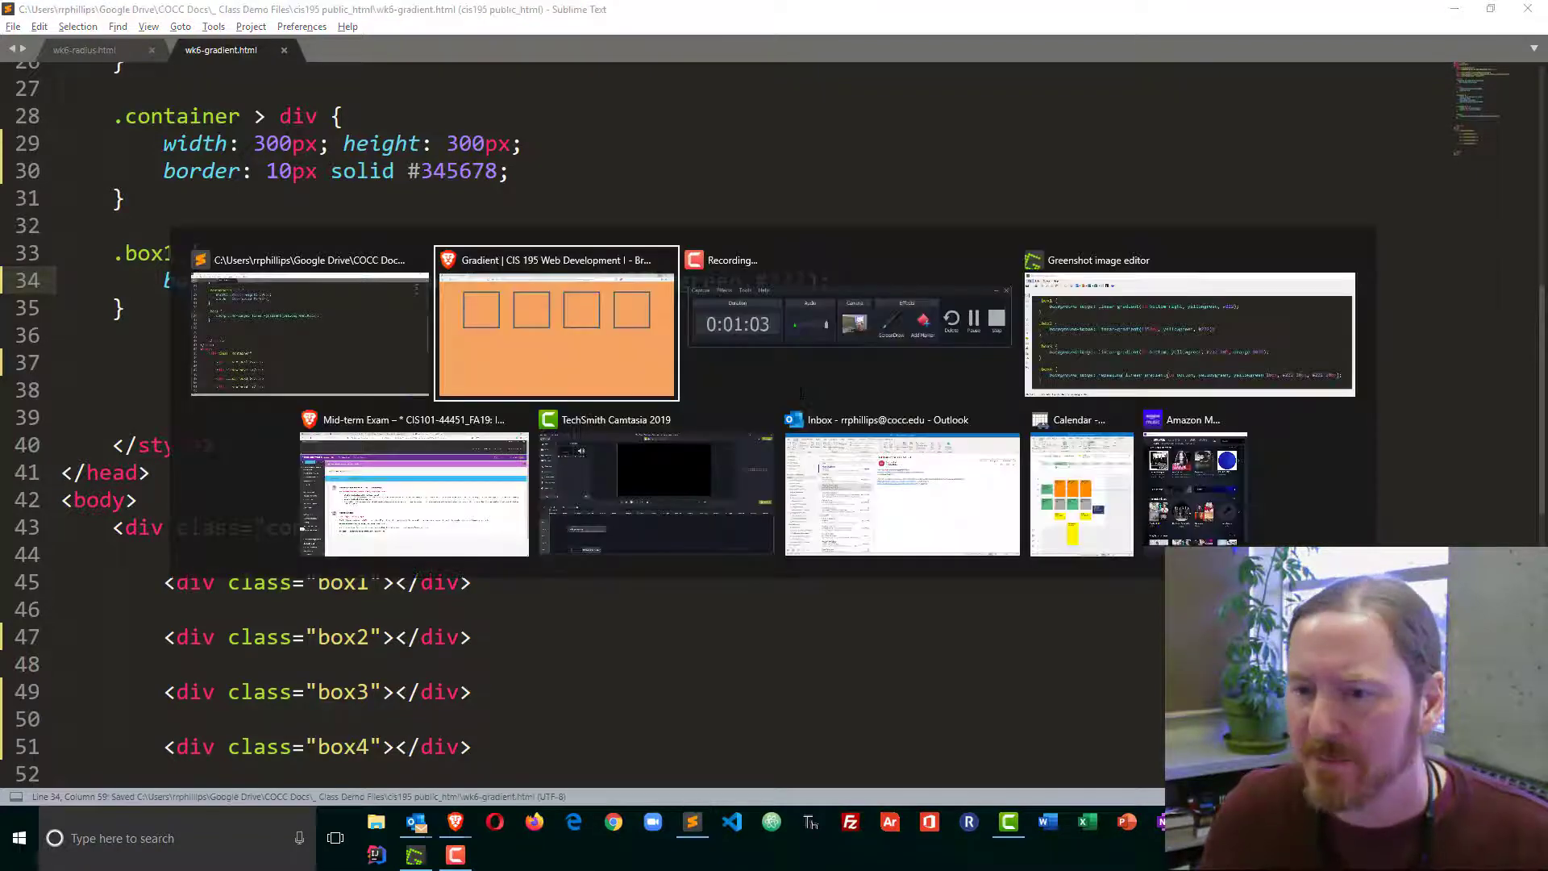
# Step: Add a 'to right' direction to box1's gradient and reload Brave to check it
pyautogui.click(555, 321)
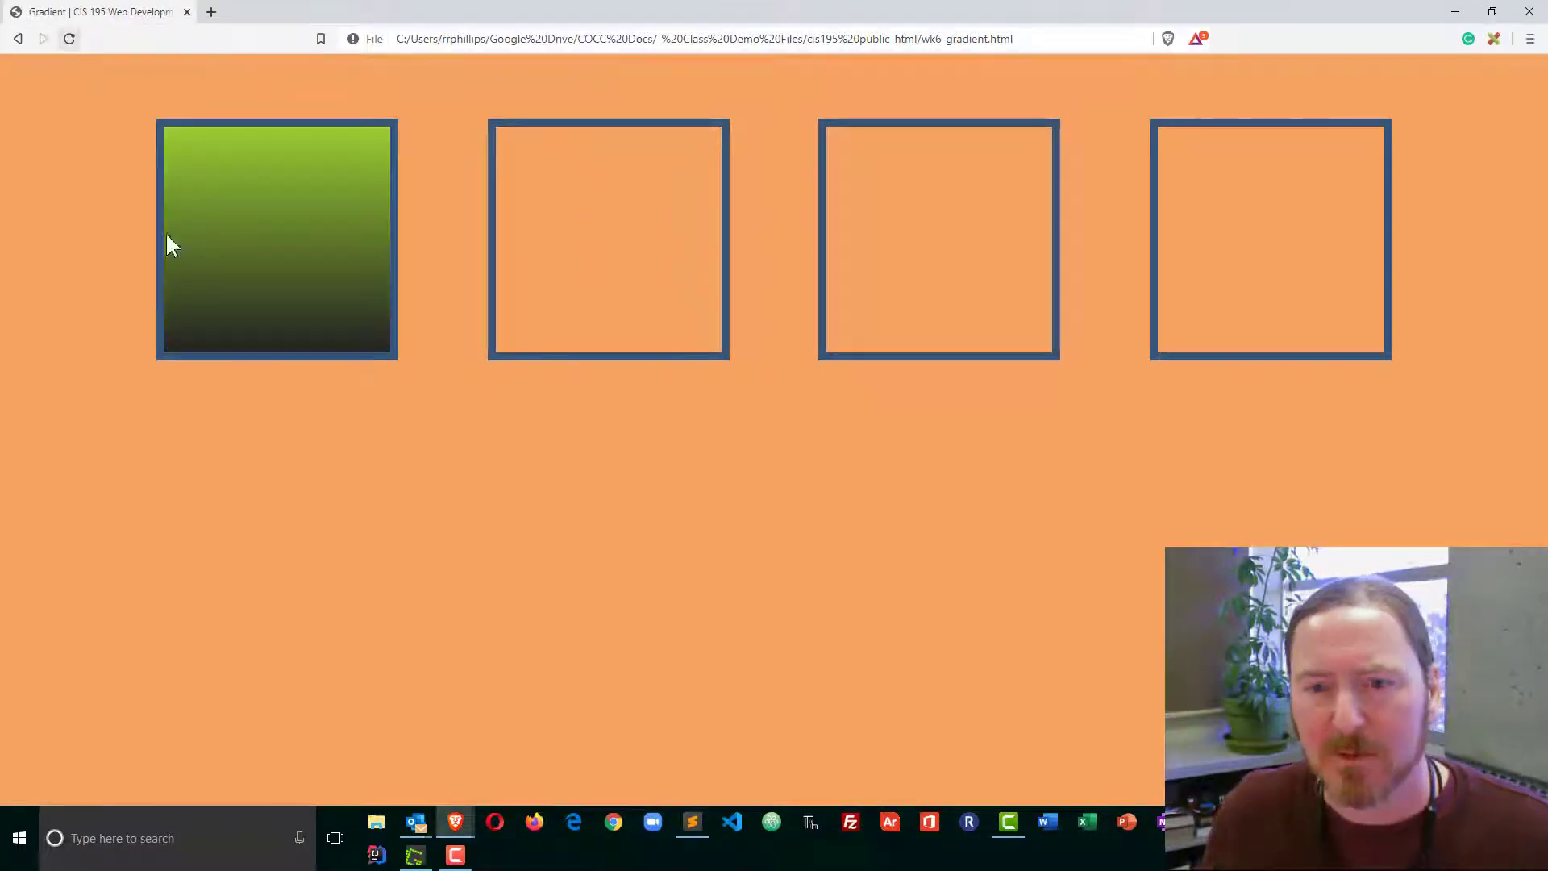
pyautogui.moveTo(358, 225)
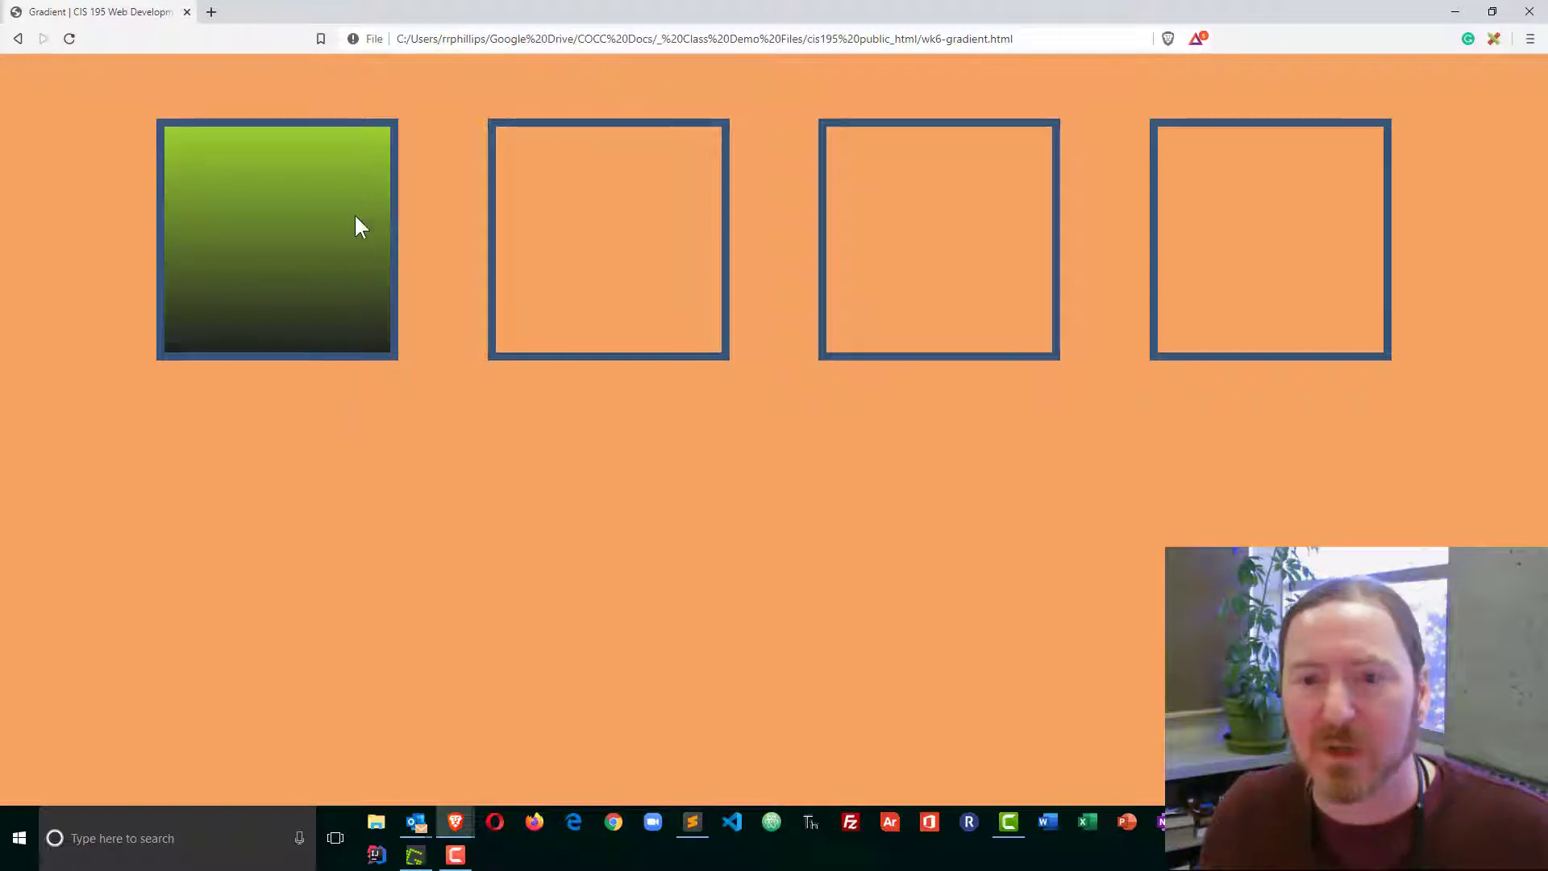
pyautogui.moveTo(321, 148)
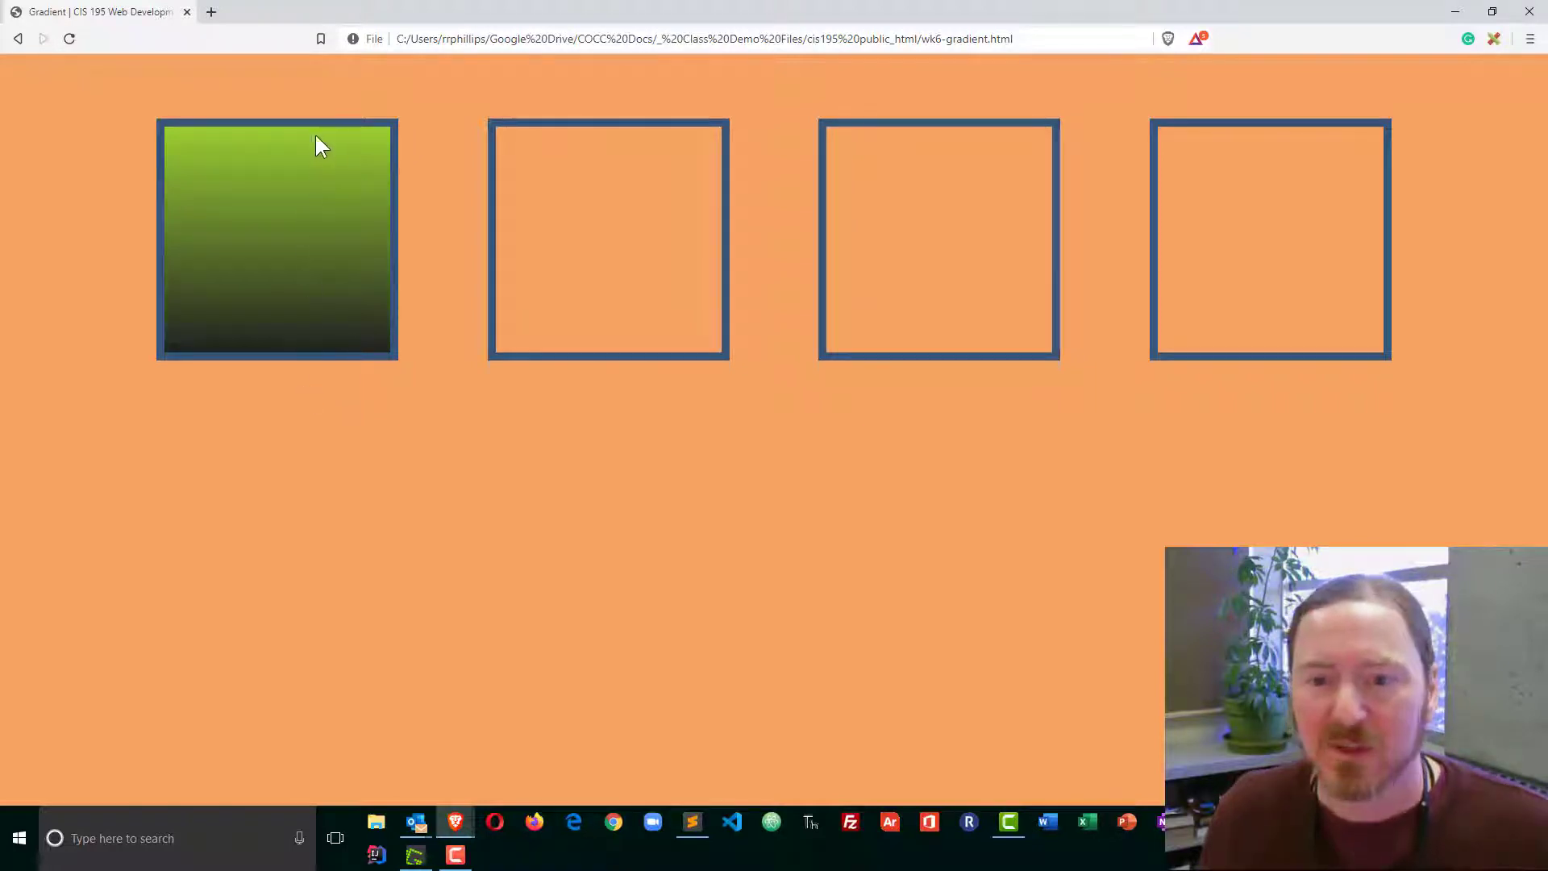
pyautogui.moveTo(329, 342)
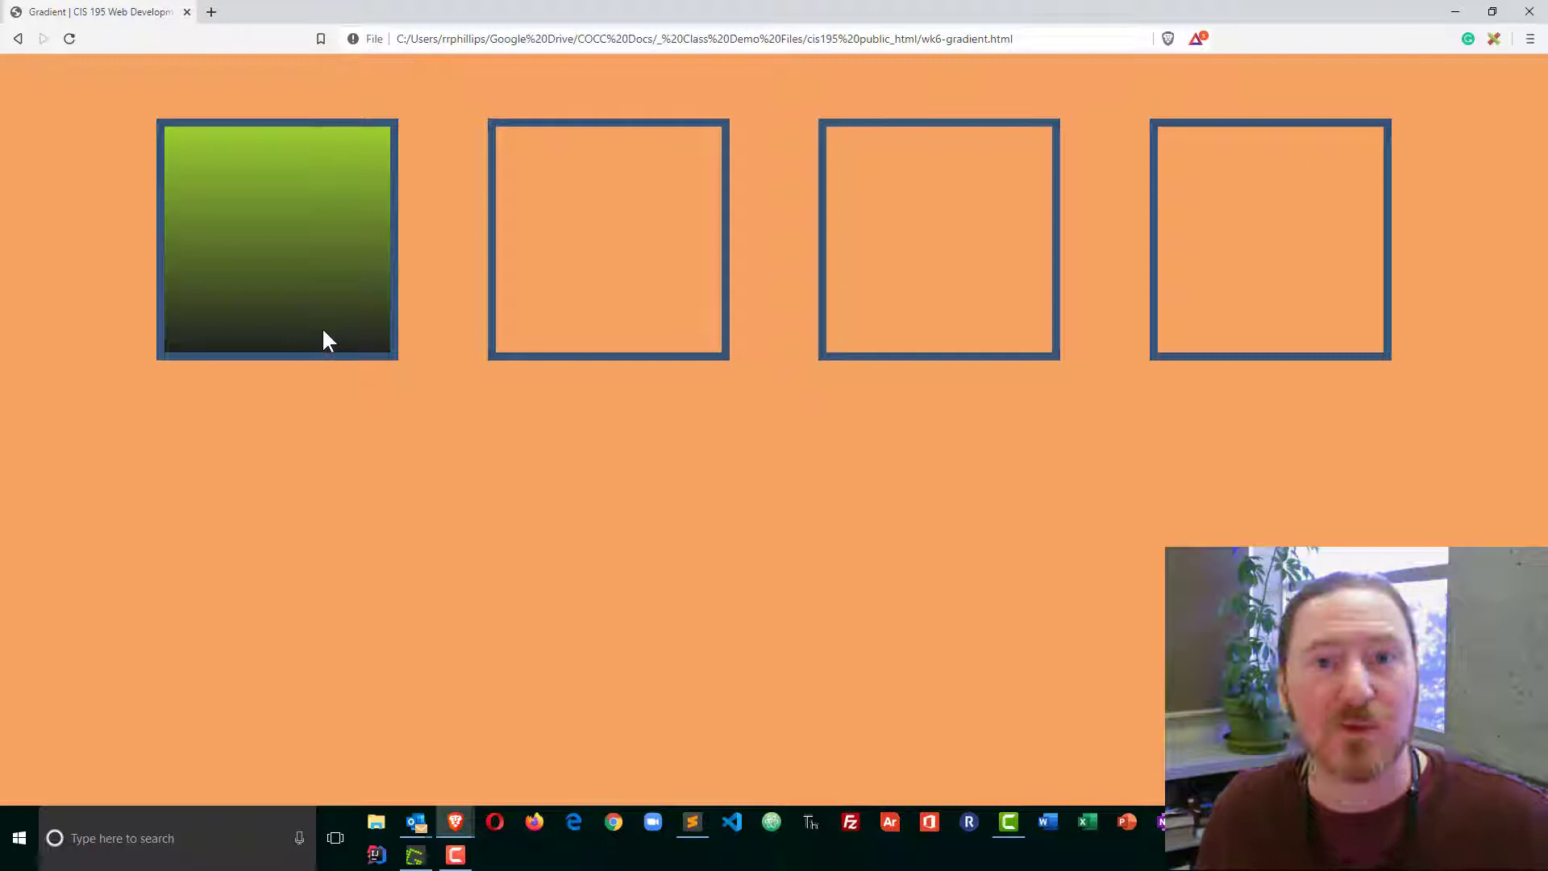
pyautogui.click(691, 821)
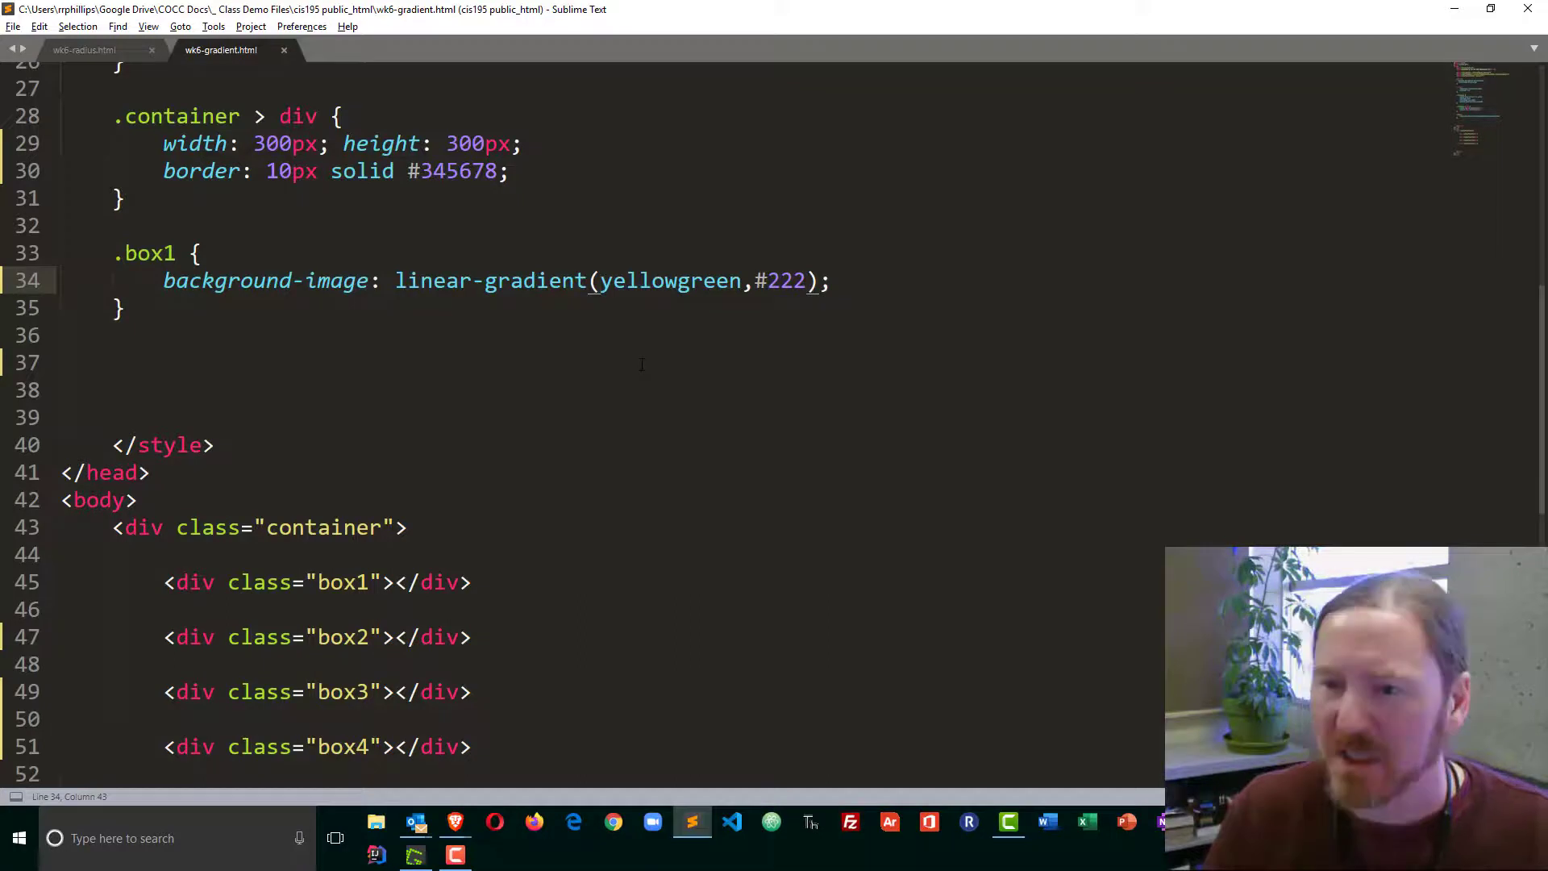
pyautogui.write('to right')
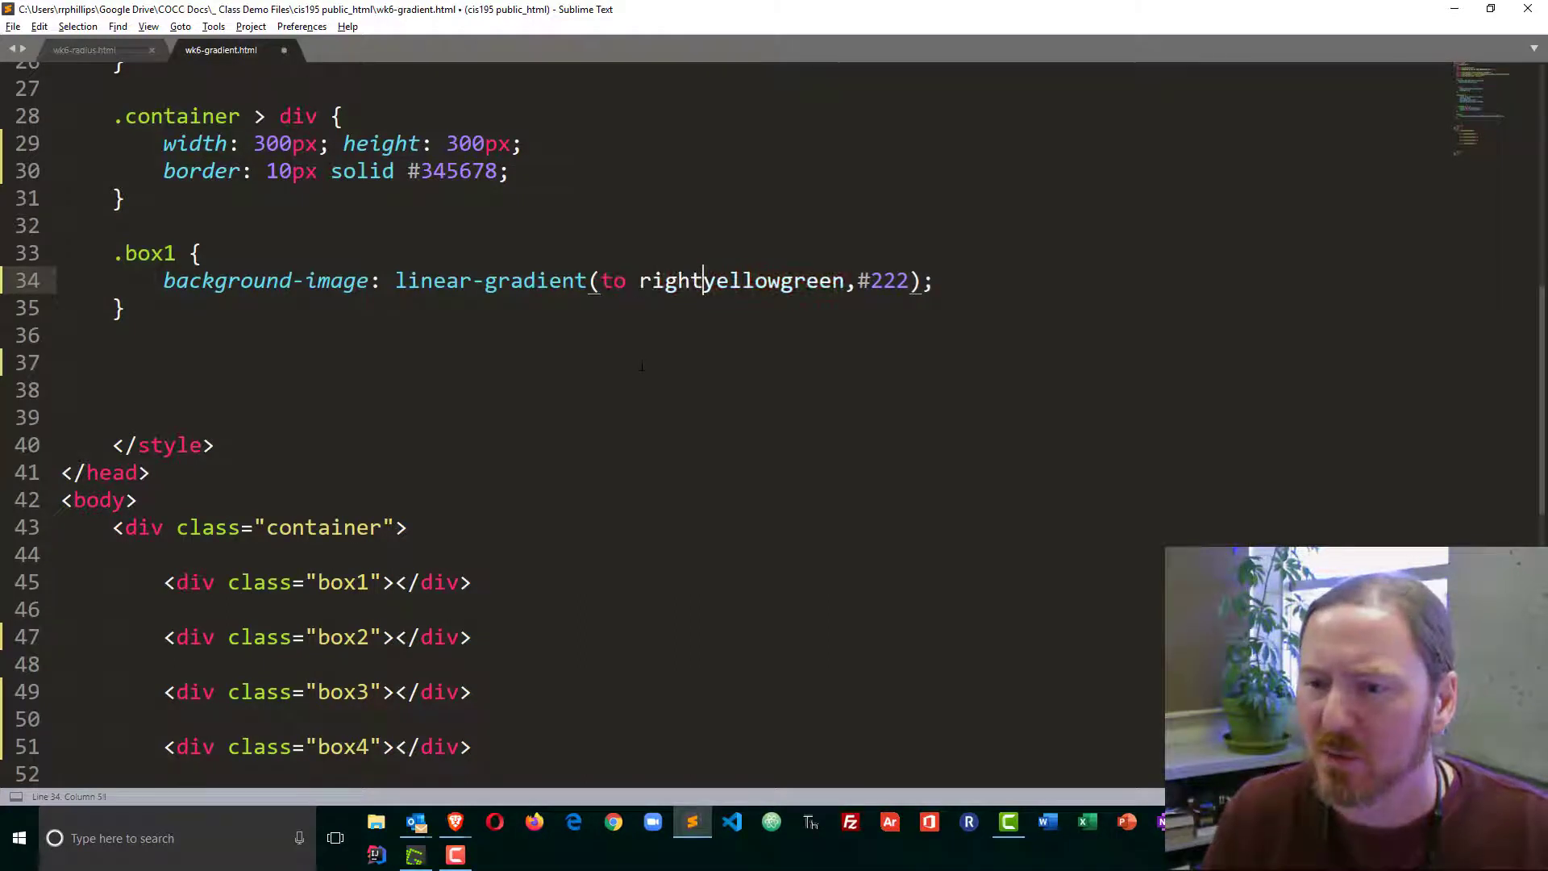
pyautogui.write(',')
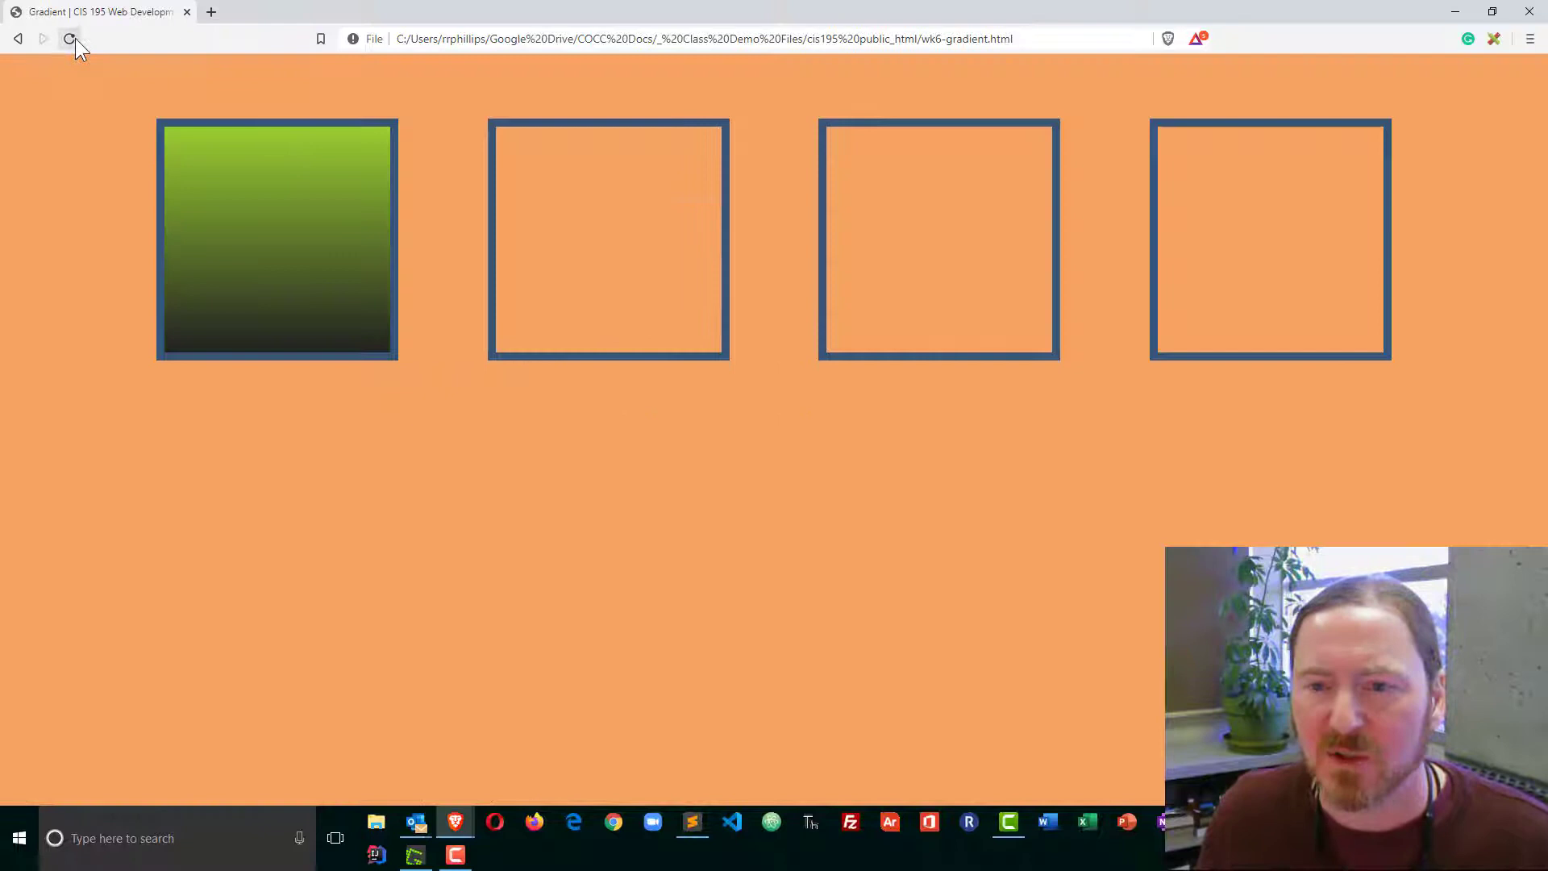
pyautogui.click(69, 39)
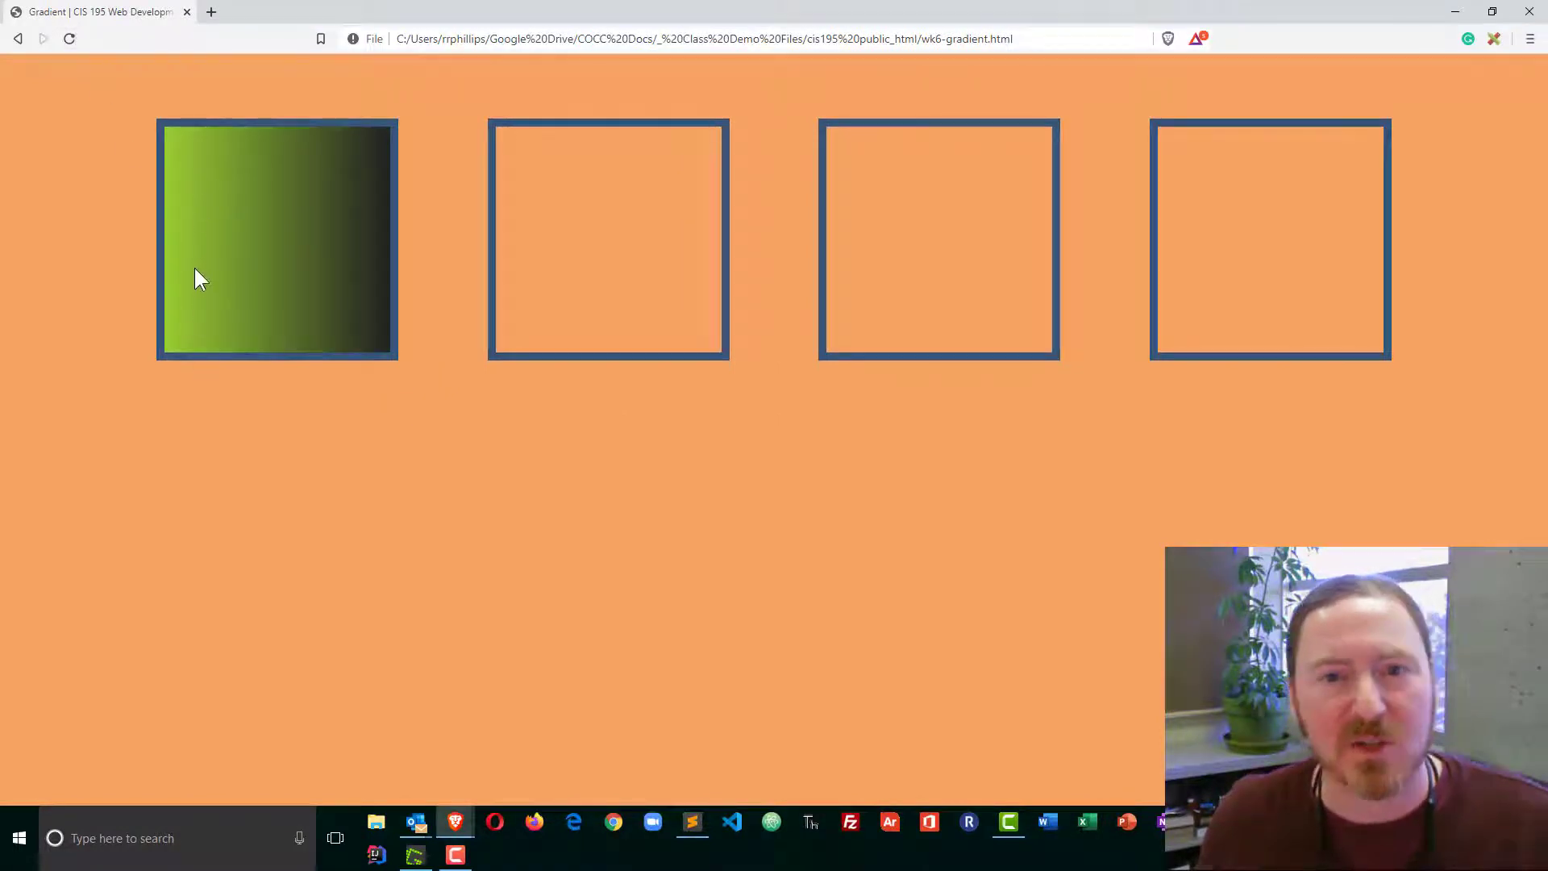
pyautogui.moveTo(357, 267)
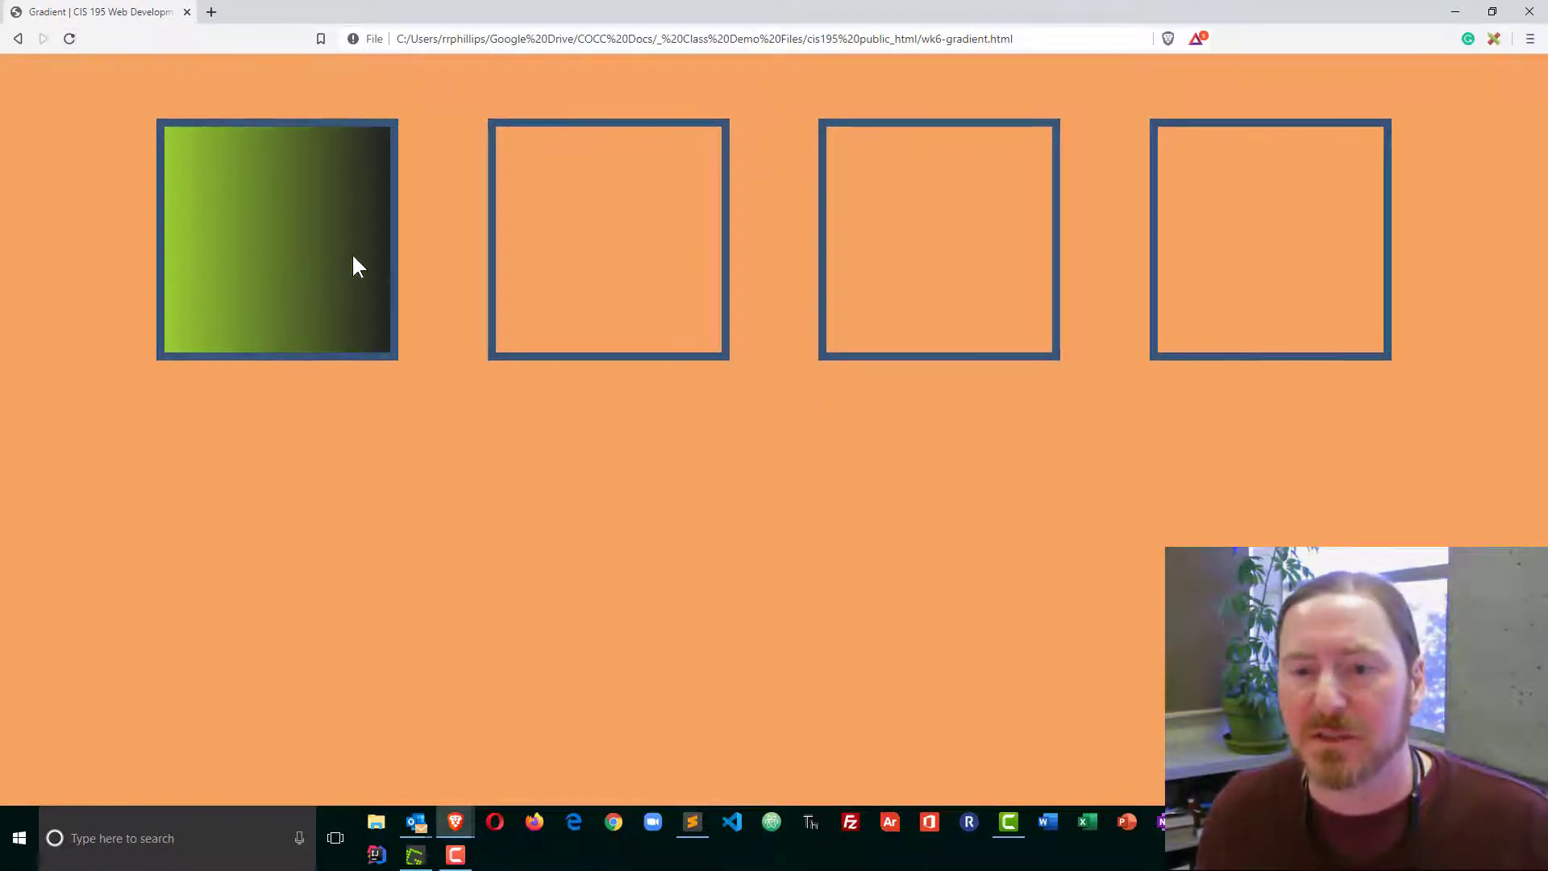
pyautogui.click(691, 822)
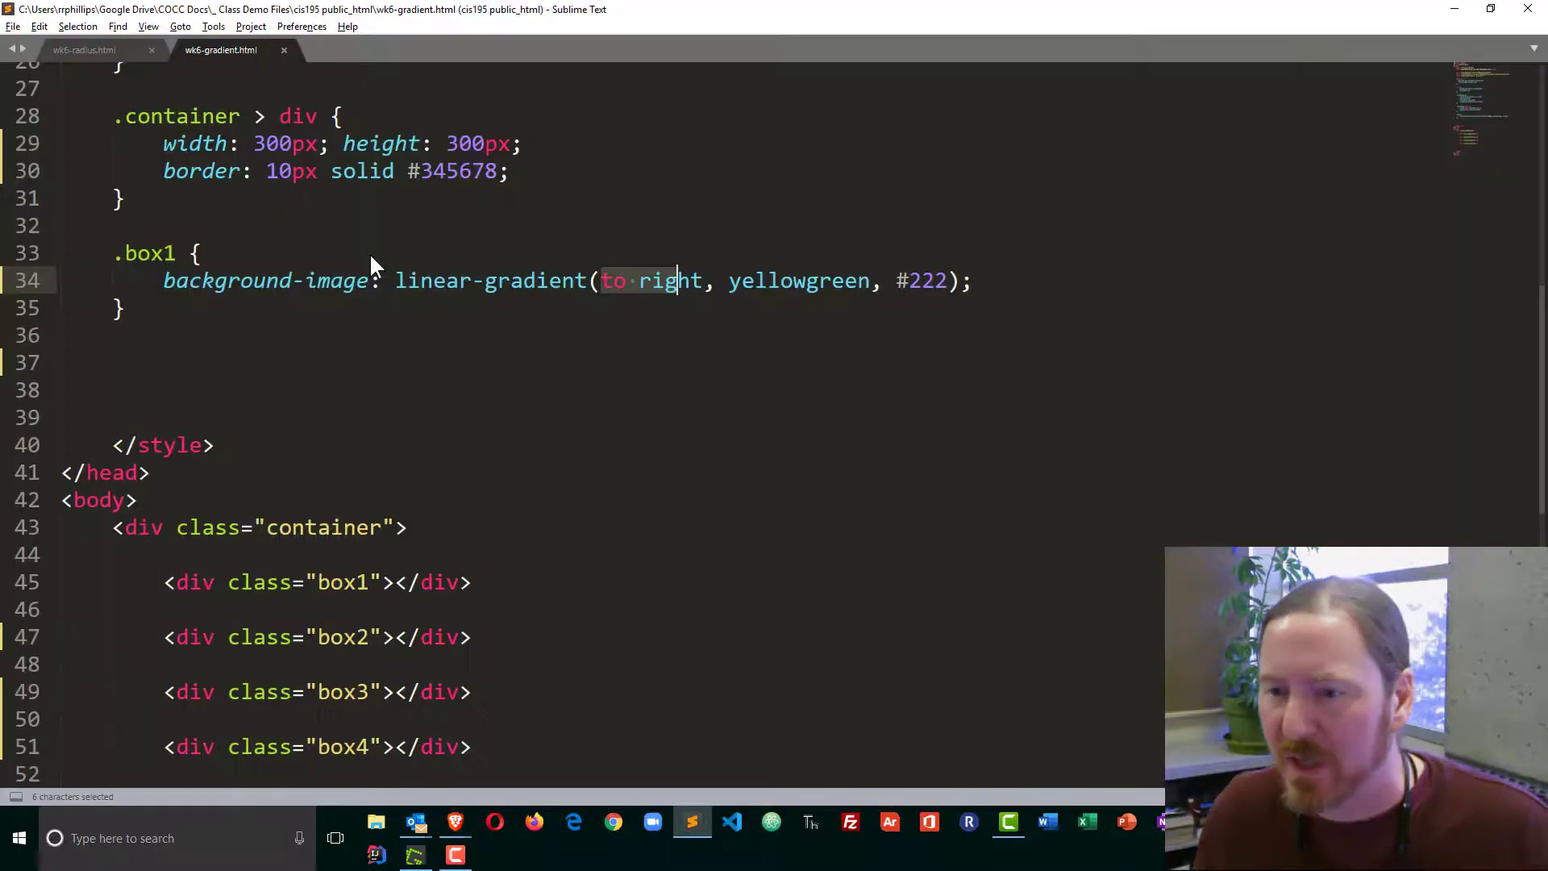
pyautogui.click(183, 308)
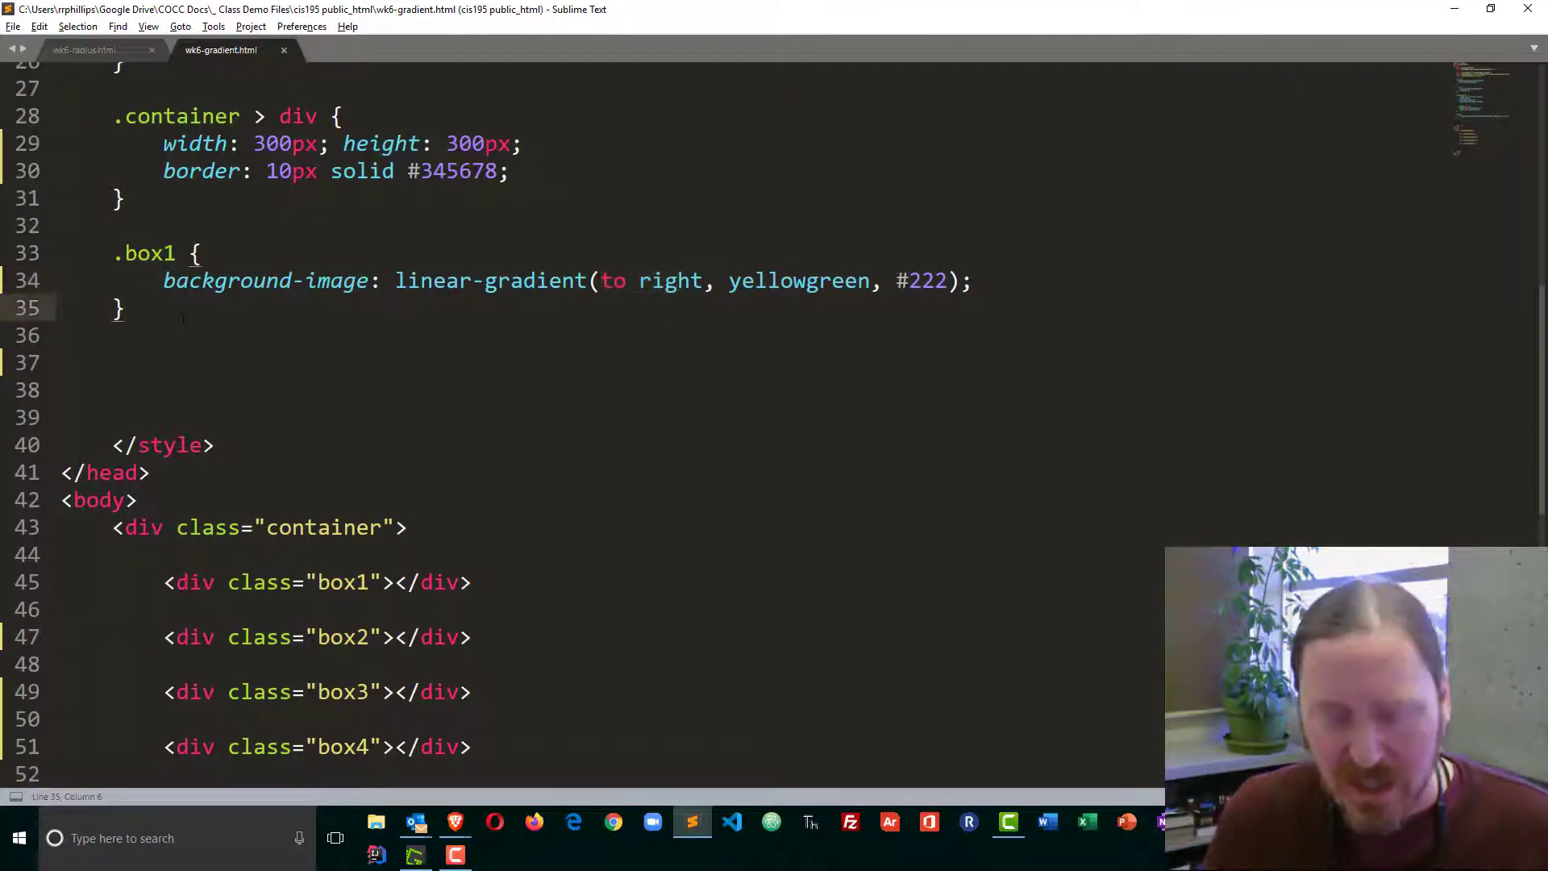
# Step: Add a .box2 rule with a 135deg yellowgreen-to-#222 linear gradient
pyautogui.write('.box2 {')
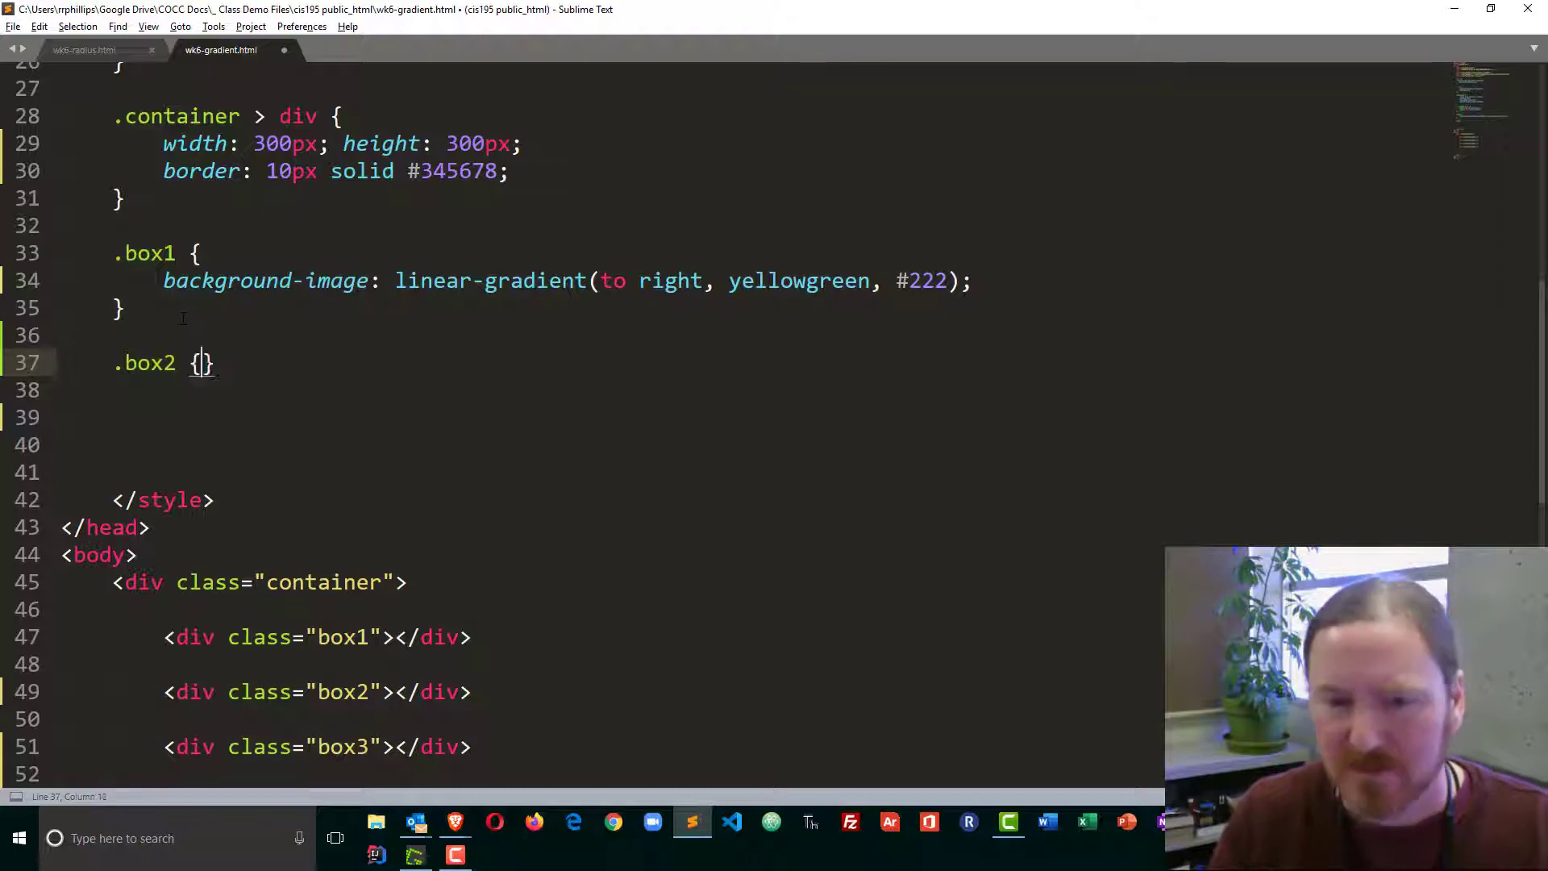
pyautogui.write('background-image: ;')
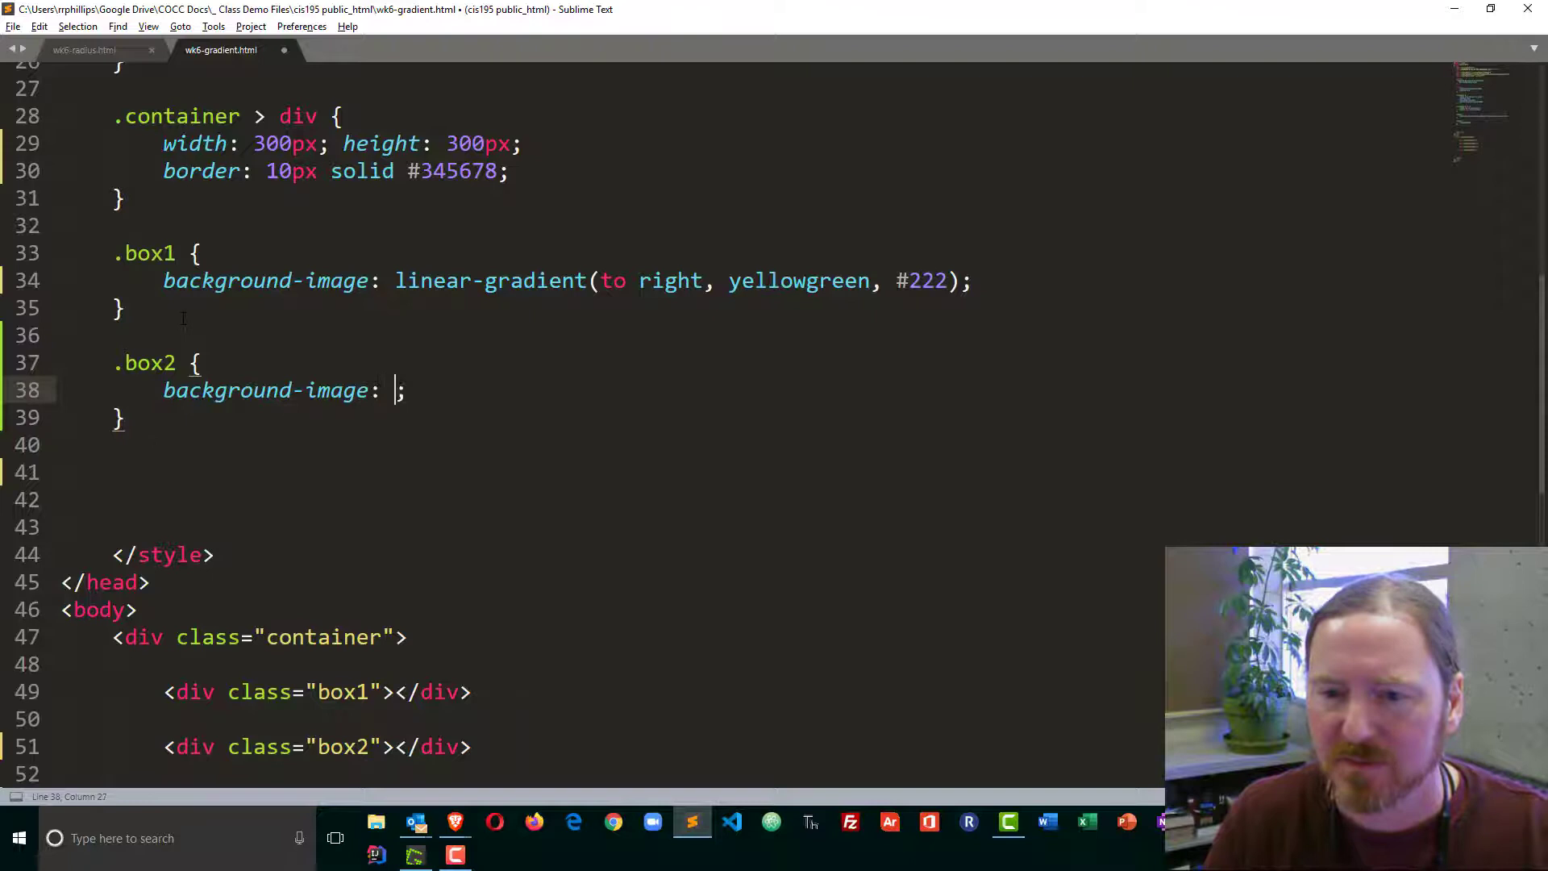
pyautogui.write('linear-gr')
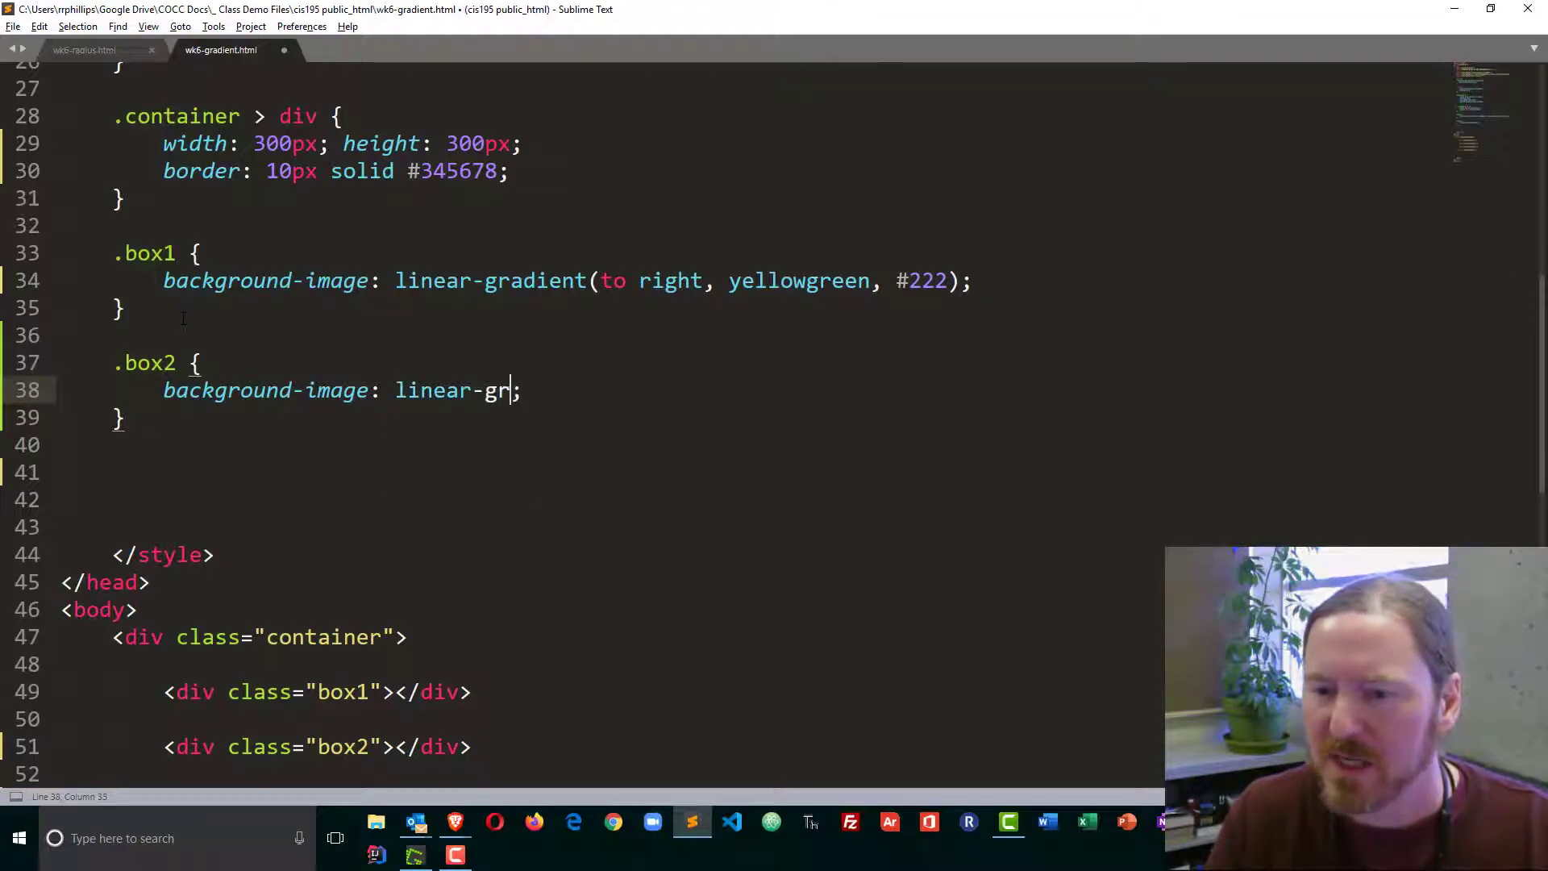
pyautogui.write('adient()')
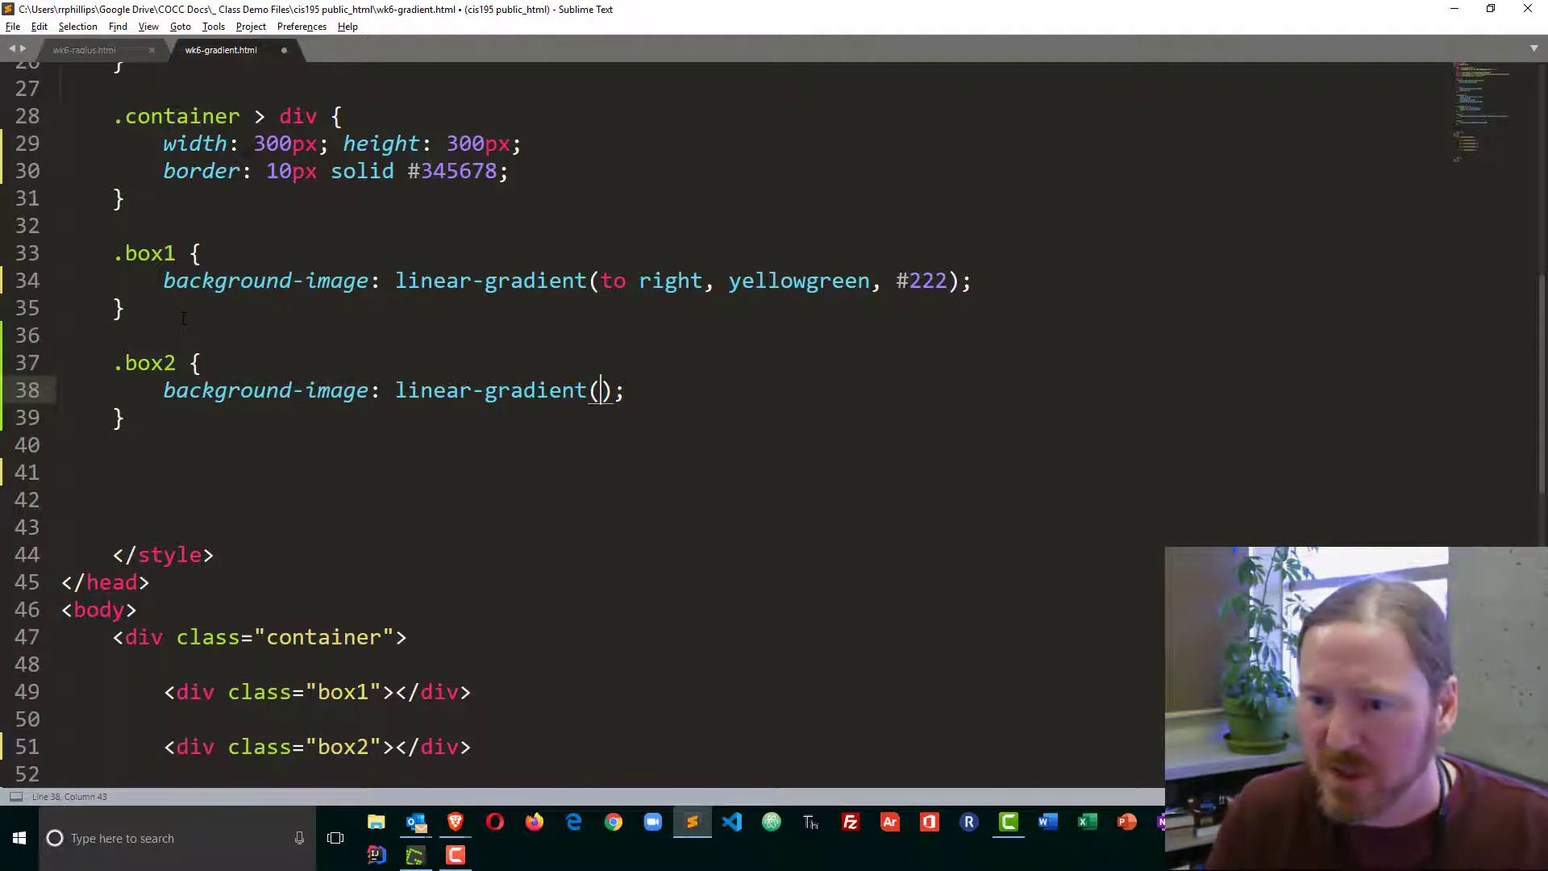
pyautogui.write('135de')
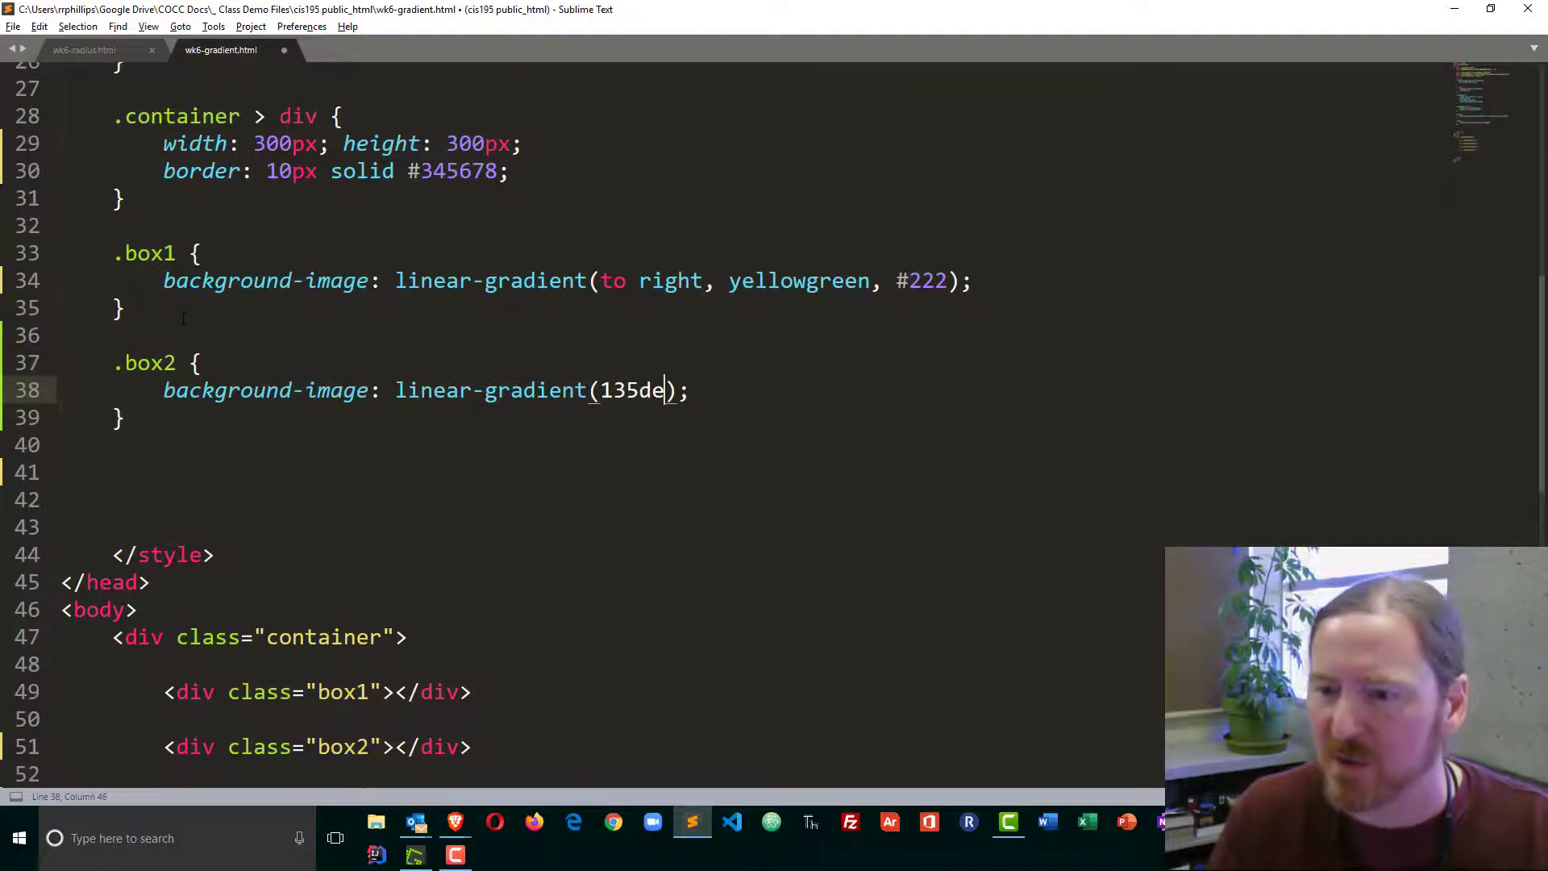
pyautogui.write('g,')
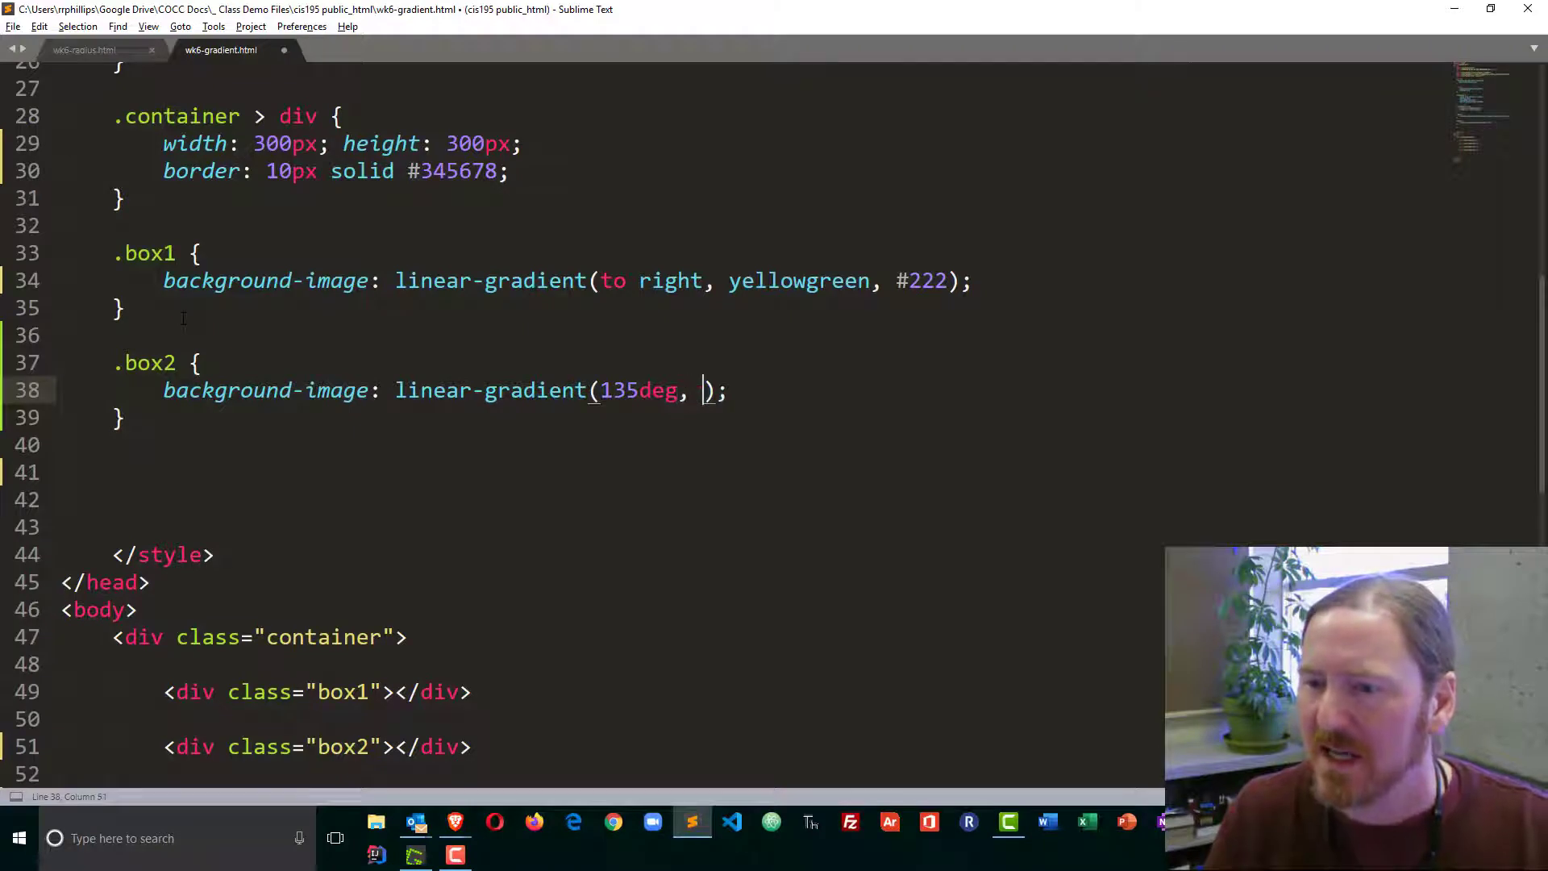
pyautogui.write('yellowgreen,')
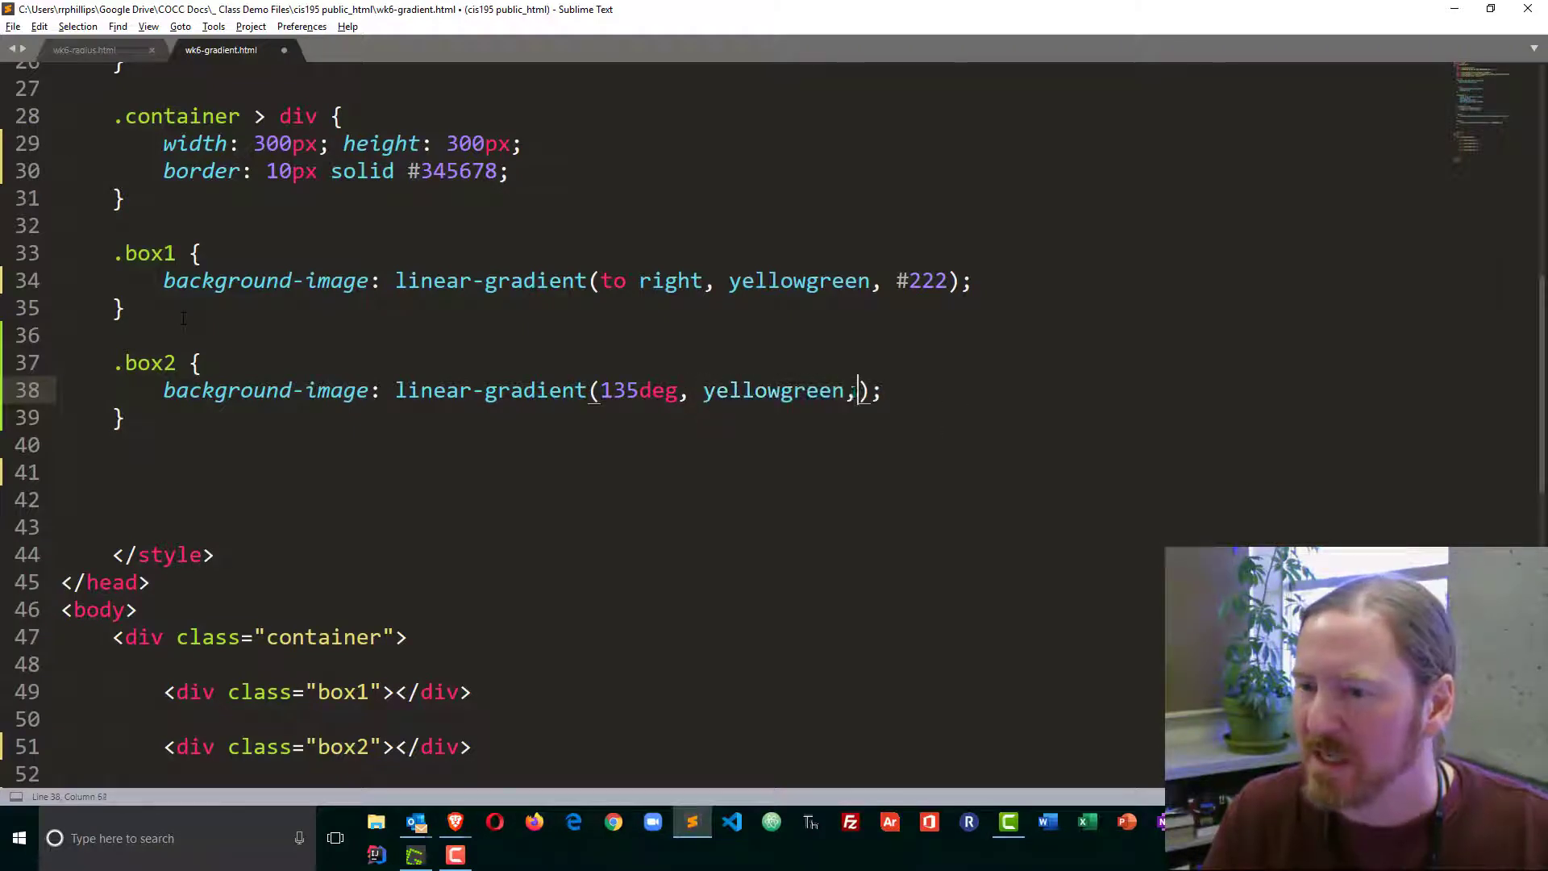
pyautogui.write('#222')
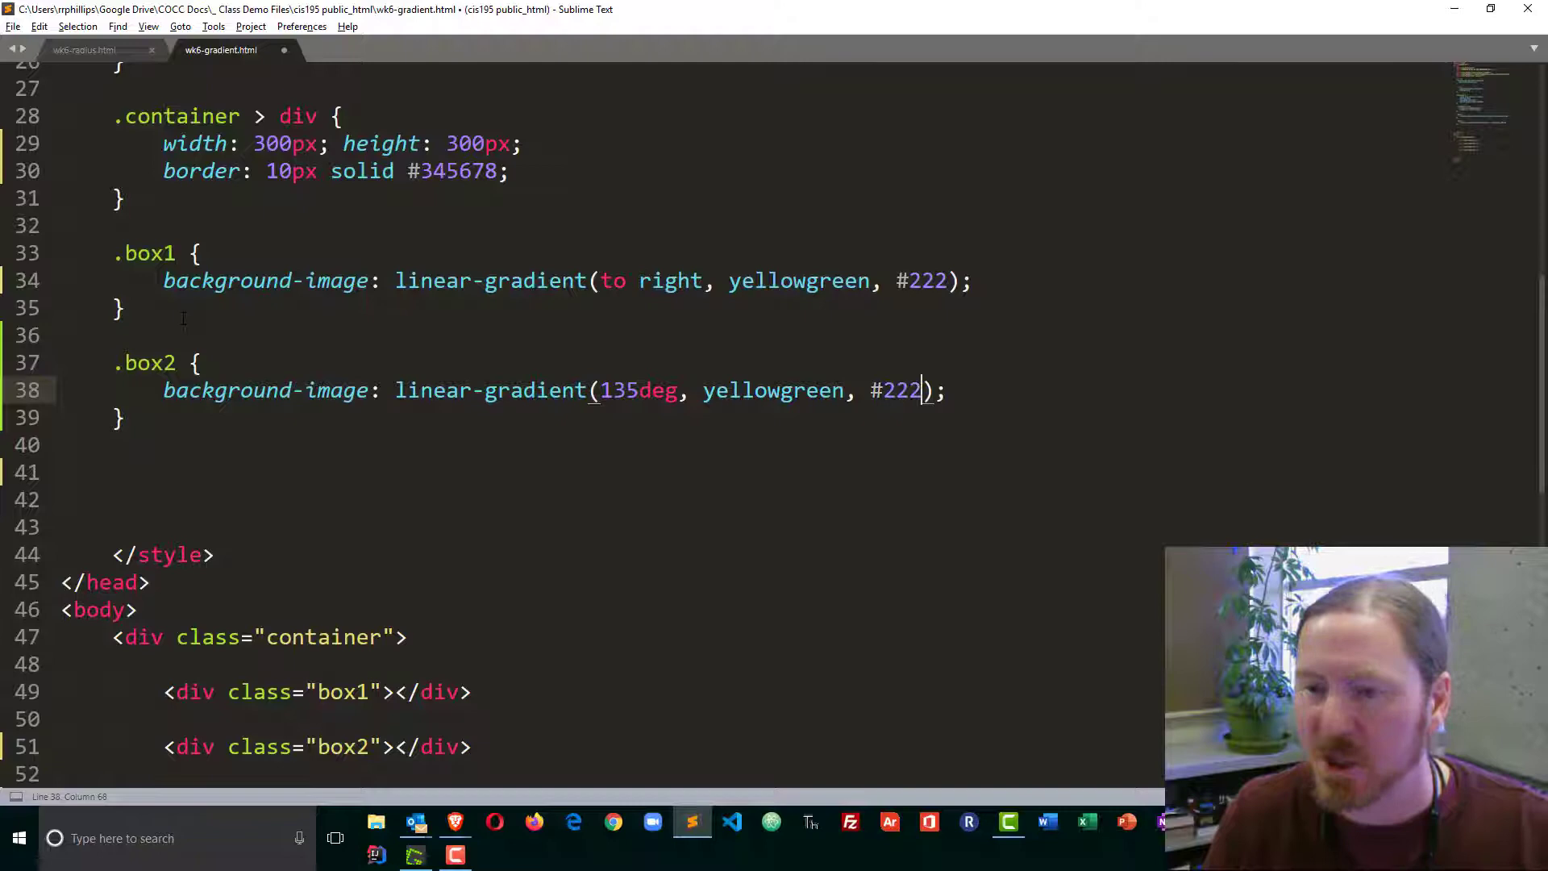
# Step: Save and reload Brave to preview box2's diagonal gradient
pyautogui.press('alt+tab')
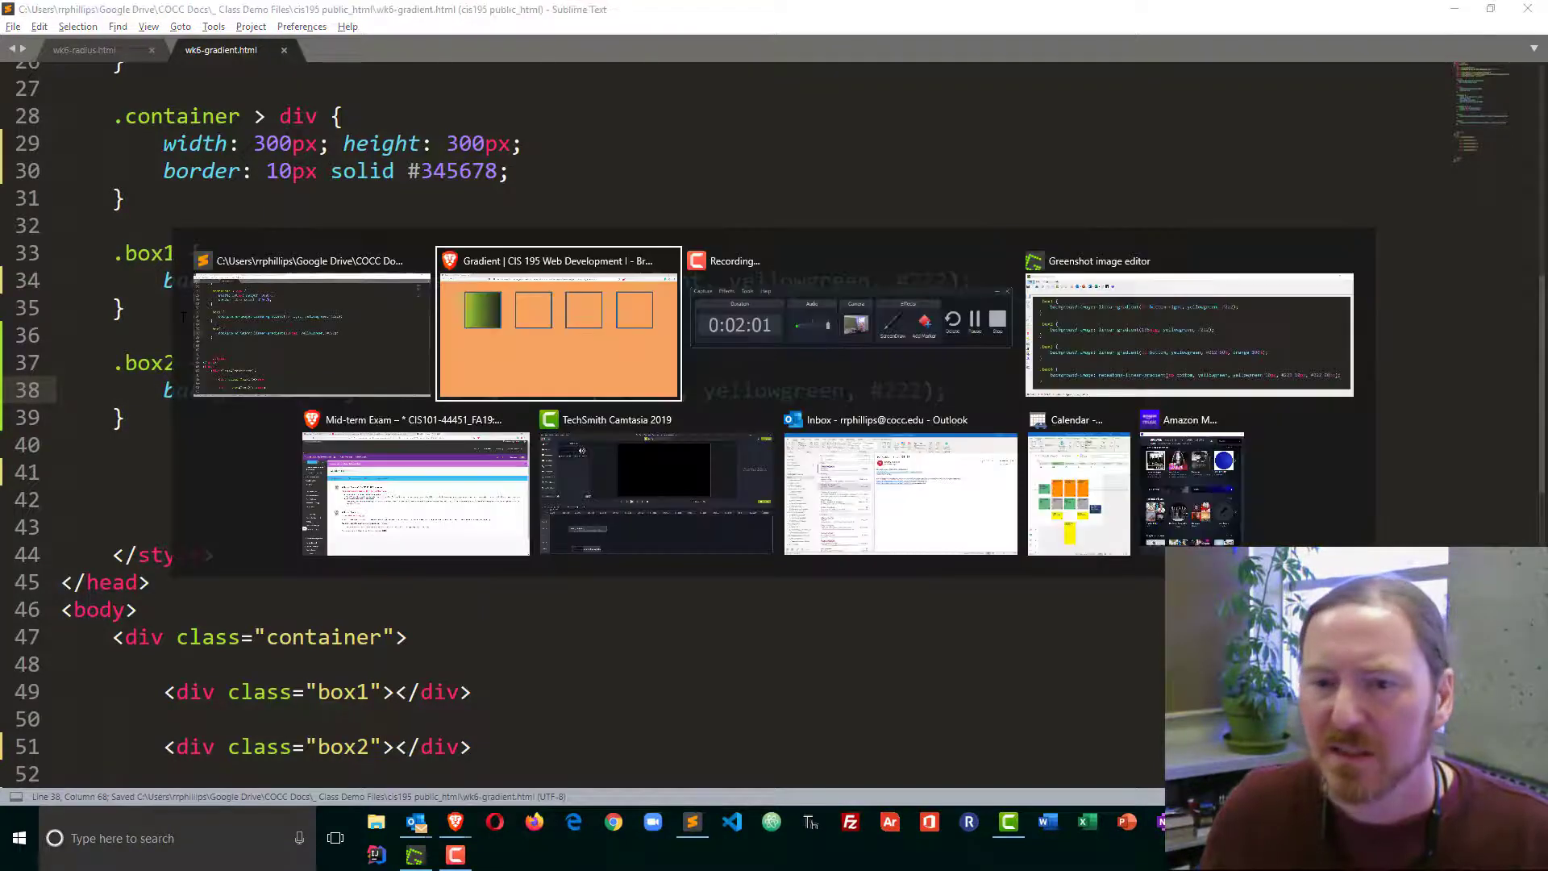
pyautogui.click(558, 320)
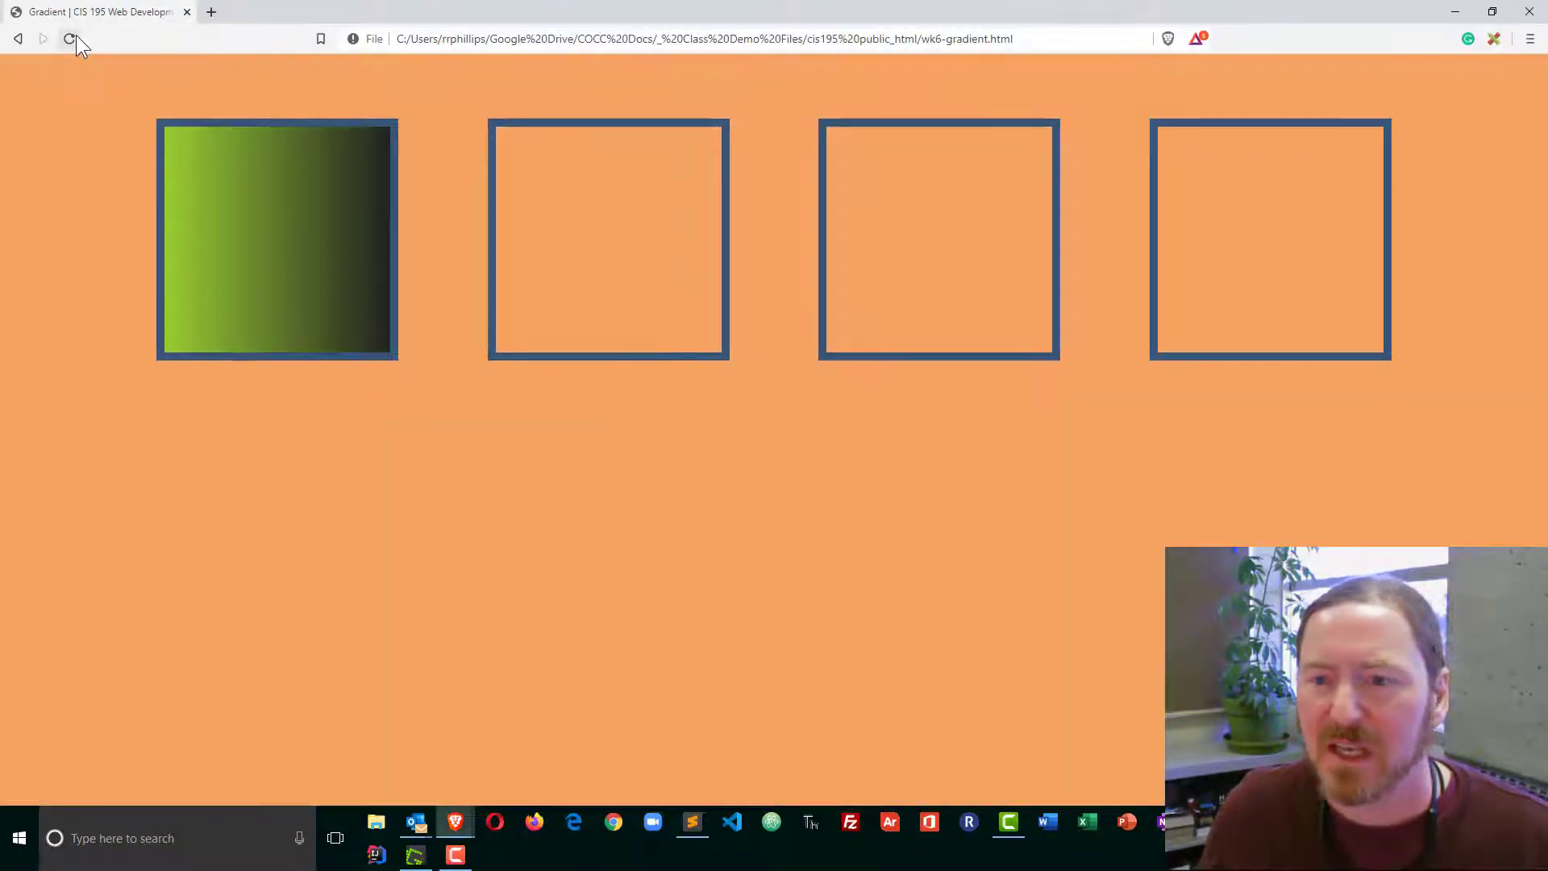
pyautogui.click(70, 38)
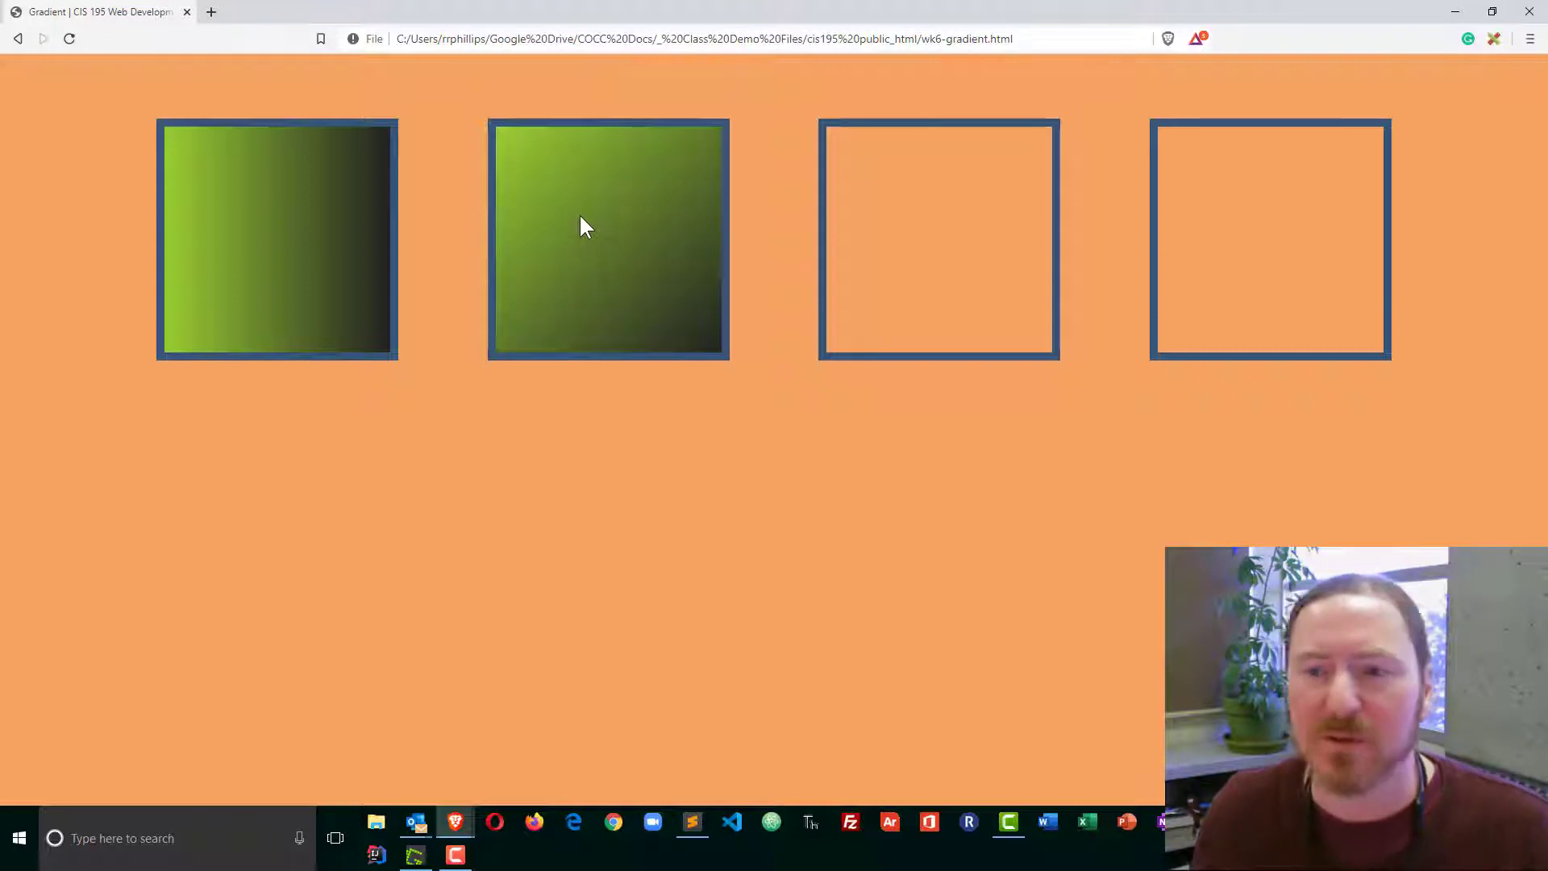
pyautogui.moveTo(691, 358)
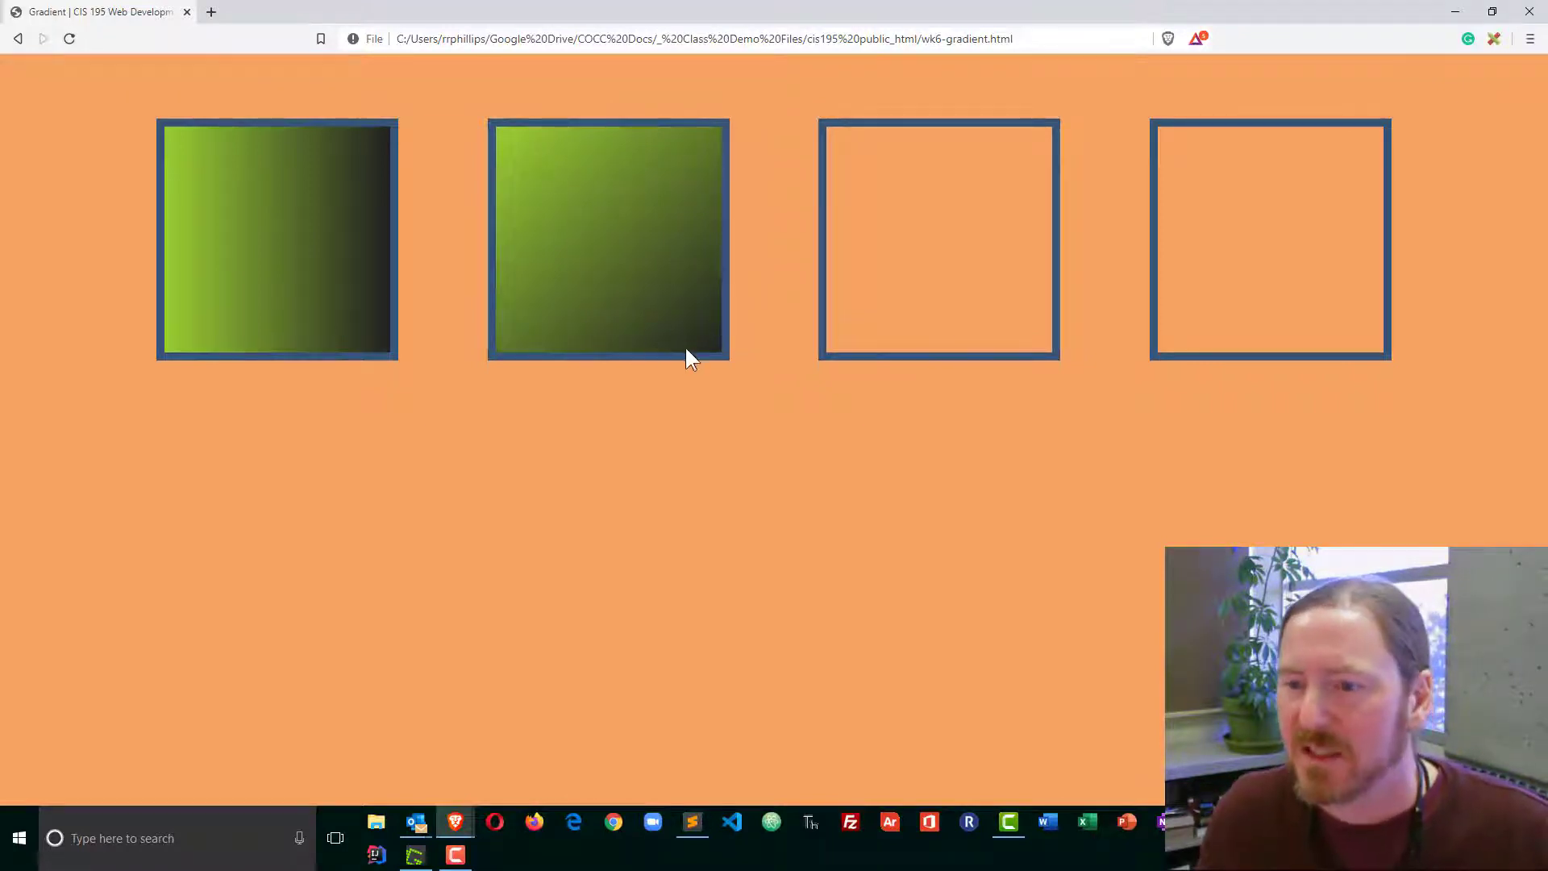
pyautogui.moveTo(642, 332)
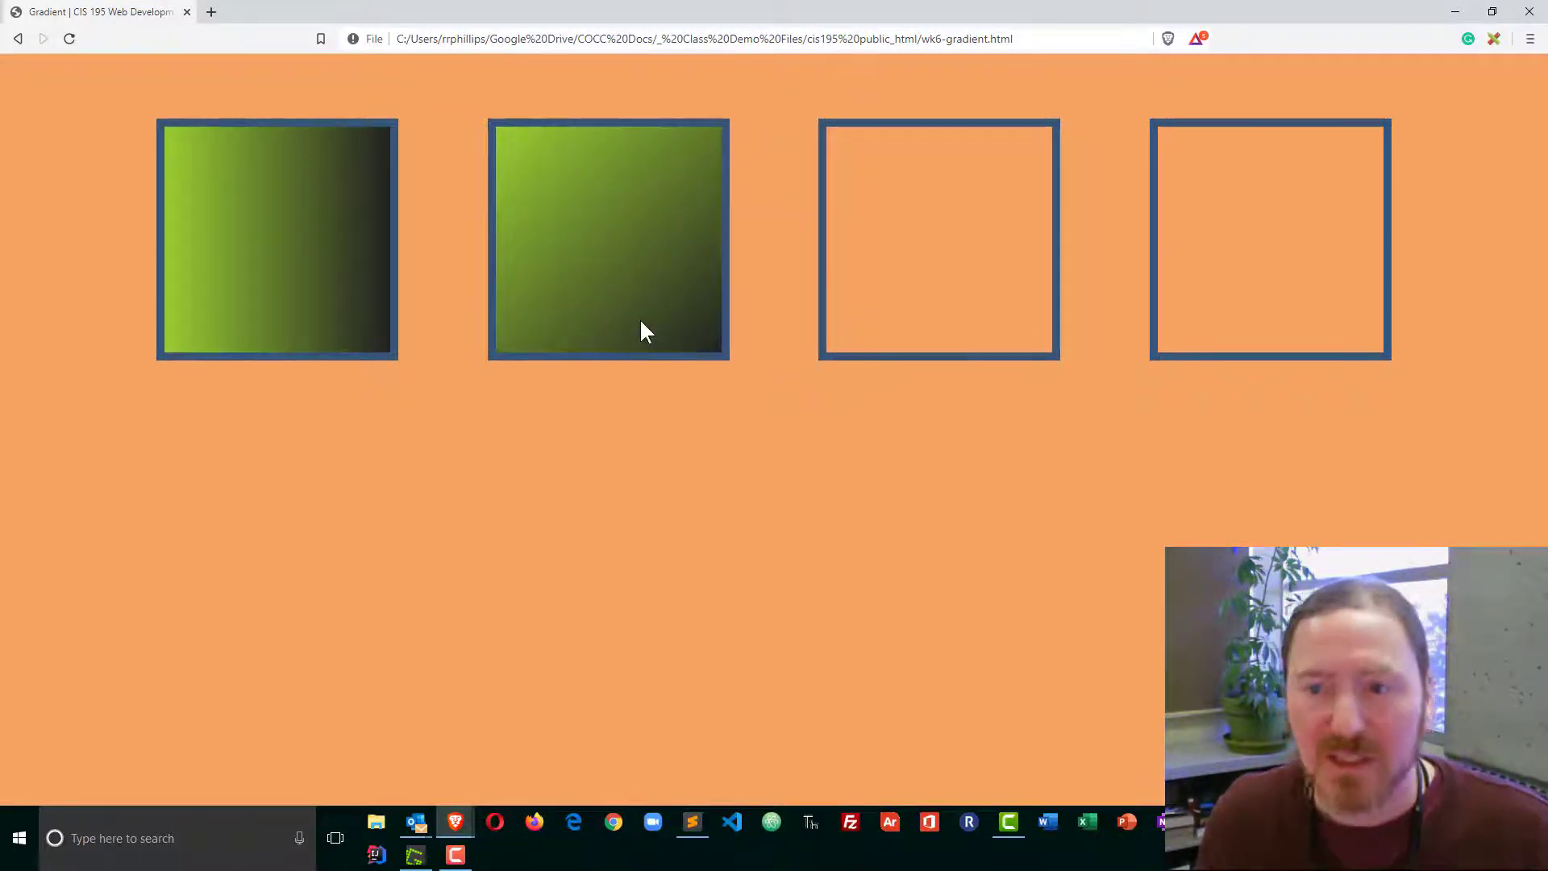
pyautogui.click(691, 820)
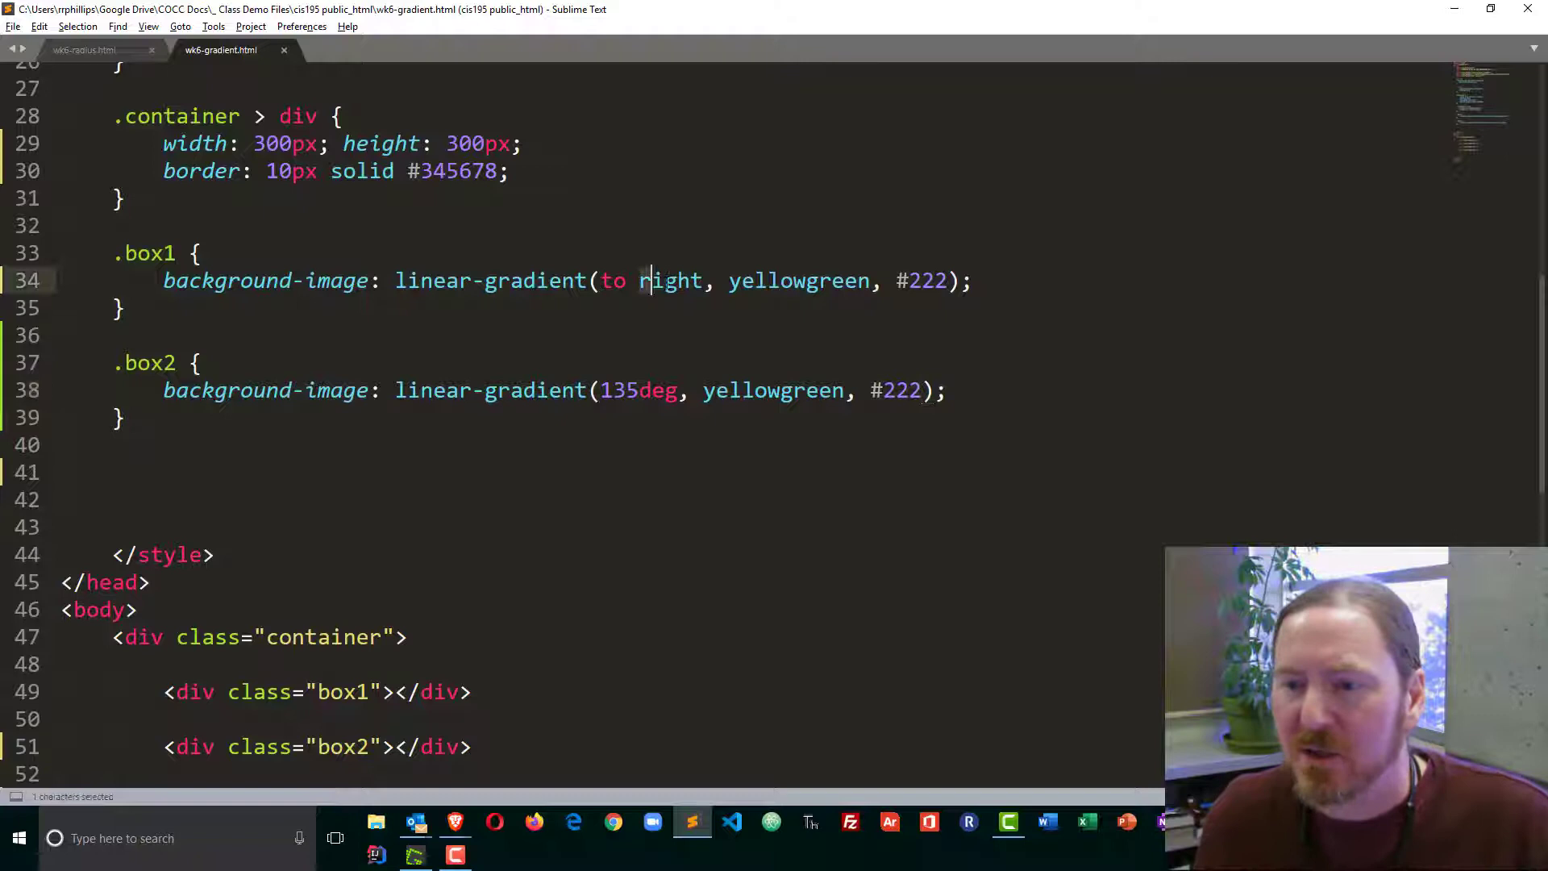
# Step: Change box1's gradient direction to 'to bottom right' and reload to confirm
pyautogui.doubleClick(673, 281)
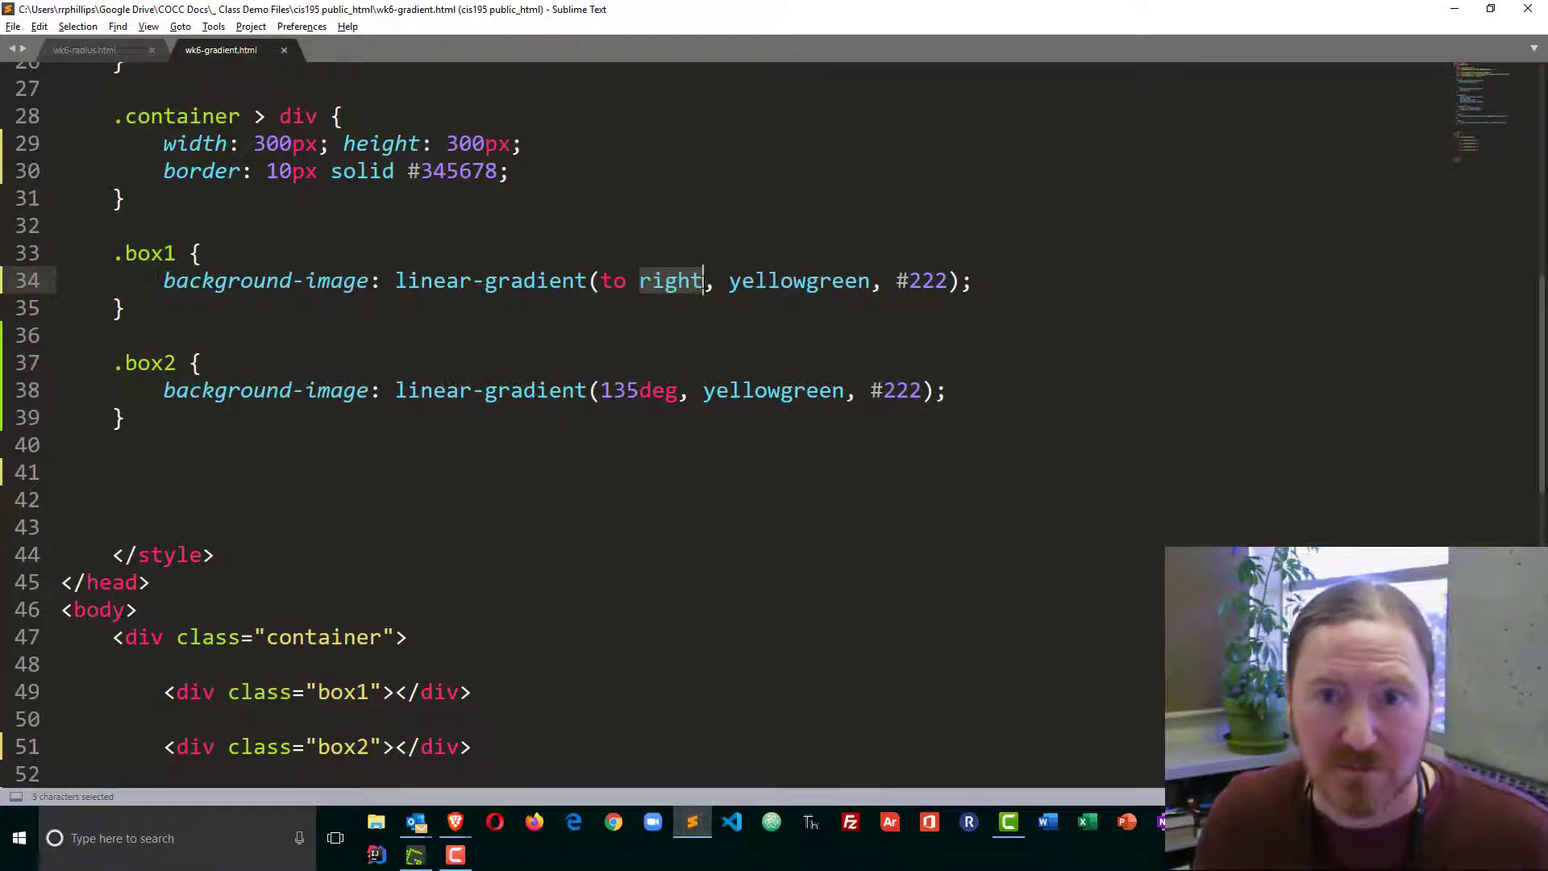
pyautogui.click(119, 307)
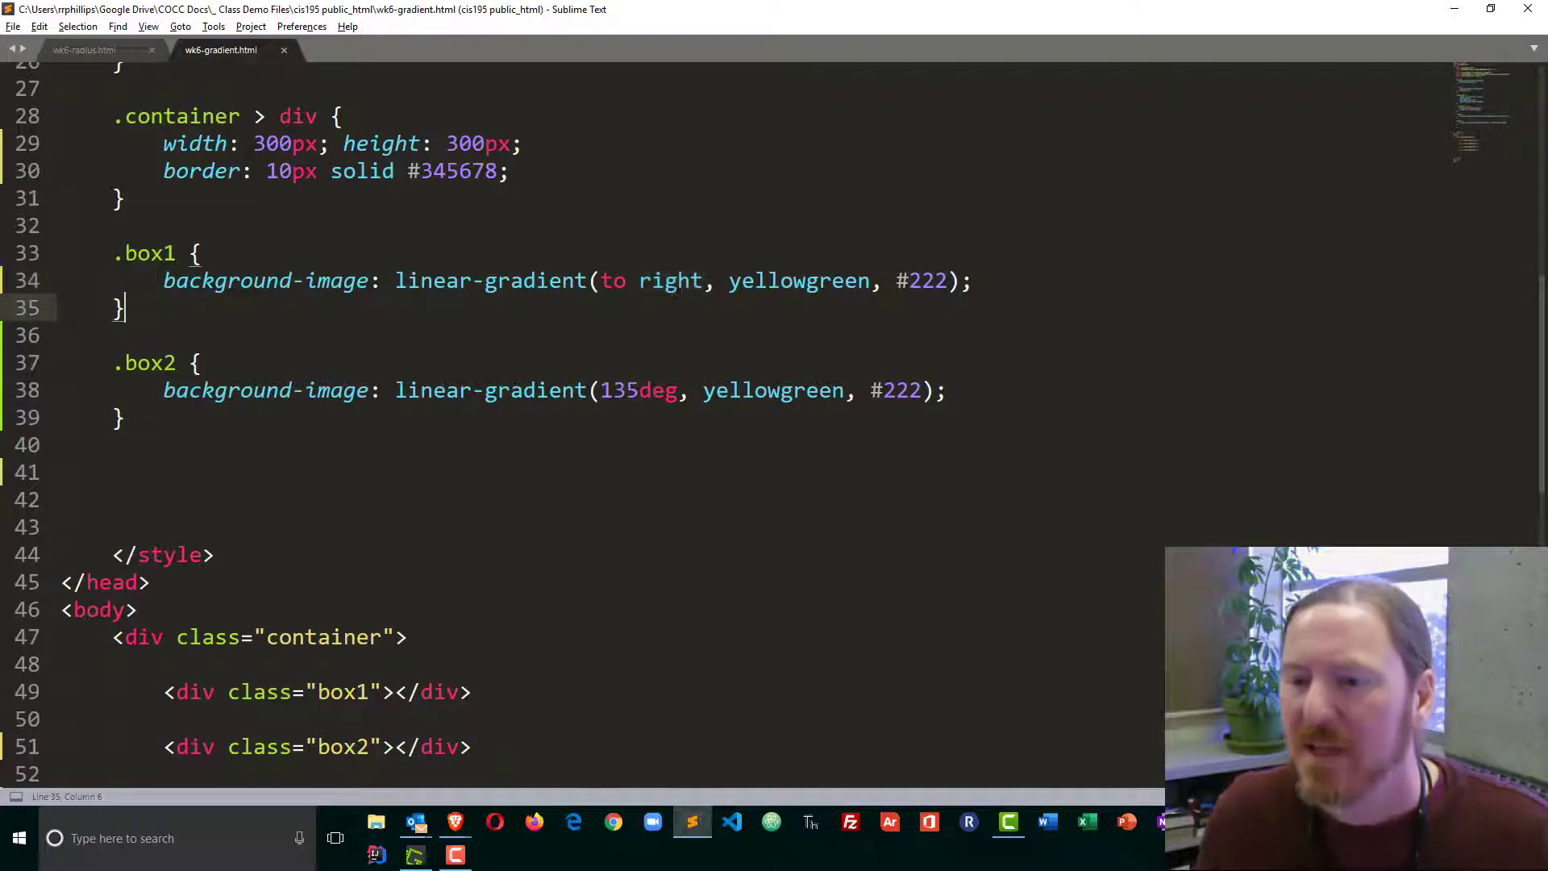
pyautogui.write('boot')
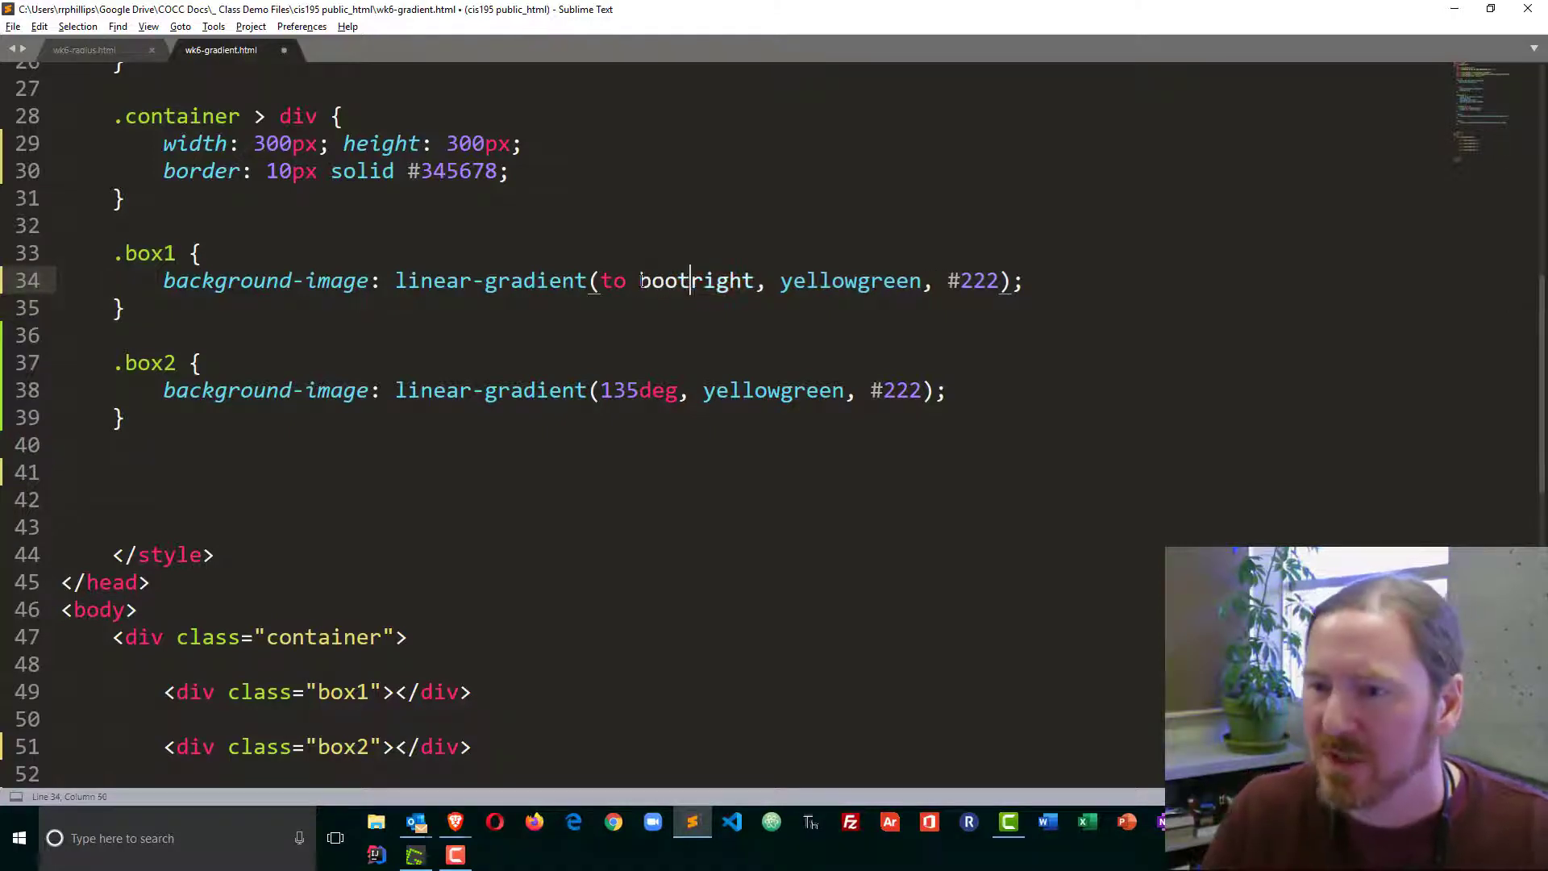
pyautogui.press('Backspace')
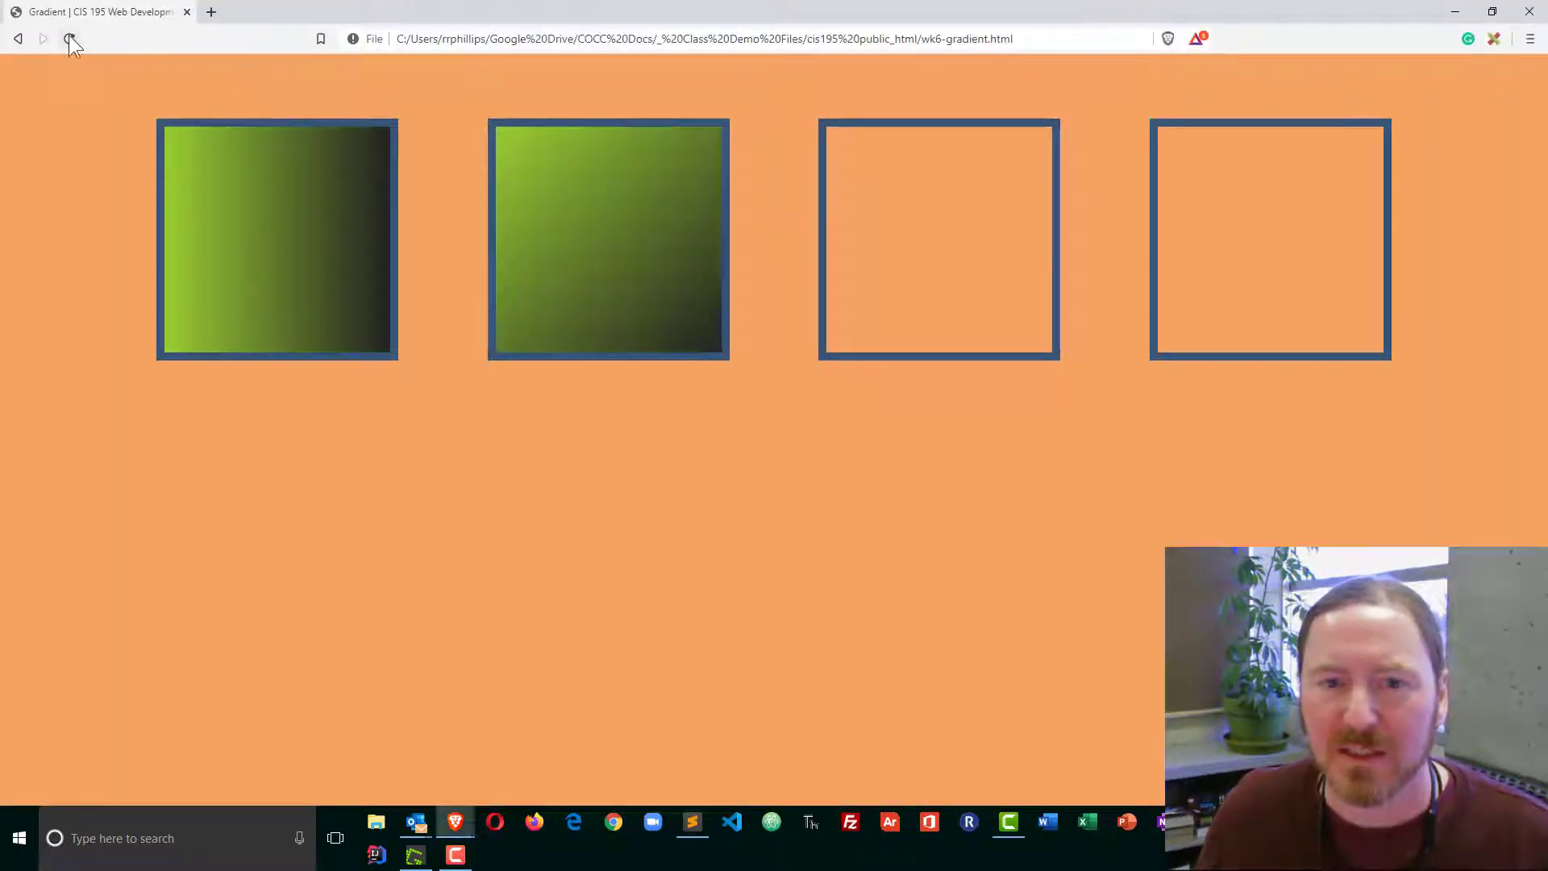
pyautogui.click(68, 38)
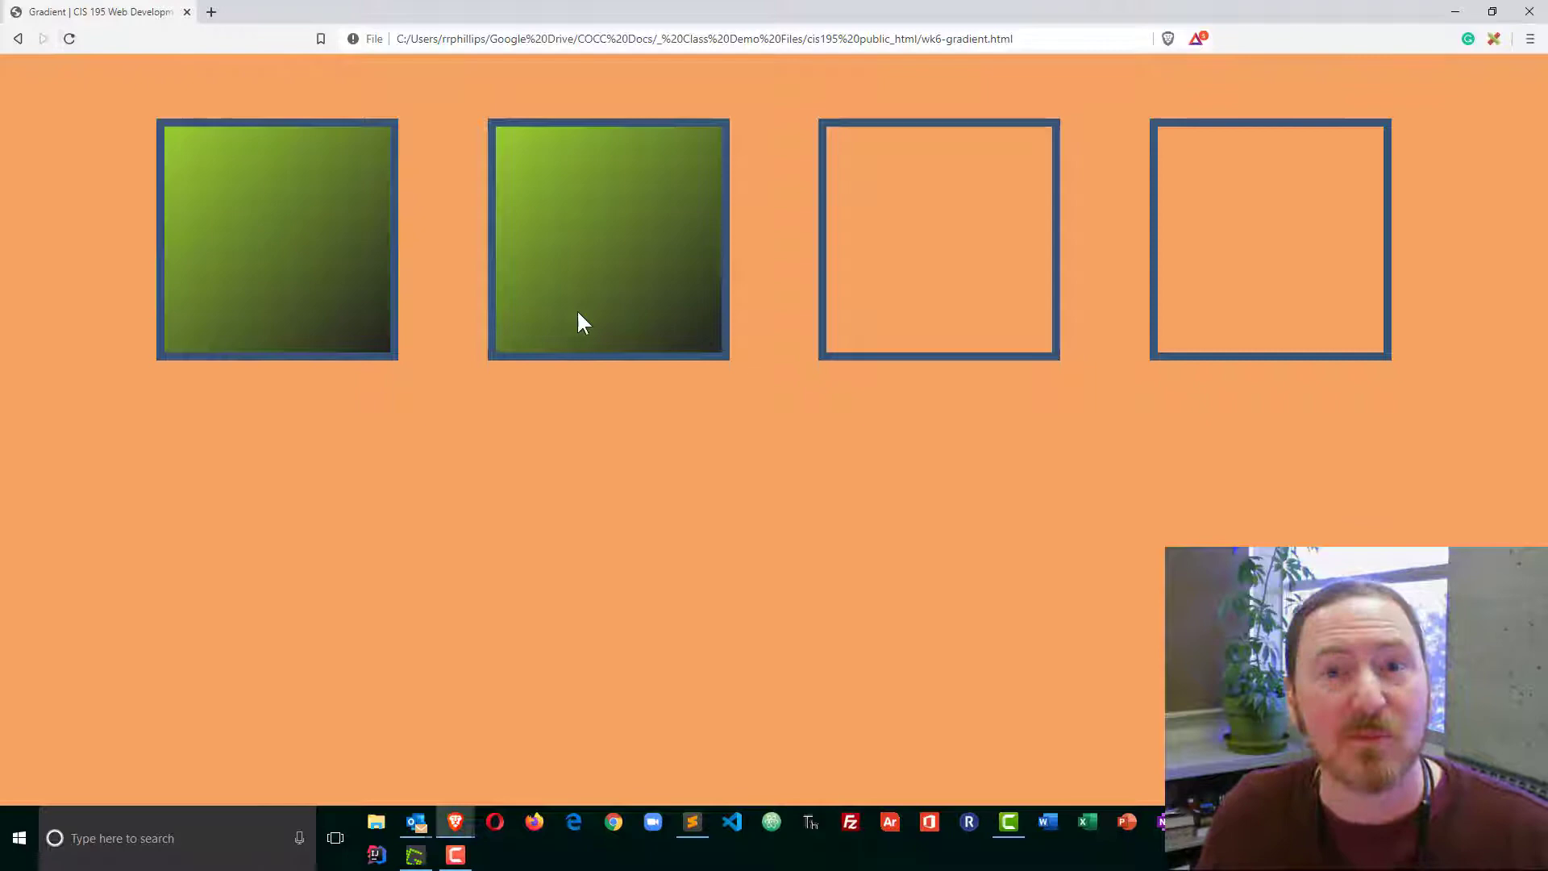
pyautogui.click(691, 821)
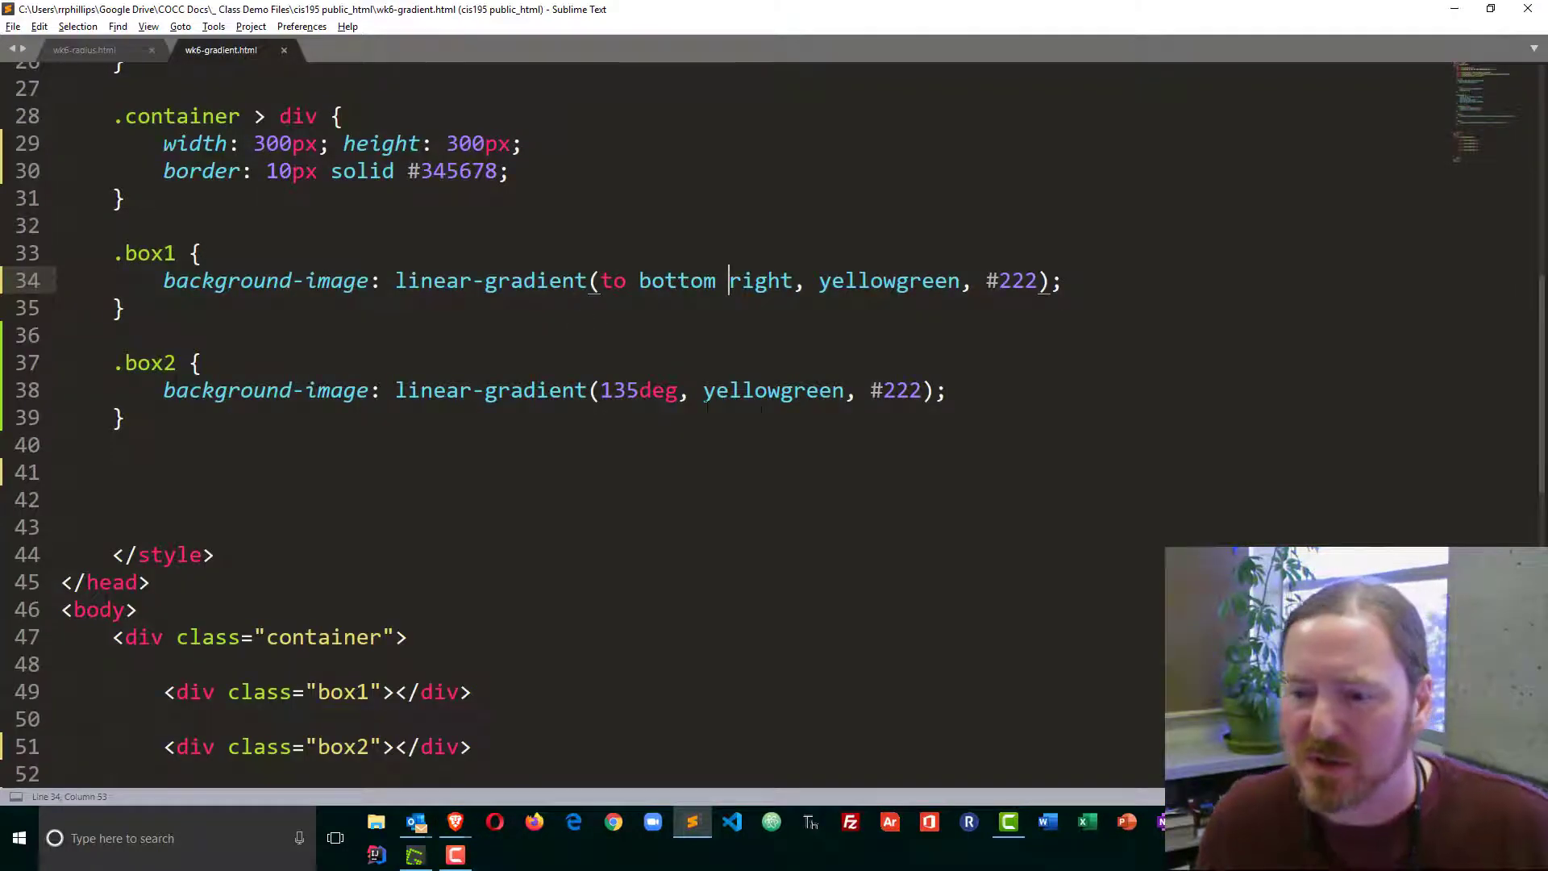
pyautogui.doubleClick(639, 390)
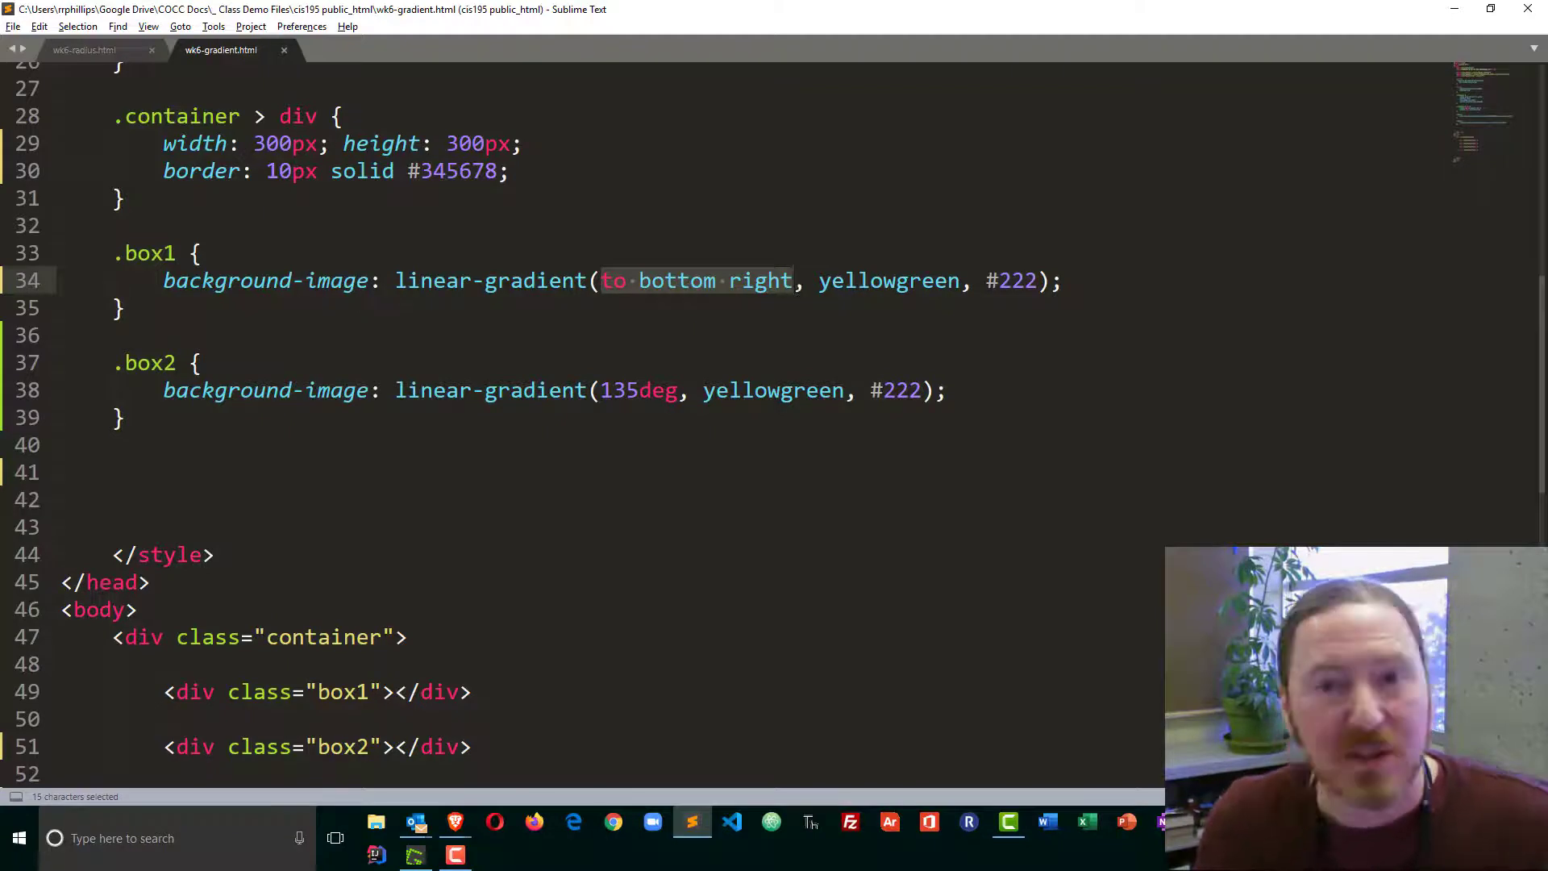
# Step: Paste the box2 rule as .box3 with a 190deg gradient: yellowgreen 50%, #222 75%
pyautogui.click(726, 391)
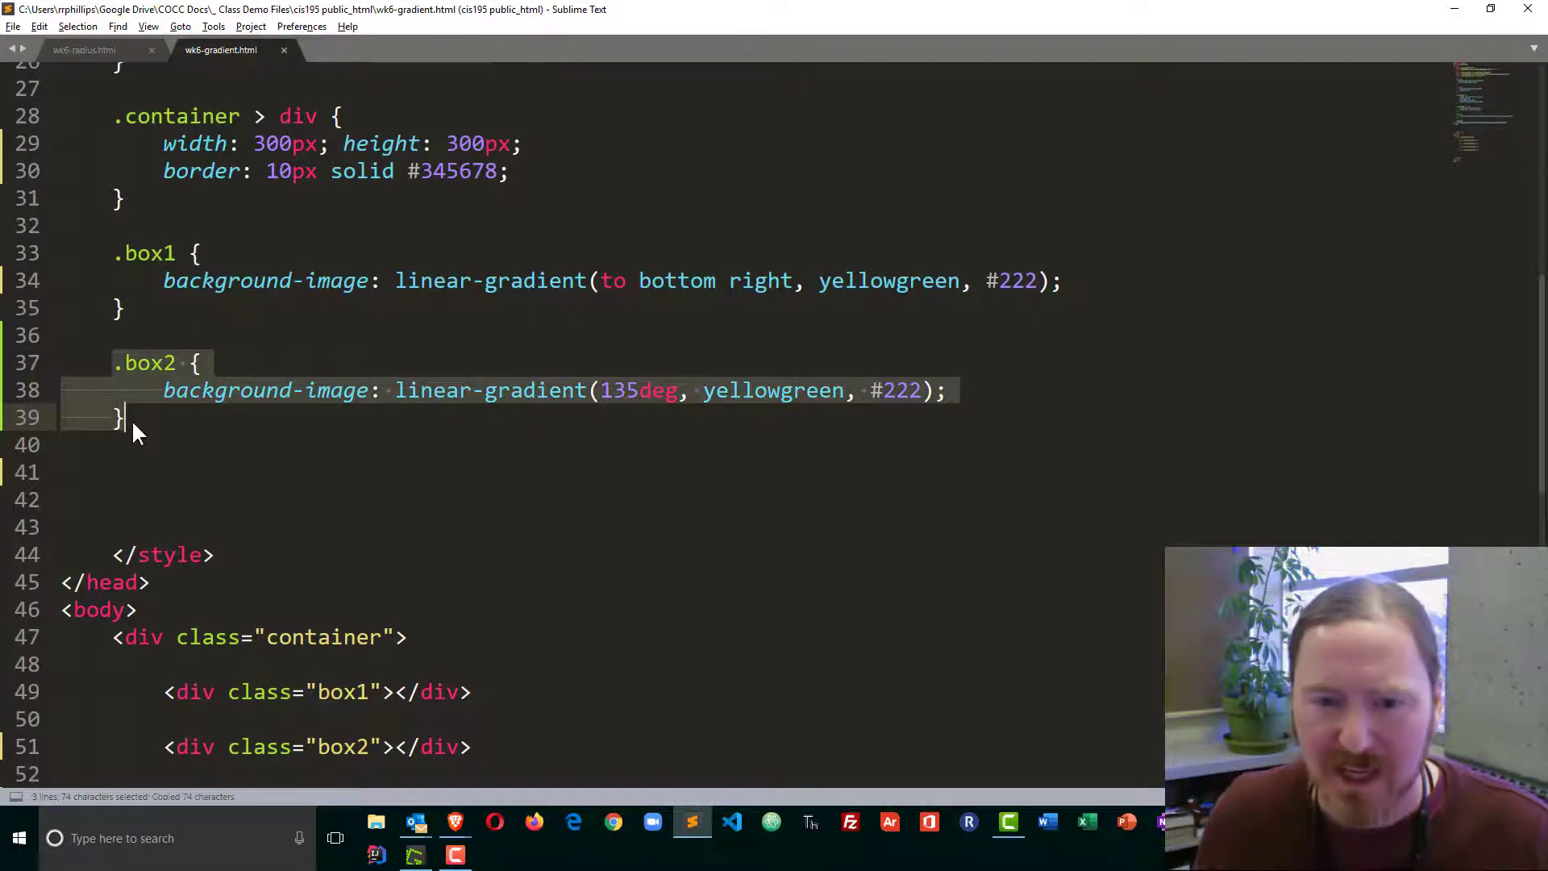
pyautogui.press('ctrl+v')
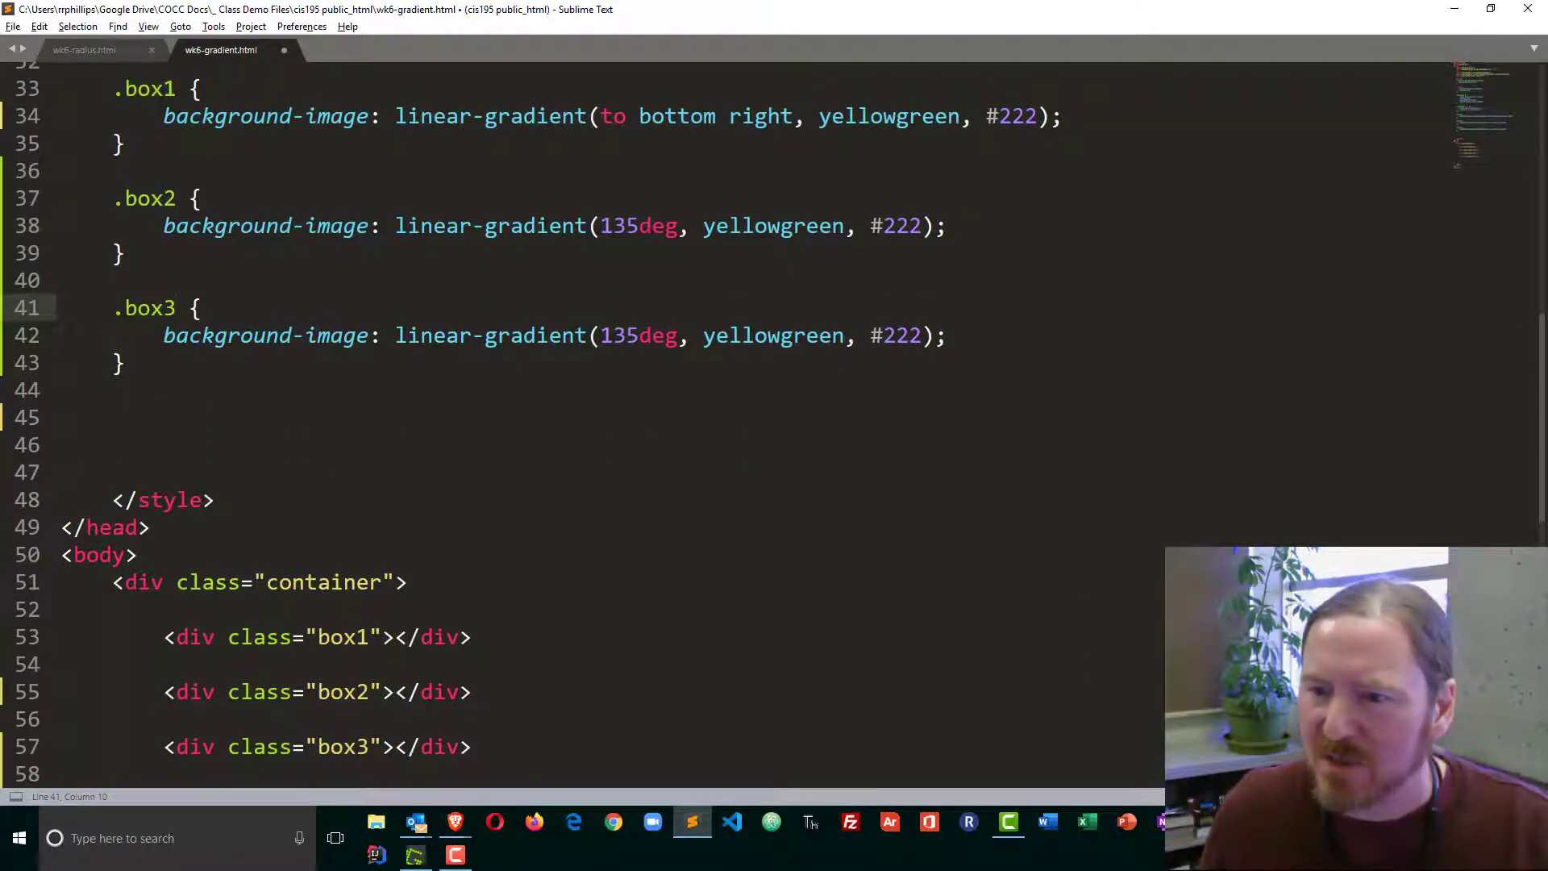
pyautogui.write('1')
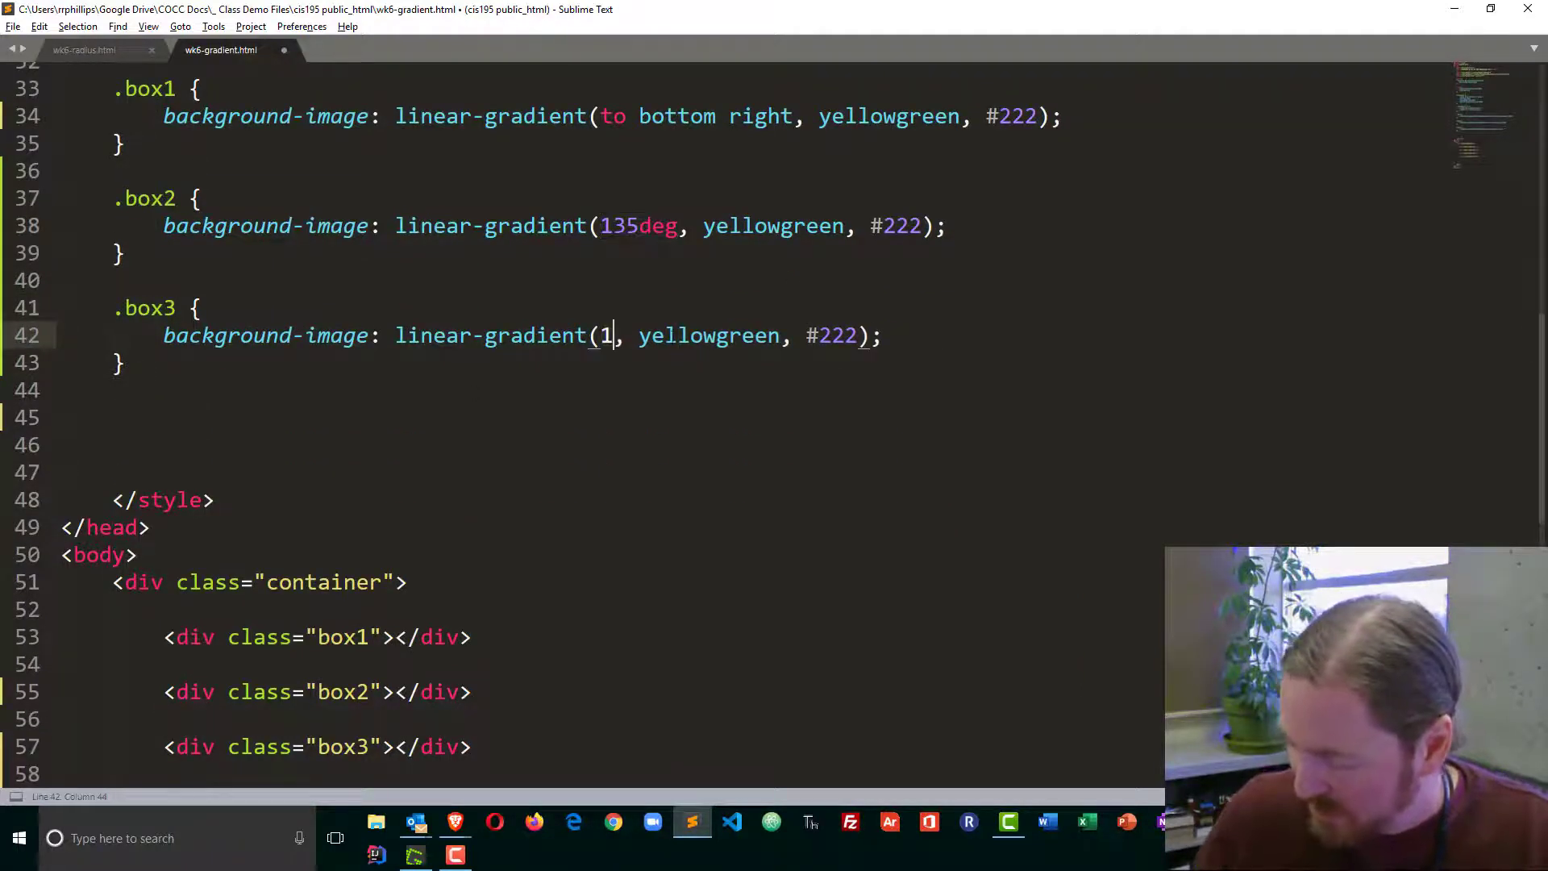
pyautogui.write('90deg')
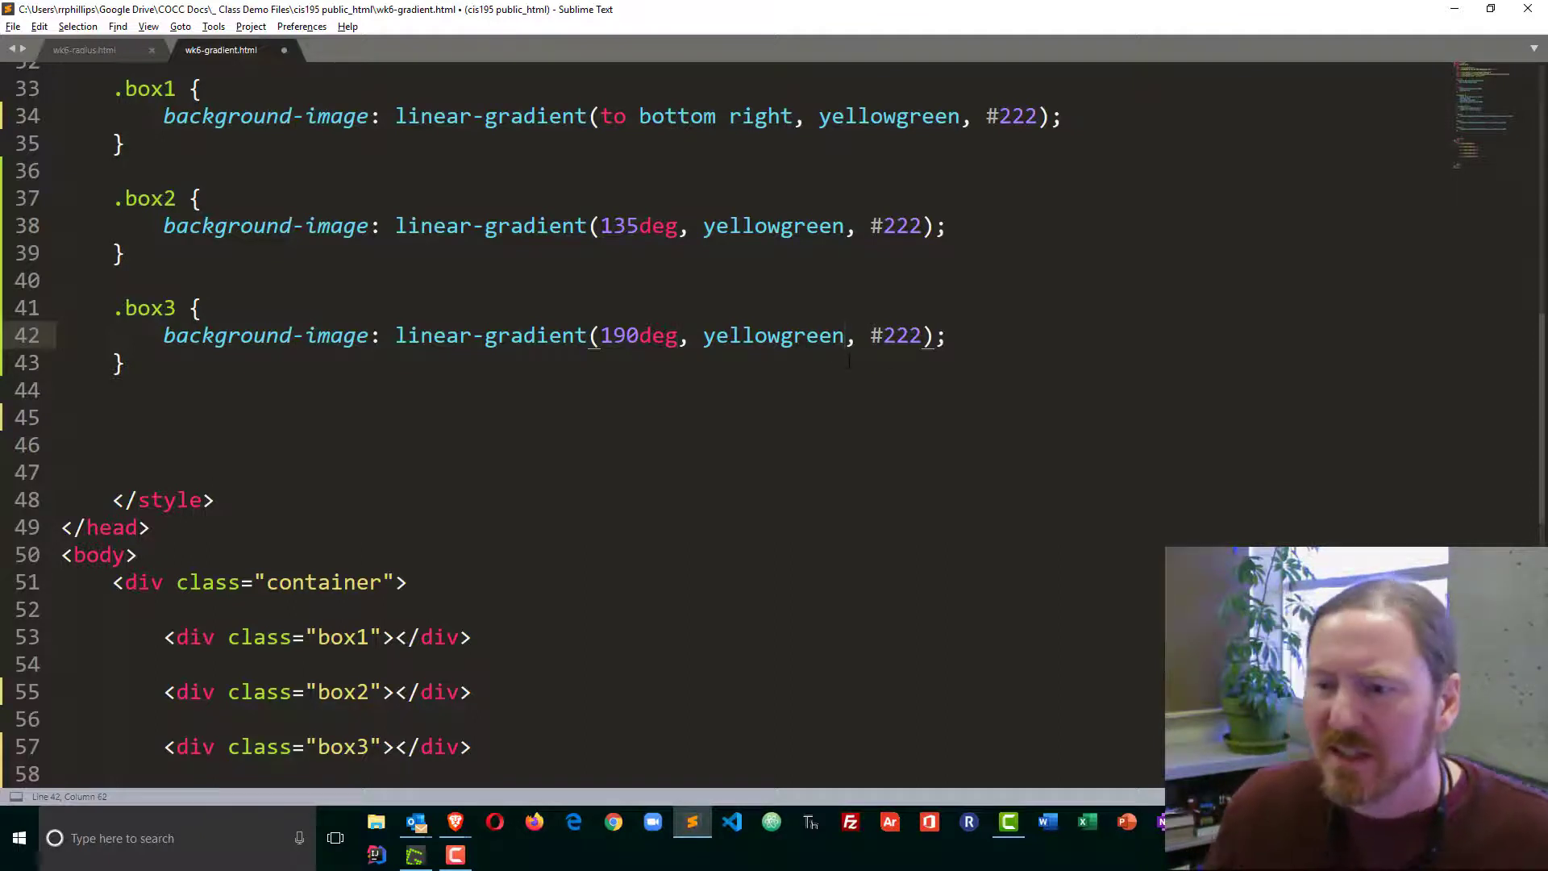
pyautogui.write('50')
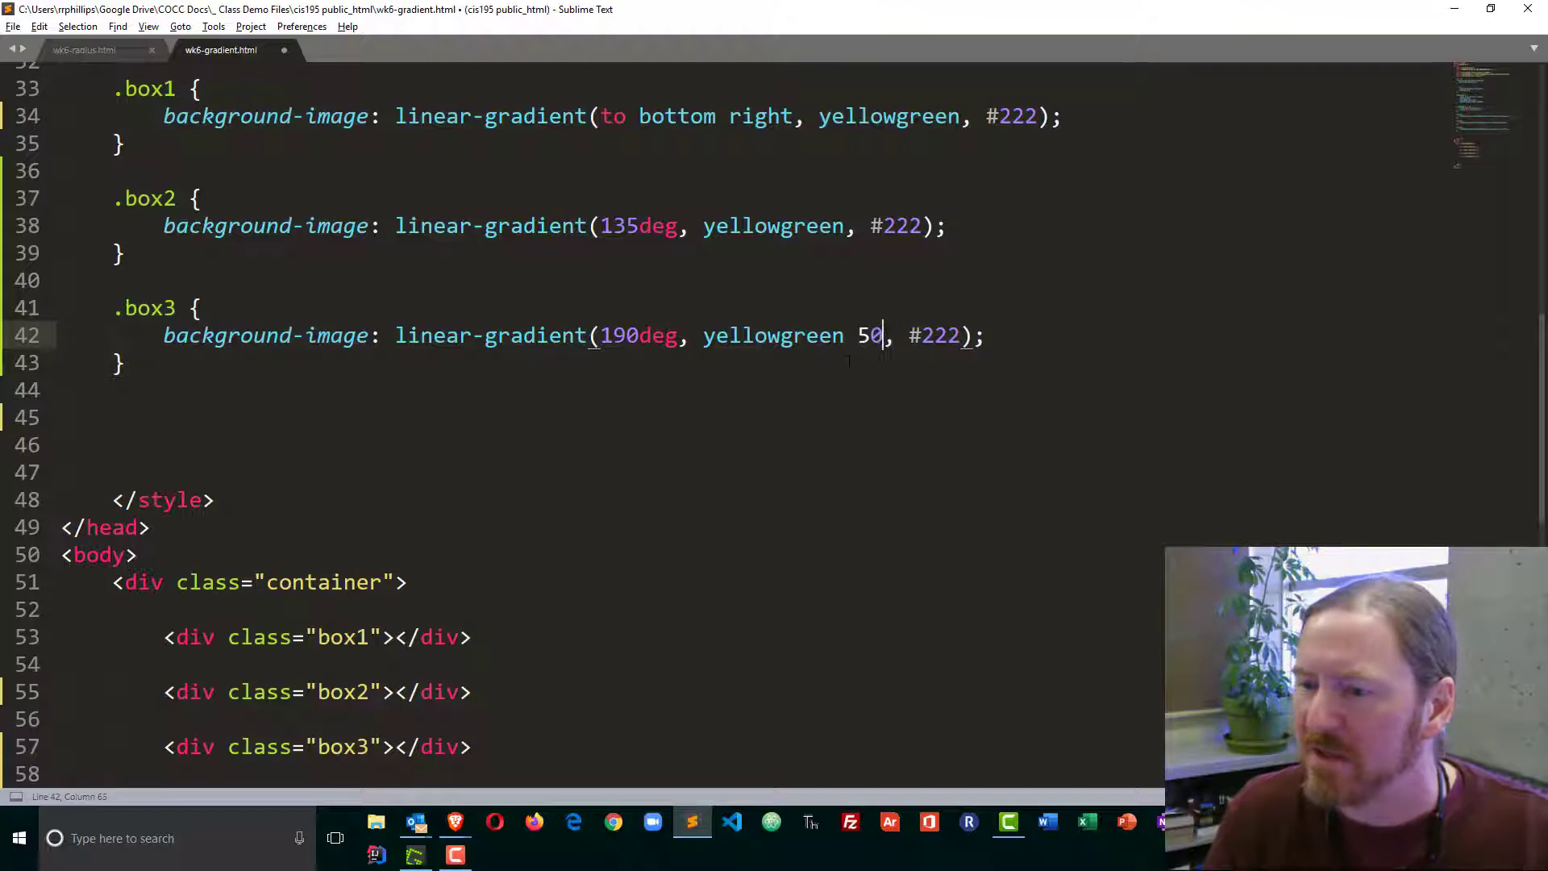
pyautogui.write('%')
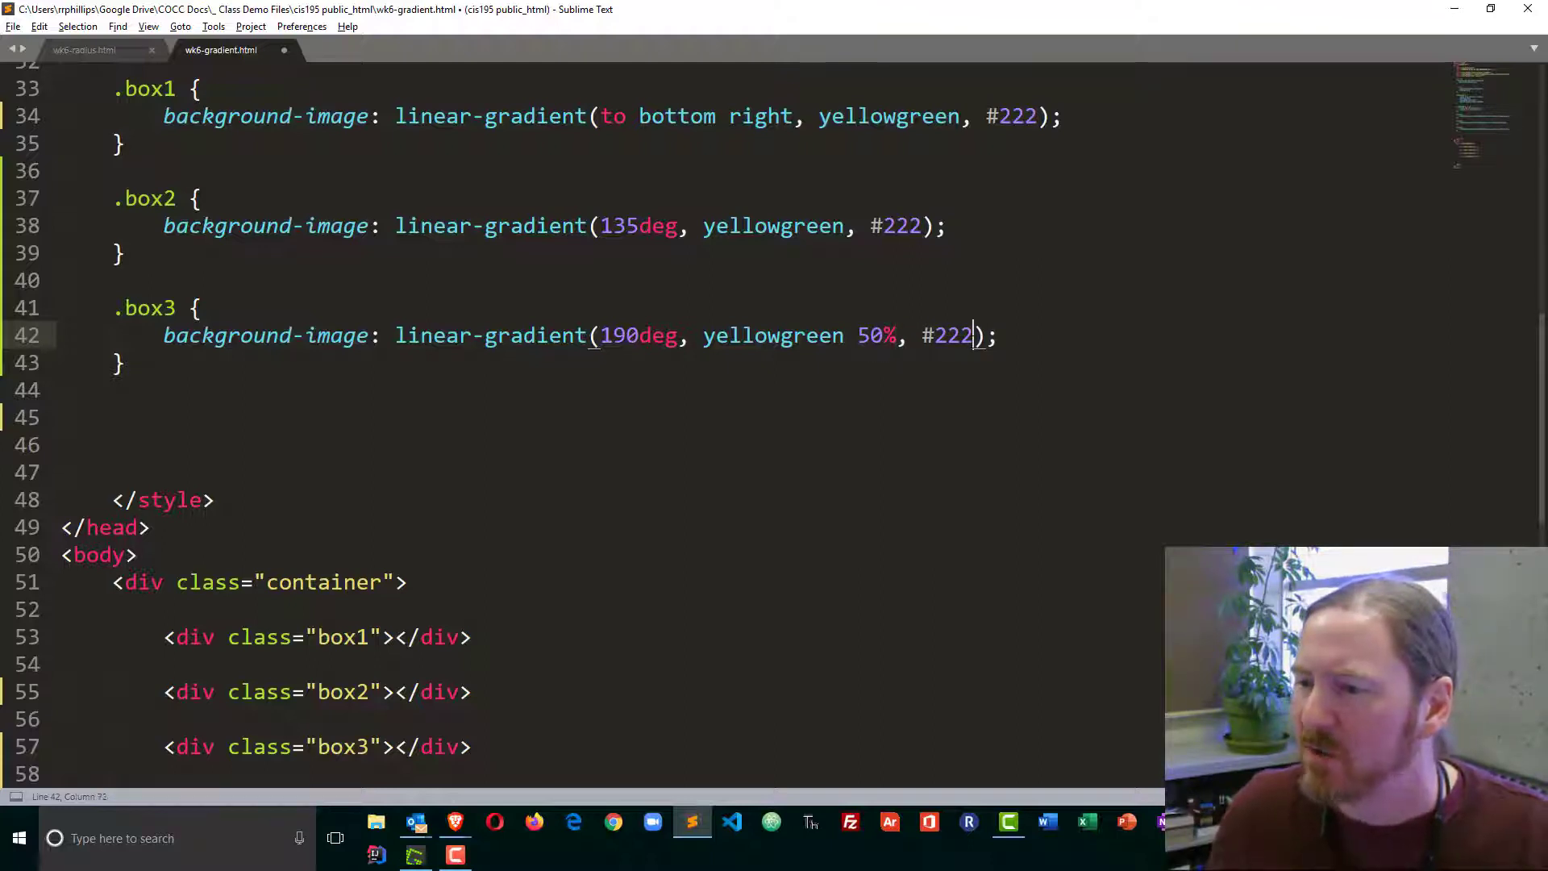
pyautogui.write('75%')
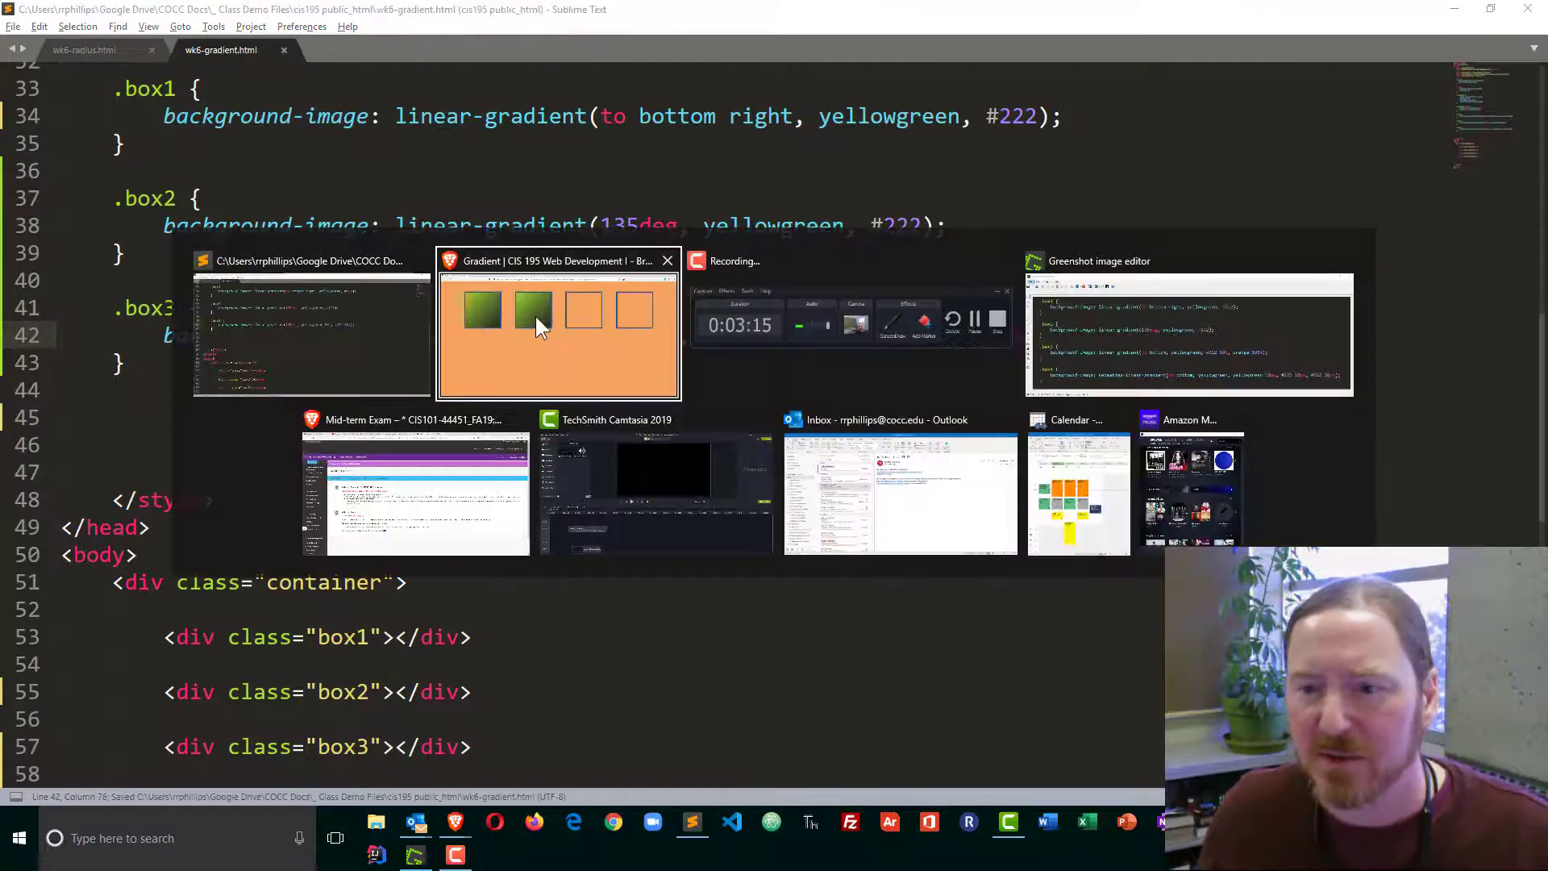
# Step: Preview box3 in Brave, then return to its yellowgreen stop percentage in Sublime Text
pyautogui.click(558, 321)
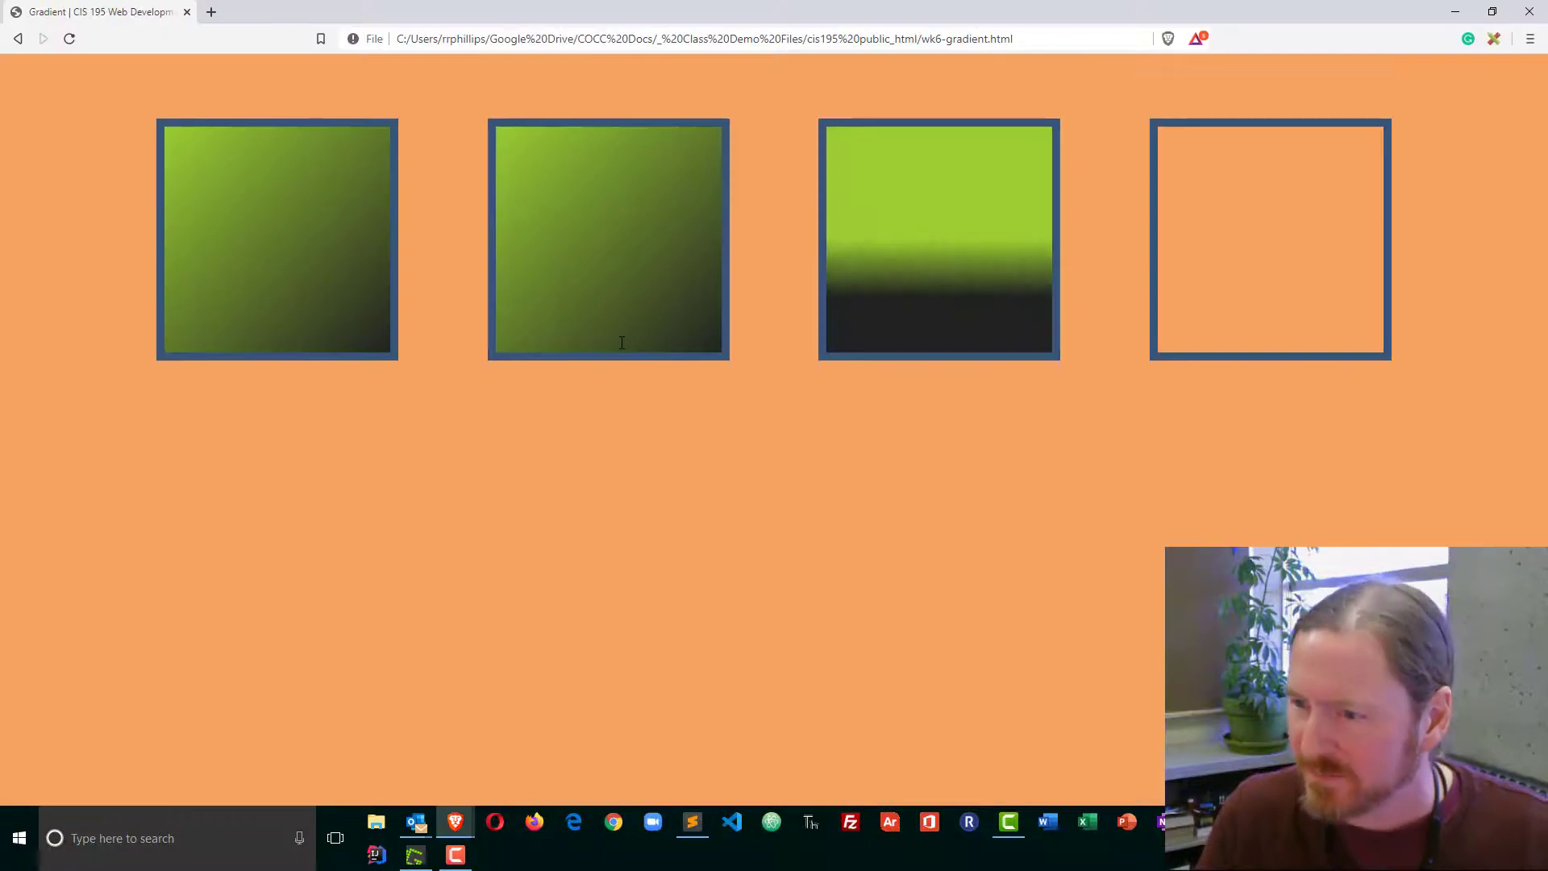
pyautogui.moveTo(935, 274)
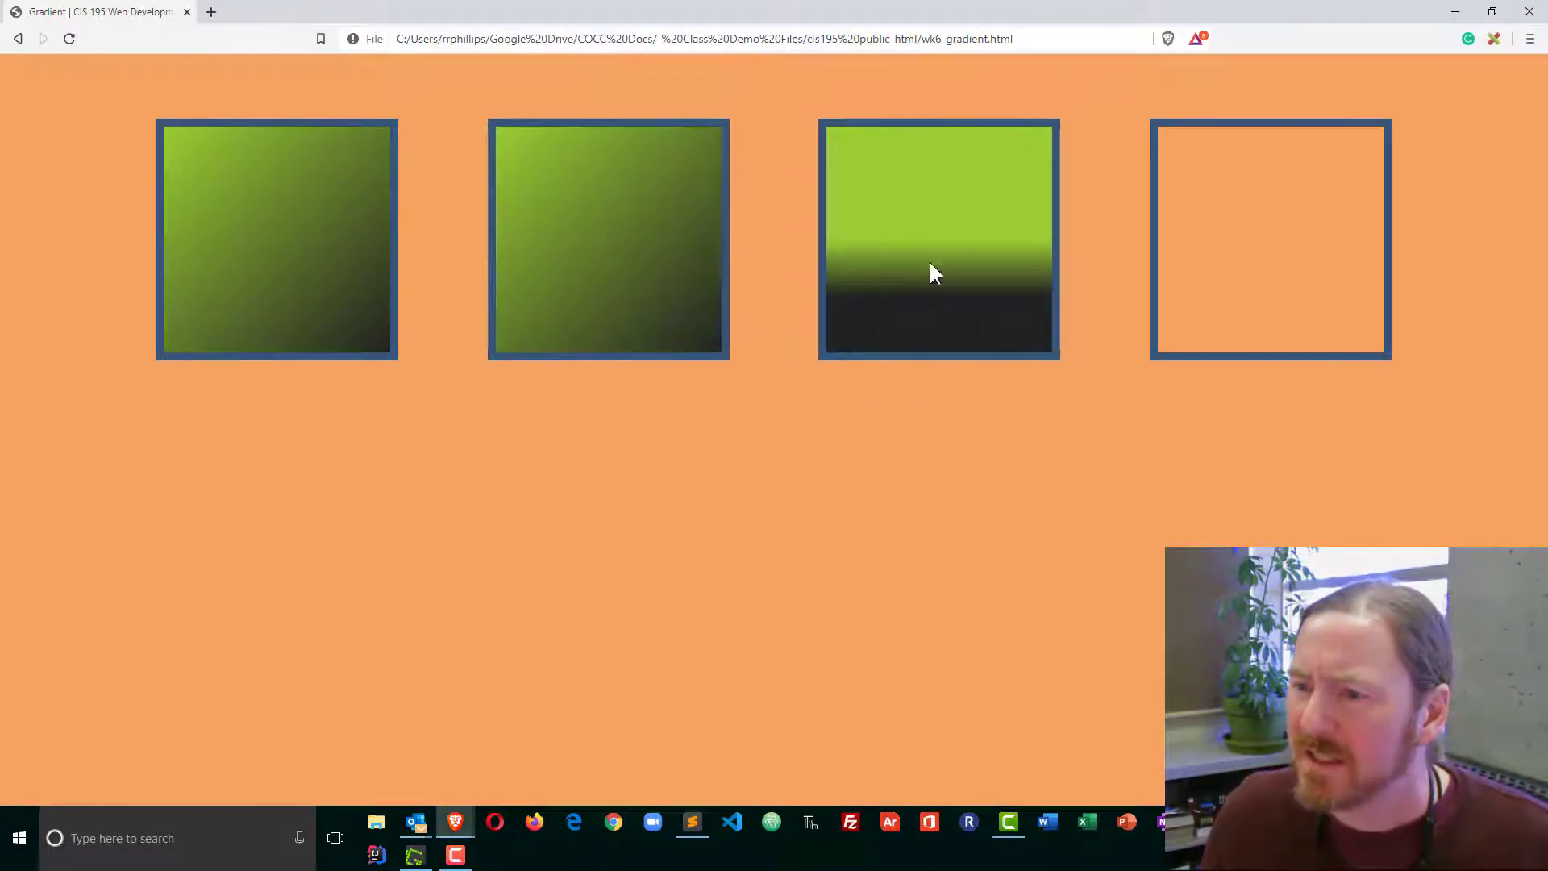
pyautogui.moveTo(932, 247)
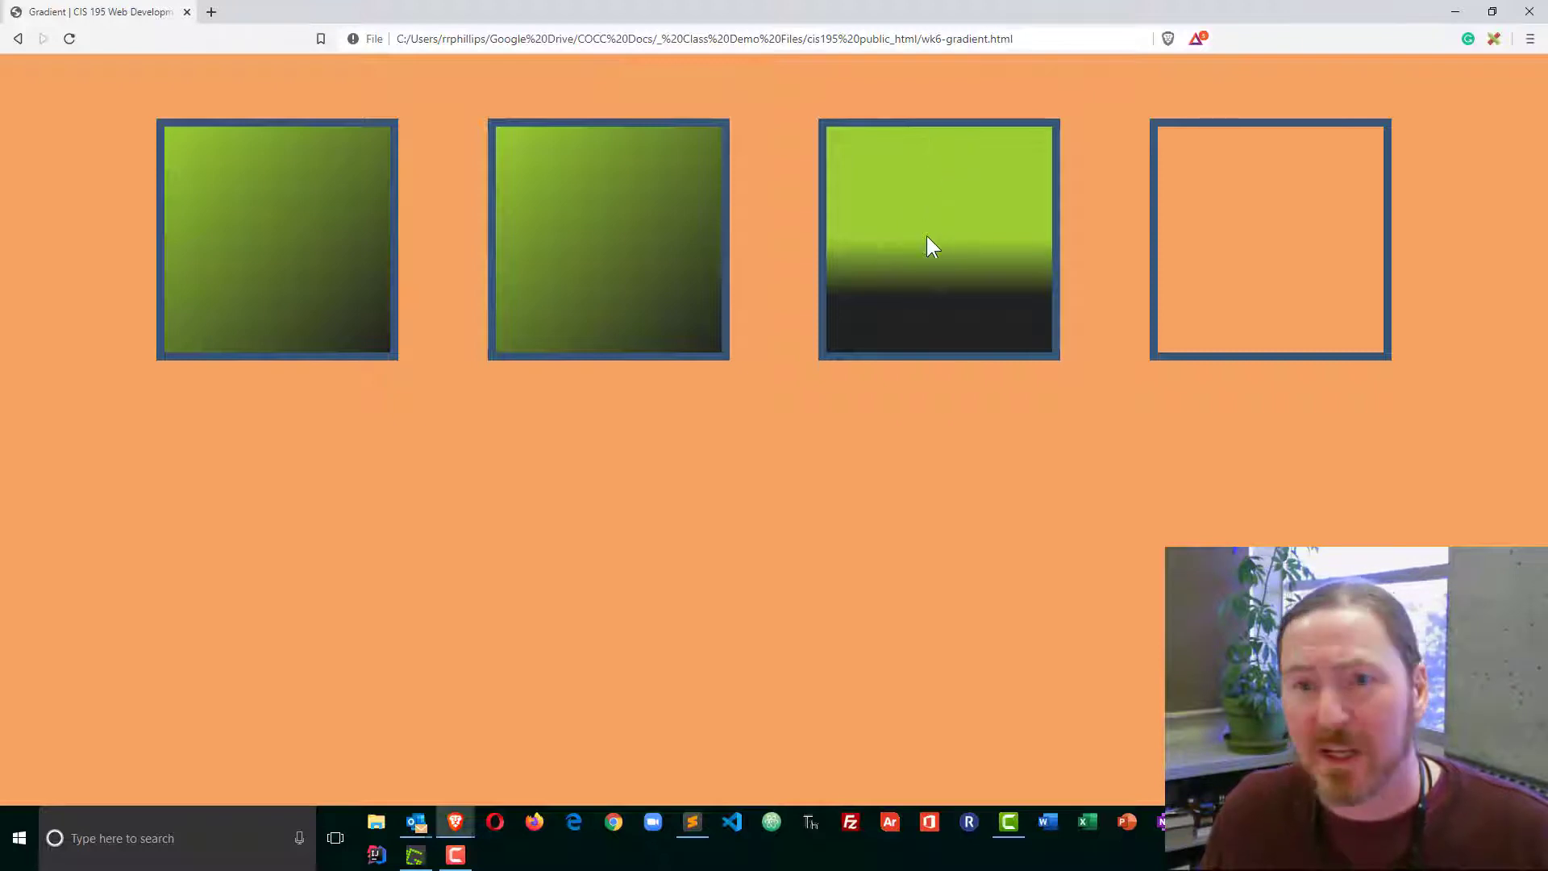
pyautogui.moveTo(929, 256)
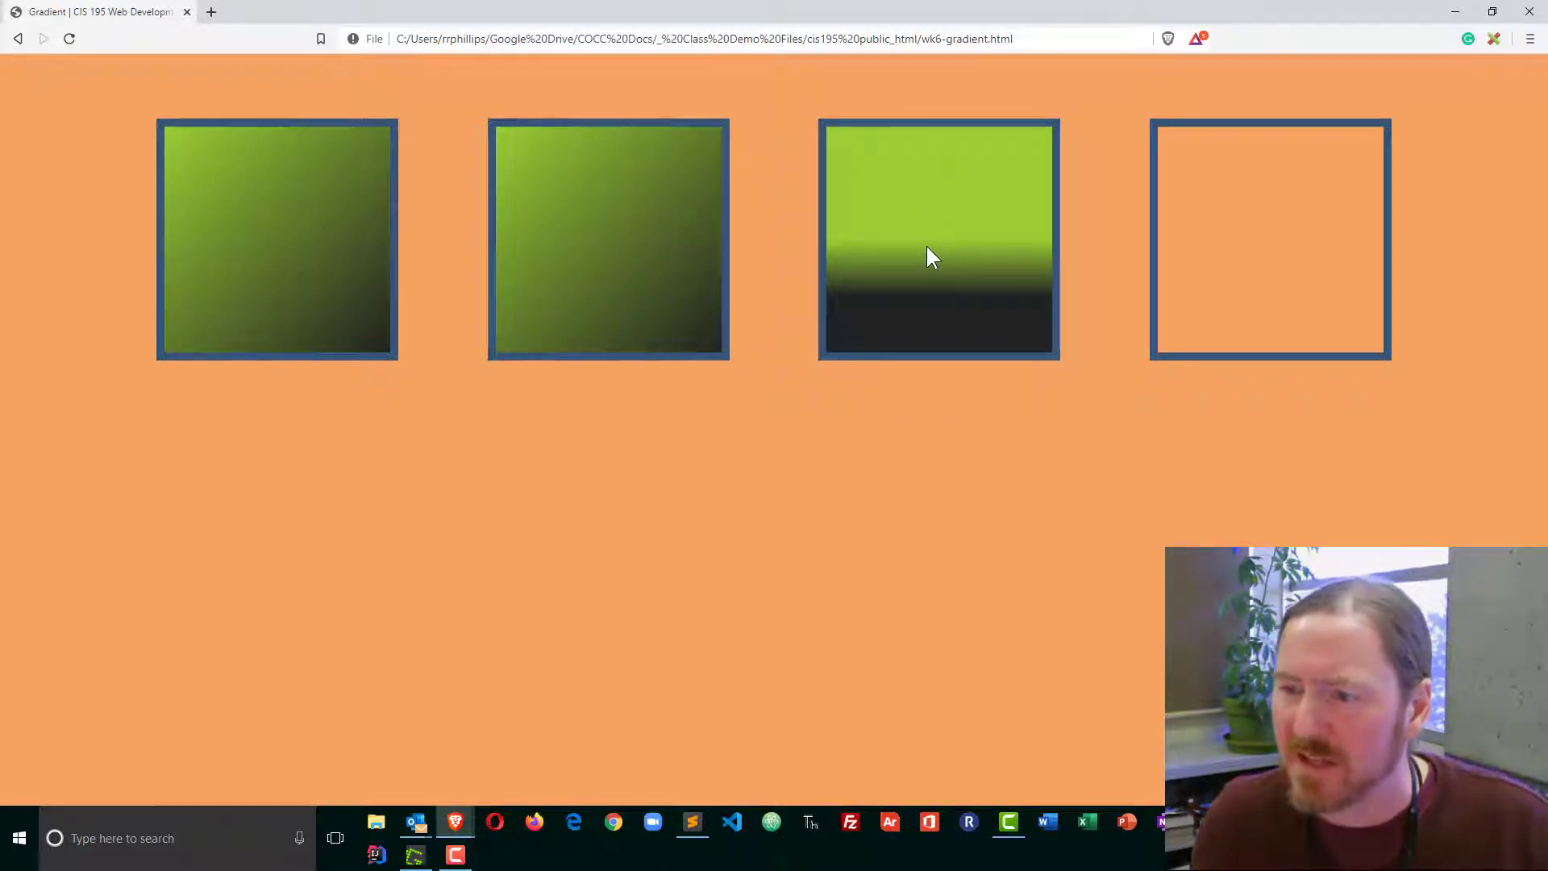
pyautogui.moveTo(933, 306)
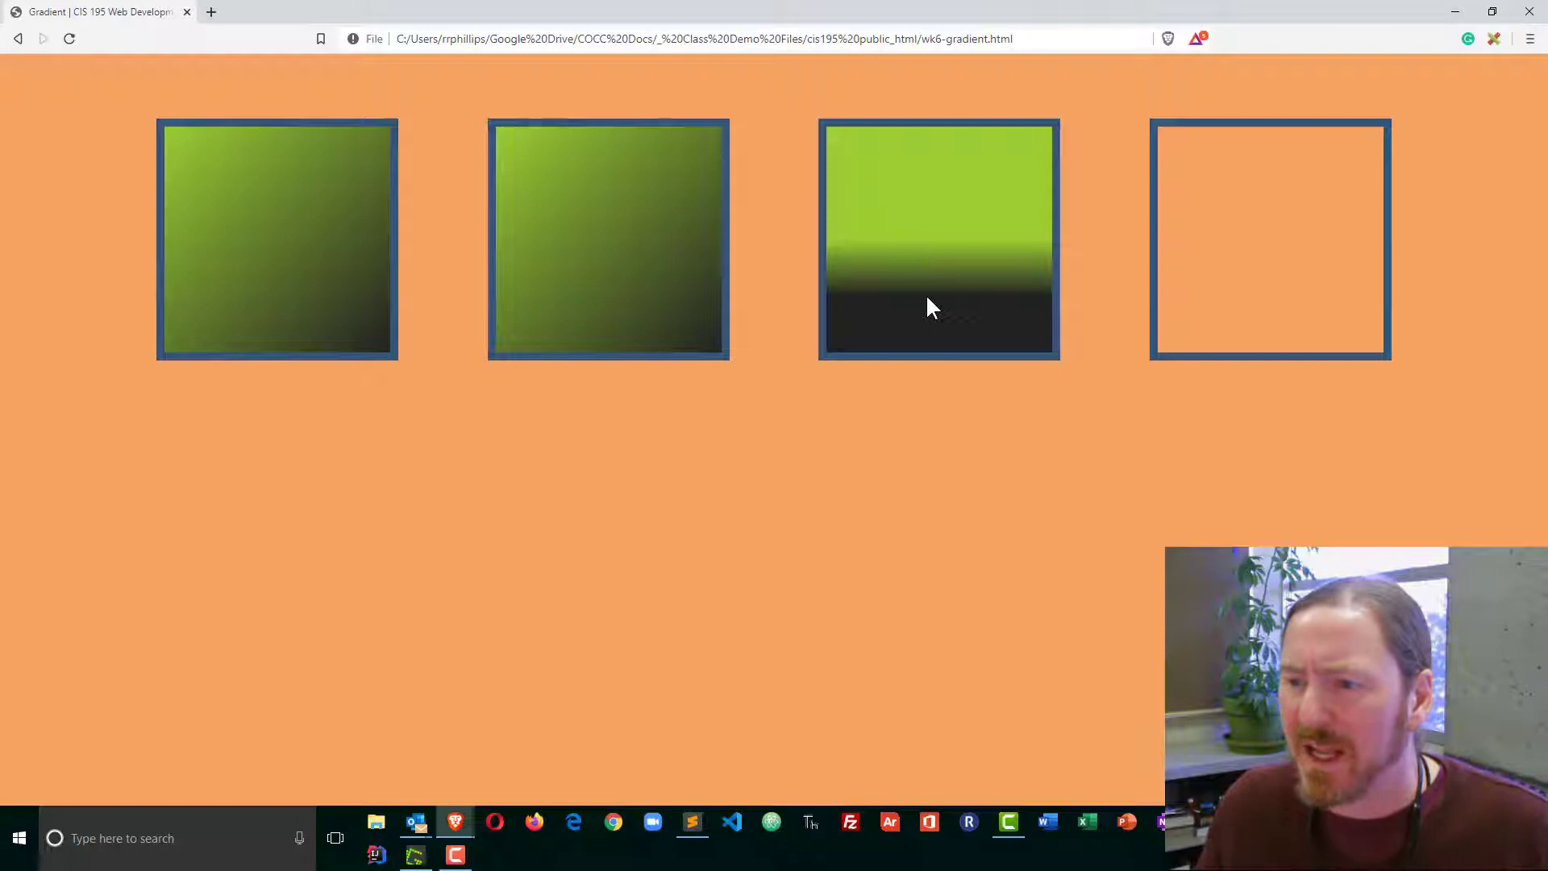
pyautogui.click(692, 822)
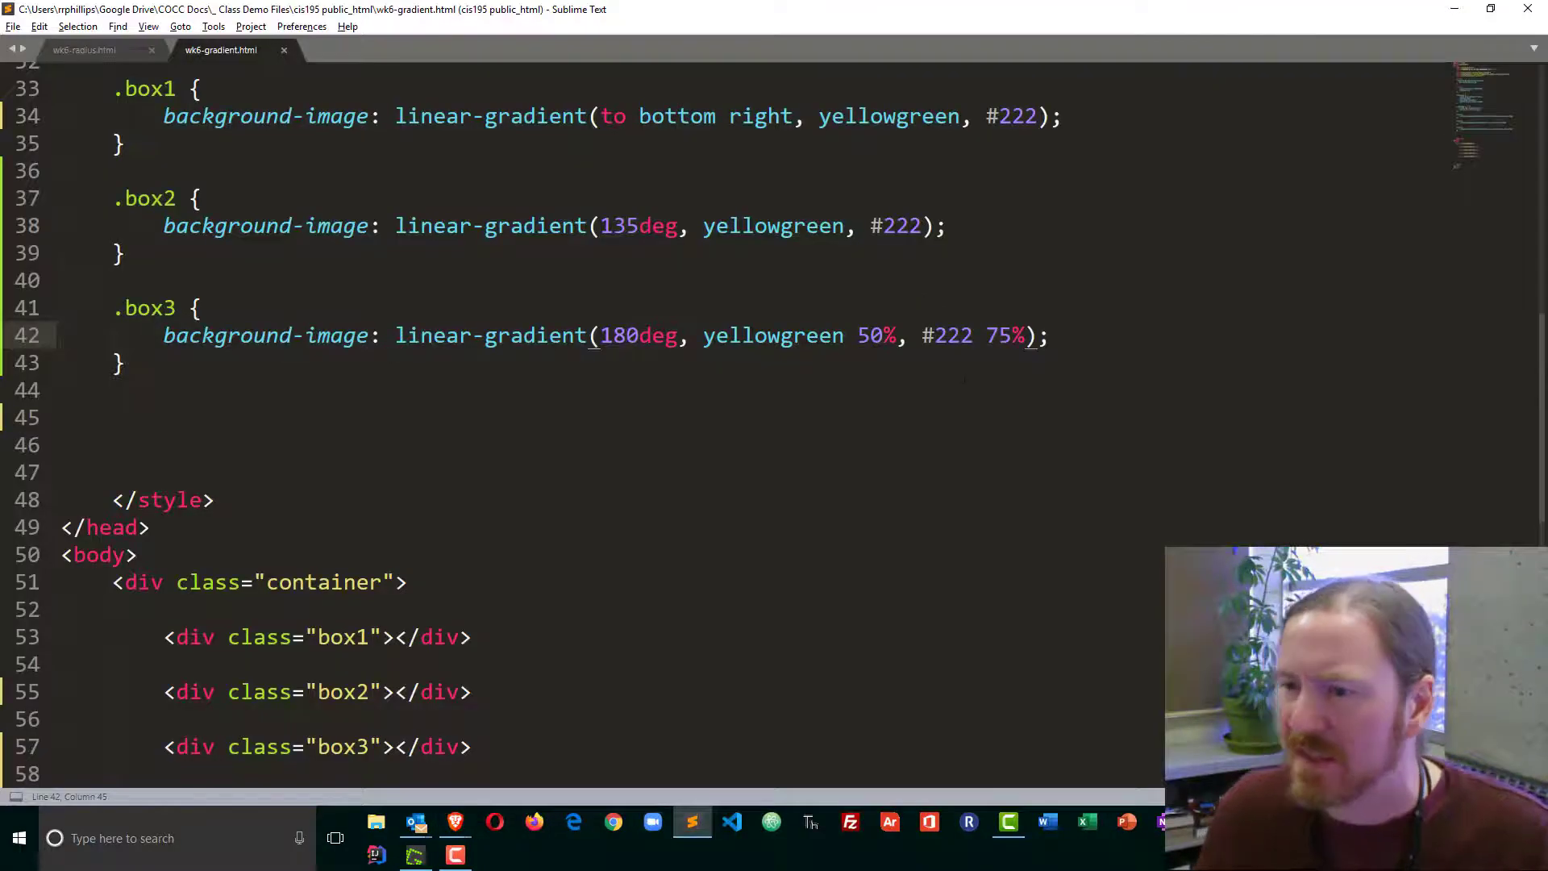
pyautogui.click(863, 334)
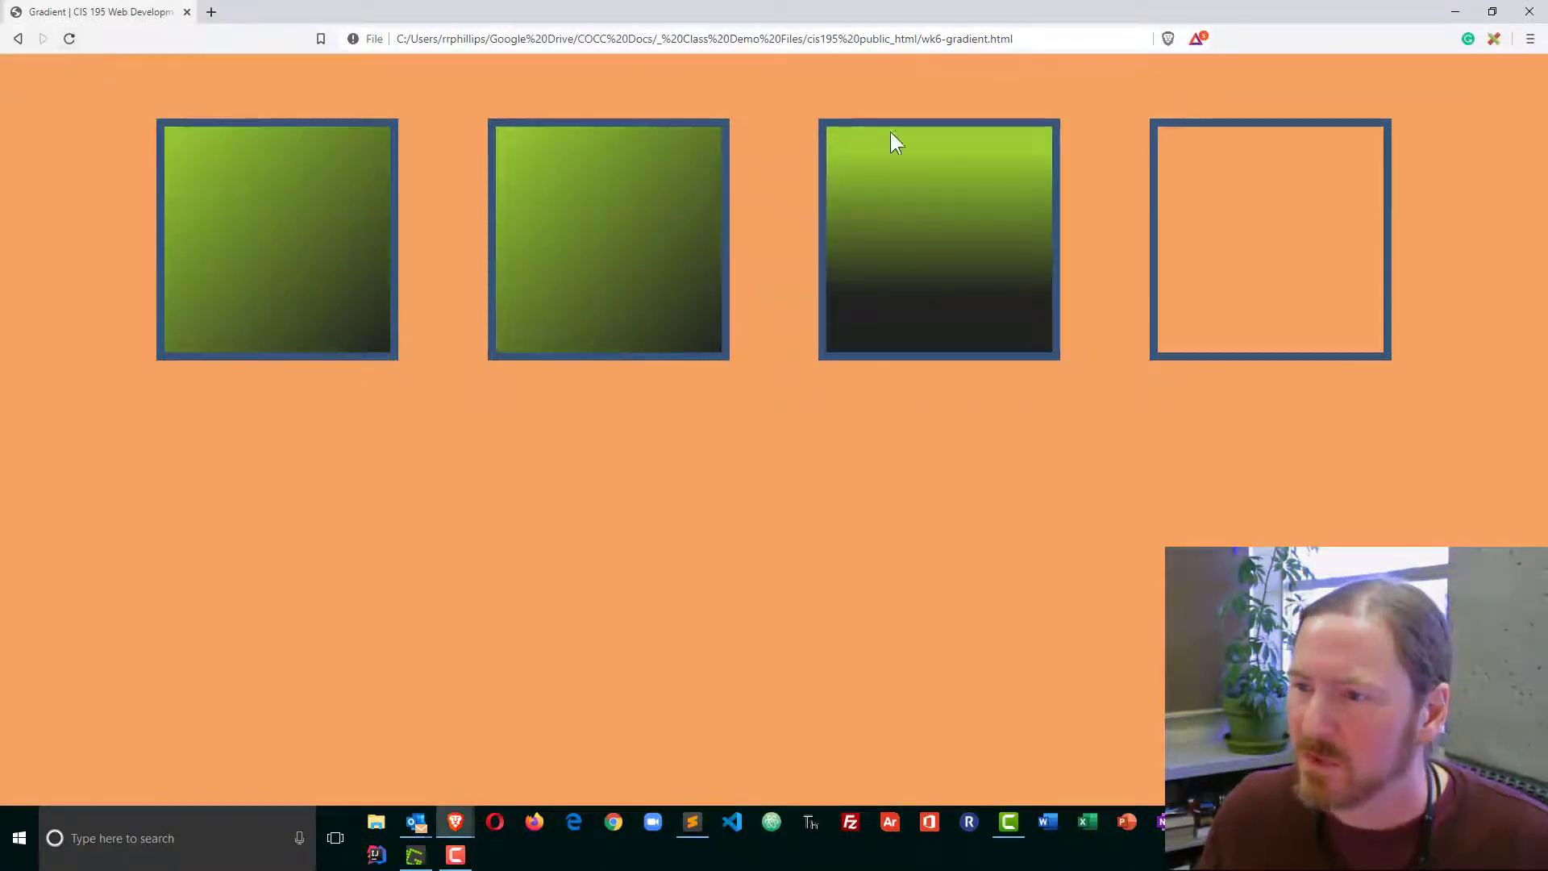
pyautogui.moveTo(950, 294)
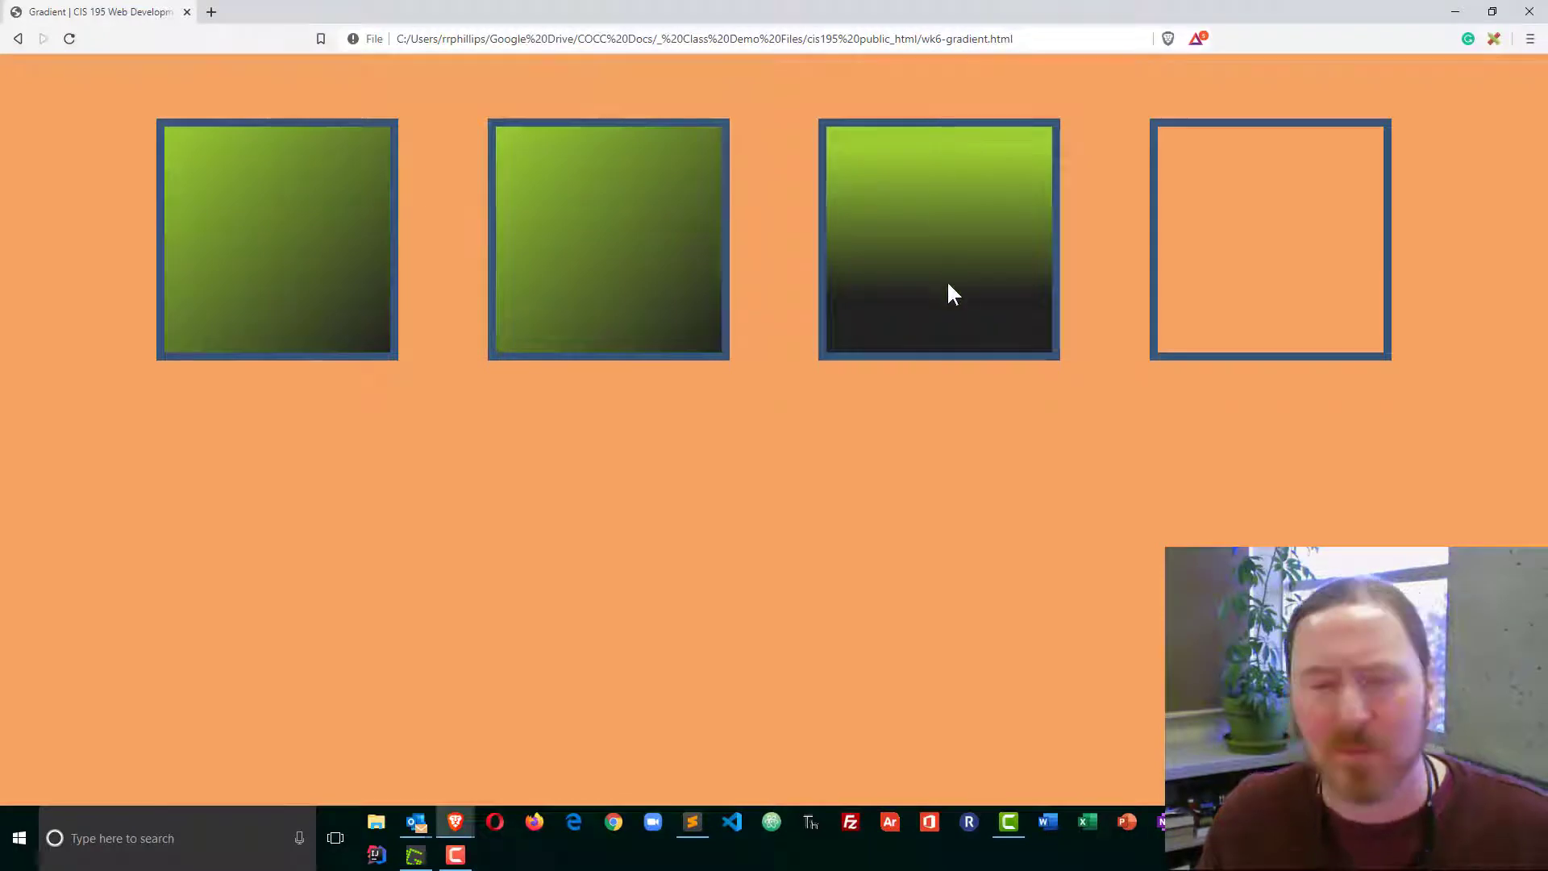
# Step: Change box3's #222 stop to 25%, save, and check the thin green band
pyautogui.click(692, 821)
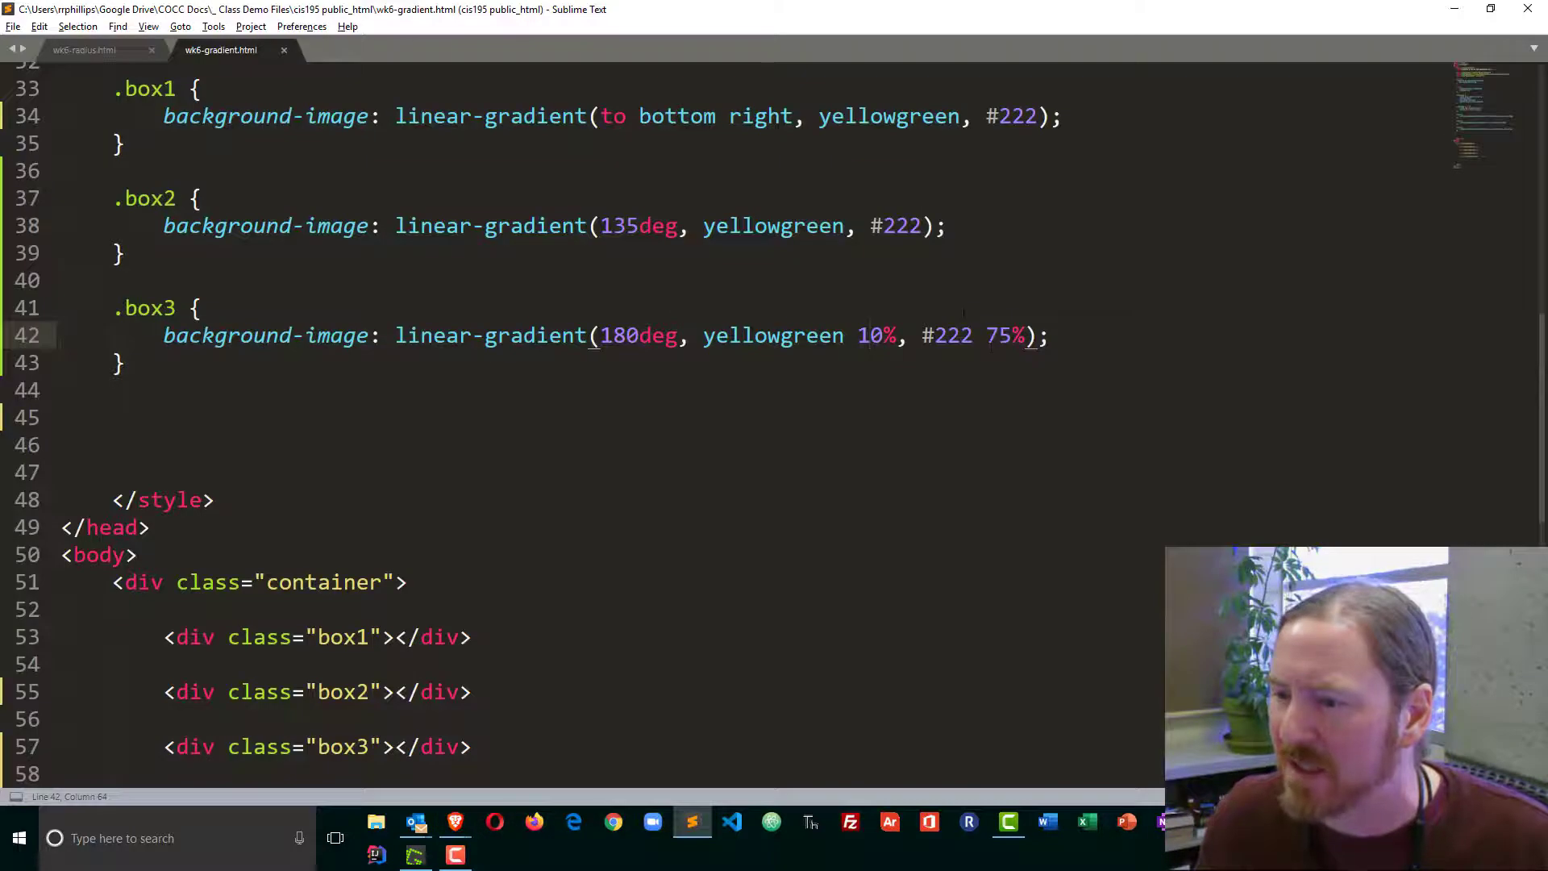
pyautogui.write('25')
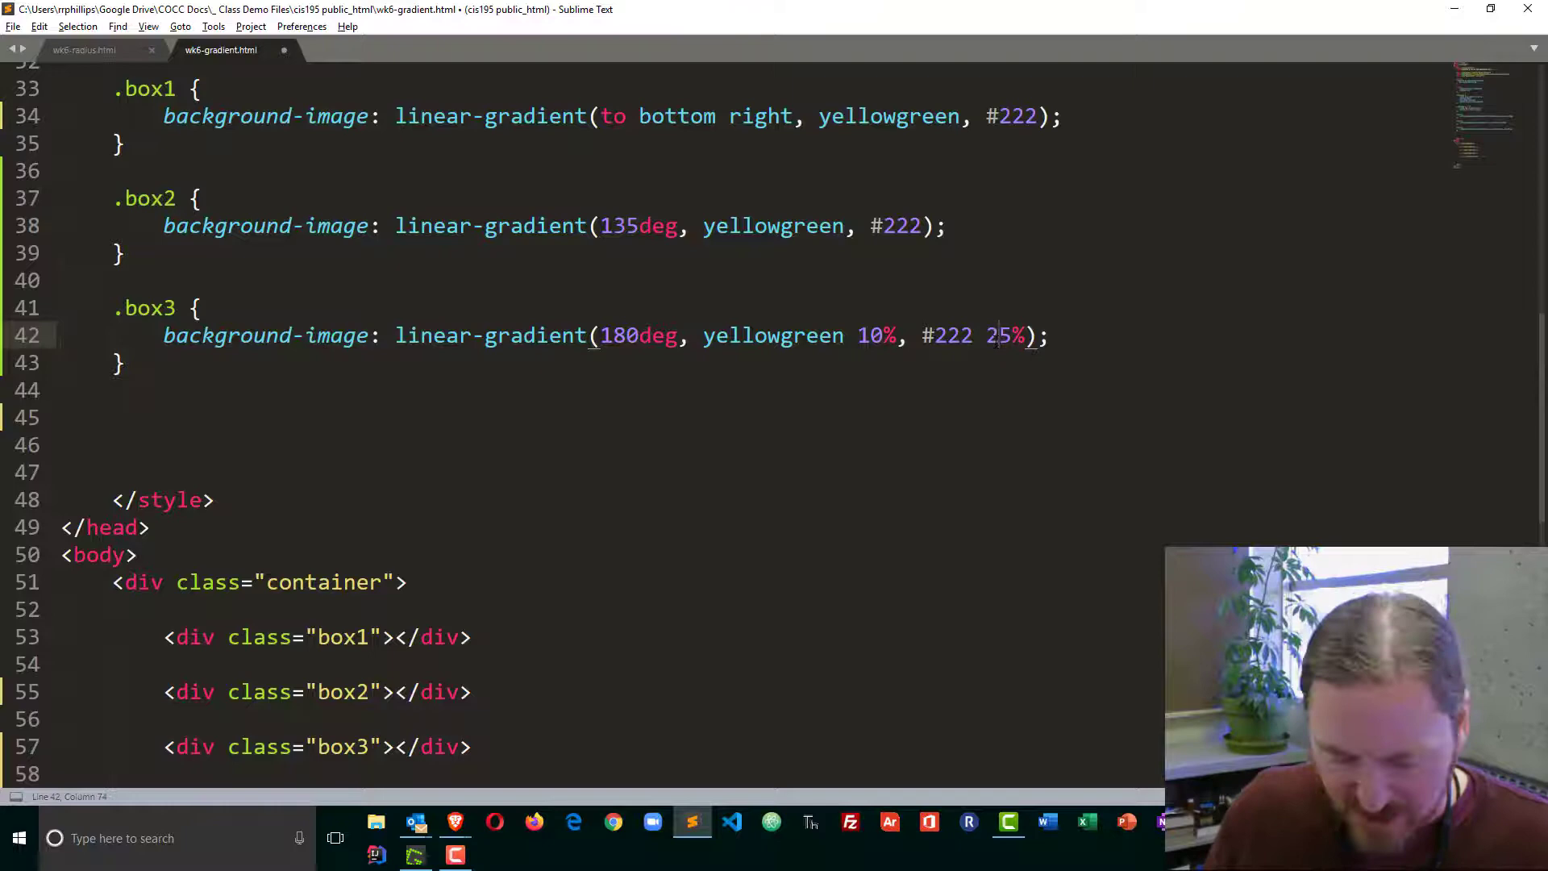
pyautogui.press('ctrl+s')
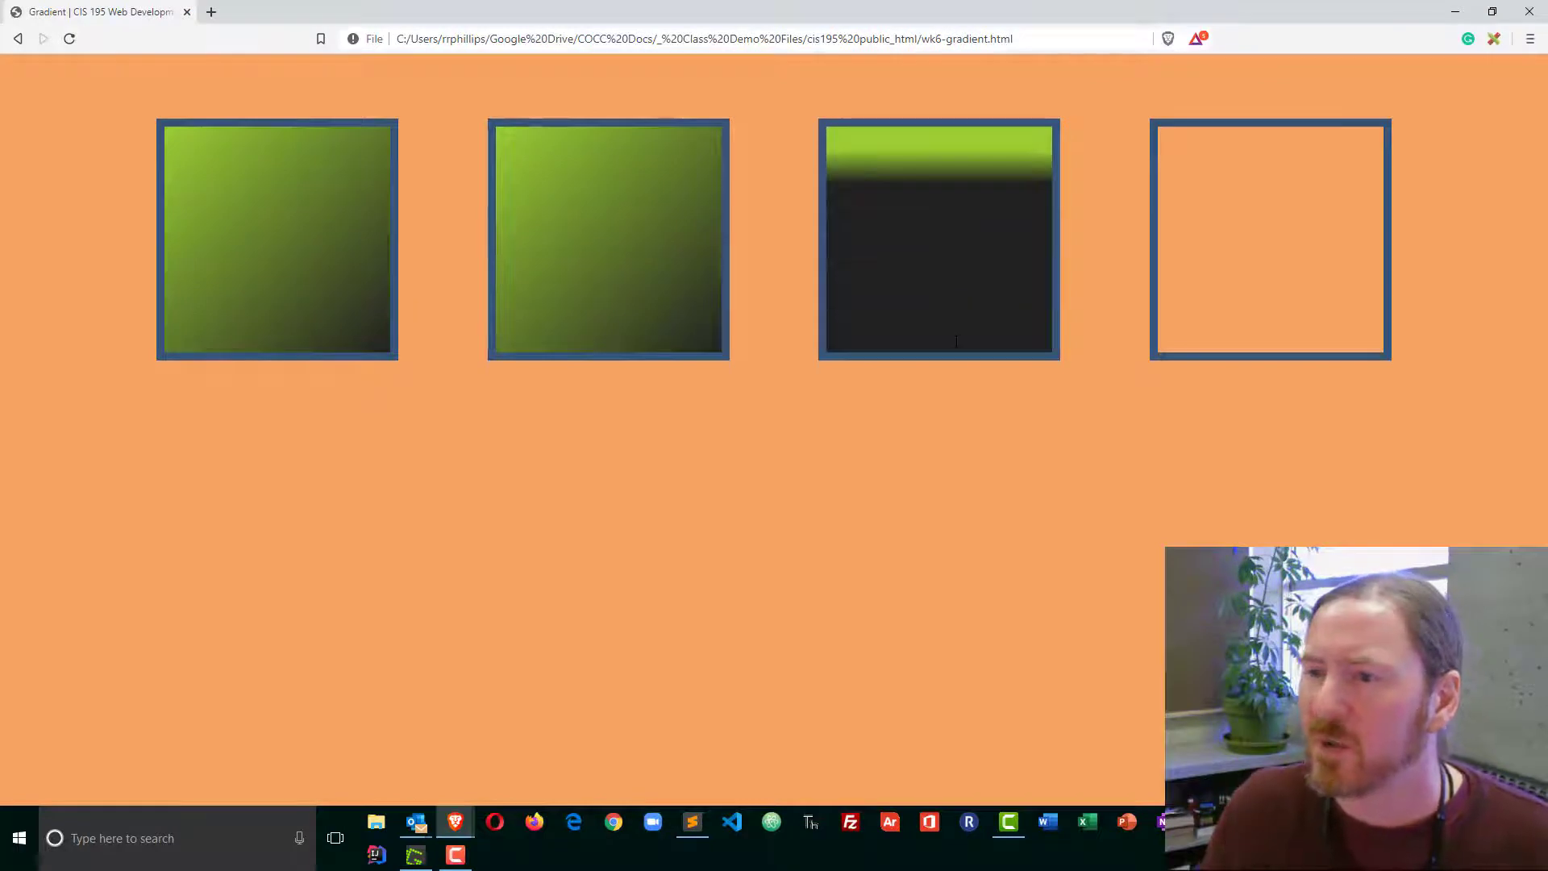
pyautogui.moveTo(911, 220)
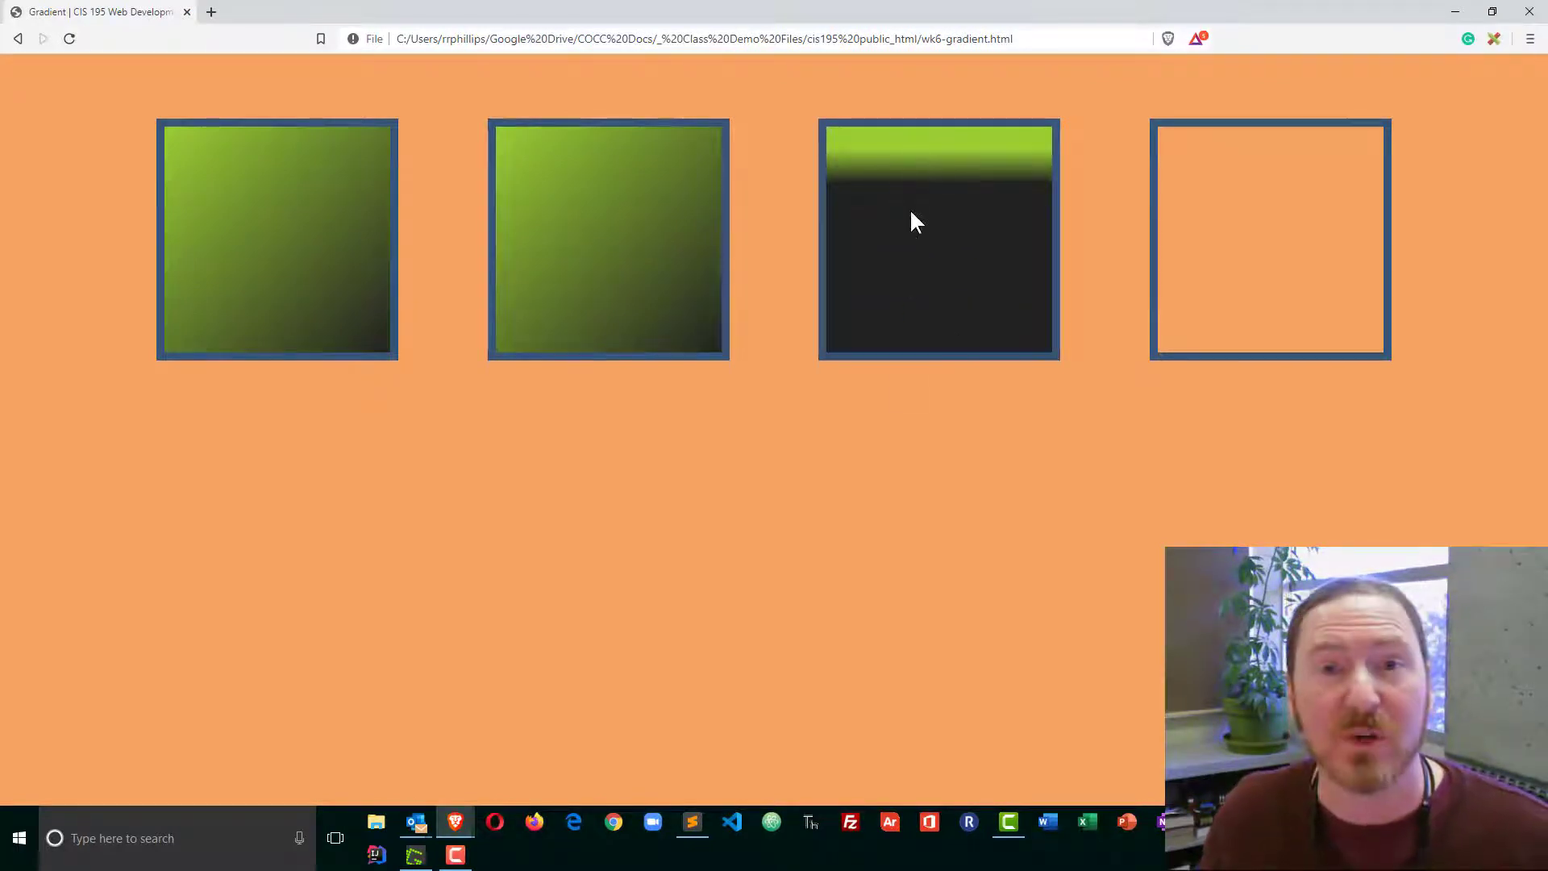
pyautogui.moveTo(908, 207)
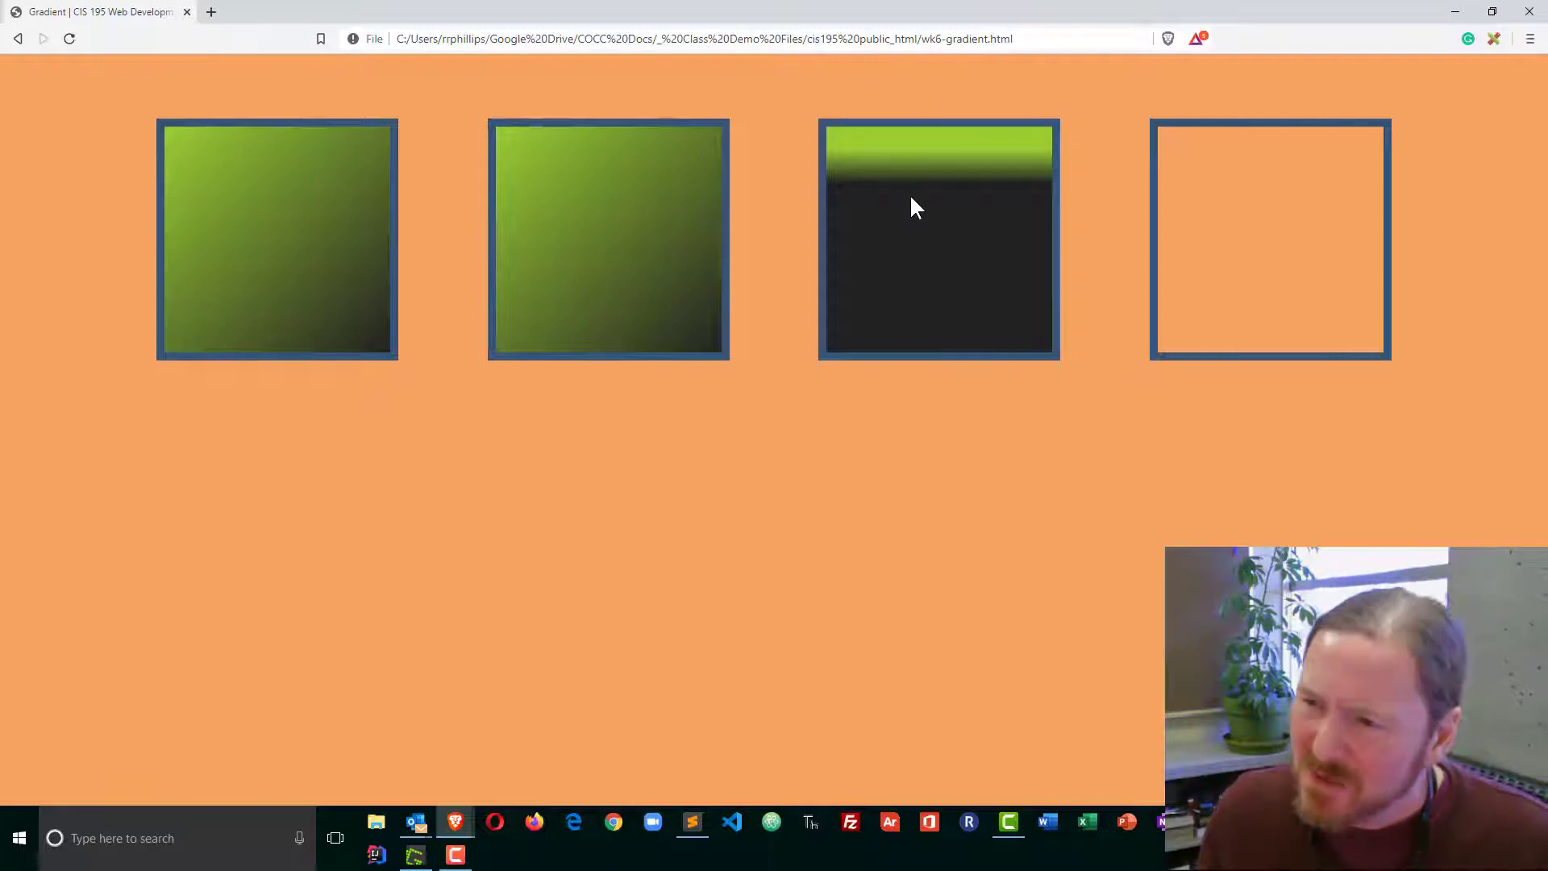
pyautogui.click(691, 821)
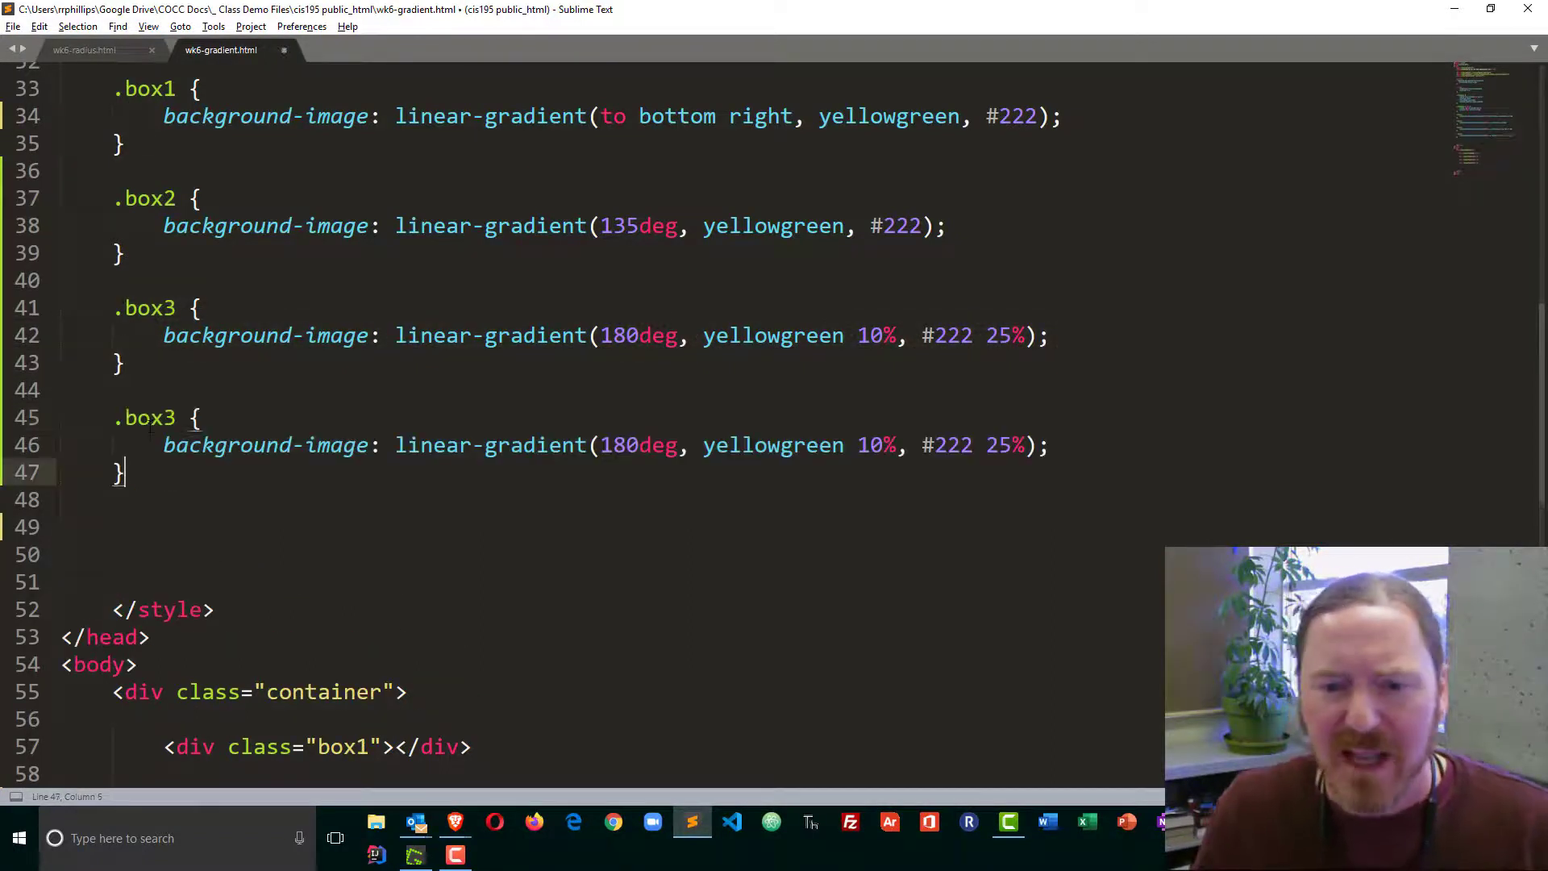
# Step: Turn the copied box3 gradient into a repeating-linear-gradient and clear the old stops
pyautogui.click(395, 445)
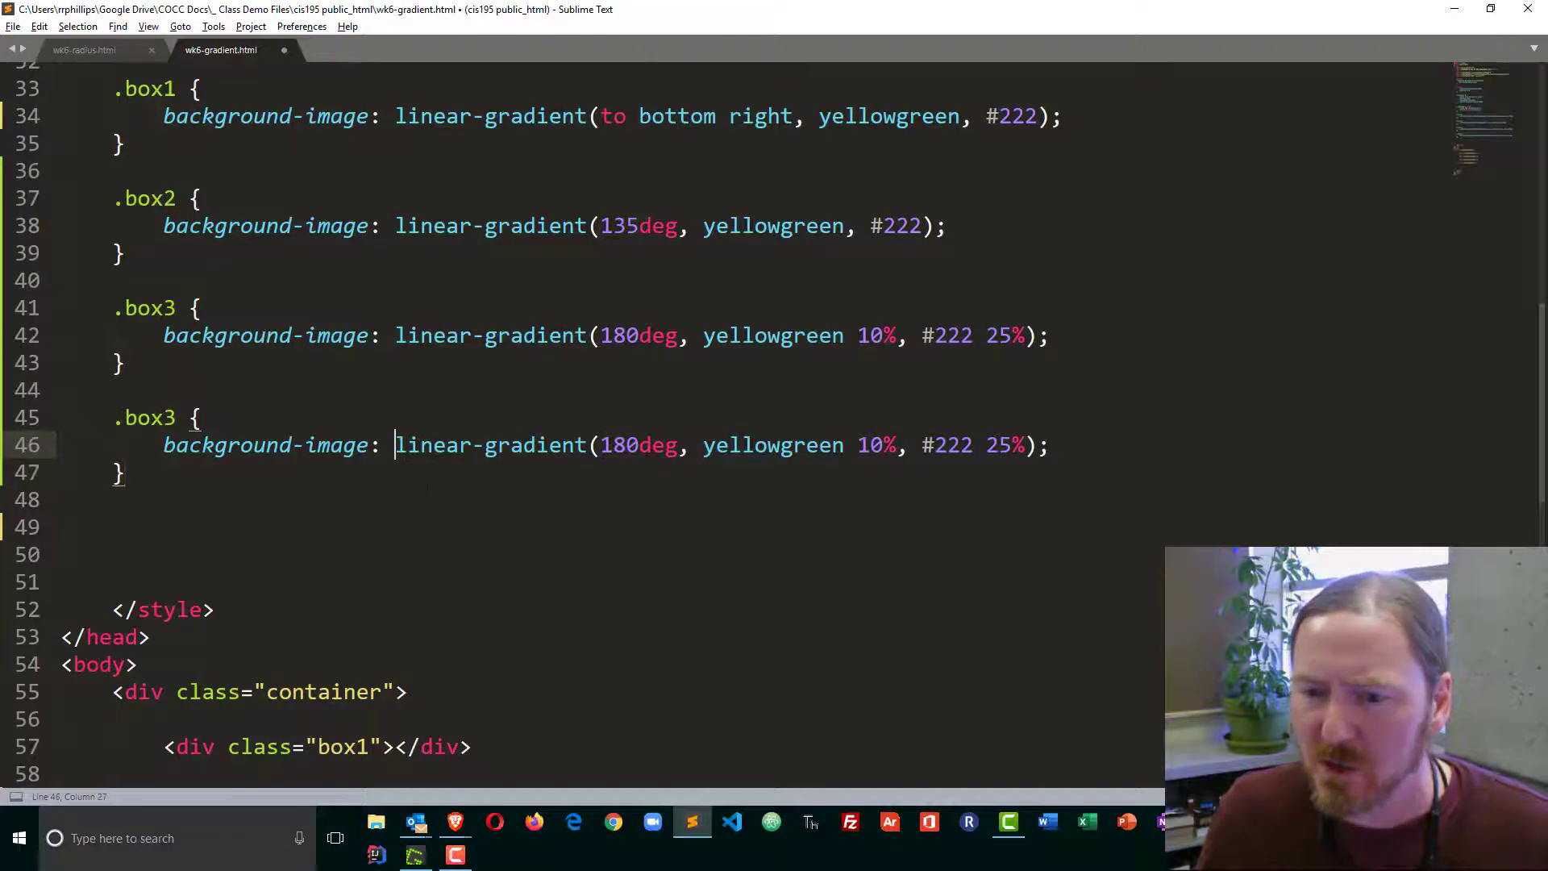
pyautogui.write('repe')
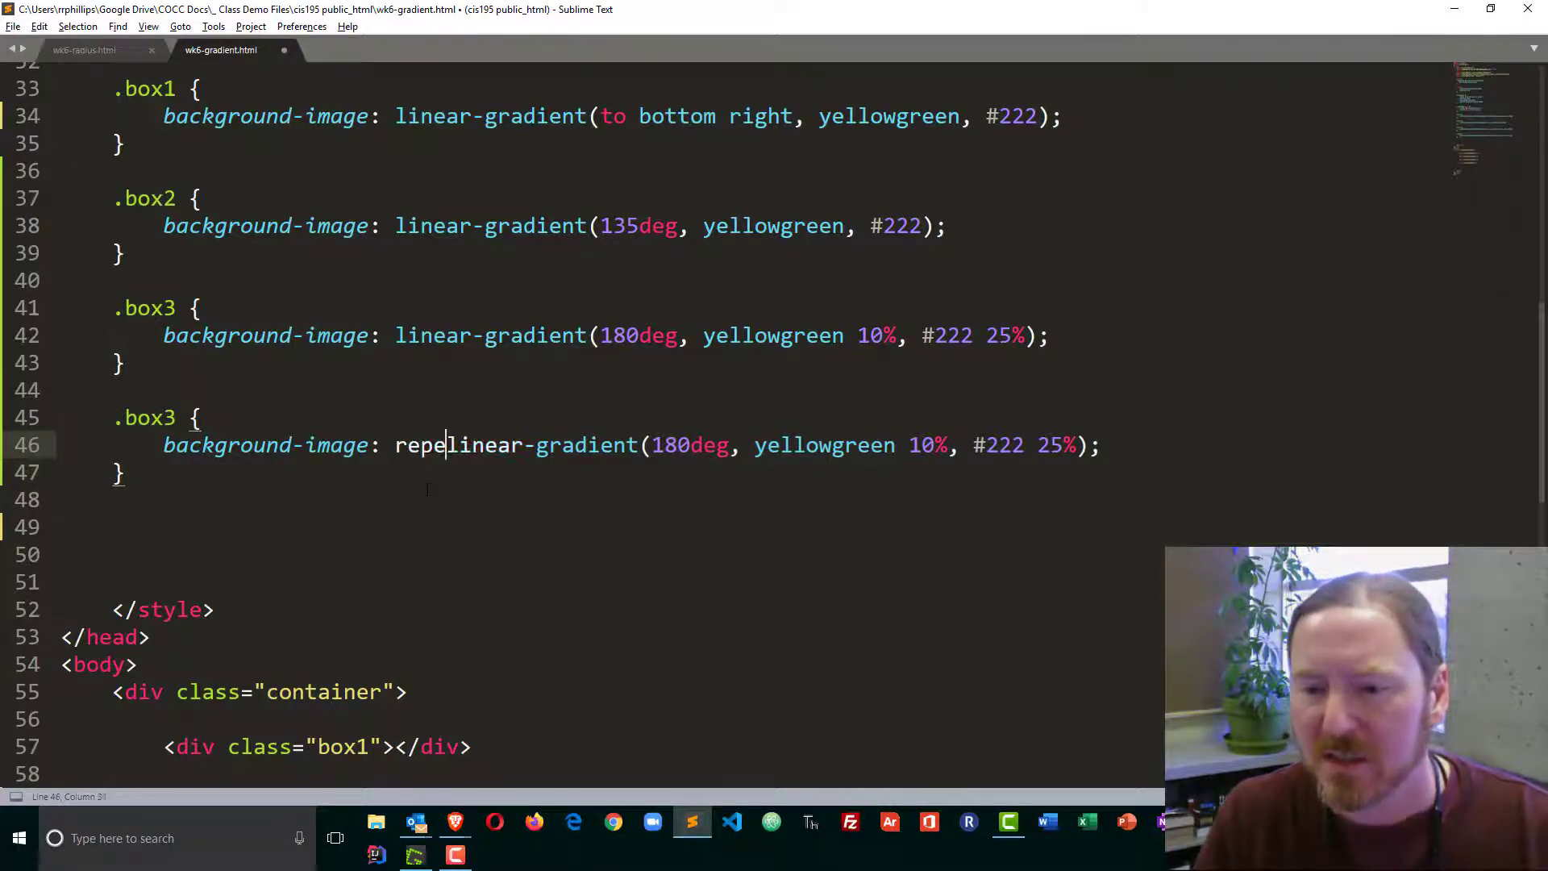
pyautogui.write('ating-')
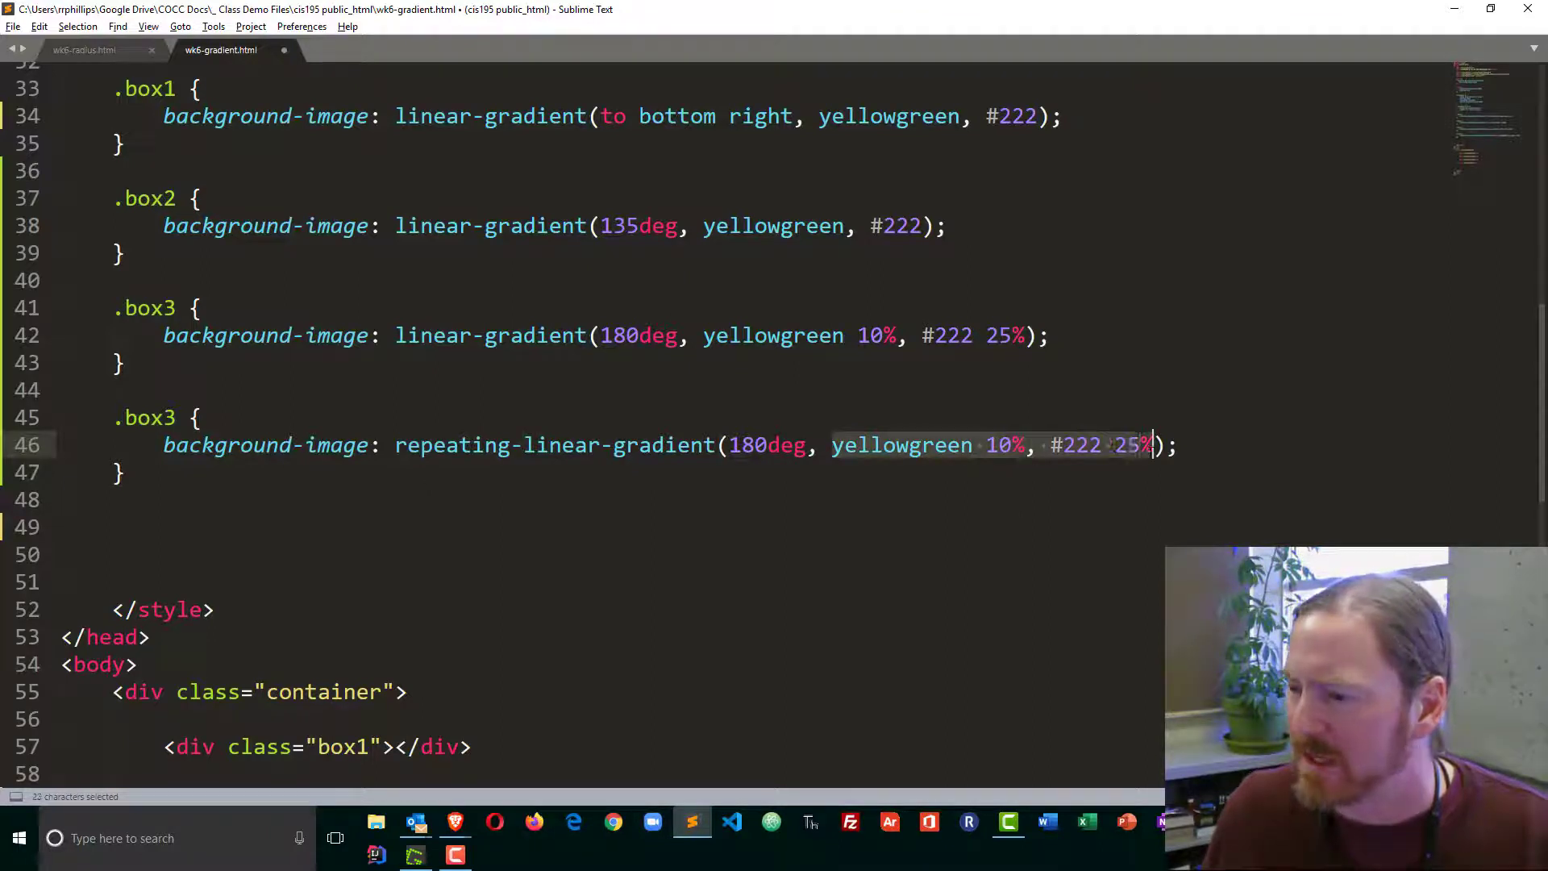
pyautogui.press('Delete')
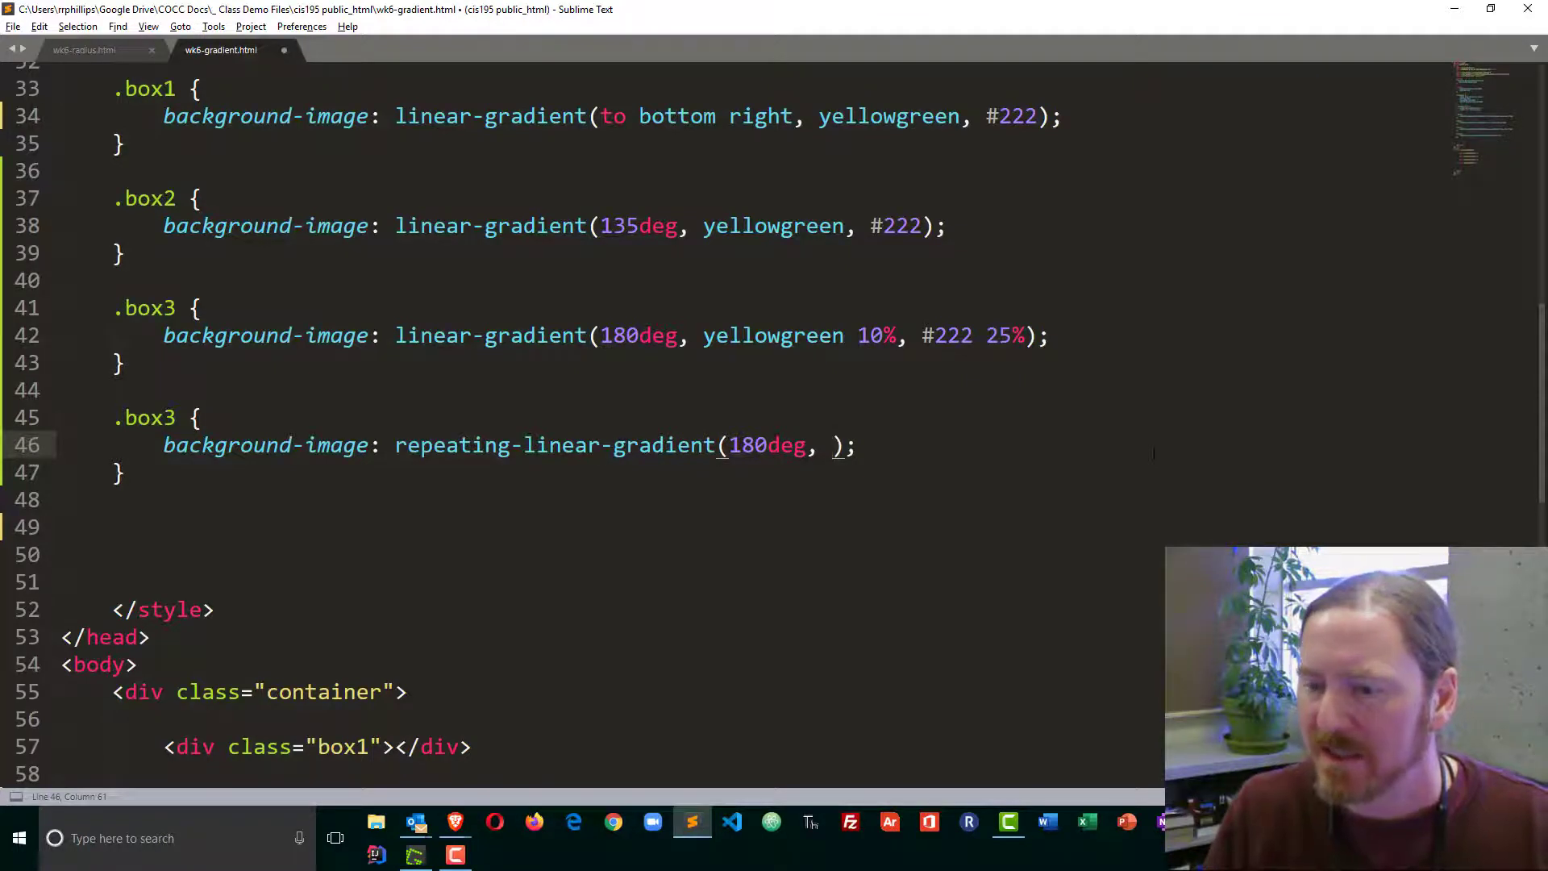
# Step: Enter stops yellowgreen 10px, #222 10px, #222 20px and view the stripes
pyautogui.write('yellowgreen,')
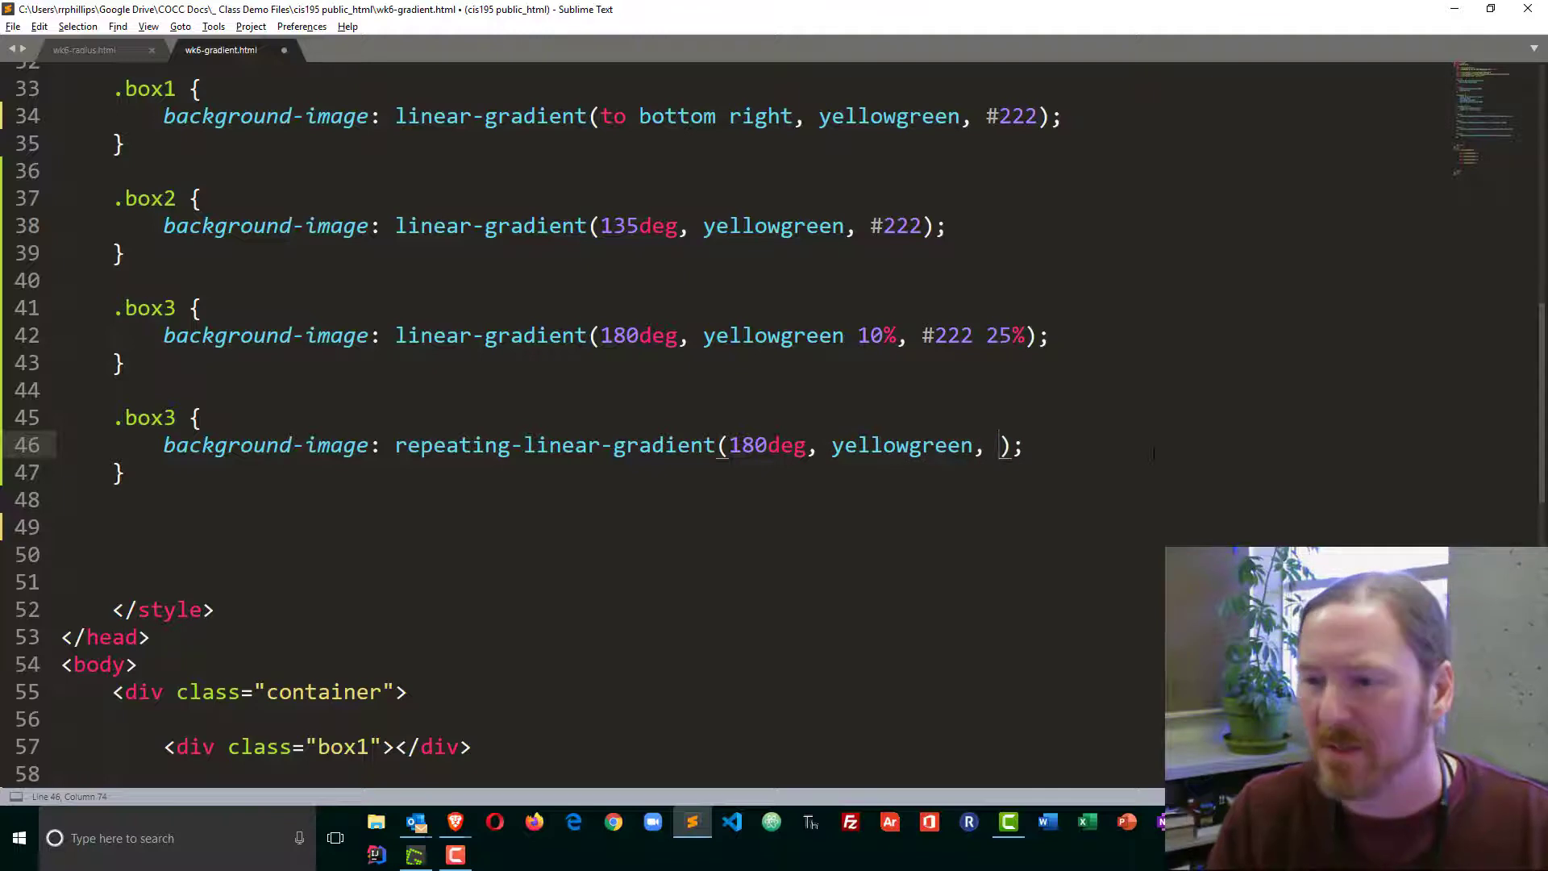
pyautogui.write('yellowgreen 10')
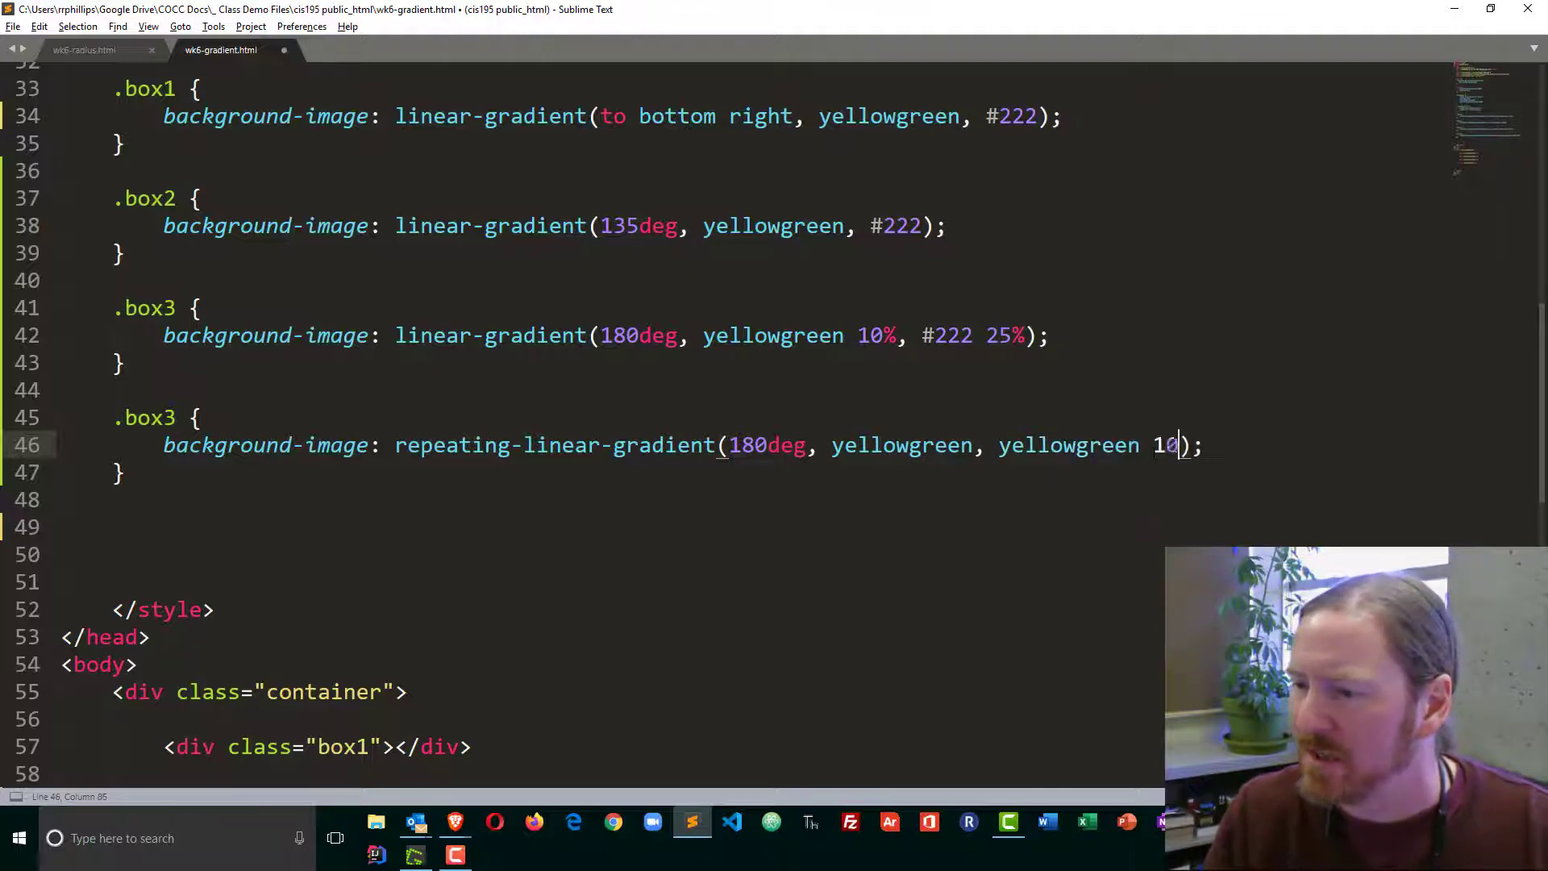
pyautogui.write('px')
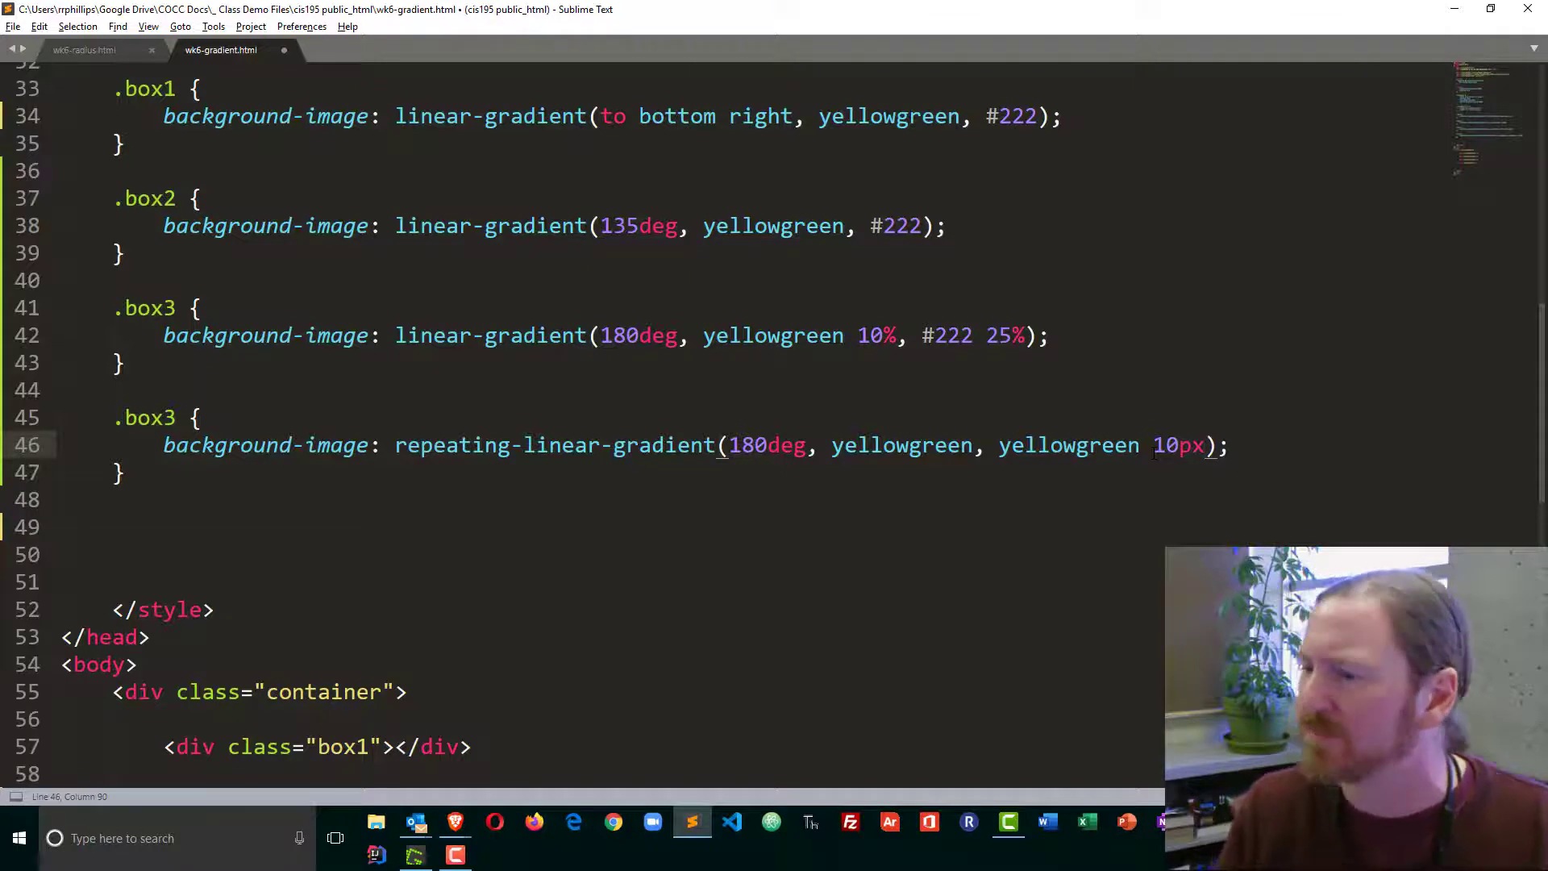
pyautogui.write(', #22')
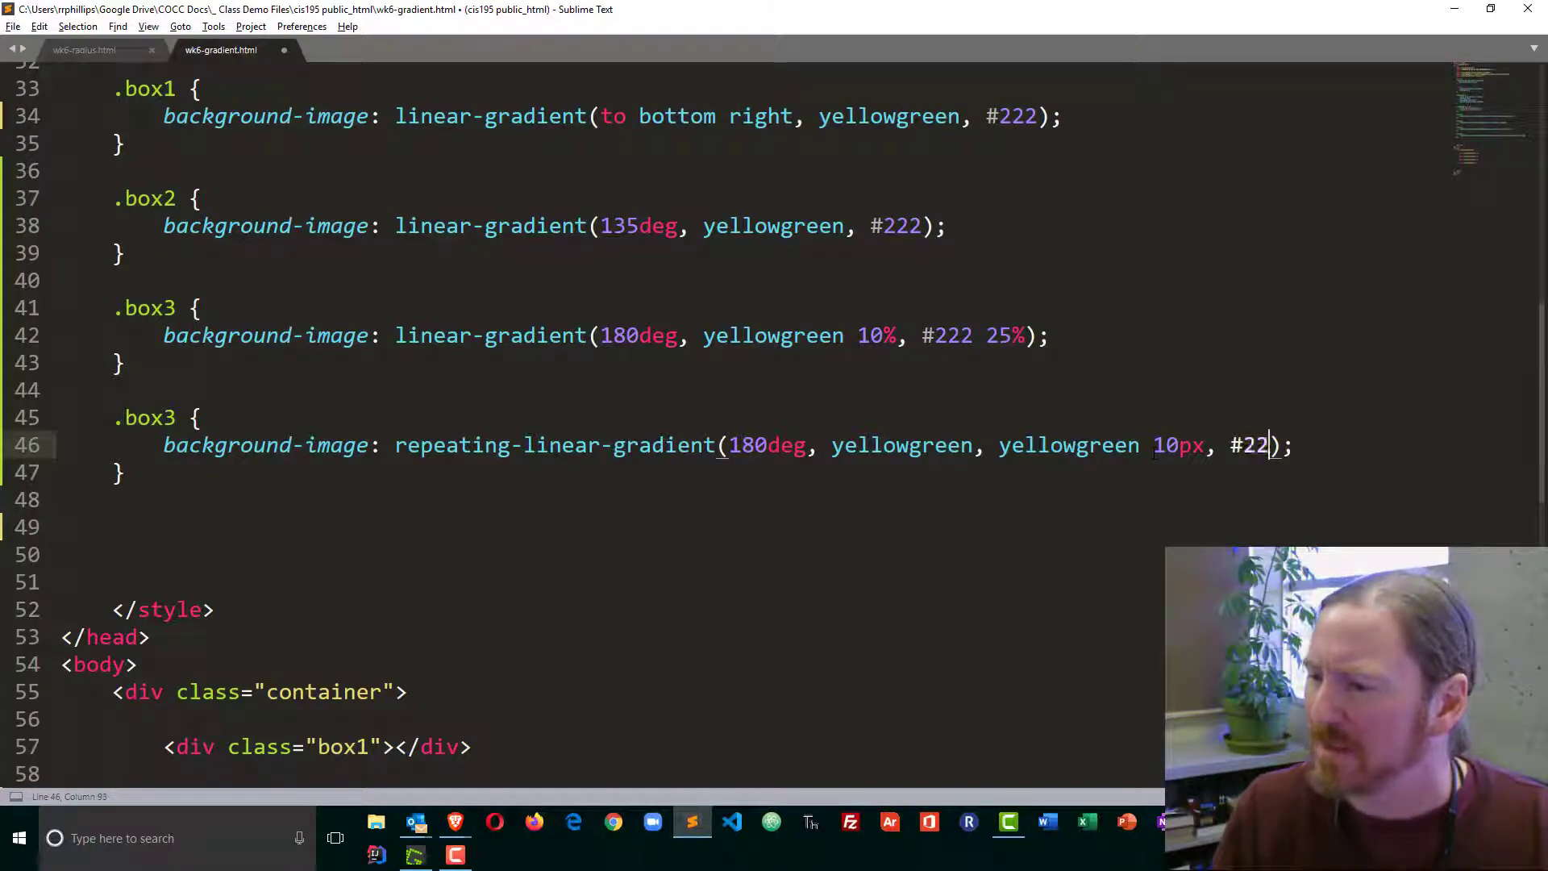
pyautogui.write('10px')
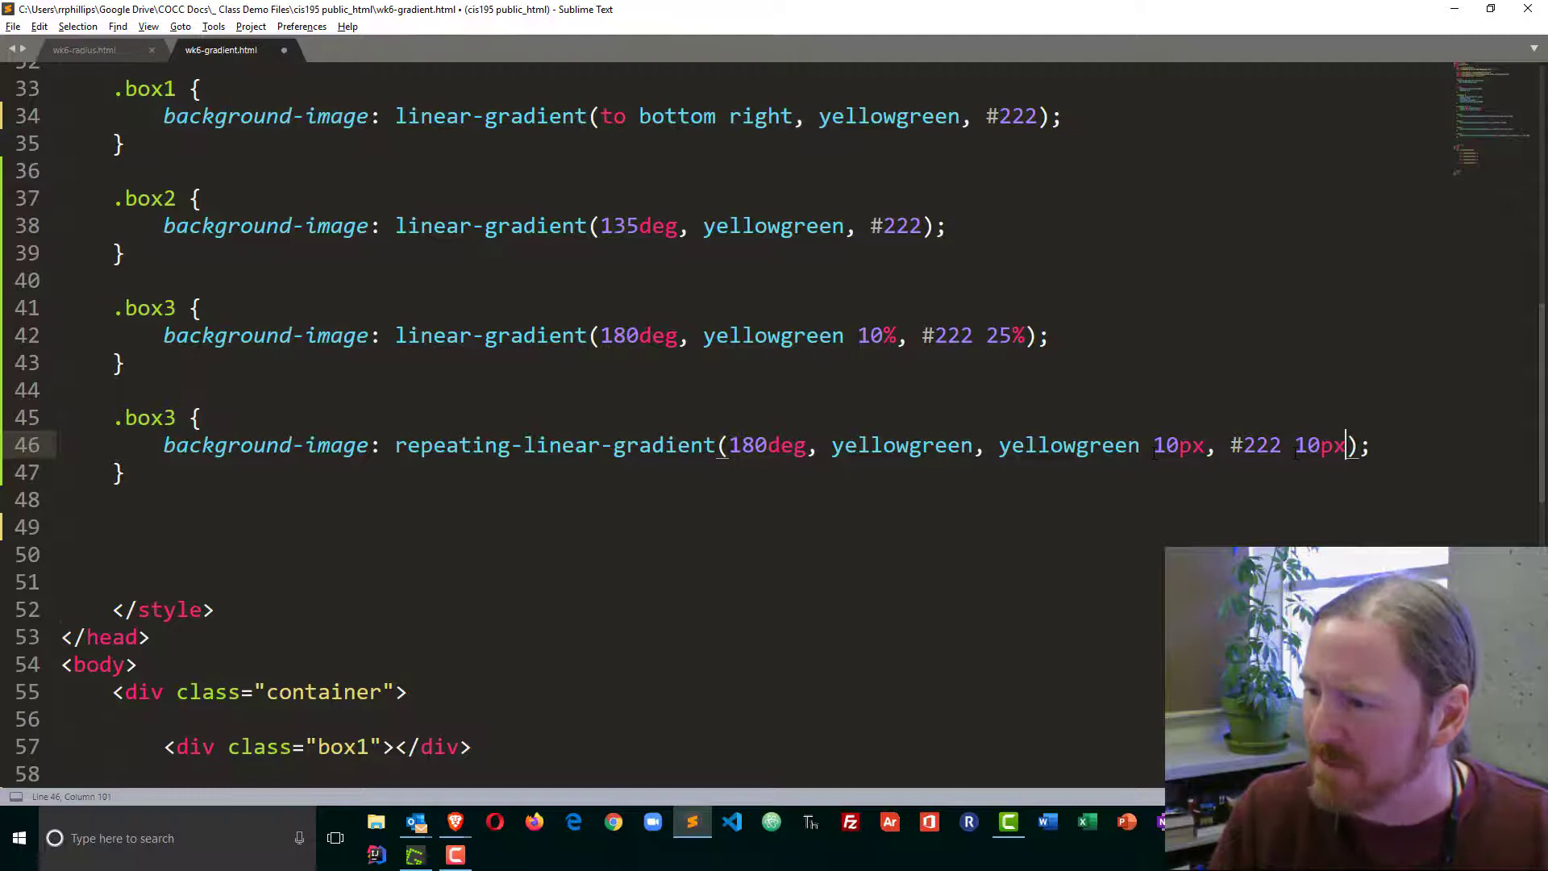
pyautogui.write(', #22')
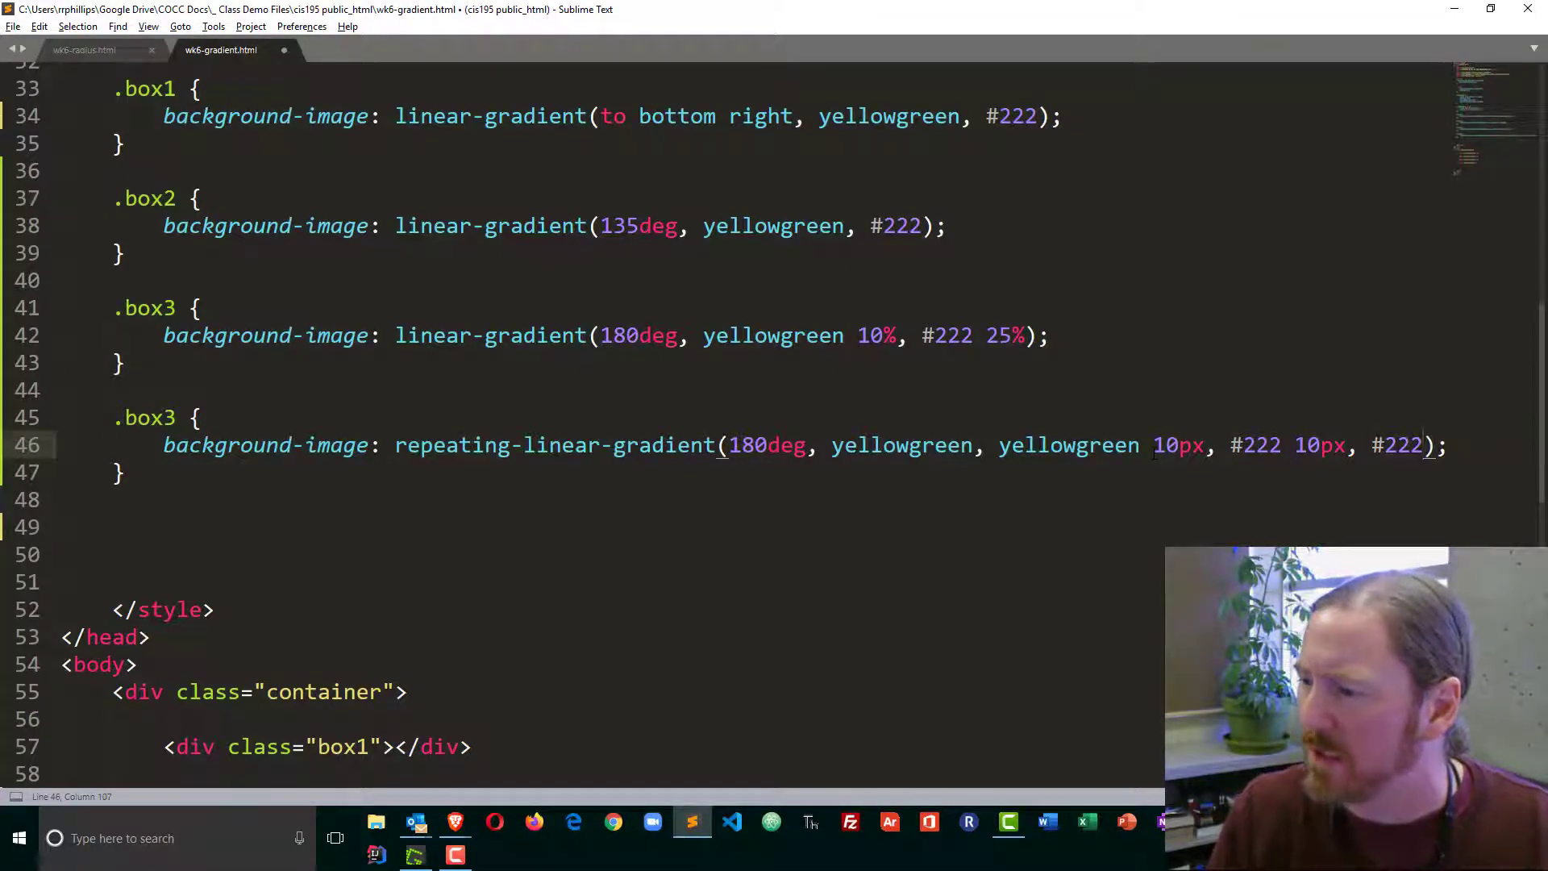
pyautogui.write('20px')
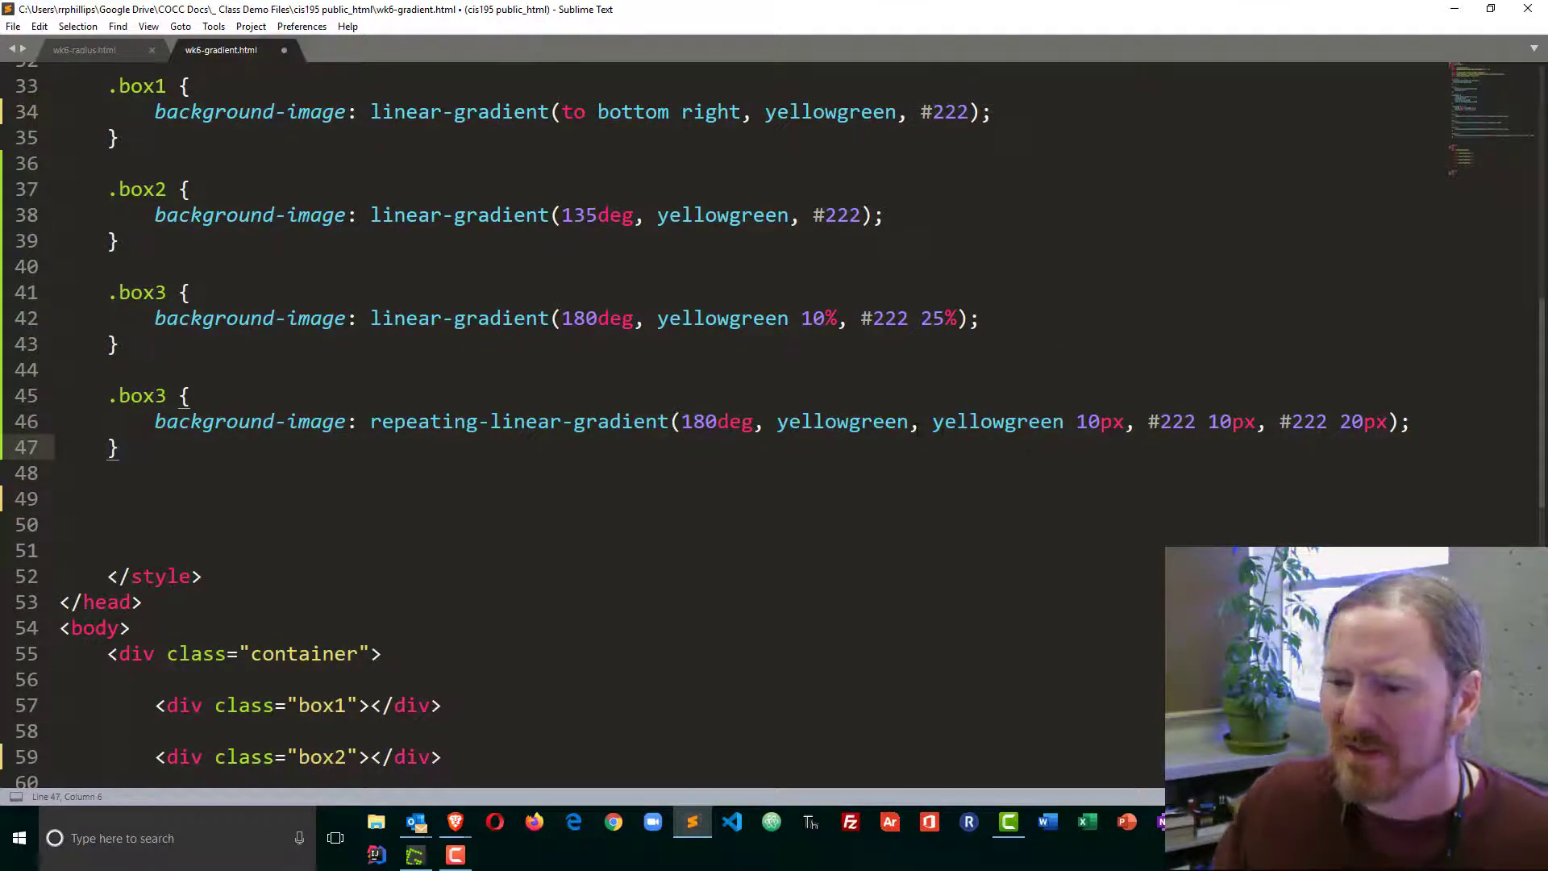
pyautogui.click(931, 421)
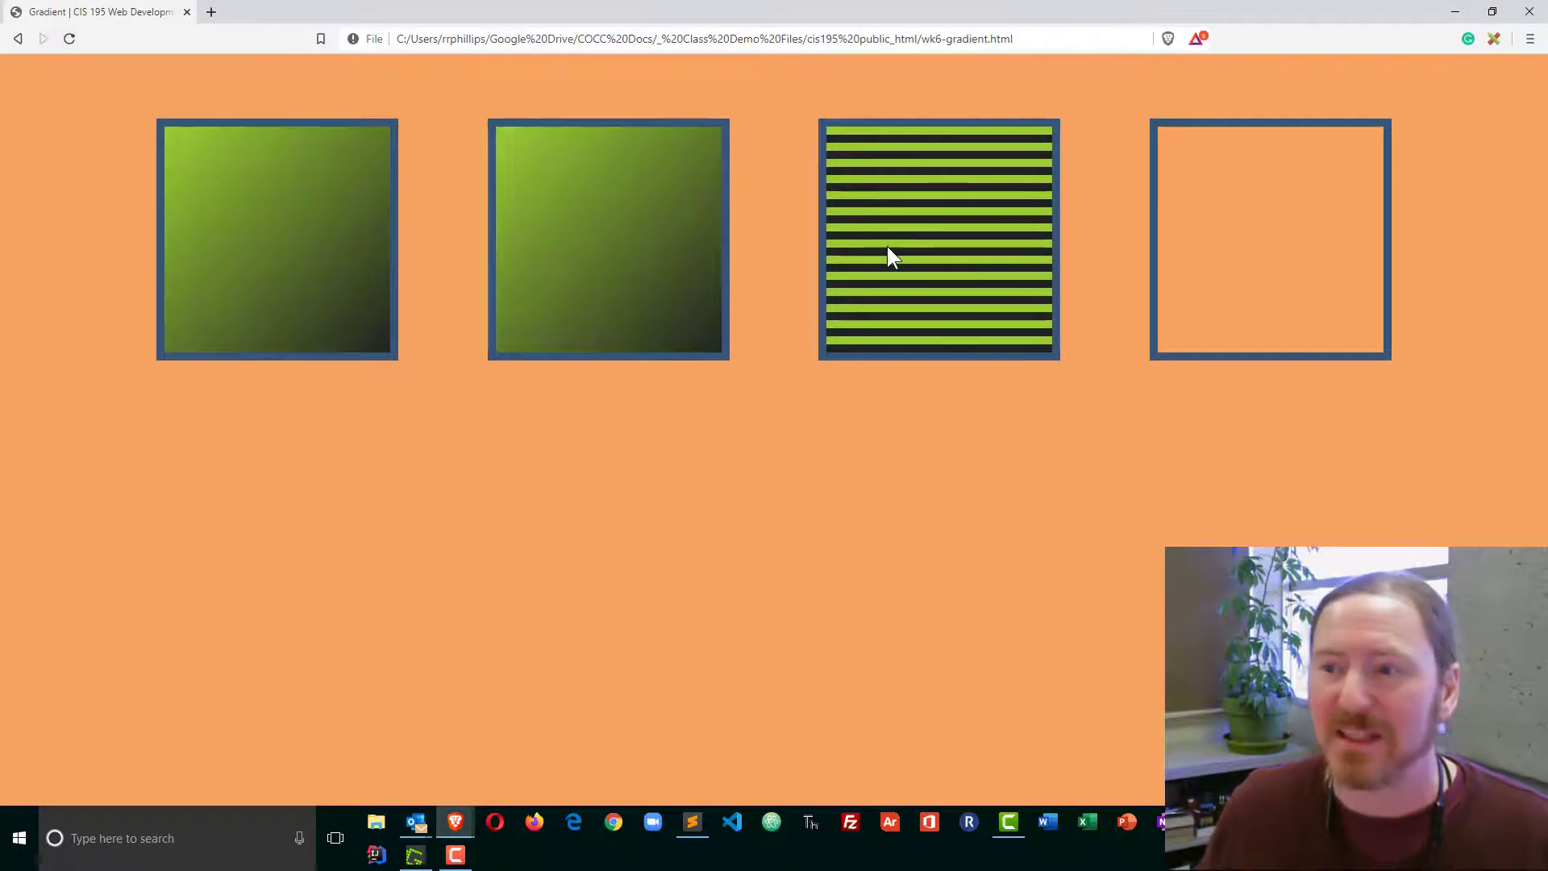
# Step: Rename the striped repeating-gradient rule from .box3 to .box4 and compare in Brave
pyautogui.click(692, 820)
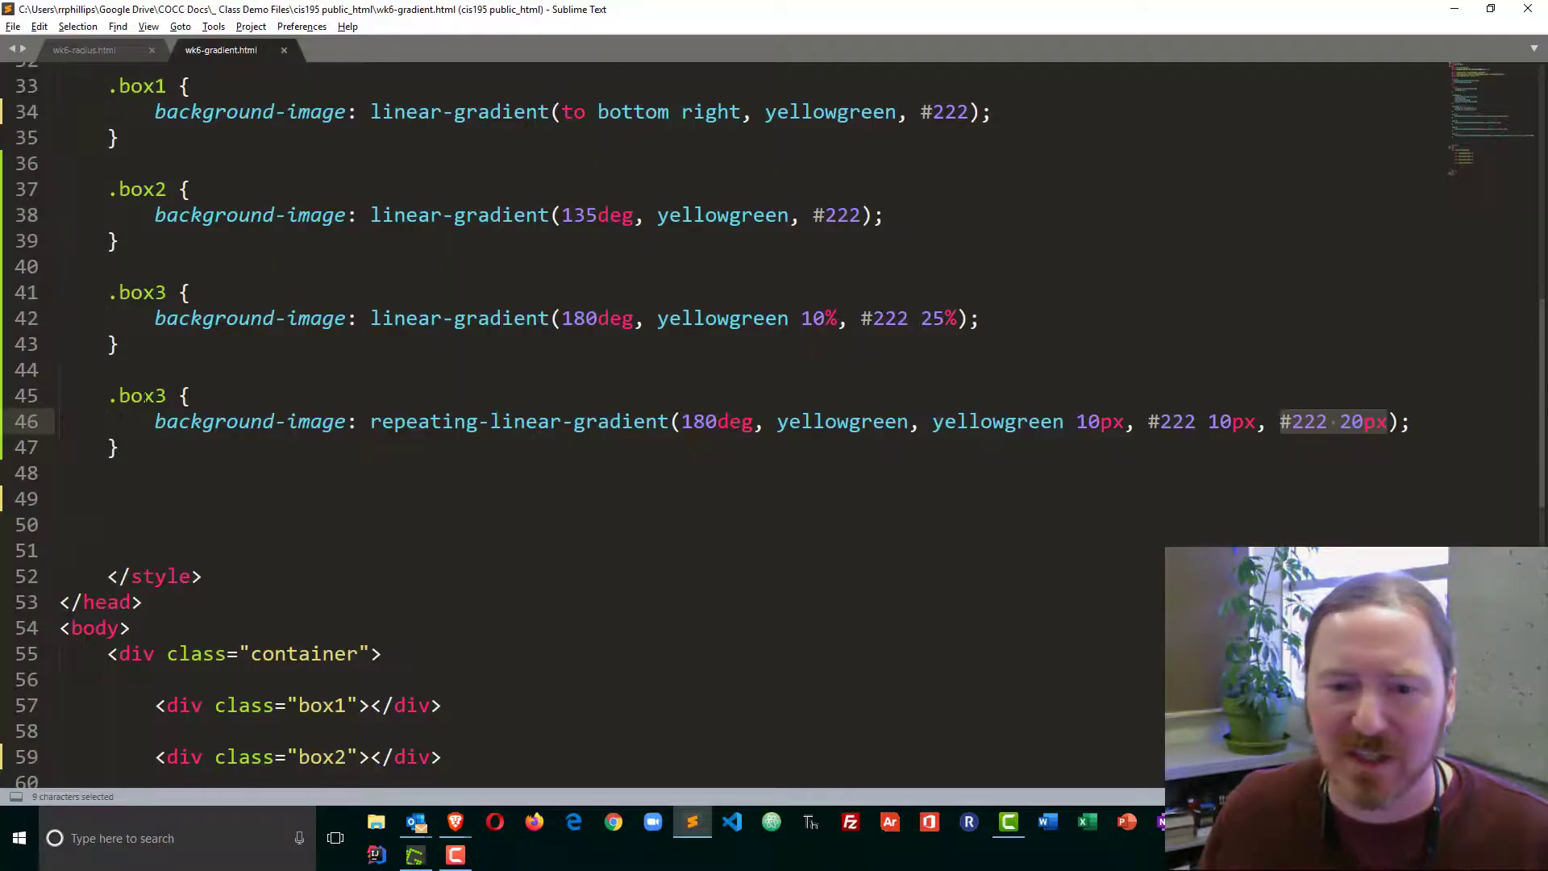
pyautogui.write('4')
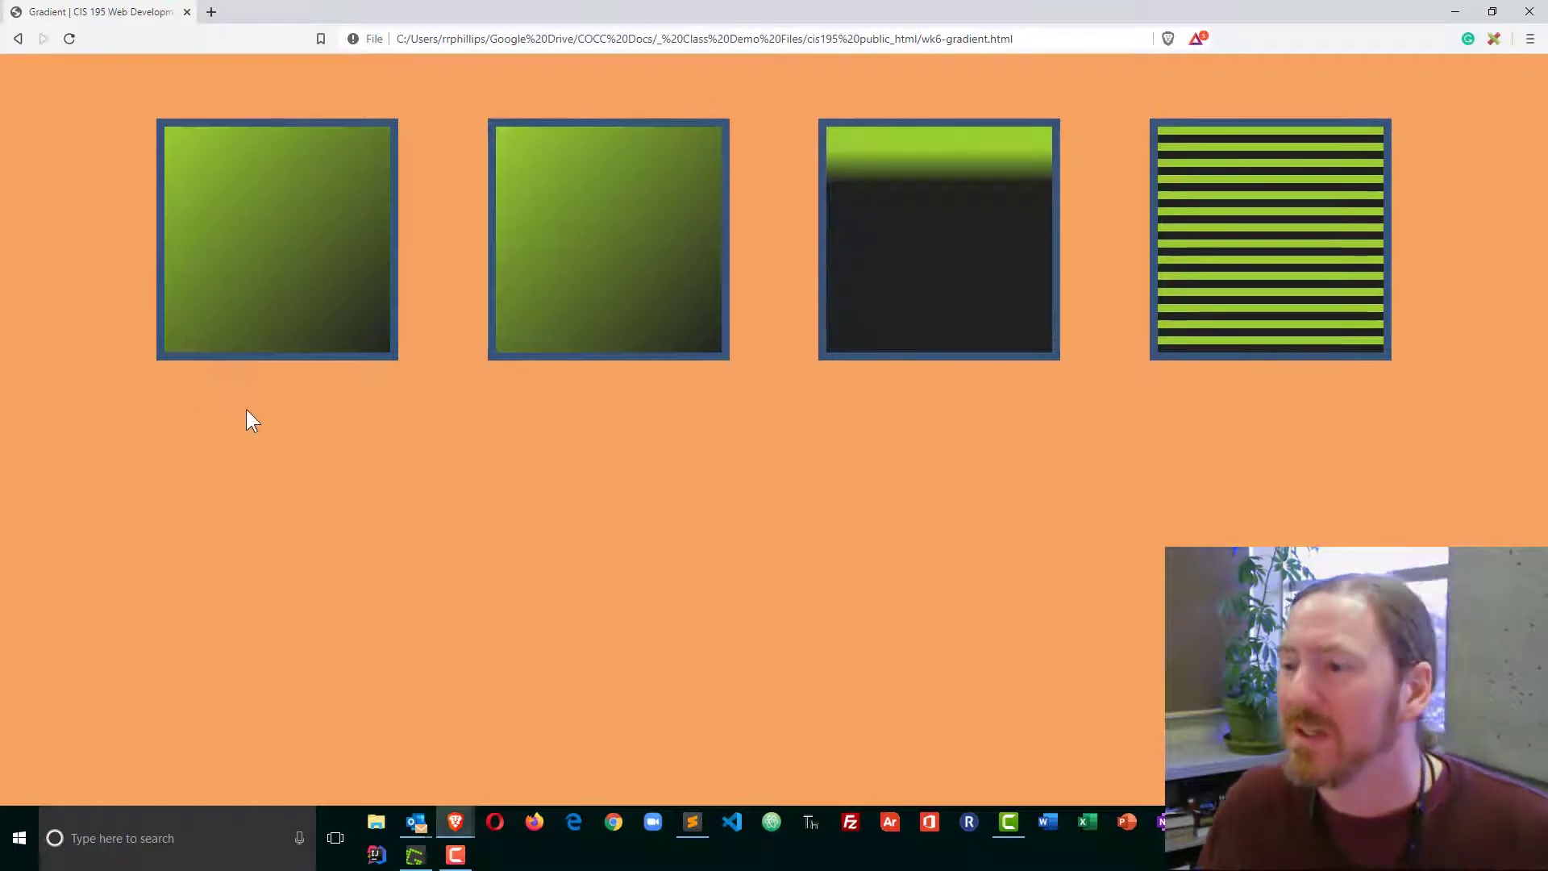
pyautogui.moveTo(1242, 229)
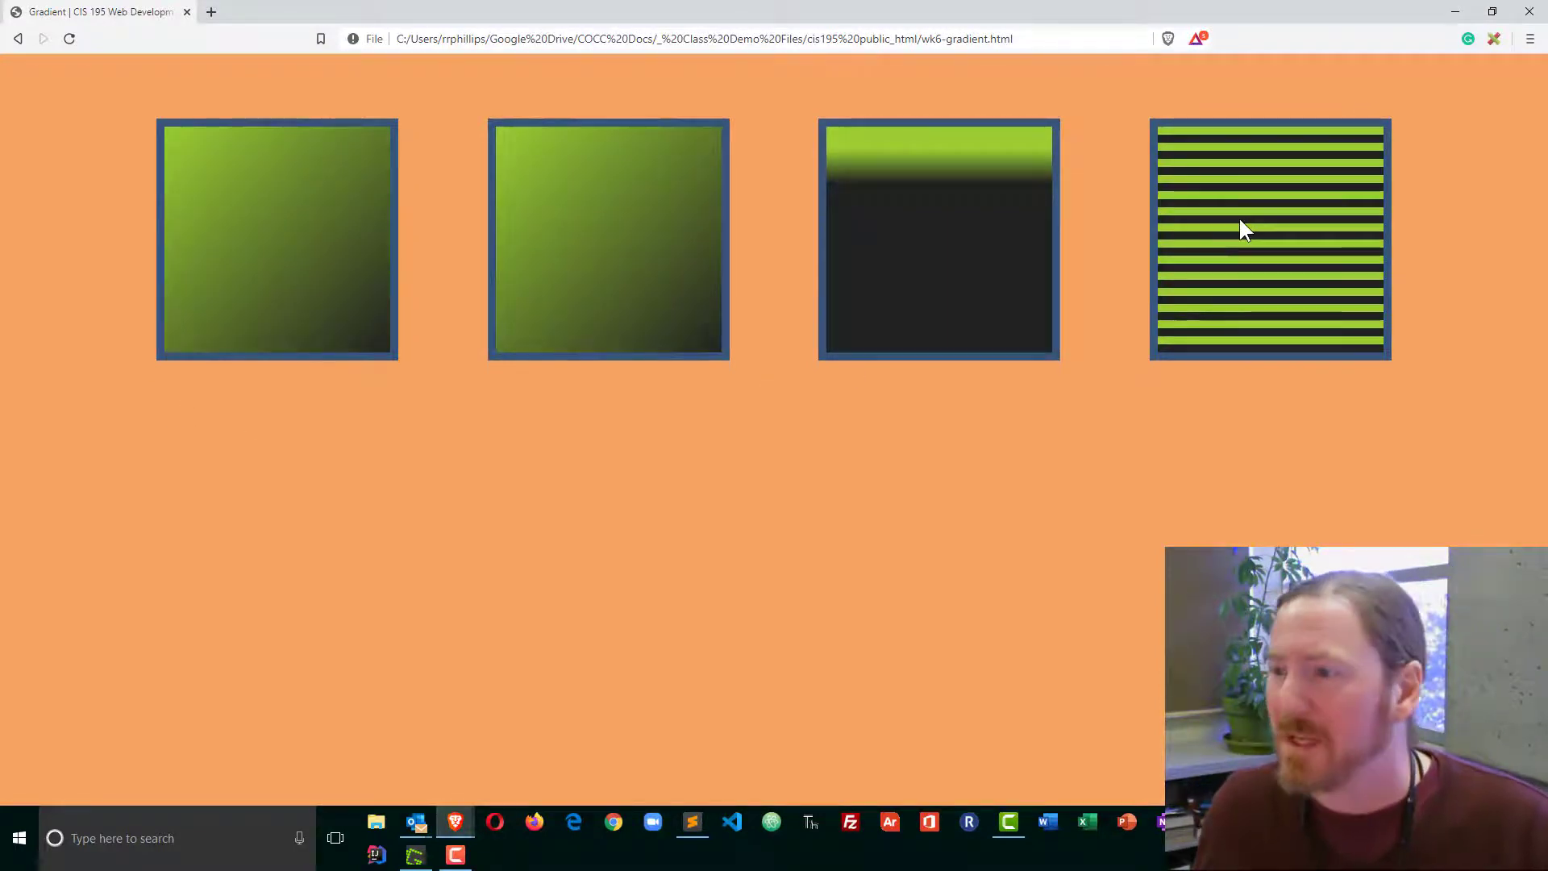
pyautogui.moveTo(1227, 290)
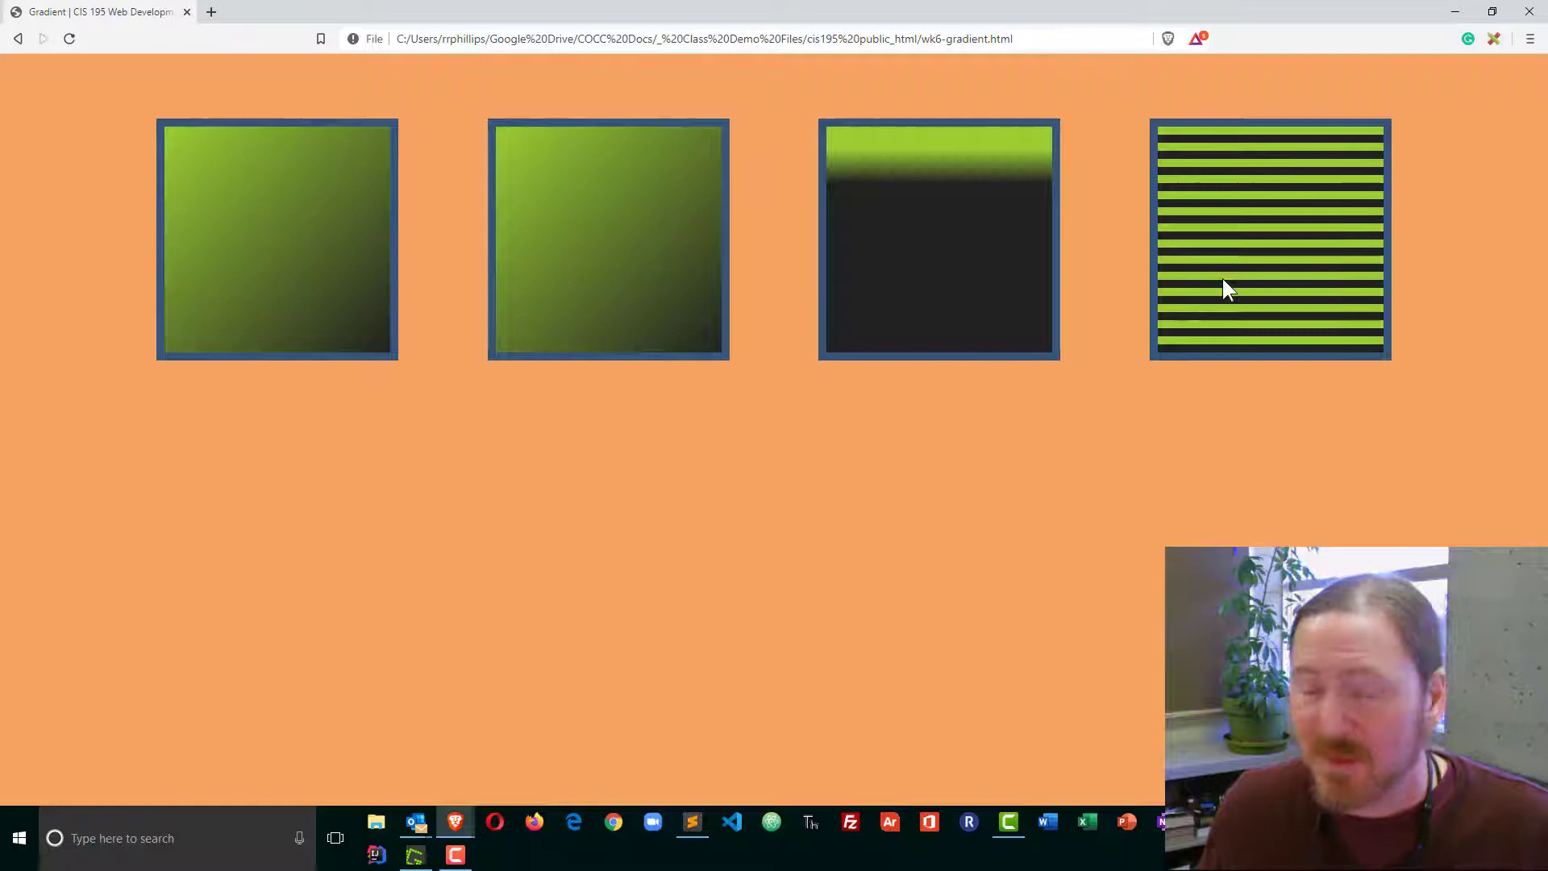
pyautogui.click(692, 821)
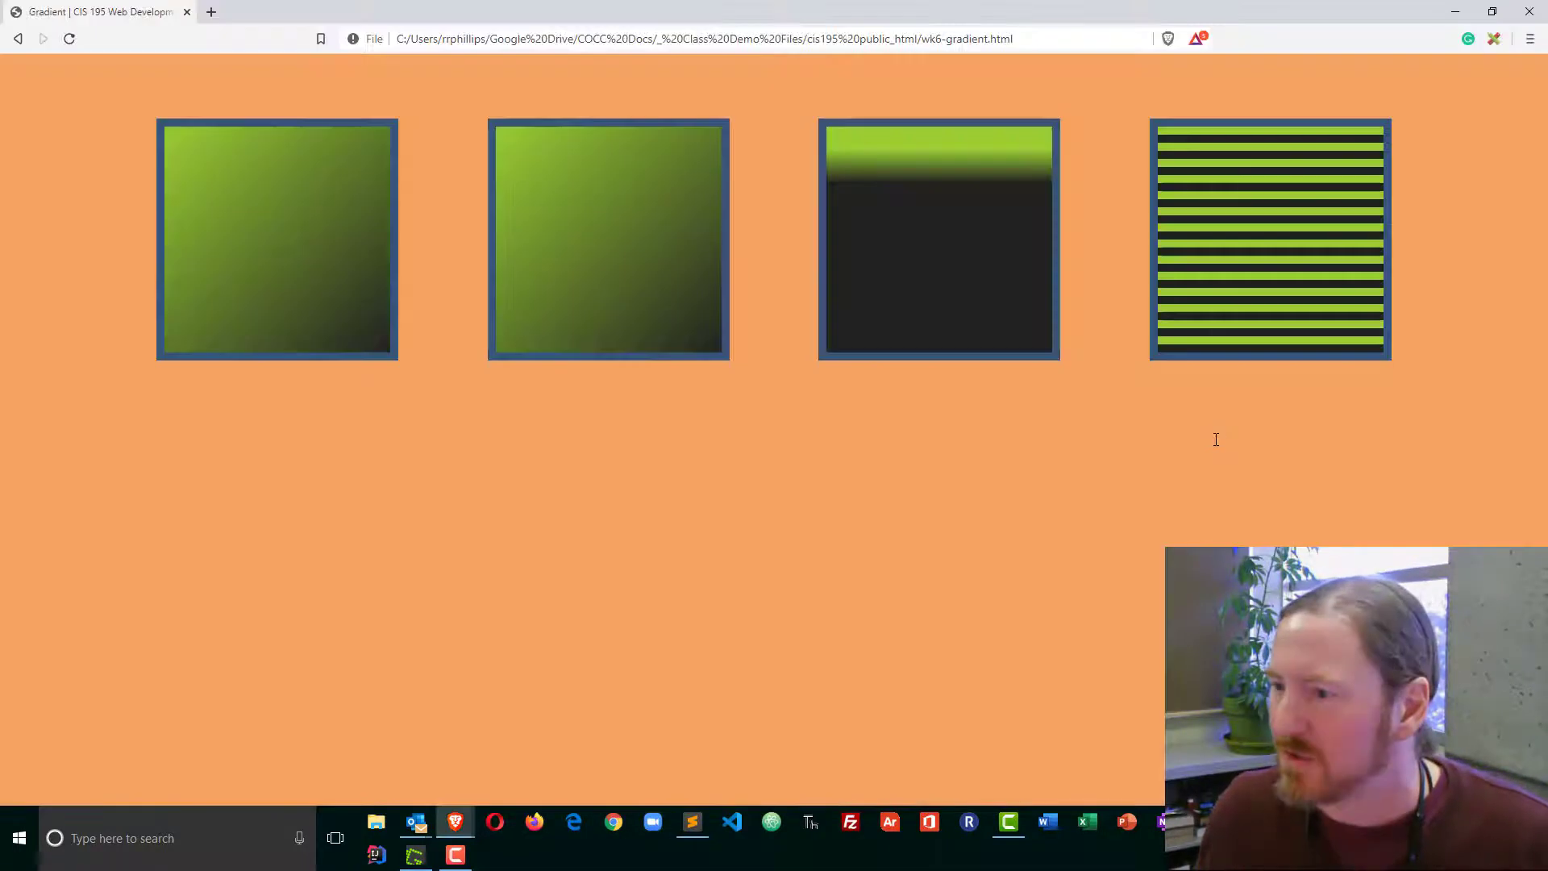
pyautogui.moveTo(1183, 272)
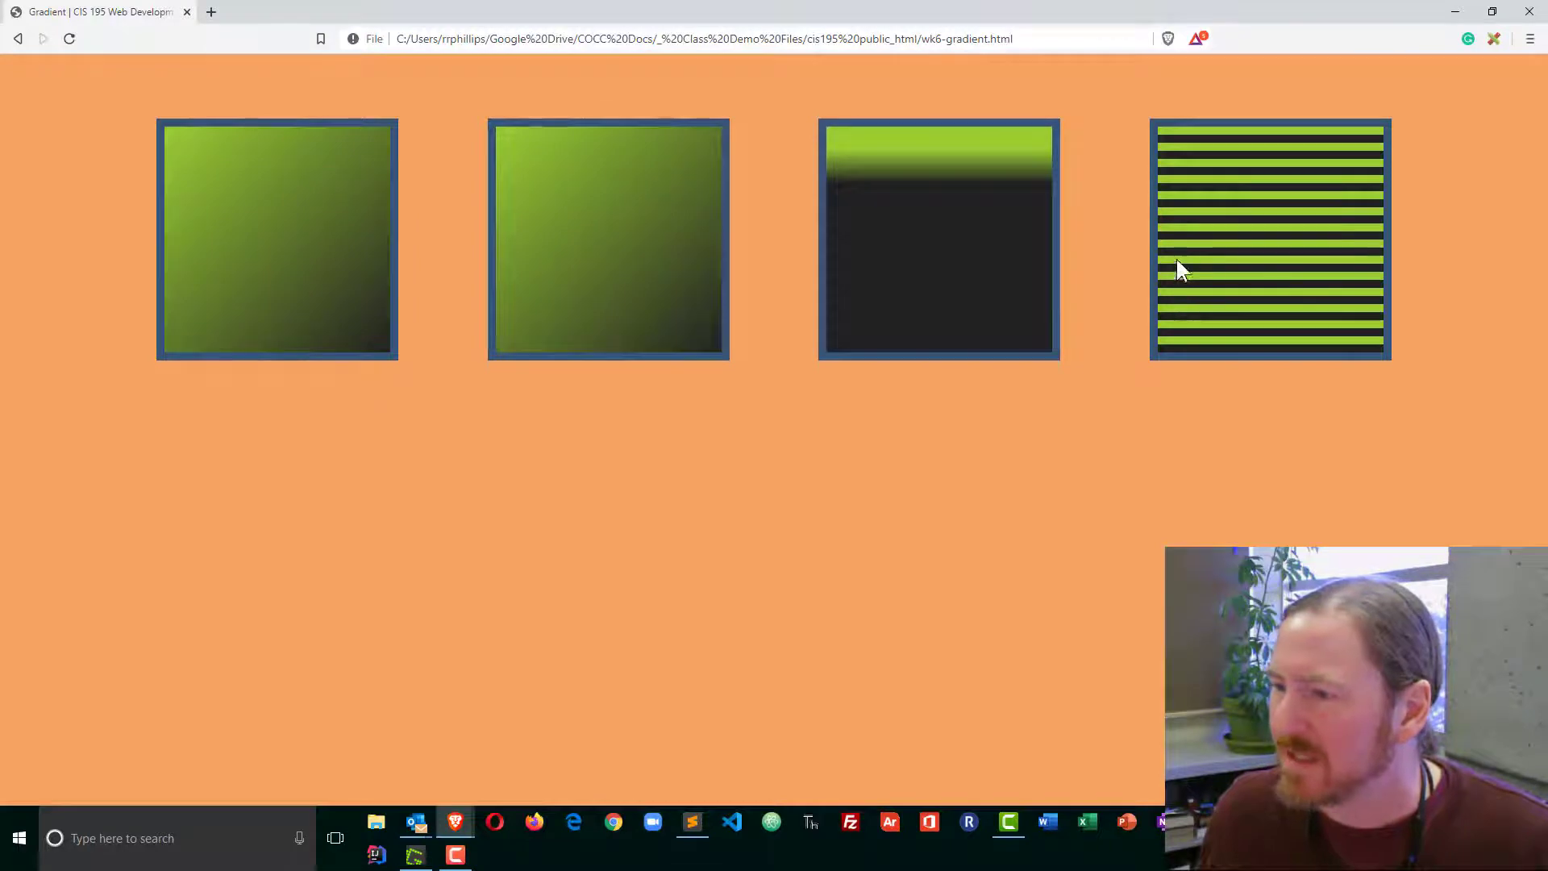
pyautogui.press('alt+tab')
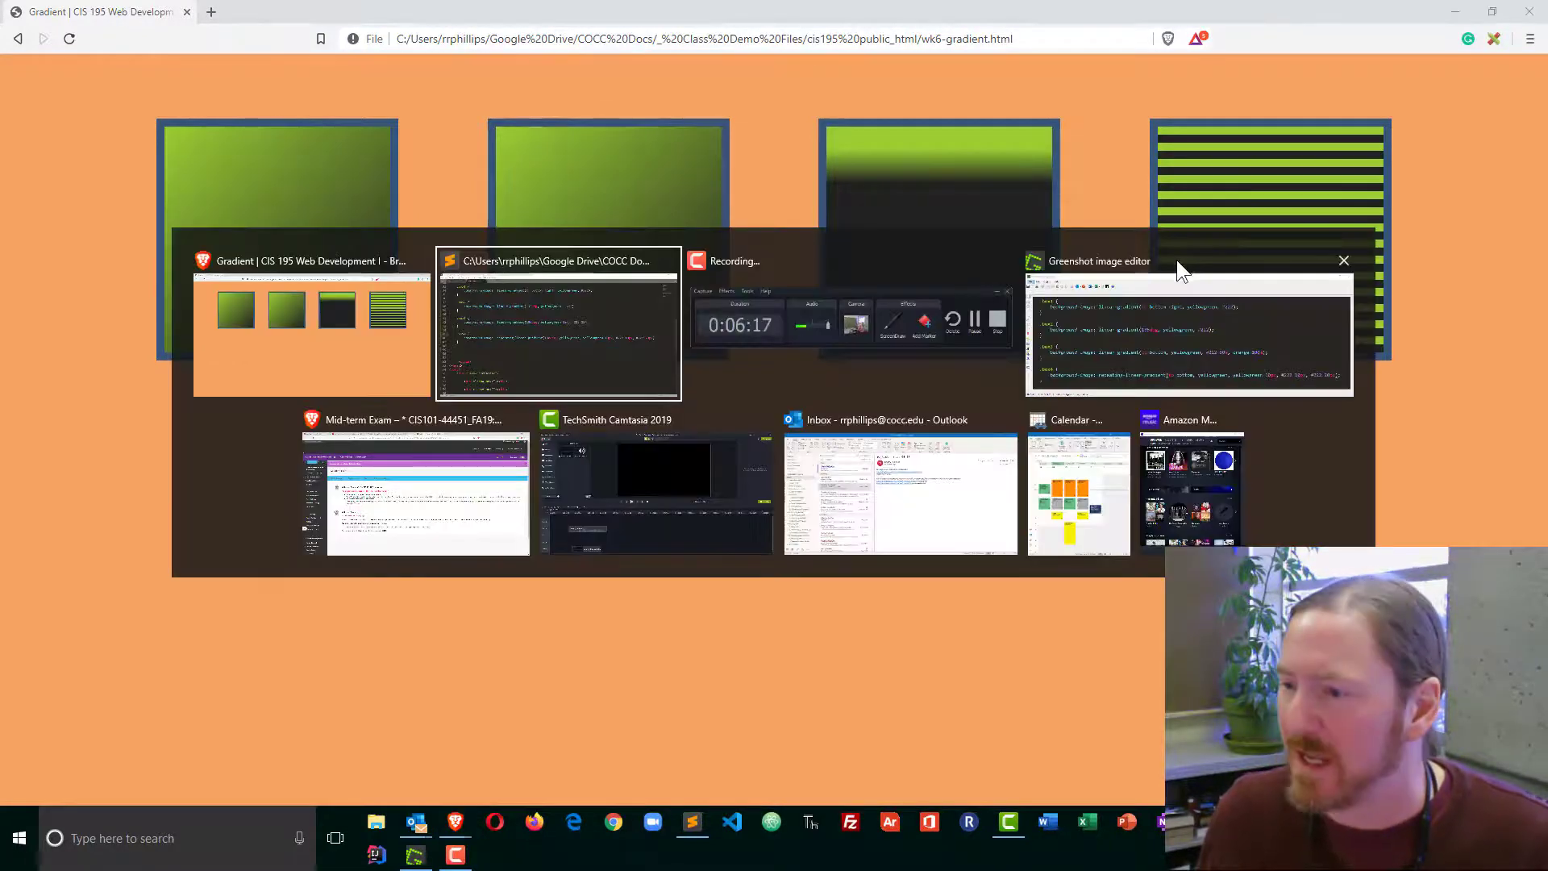
pyautogui.click(557, 320)
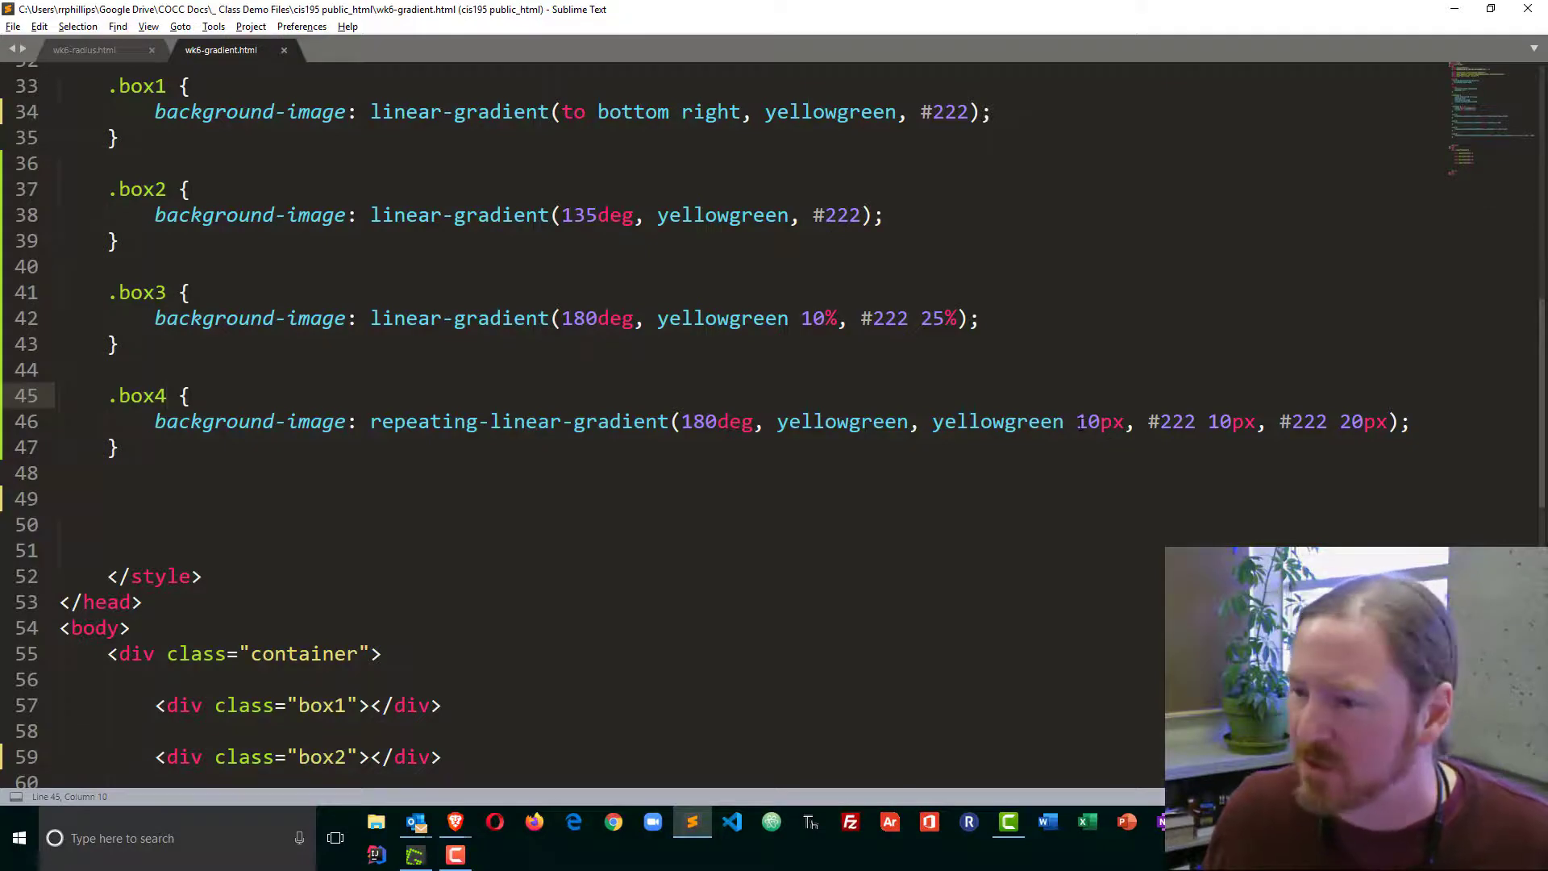
# Step: Resize box4's stripe stops to yellowgreen 5px and #222 30px, previewing in Brave
pyautogui.doubleClick(1094, 421)
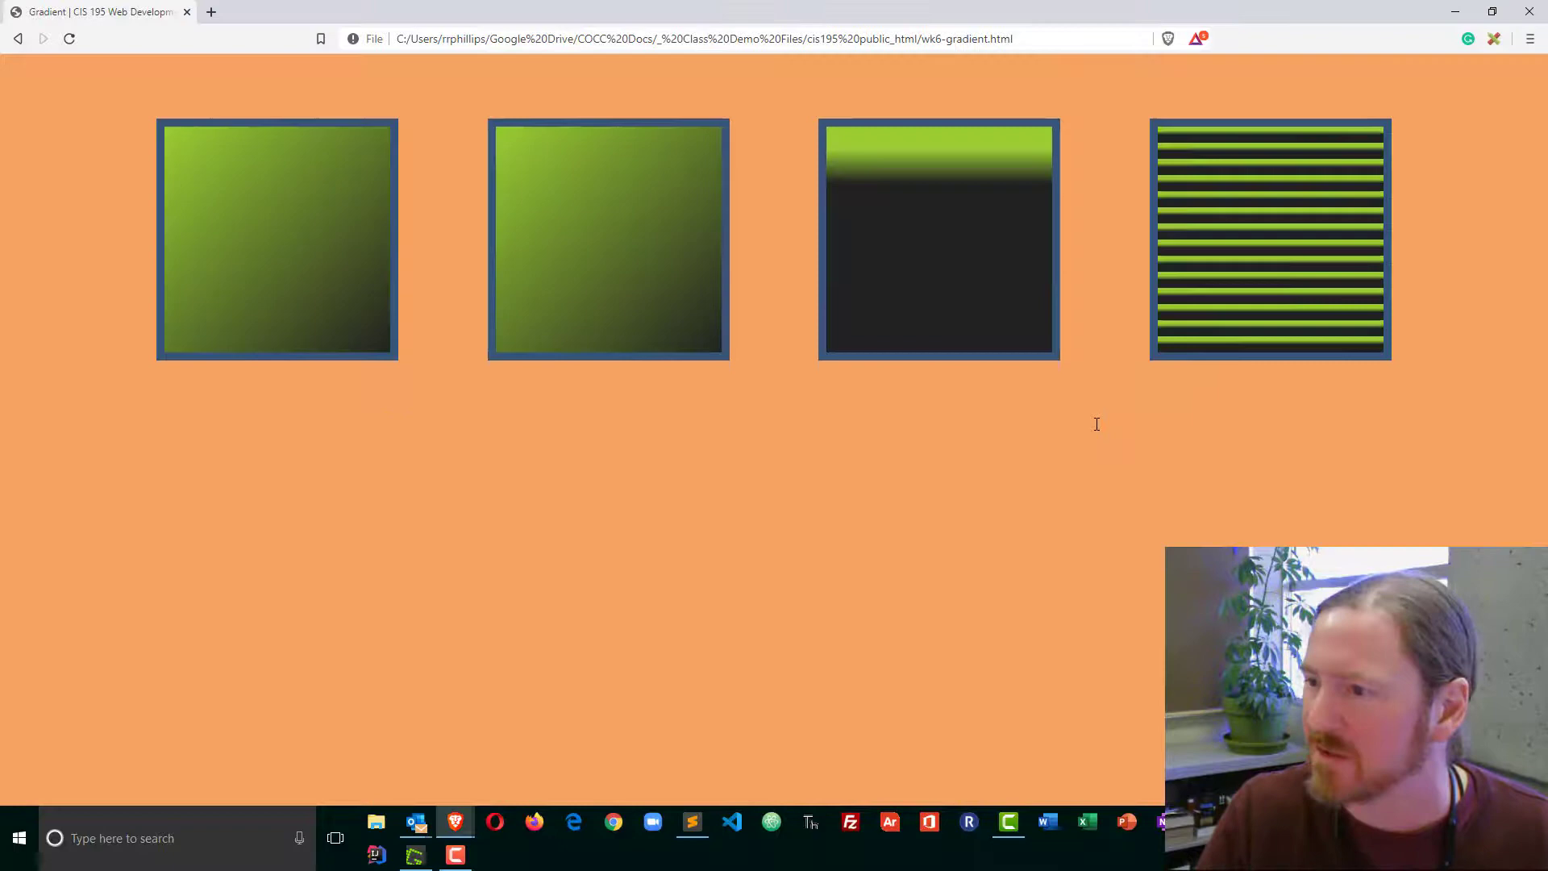
pyautogui.moveTo(1184, 247)
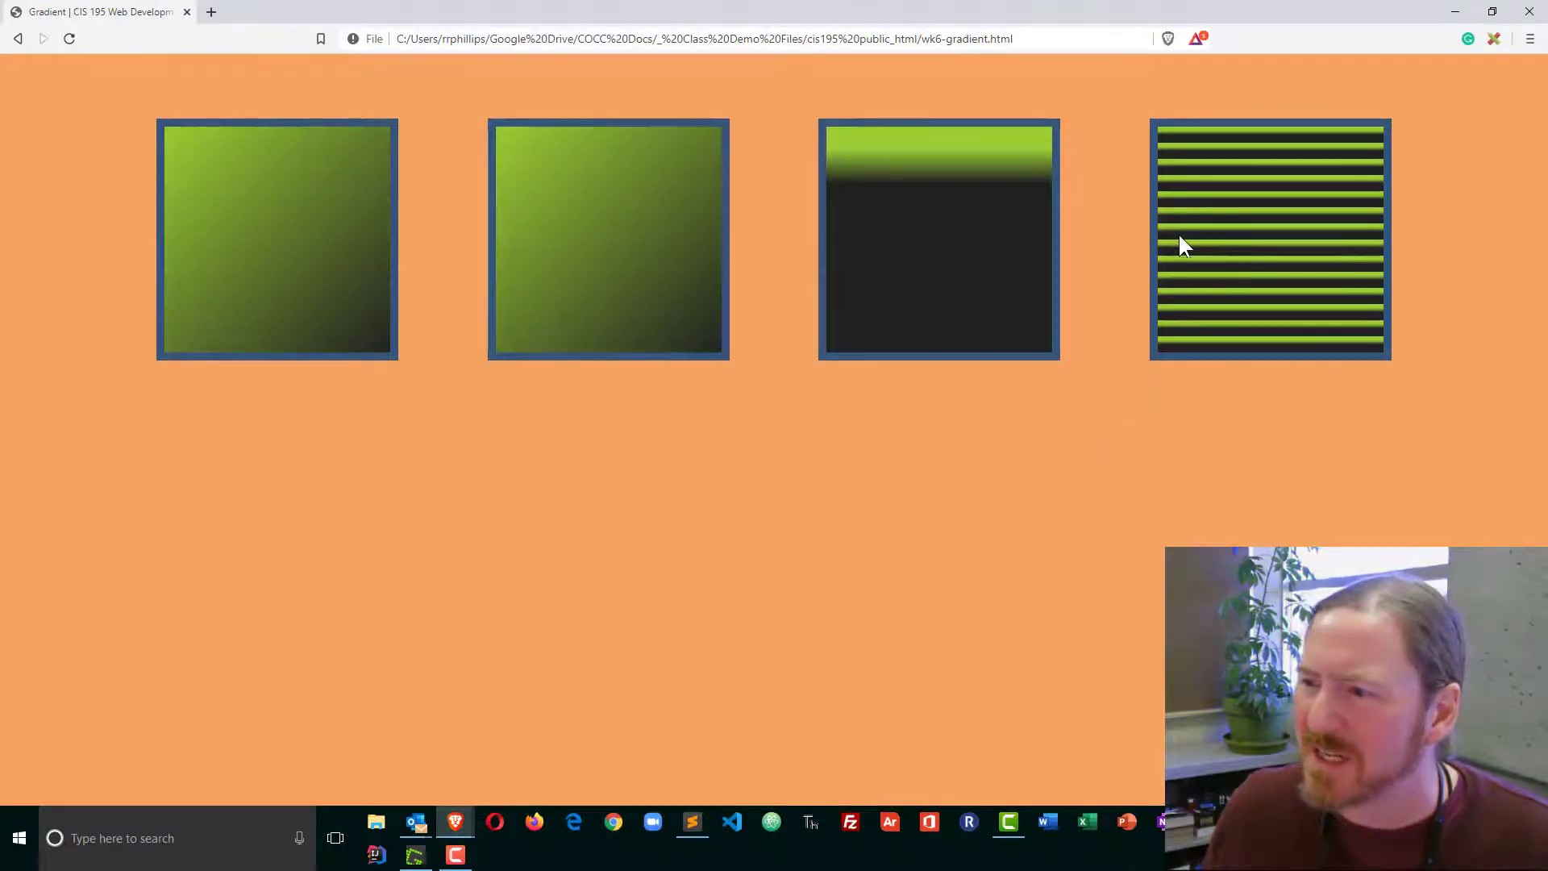
pyautogui.press('alt+tab')
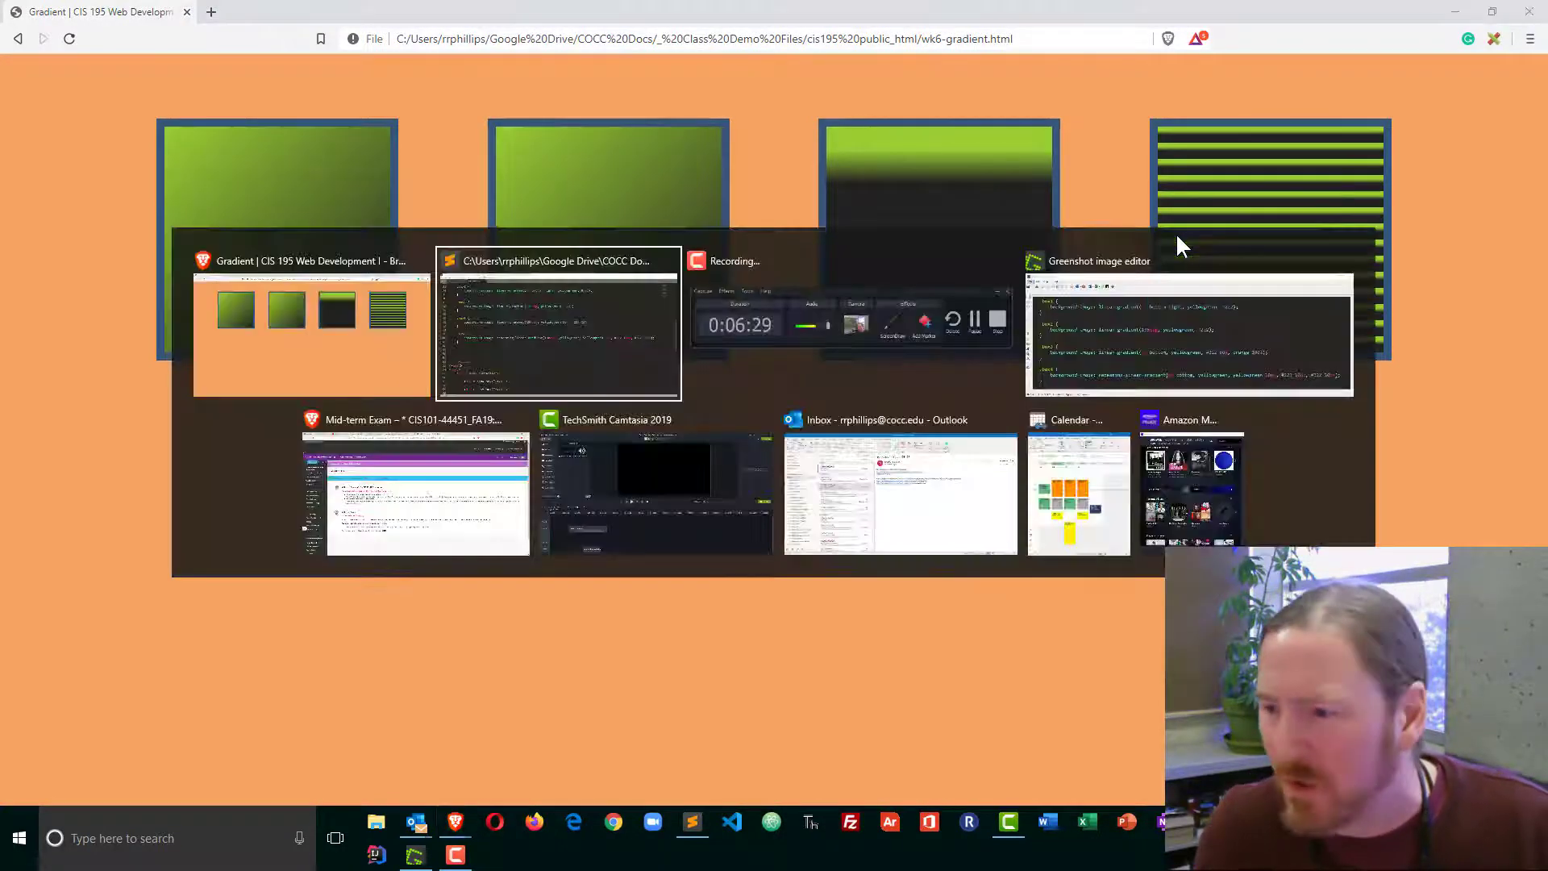
pyautogui.click(555, 324)
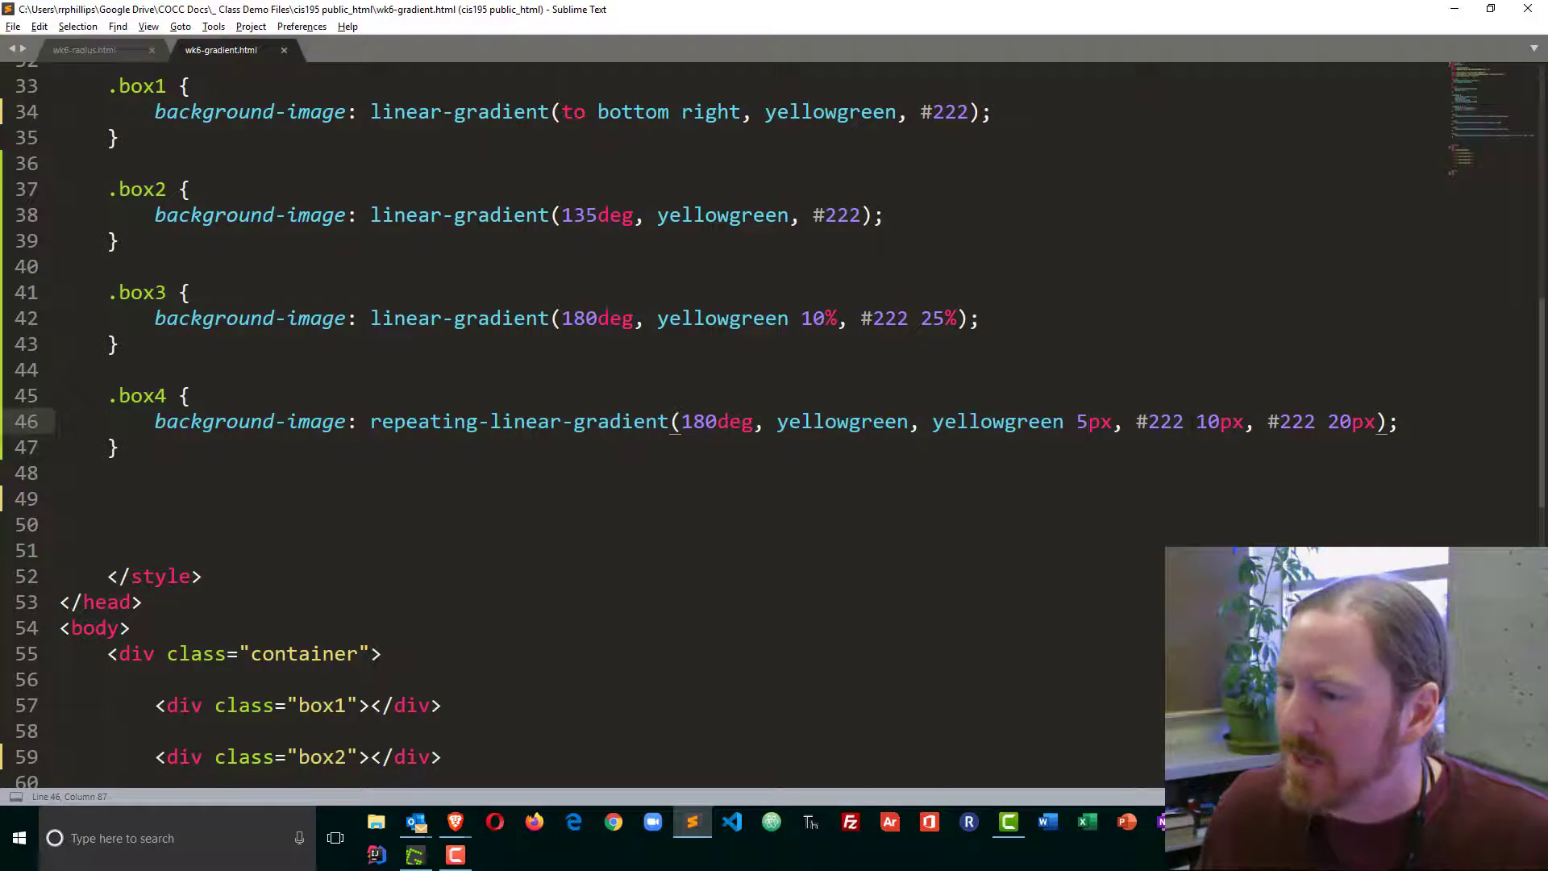
pyautogui.doubleClick(1206, 421)
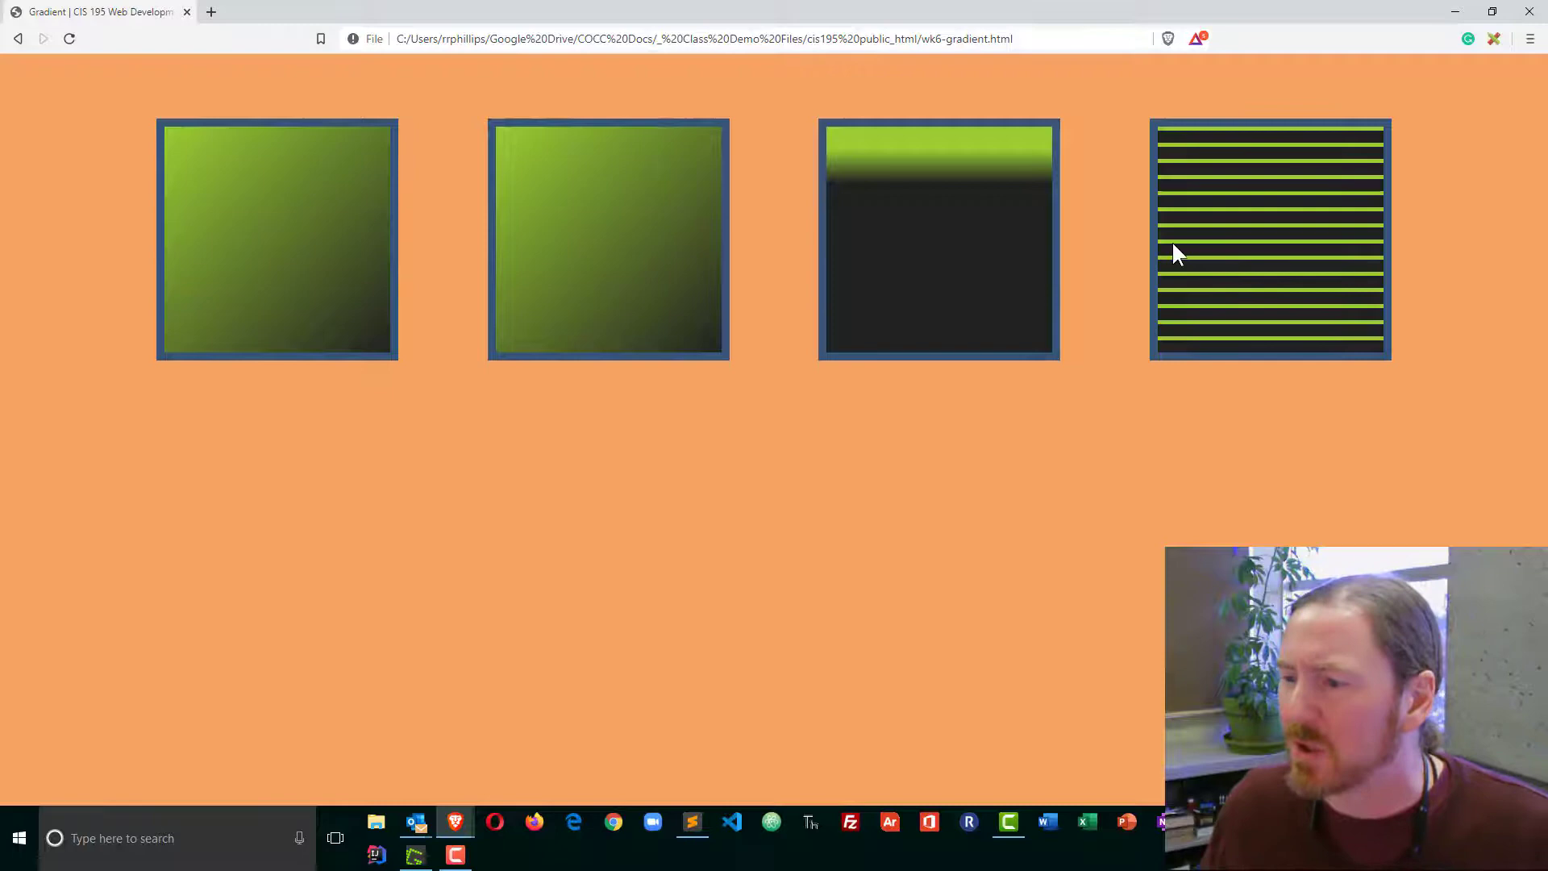
pyautogui.moveTo(1170, 299)
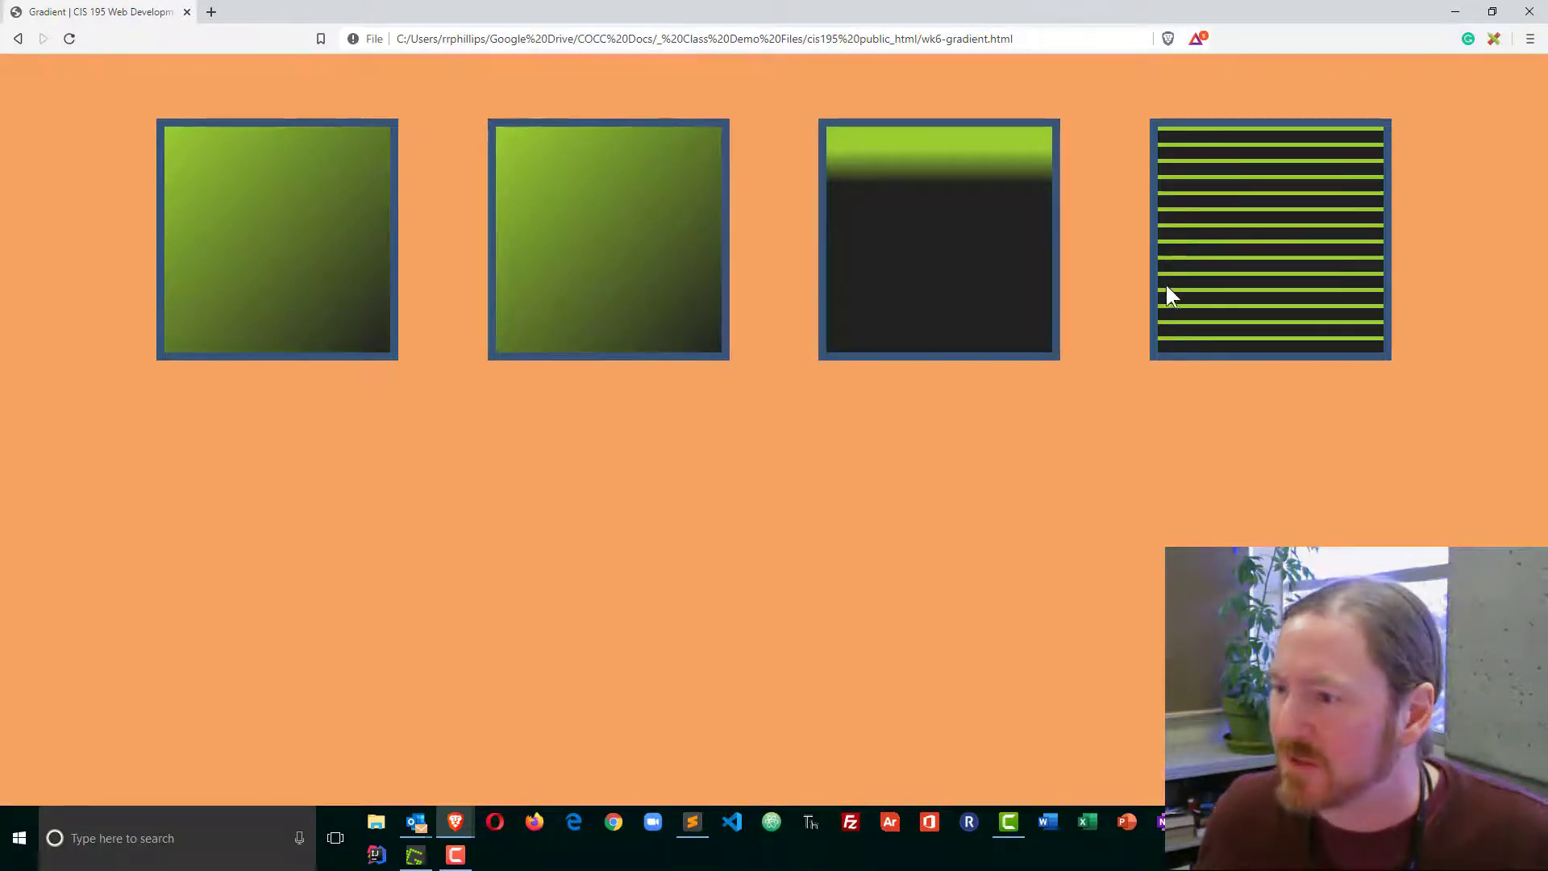
pyautogui.press('alt+tab')
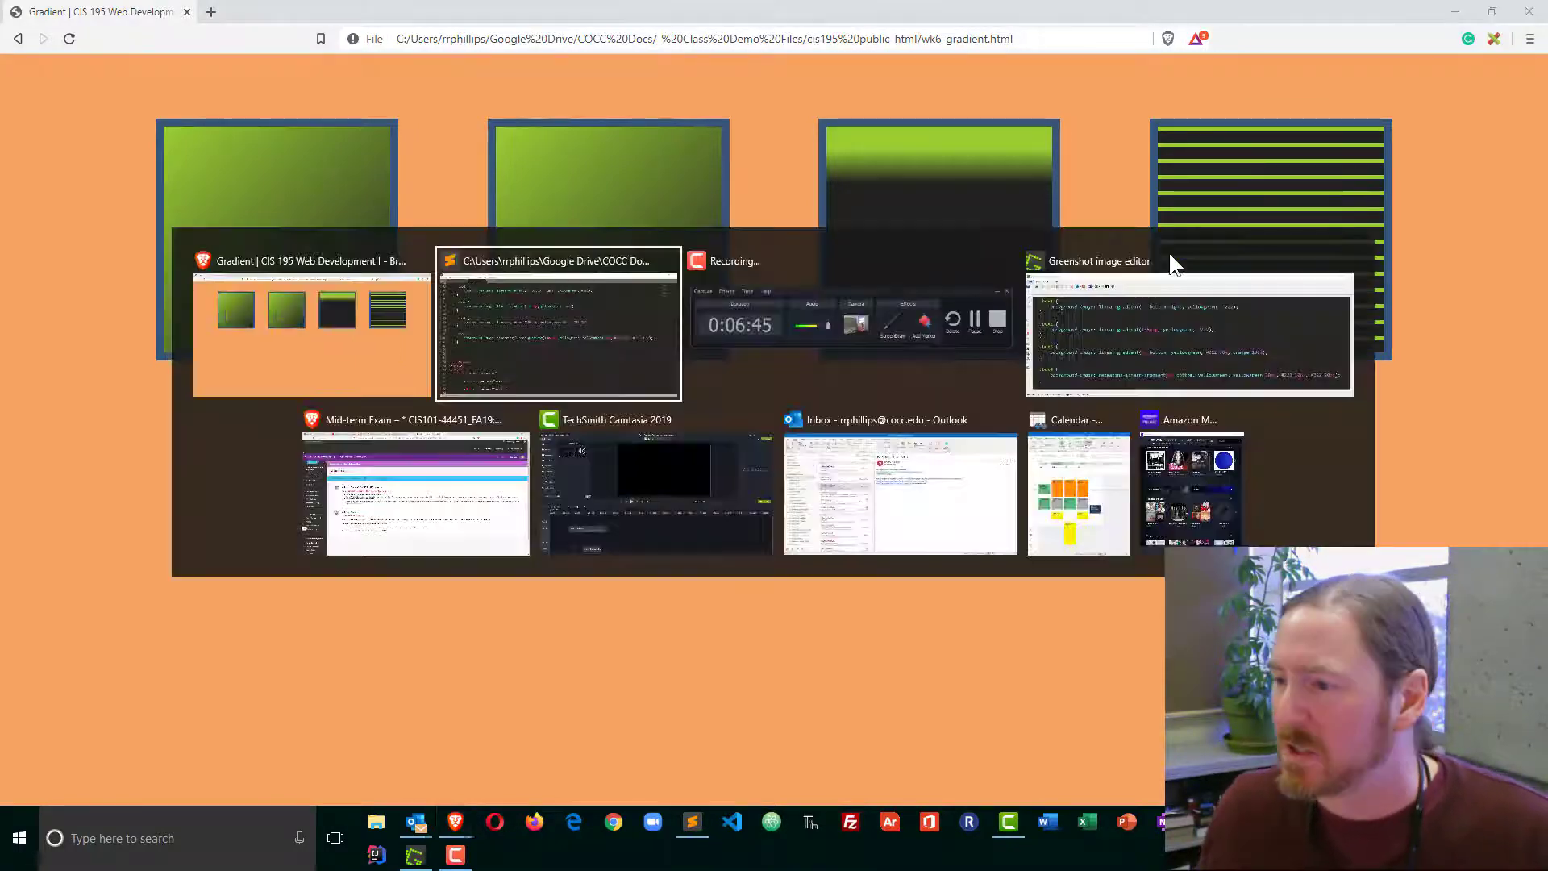
pyautogui.click(558, 324)
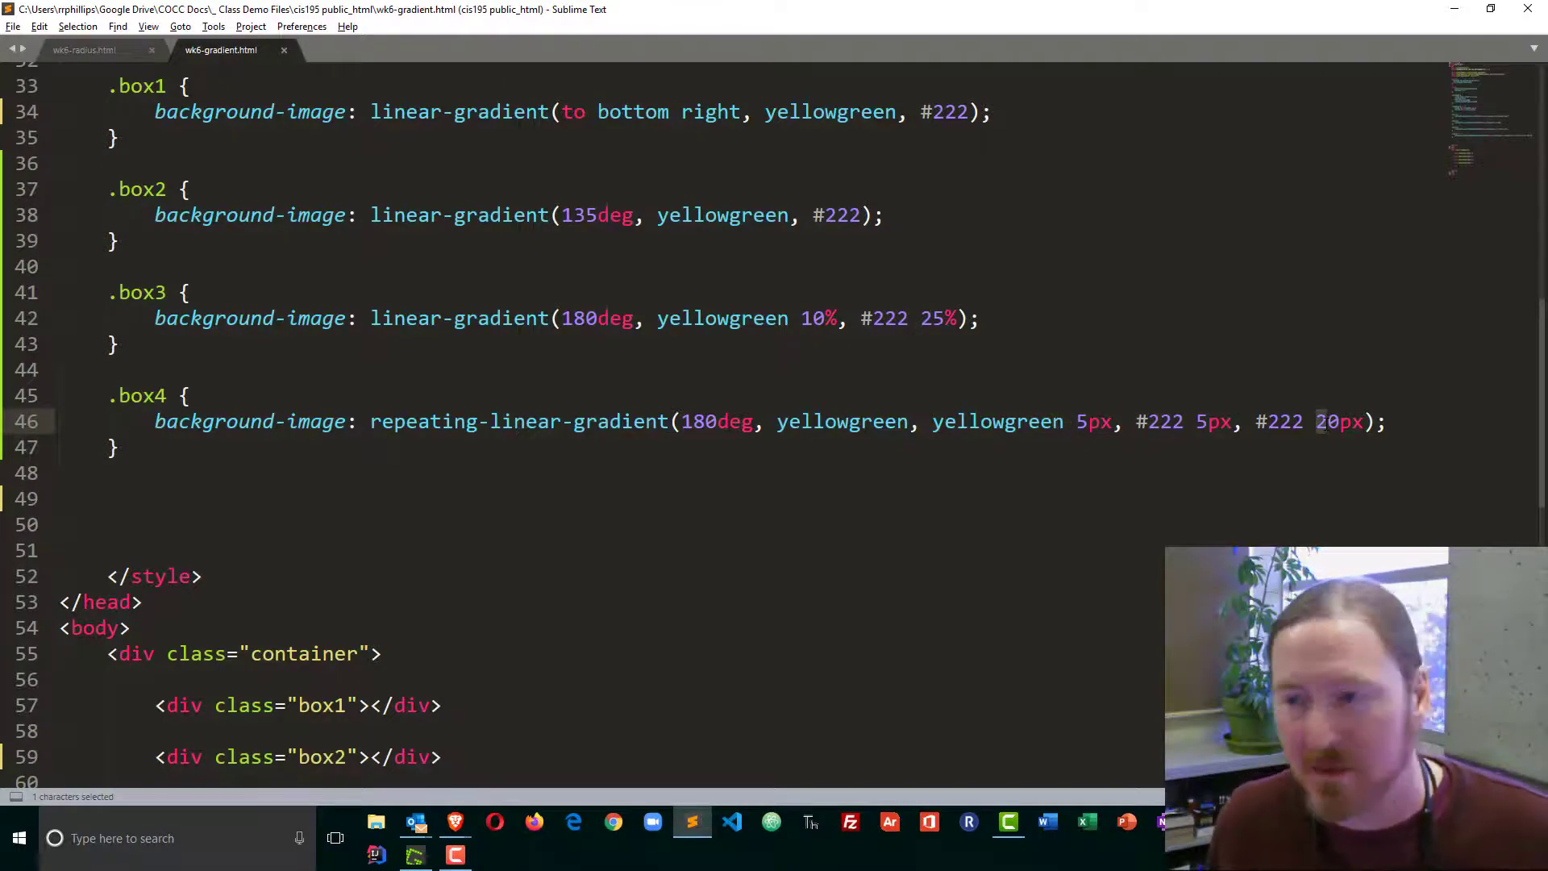
pyautogui.write('3')
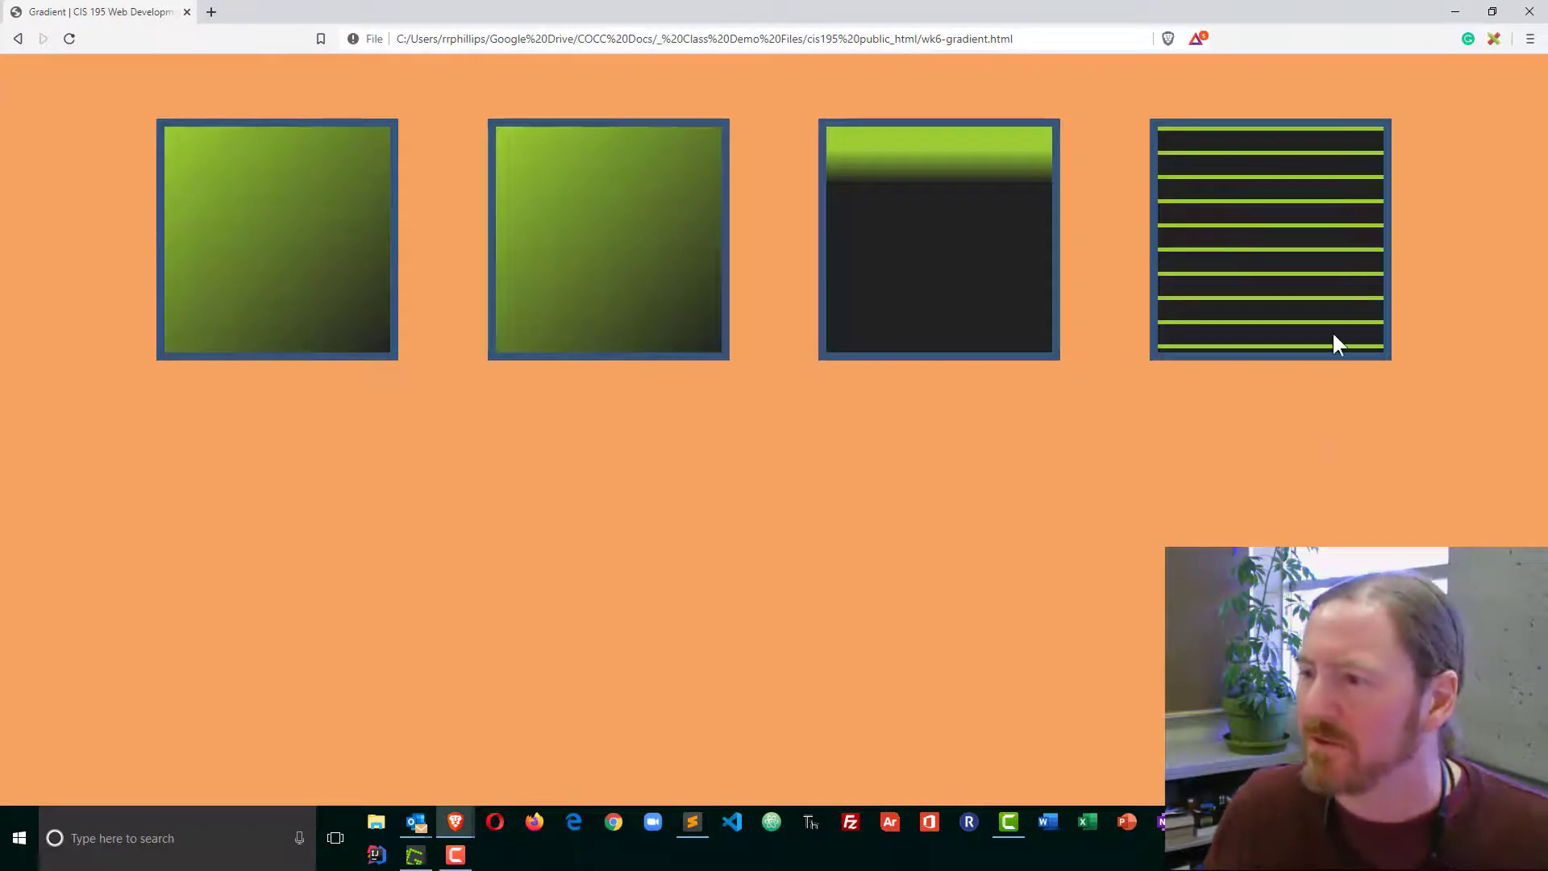
pyautogui.moveTo(1214, 217)
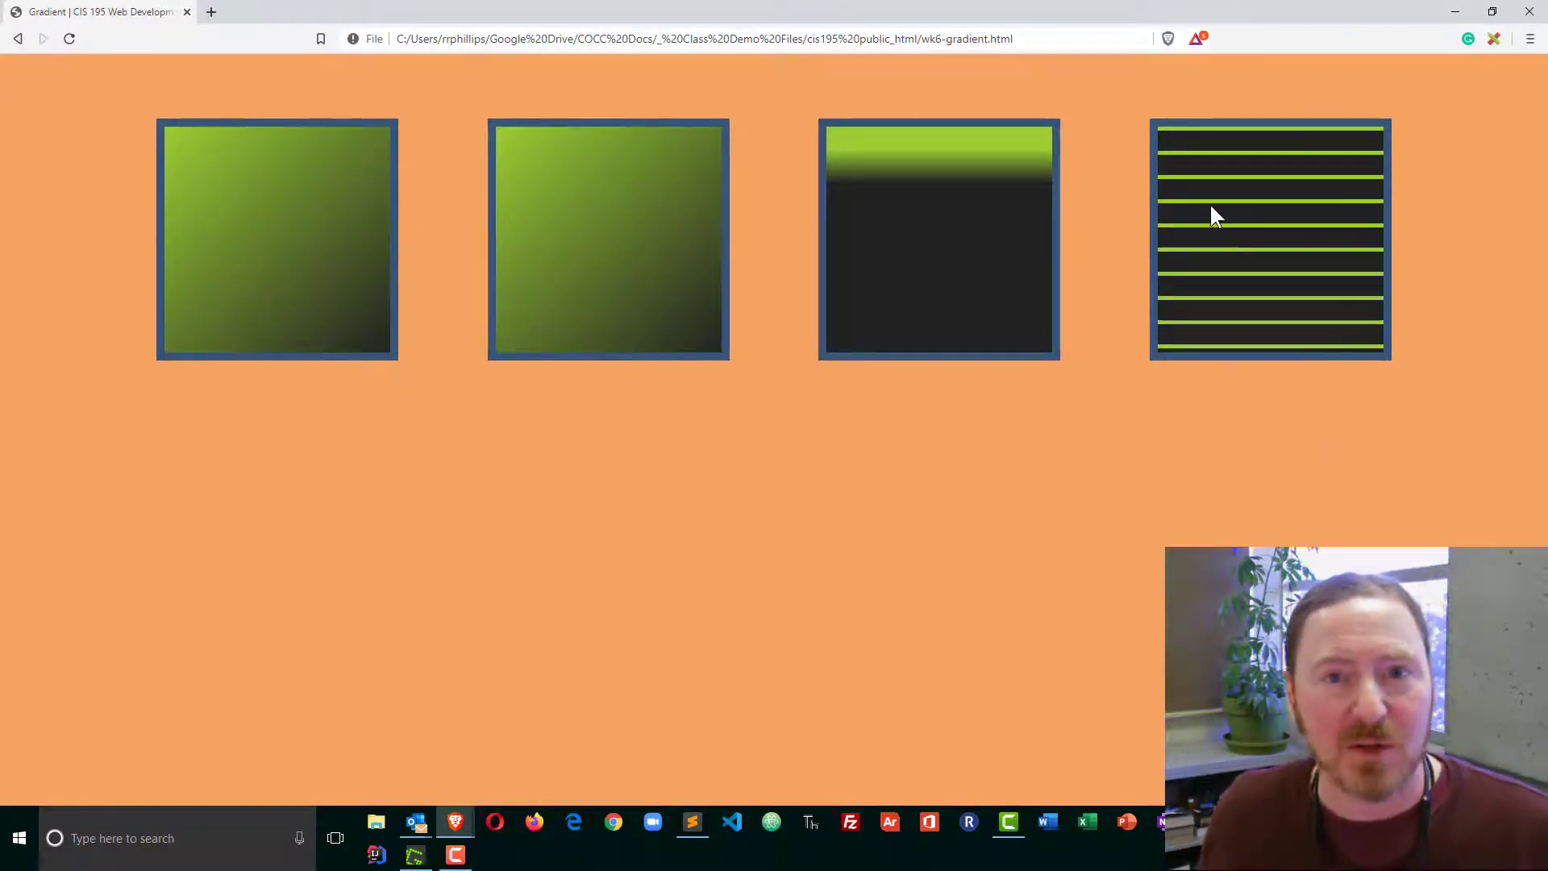
pyautogui.click(691, 822)
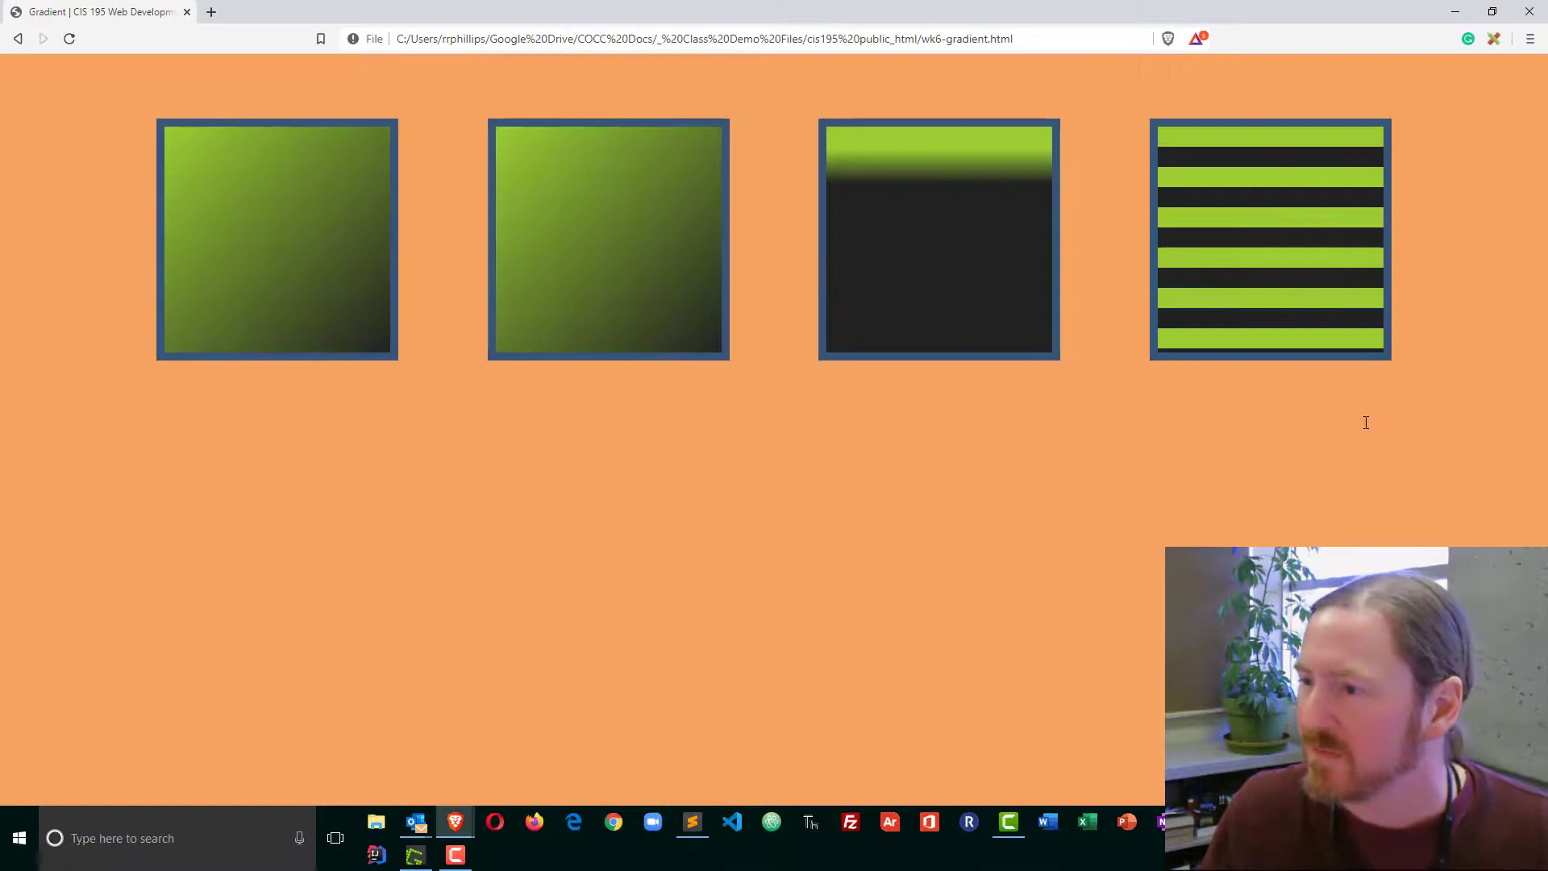
# Step: Set box4's stripe stops to 25px and 50px and select its 180deg angle for replacement
pyautogui.click(691, 822)
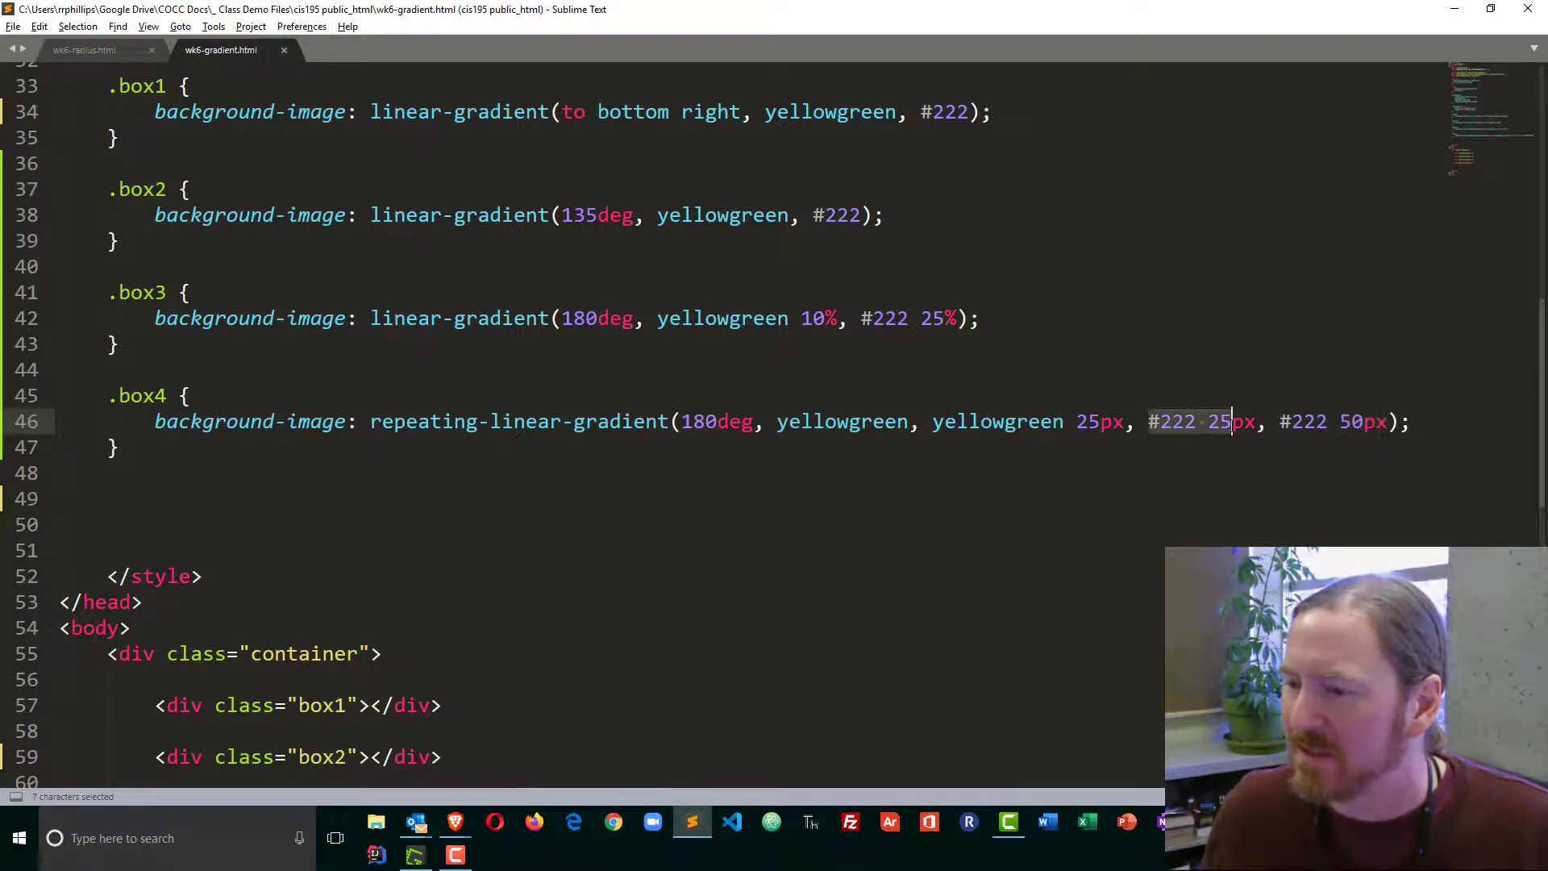
pyautogui.click(59, 472)
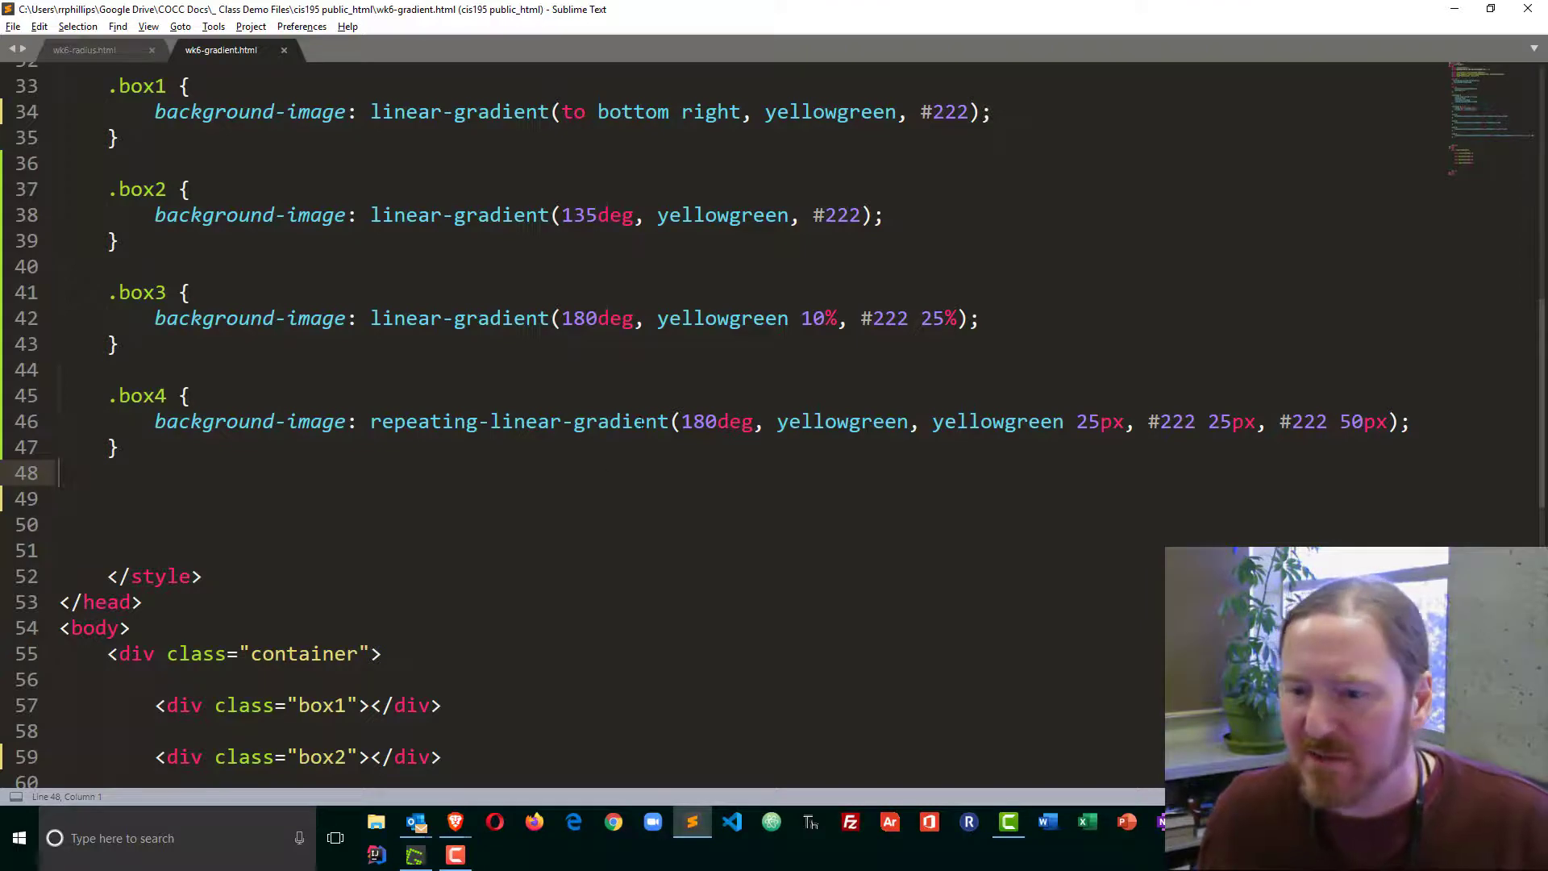
pyautogui.doubleClick(699, 422)
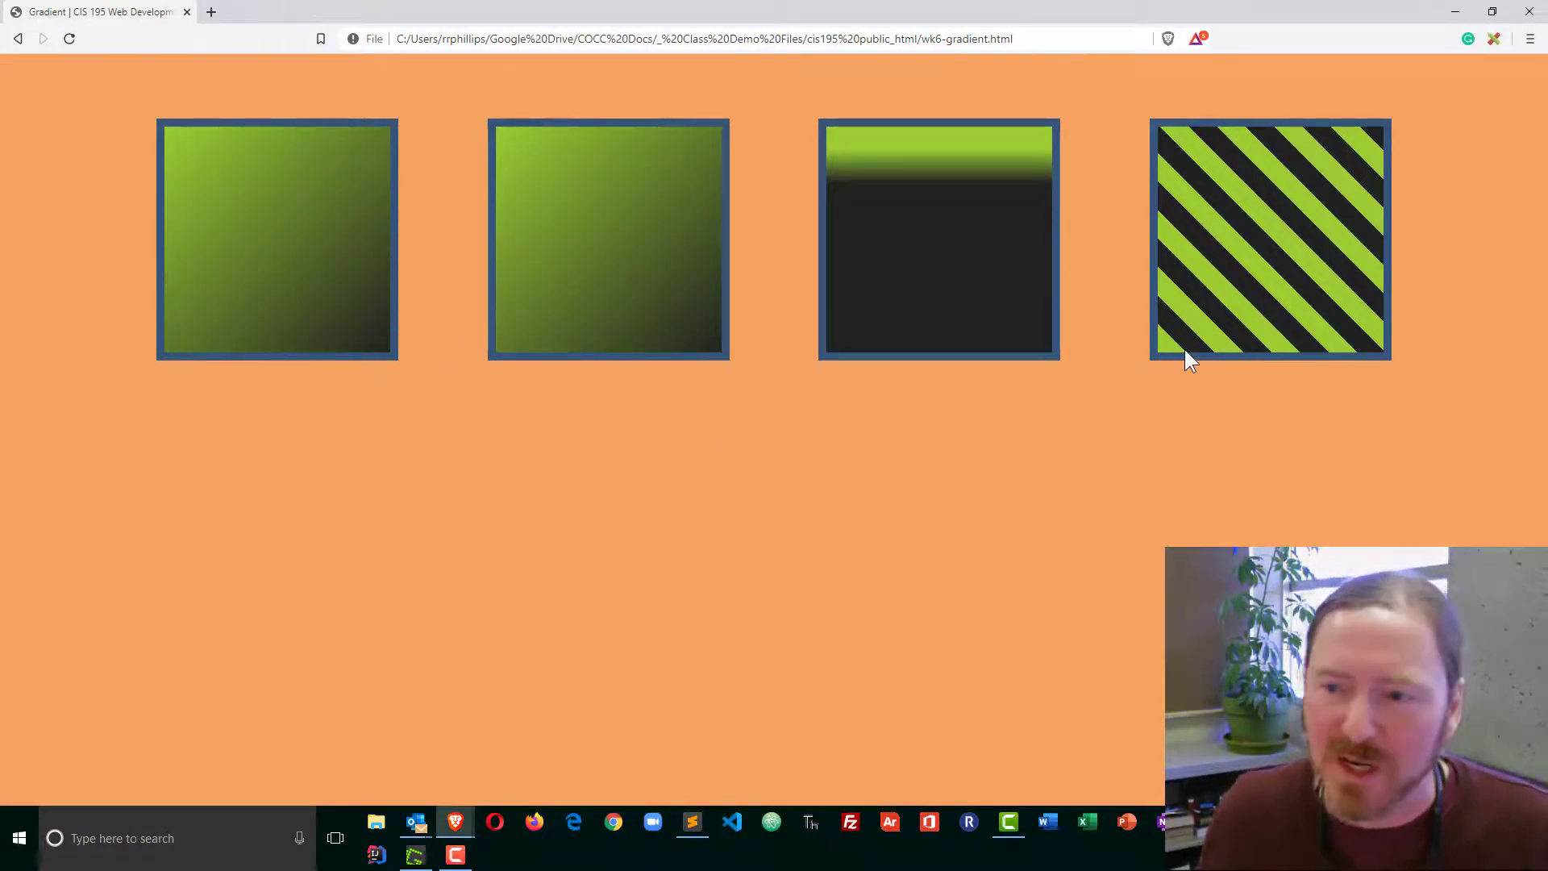
# Step: Scroll up in the stylesheet and select the #222 colour in the .box2 linear-gradient
pyautogui.click(690, 821)
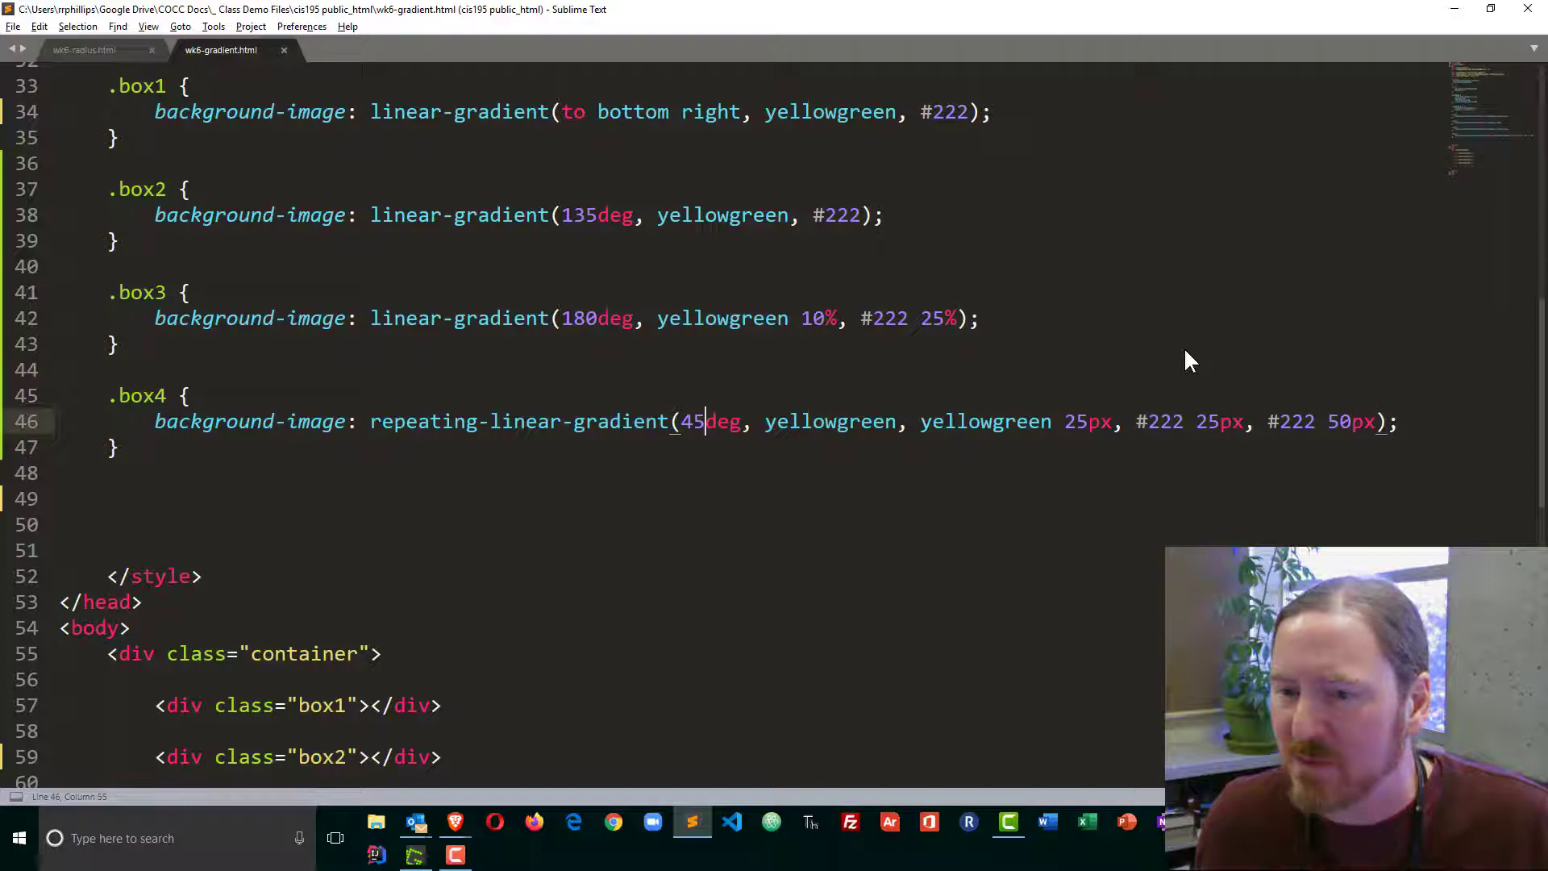
pyautogui.scroll(3)
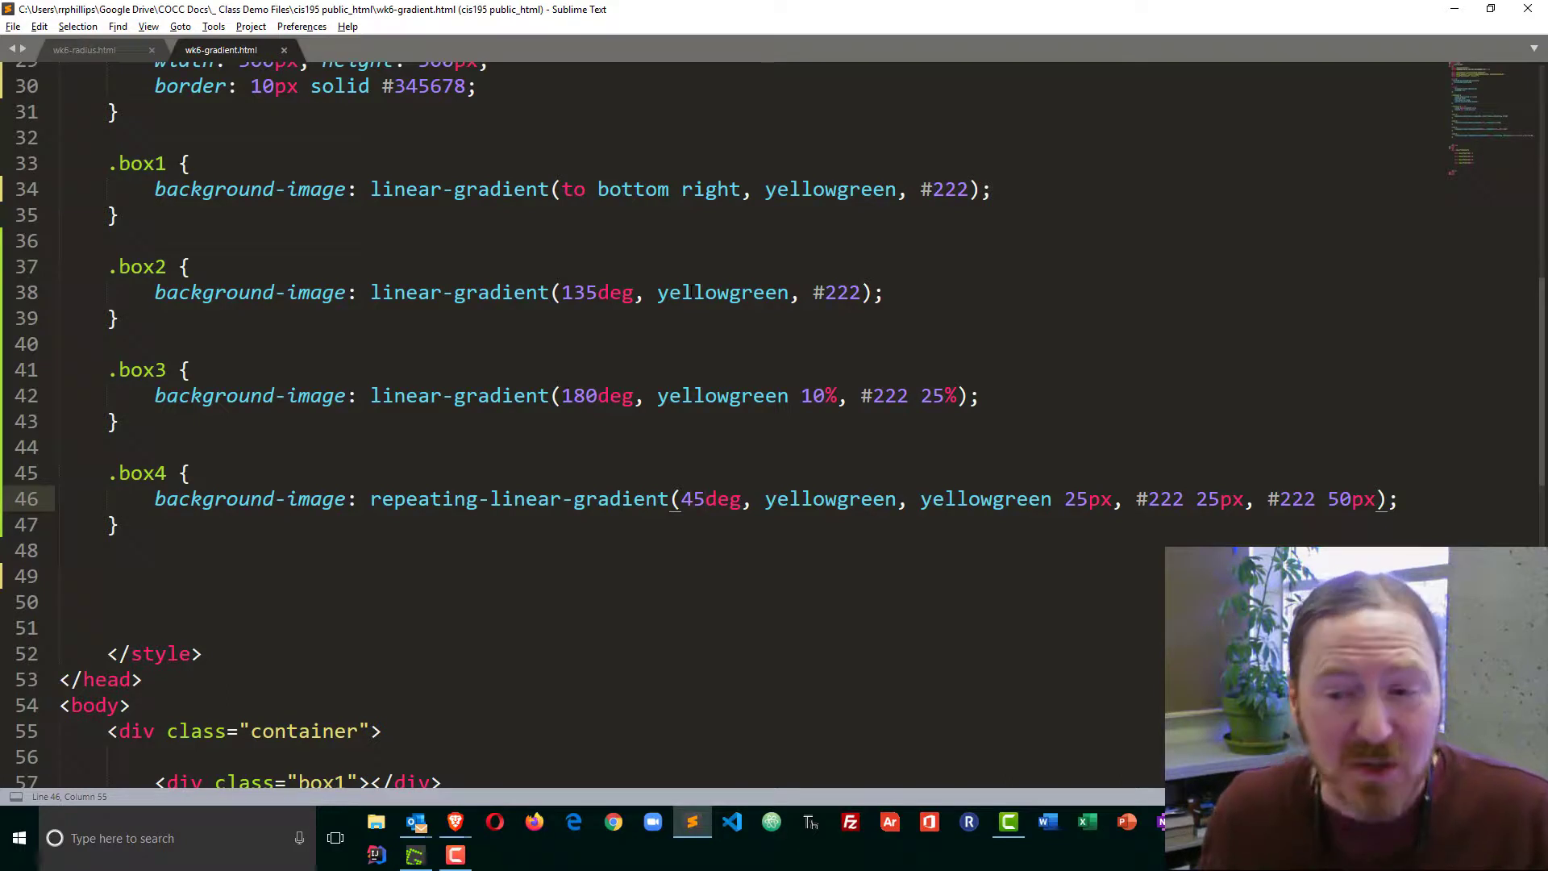
pyautogui.click(812, 292)
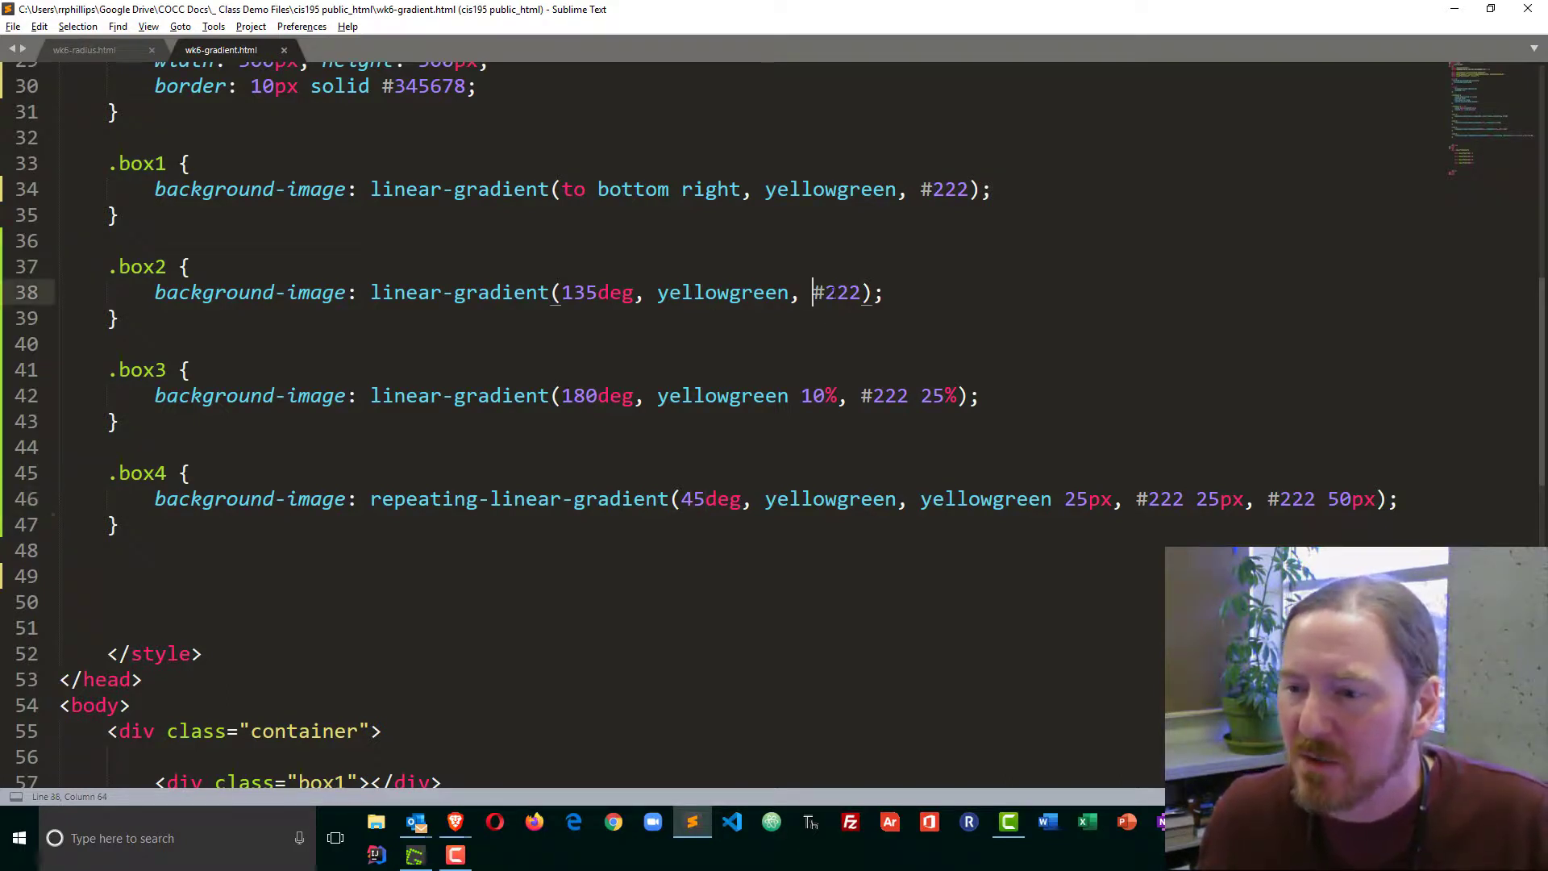
pyautogui.doubleClick(836, 292)
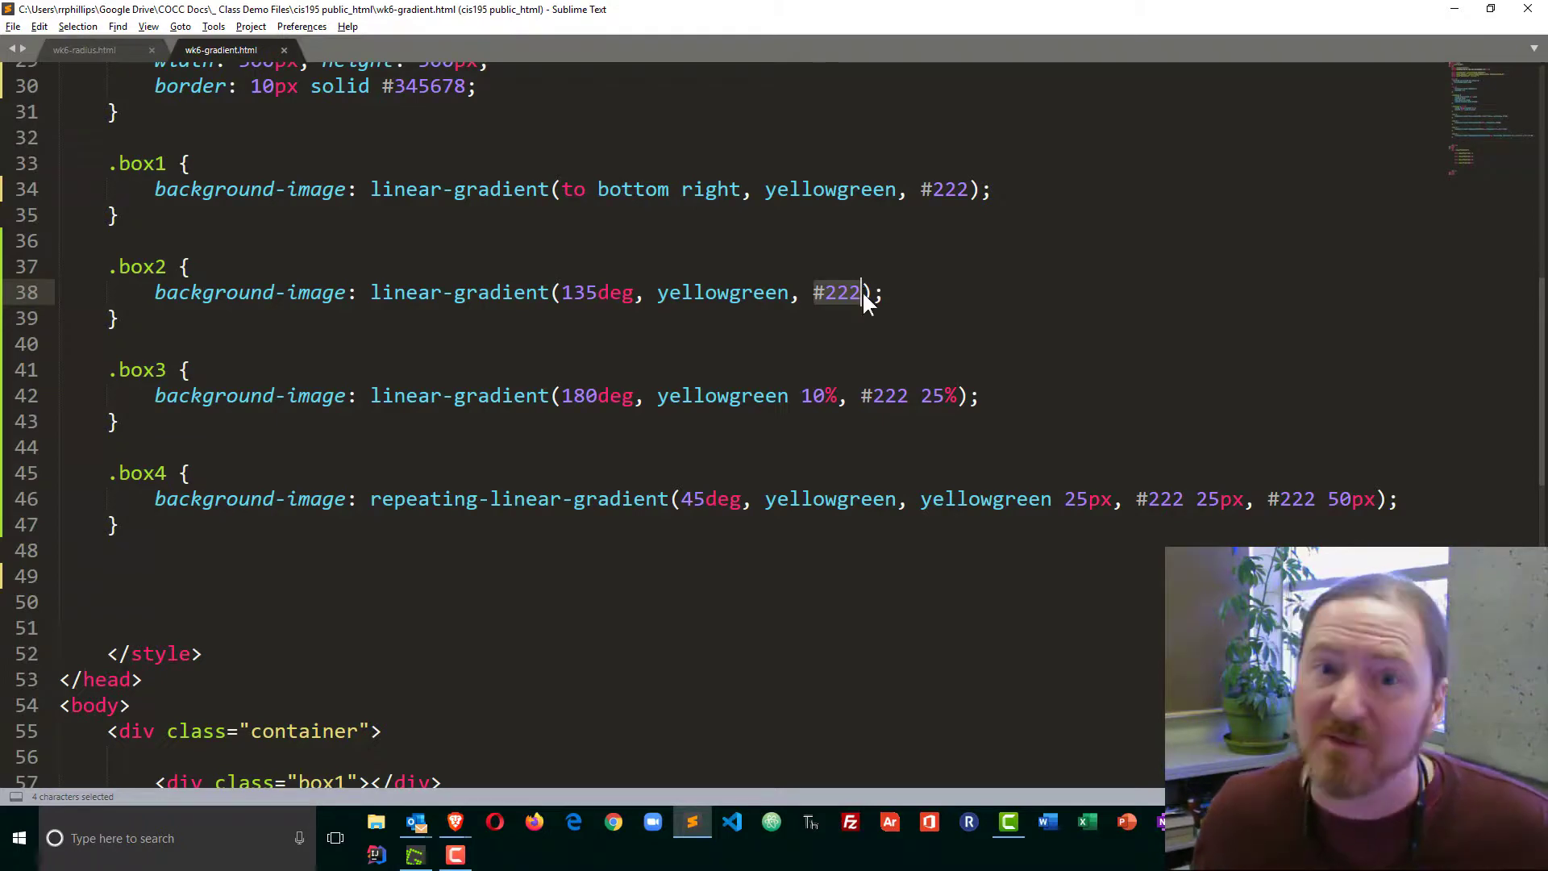
pyautogui.moveTo(867, 296)
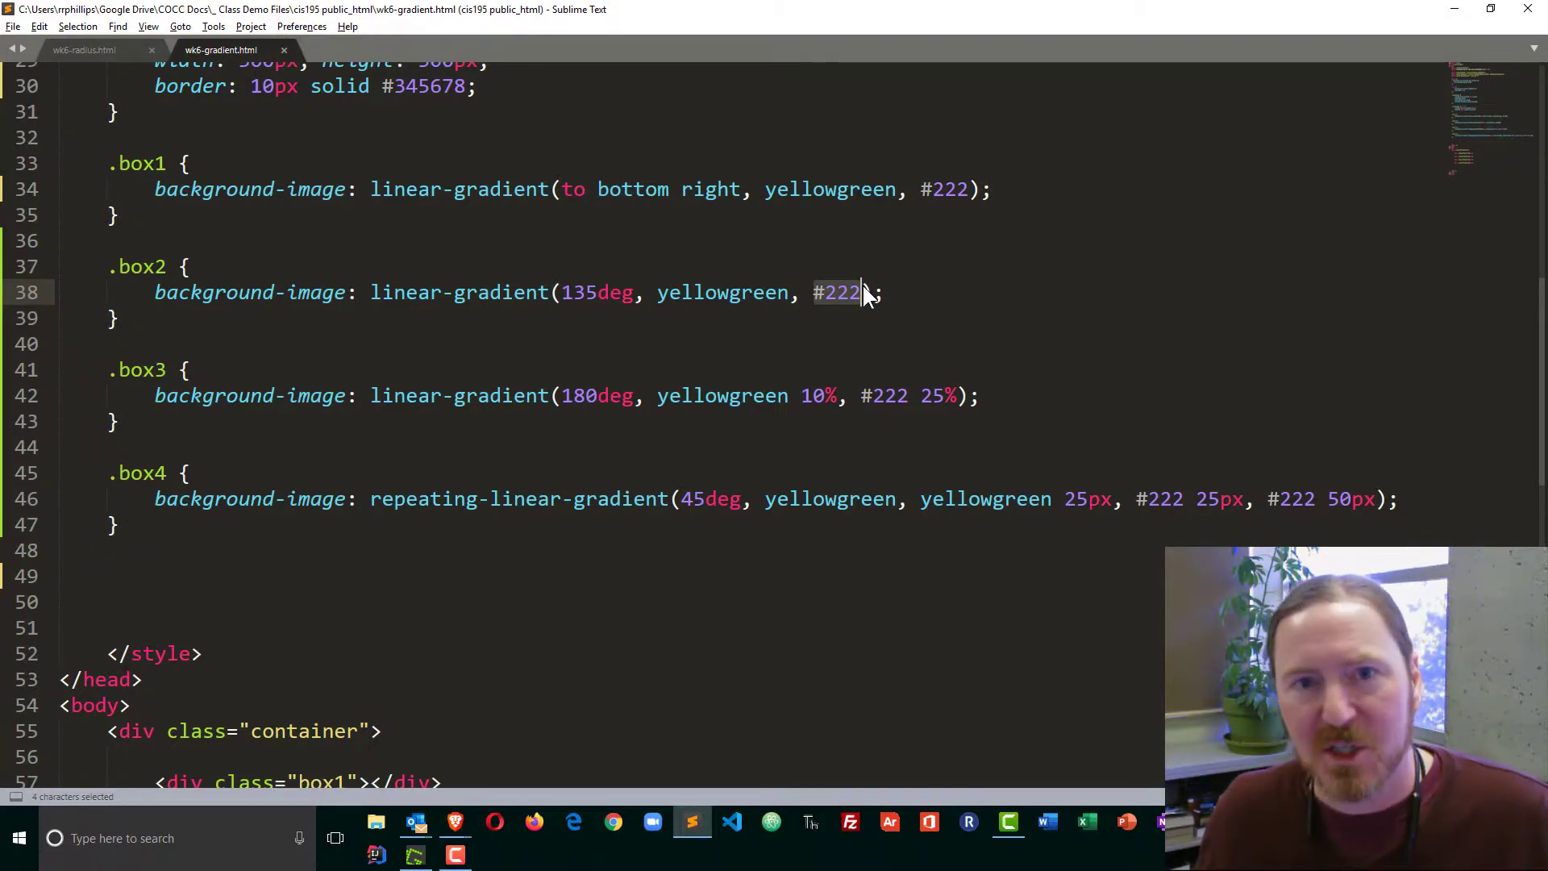